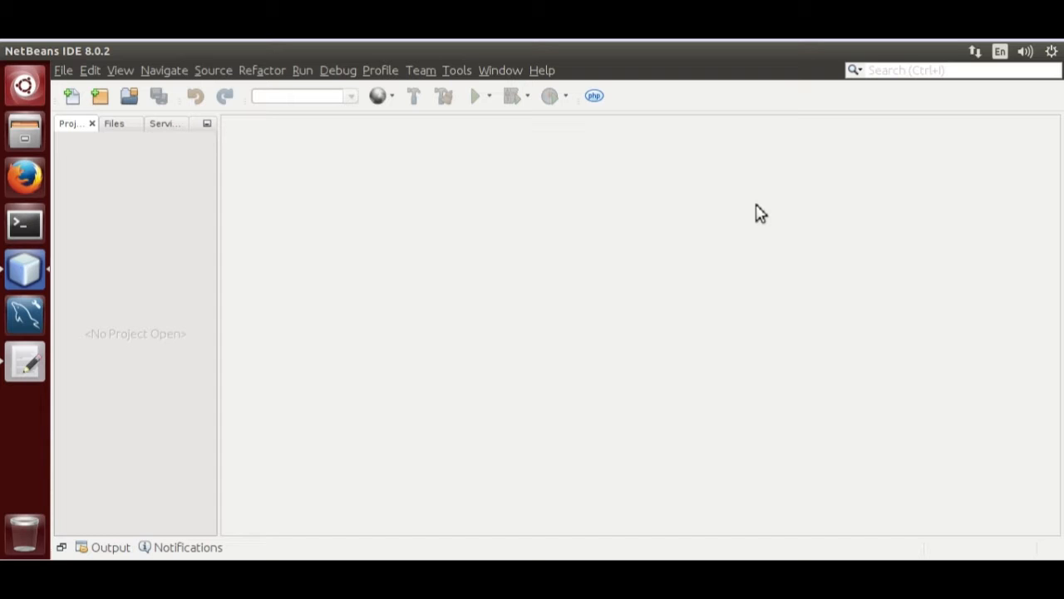
mouse_move(708, 323)
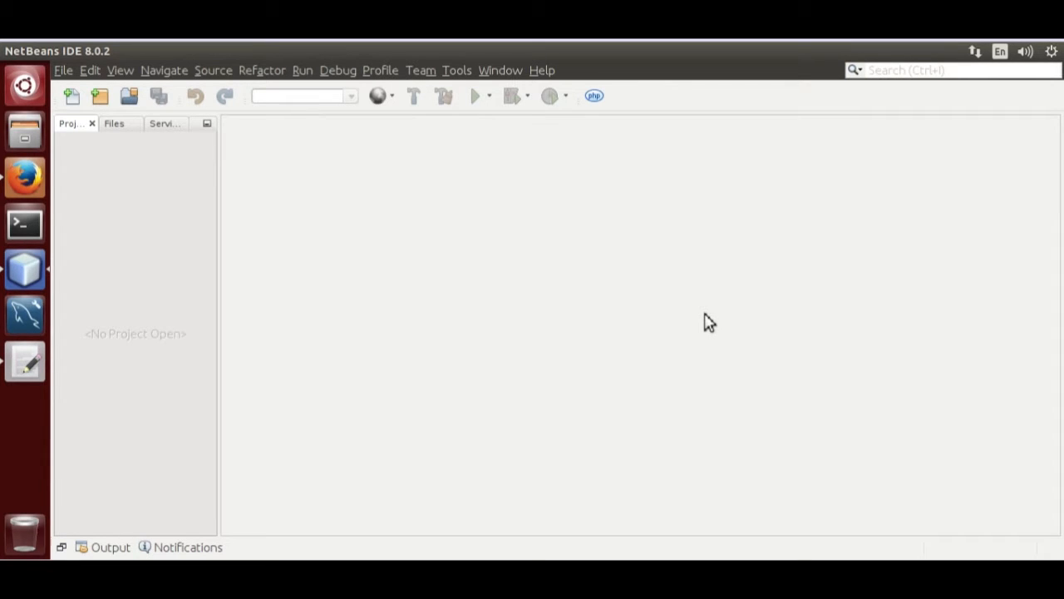
mouse_move(96, 214)
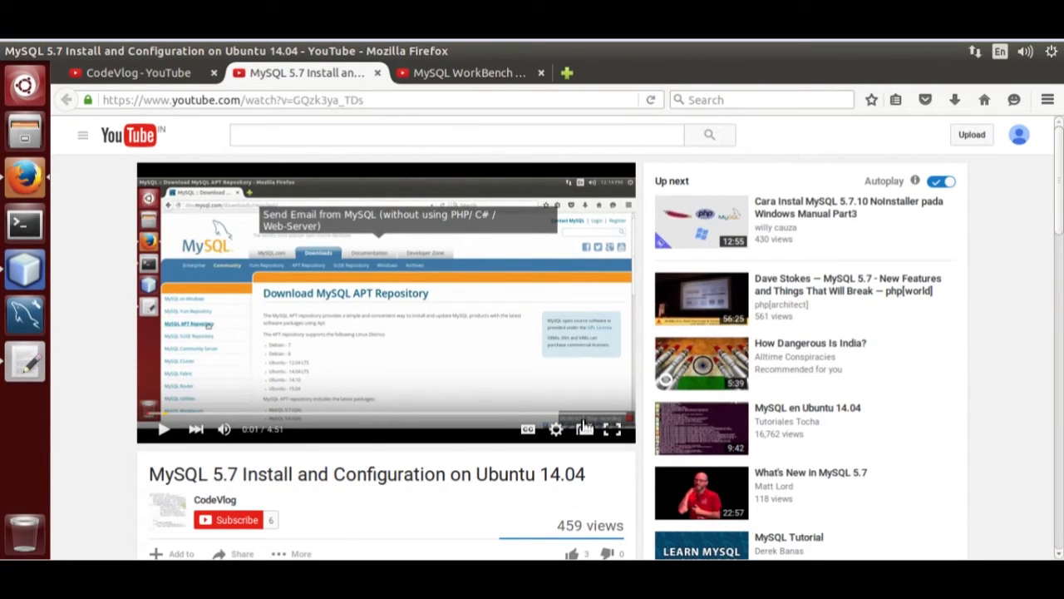
Switch Firefox to the MySQL WorkBench 6.3 on Ubuntu 14.04 YouTube video
left_click(469, 73)
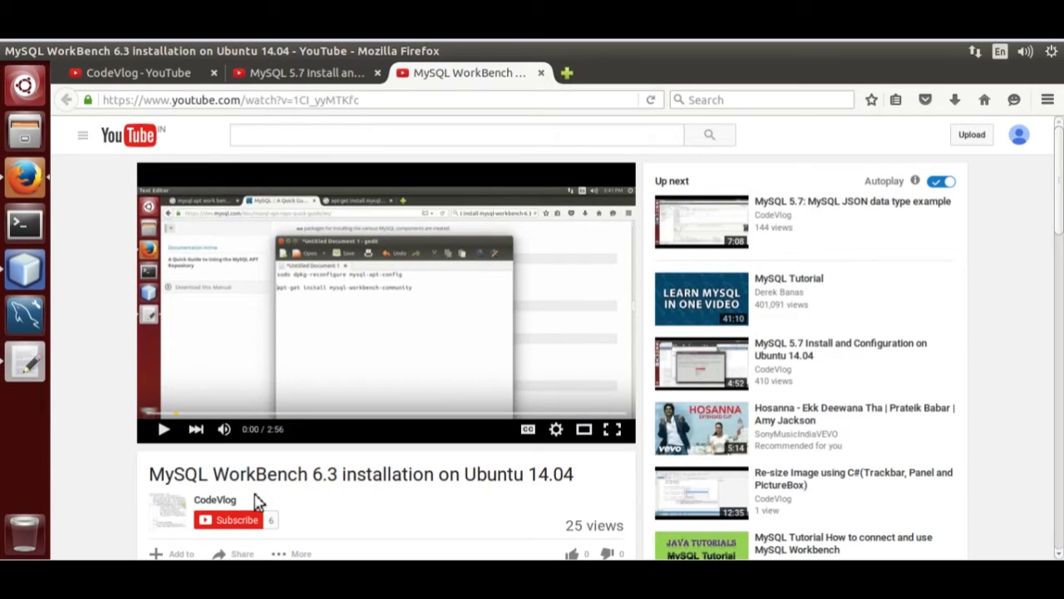
mouse_move(352, 478)
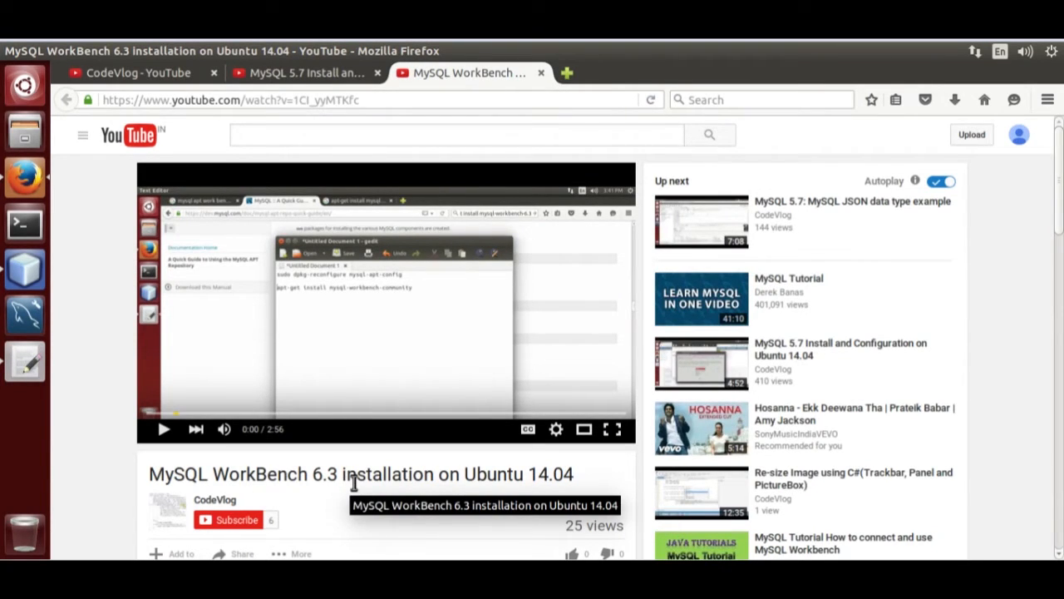
mouse_move(308, 439)
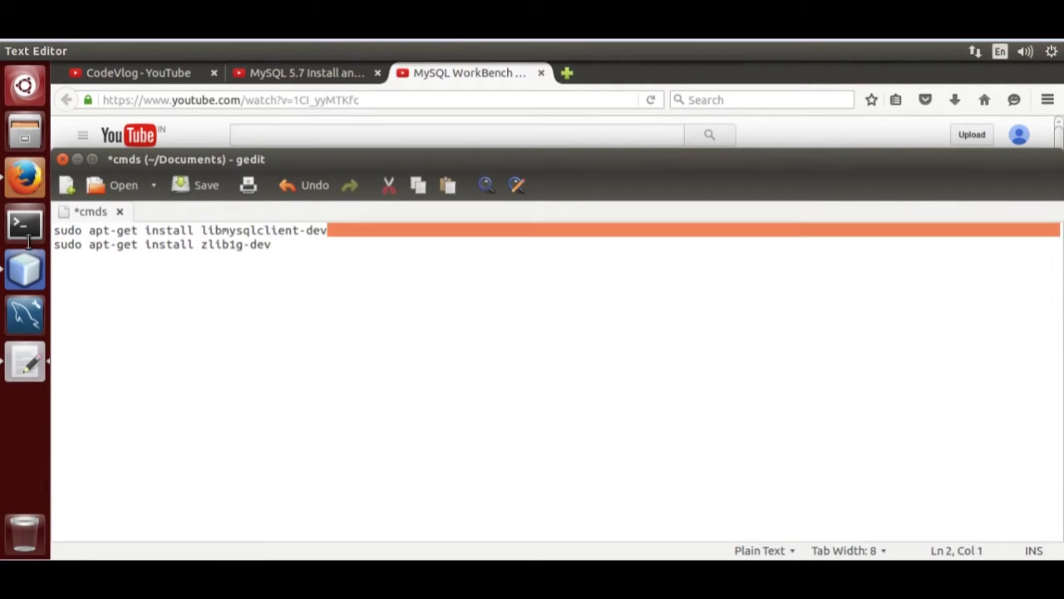
left_click(274, 243)
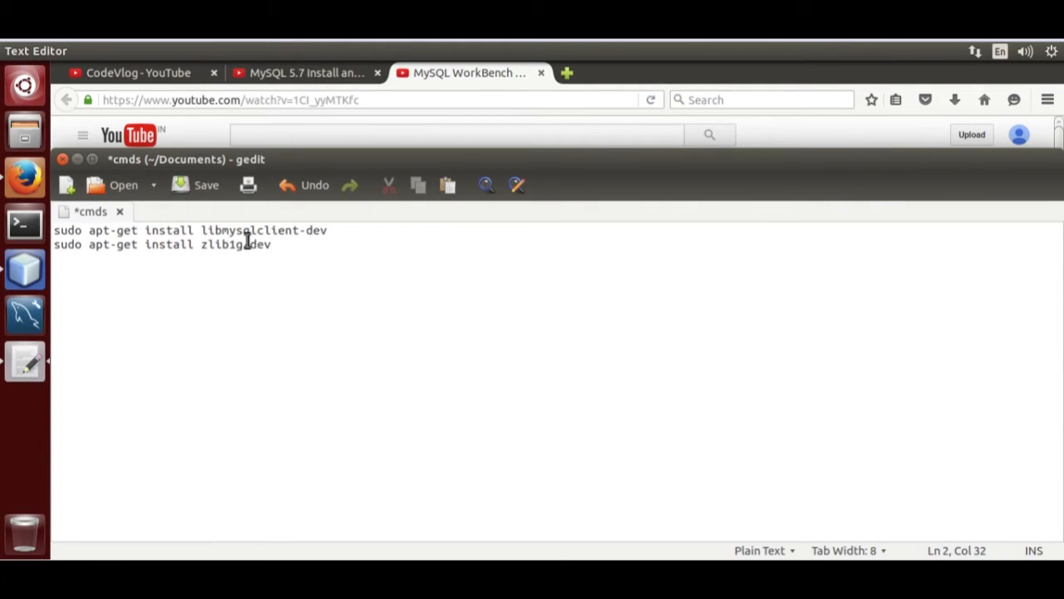
mouse_move(193, 220)
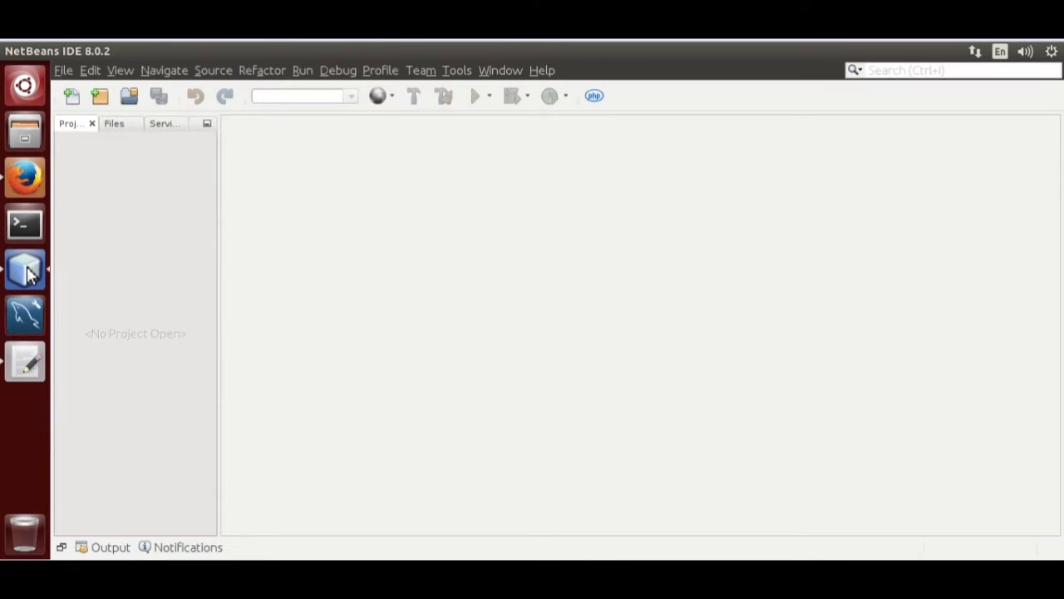
Start a new C/C++ Application project from the File menu
left_click(64, 70)
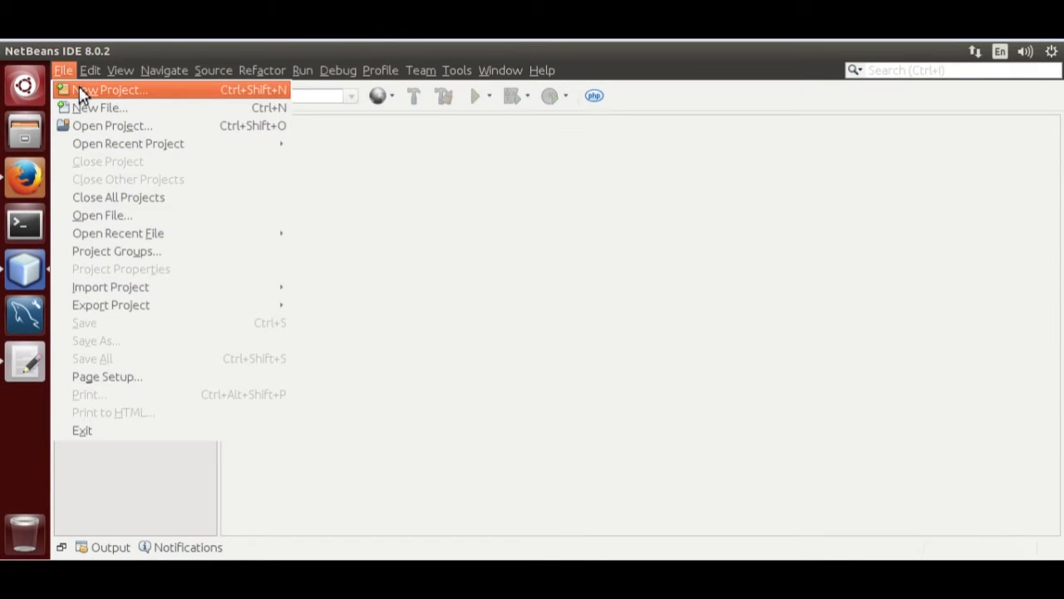
left_click(110, 89)
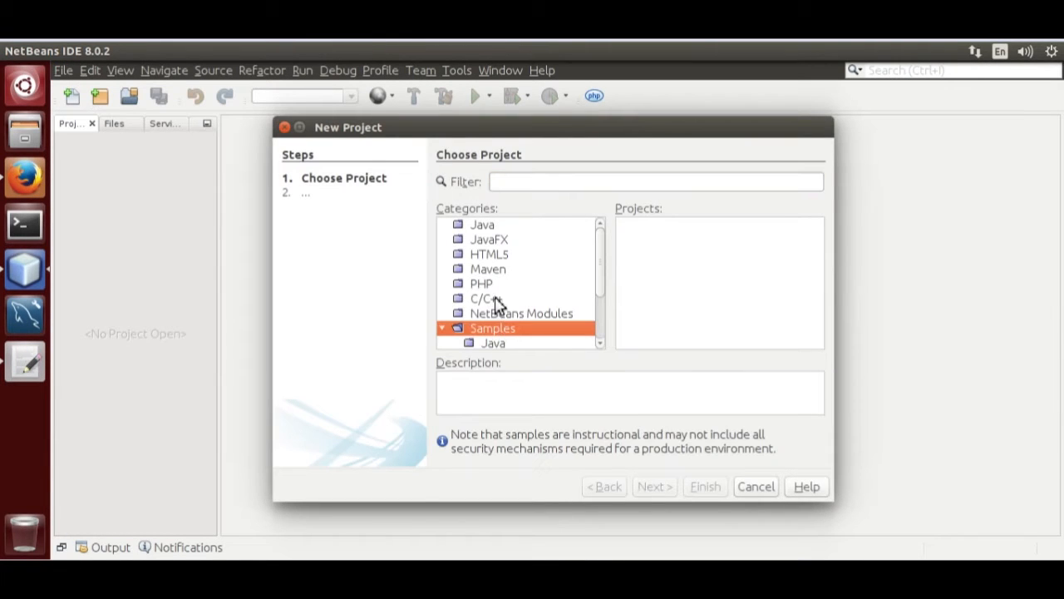
left_click(487, 297)
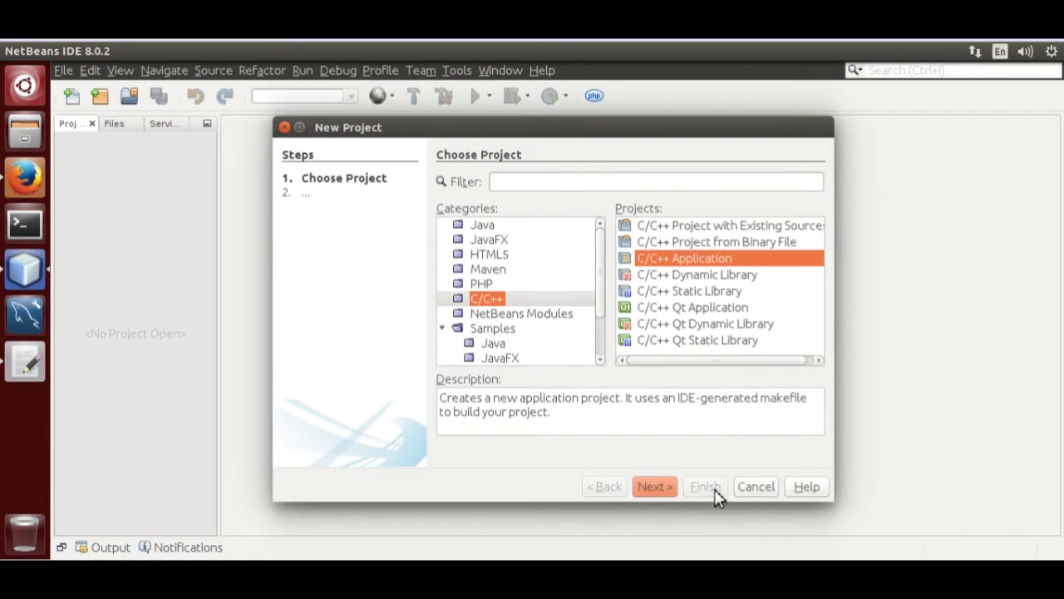
left_click(655, 485)
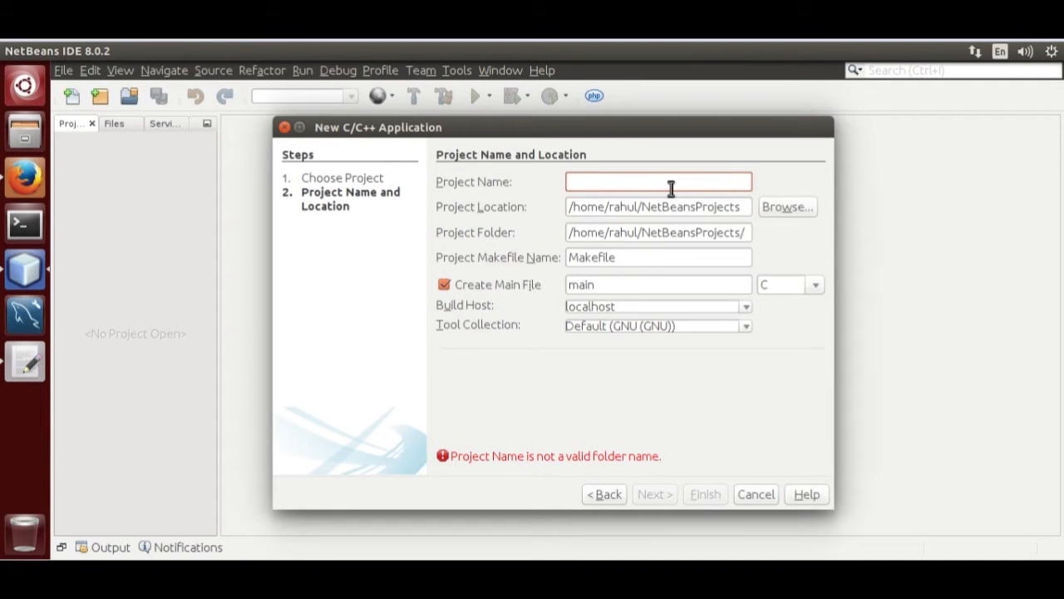
Name the project MySQLEmail with a C main file and finish creating it
type("MySQL")
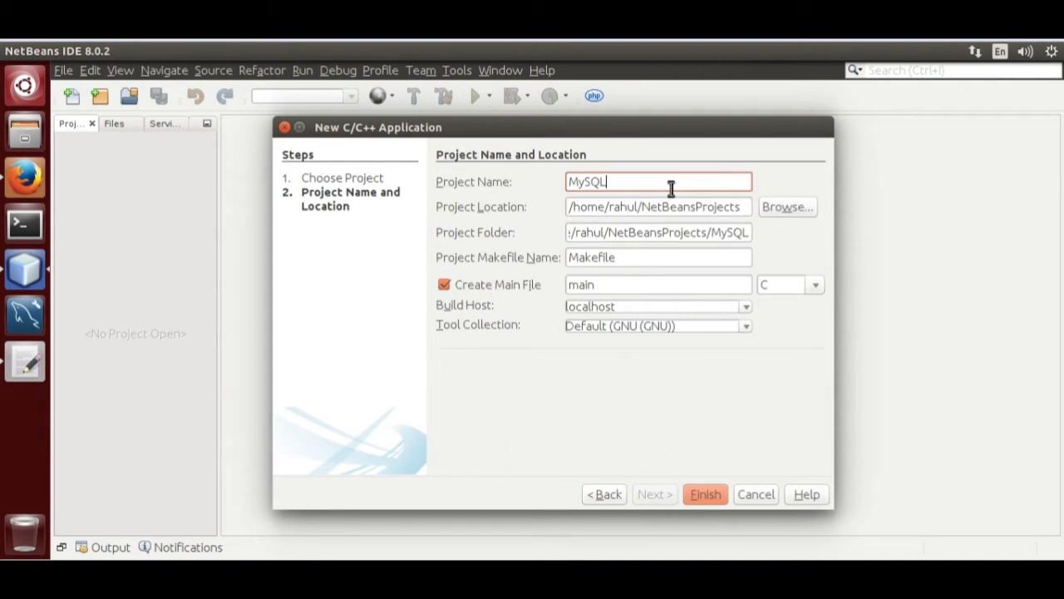
type("Email")
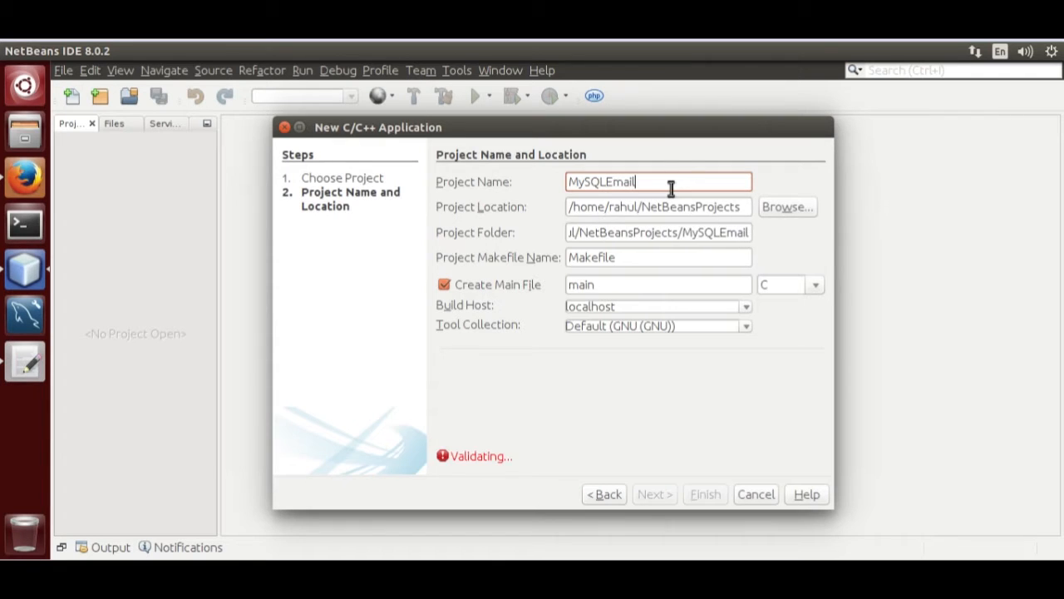
left_click(815, 284)
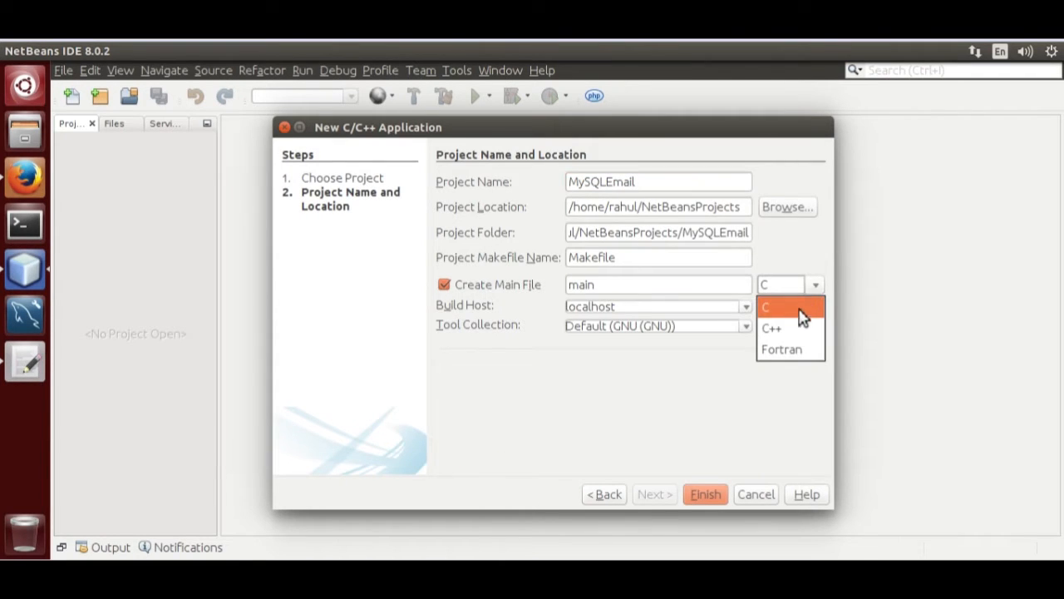
left_click(778, 306)
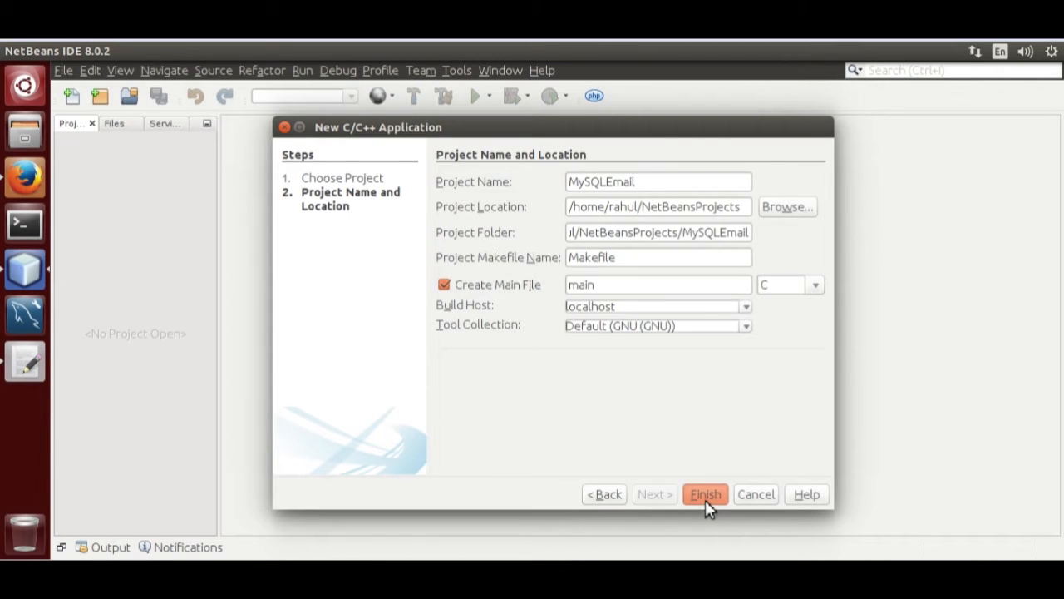
left_click(705, 494)
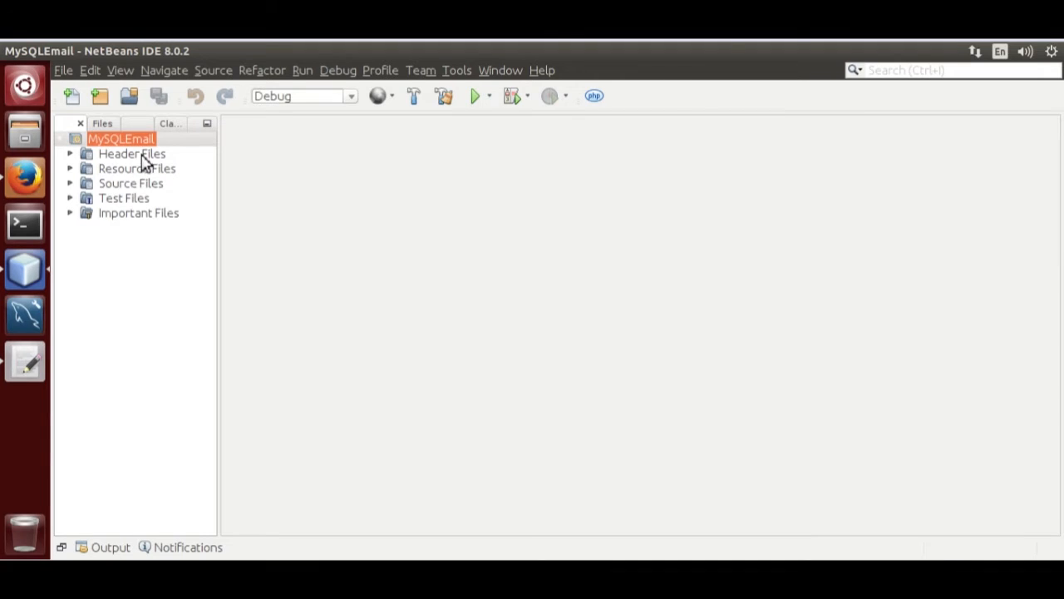
Expand Source Files and open the generated main.c in the editor
left_click(129, 183)
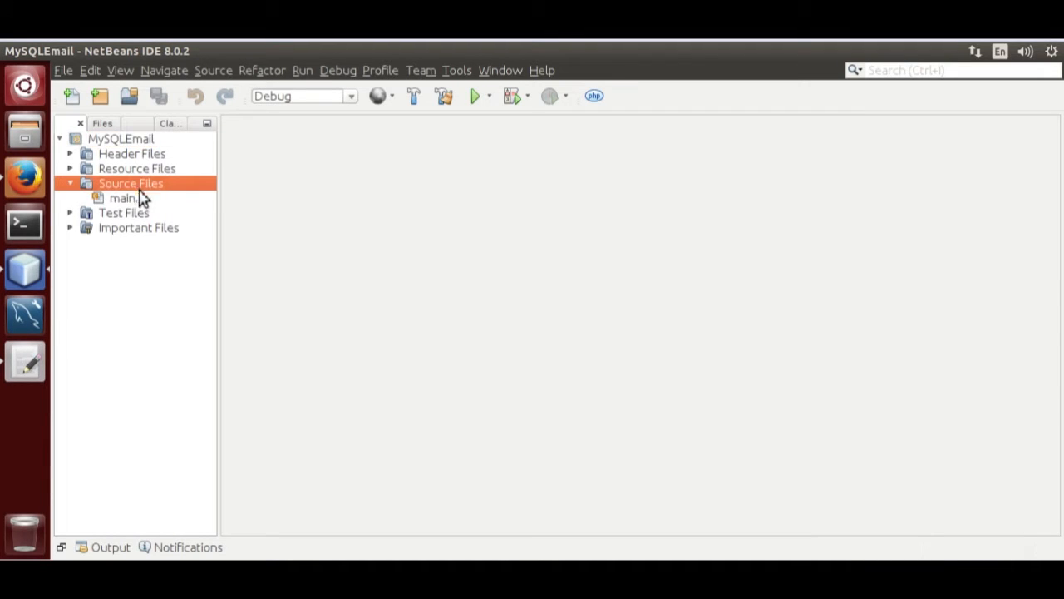
left_click(123, 198)
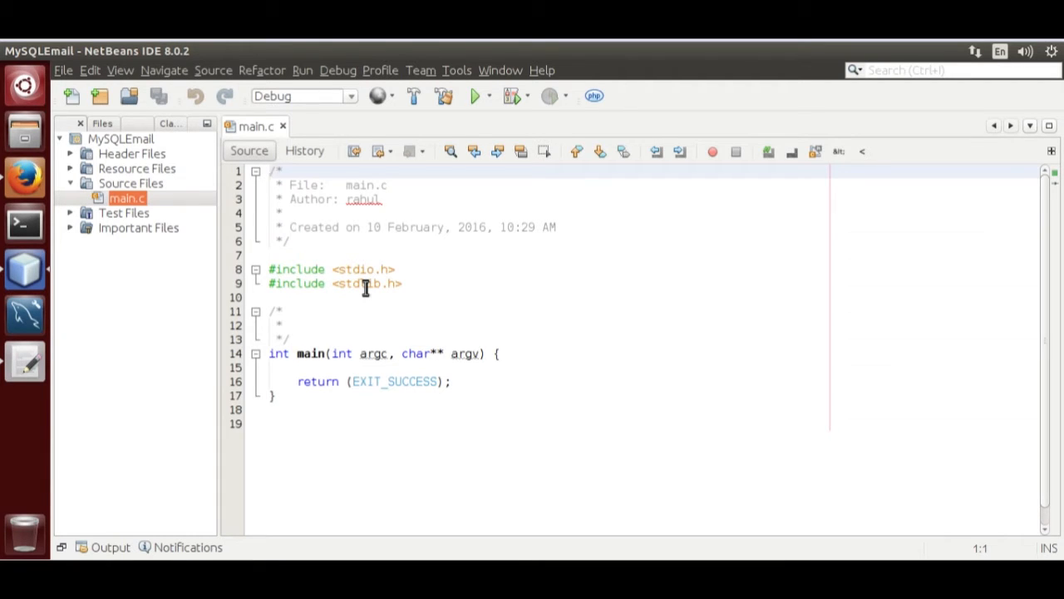
left_click(271, 170)
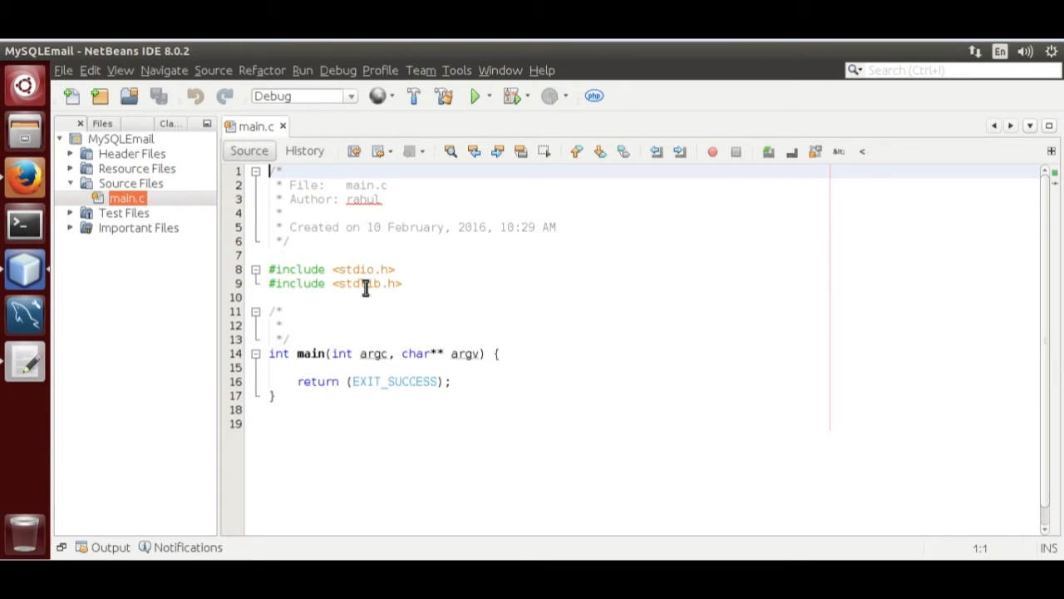
Open MySQLEmail project properties and add a new C compiler include directory
right_click(119, 138)
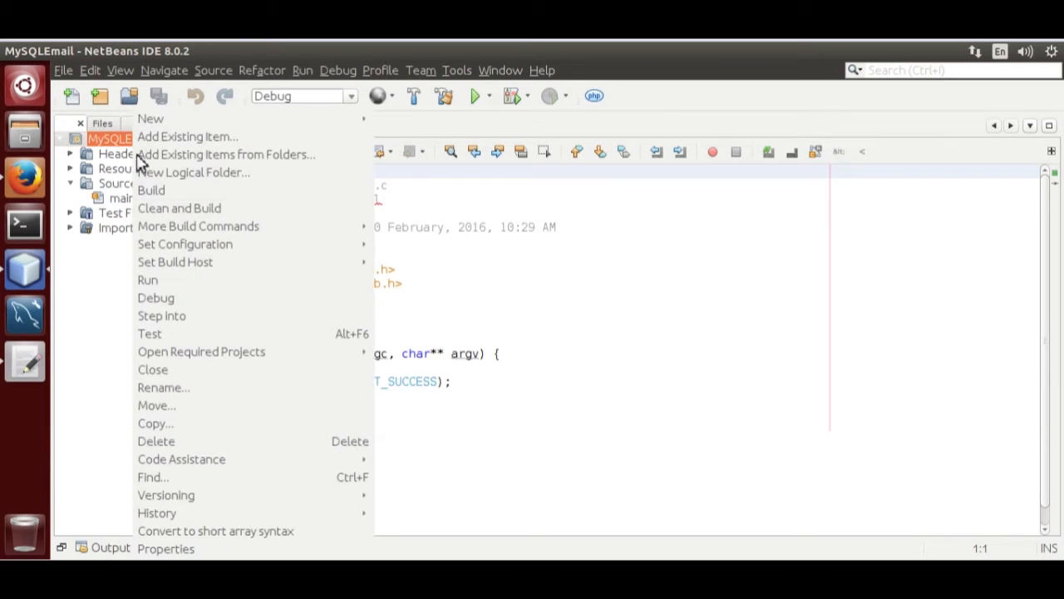
left_click(167, 549)
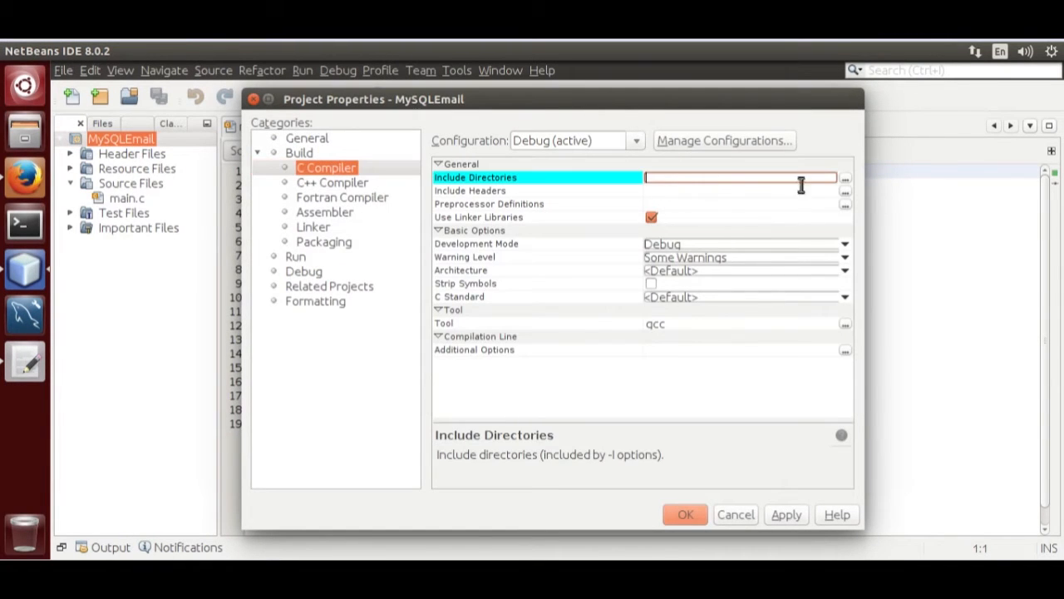
left_click(844, 178)
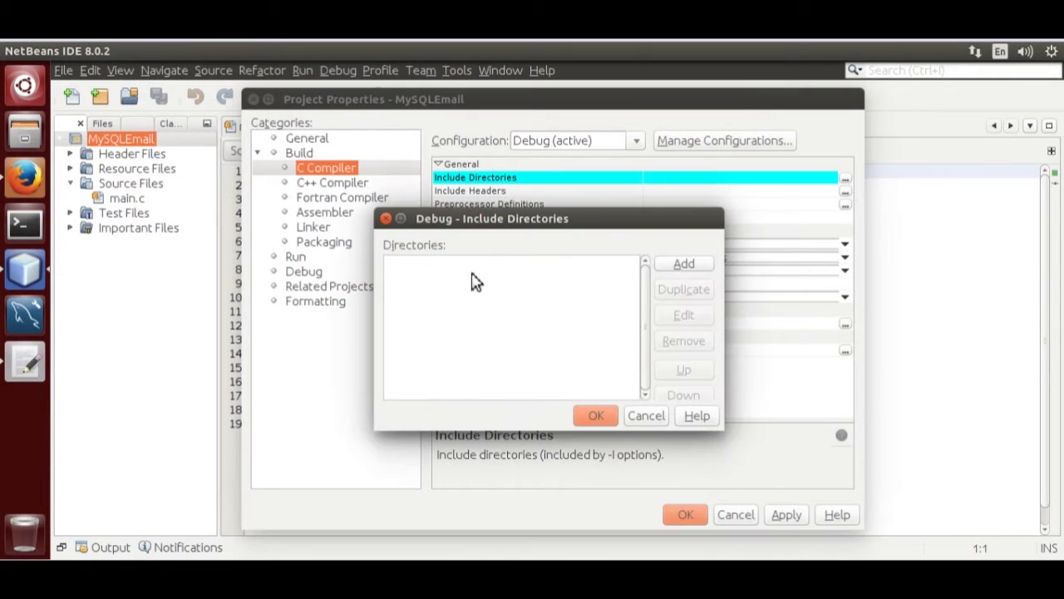
left_click(683, 263)
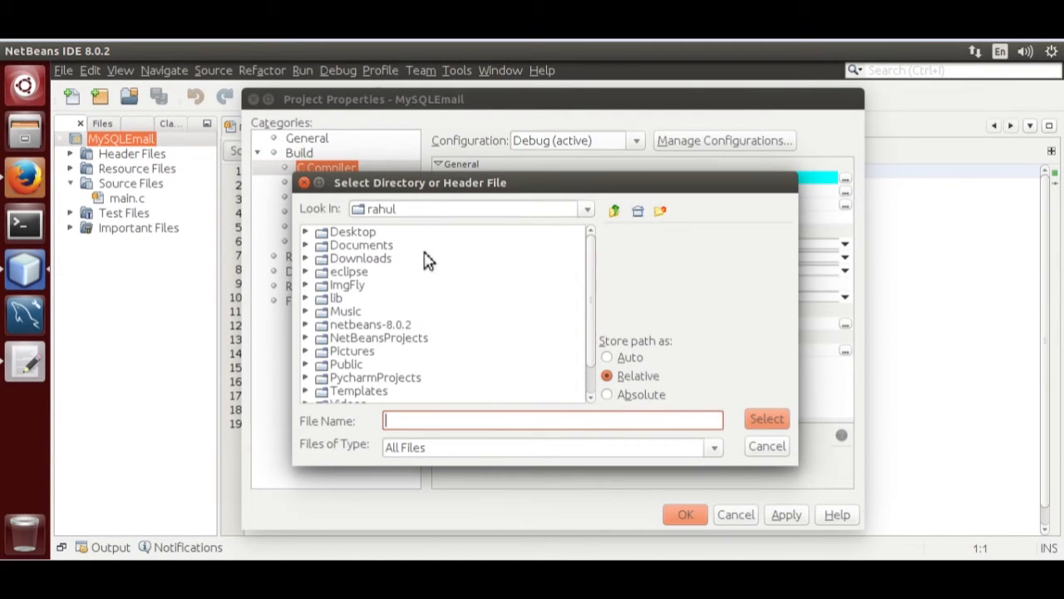
Select /usr/include/mysql as the include directory and apply the properties
type("/u")
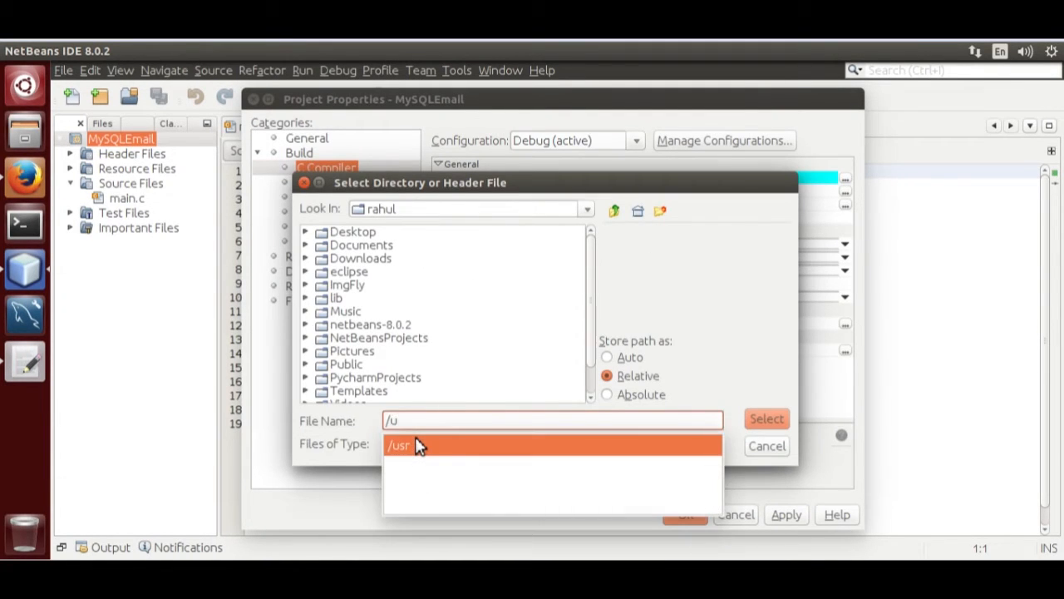
left_click(399, 446)
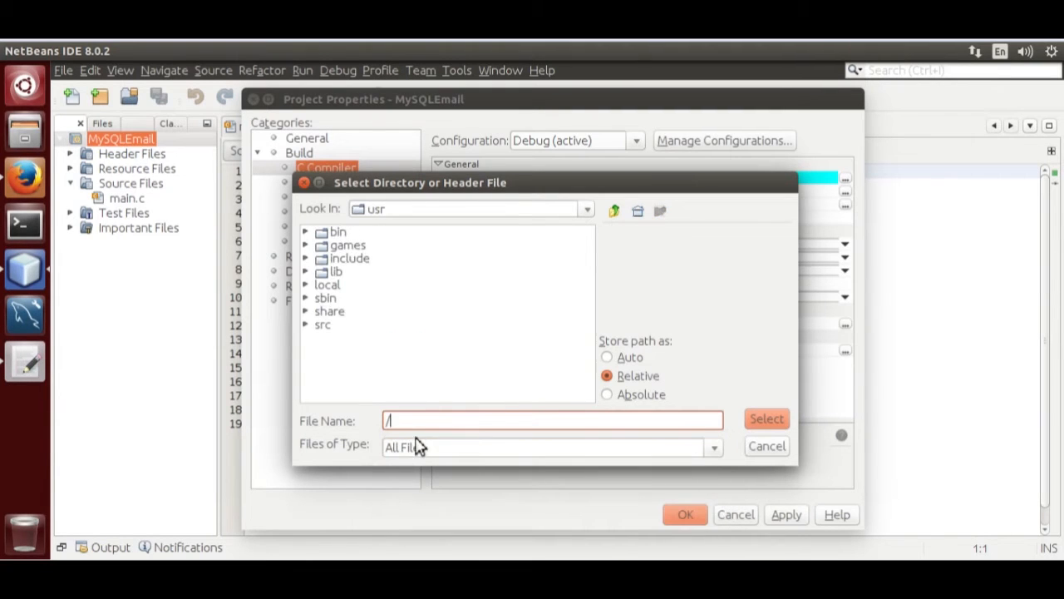
double_click(349, 257)
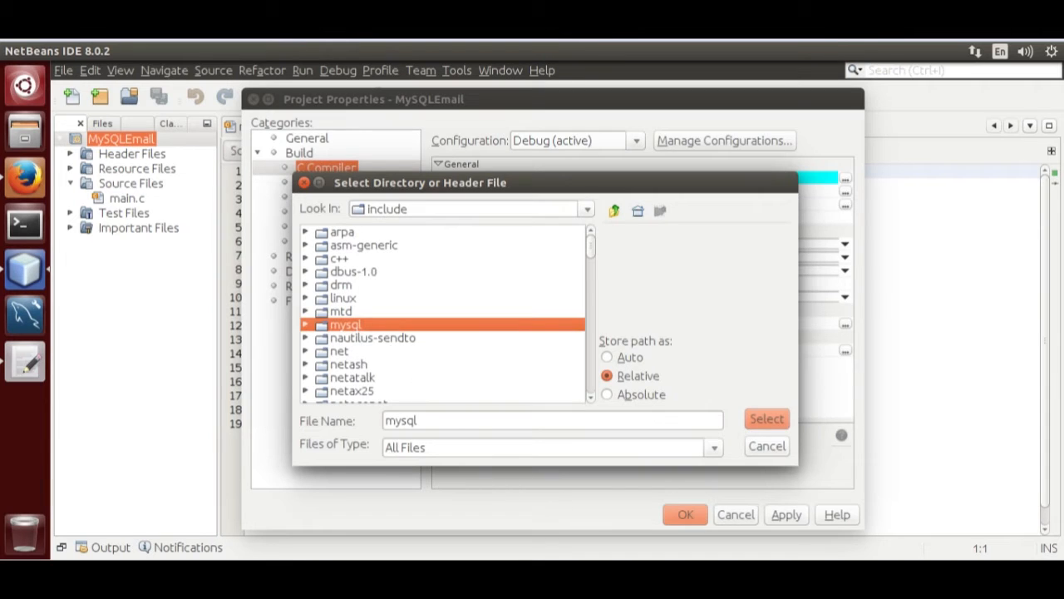
left_click(764, 419)
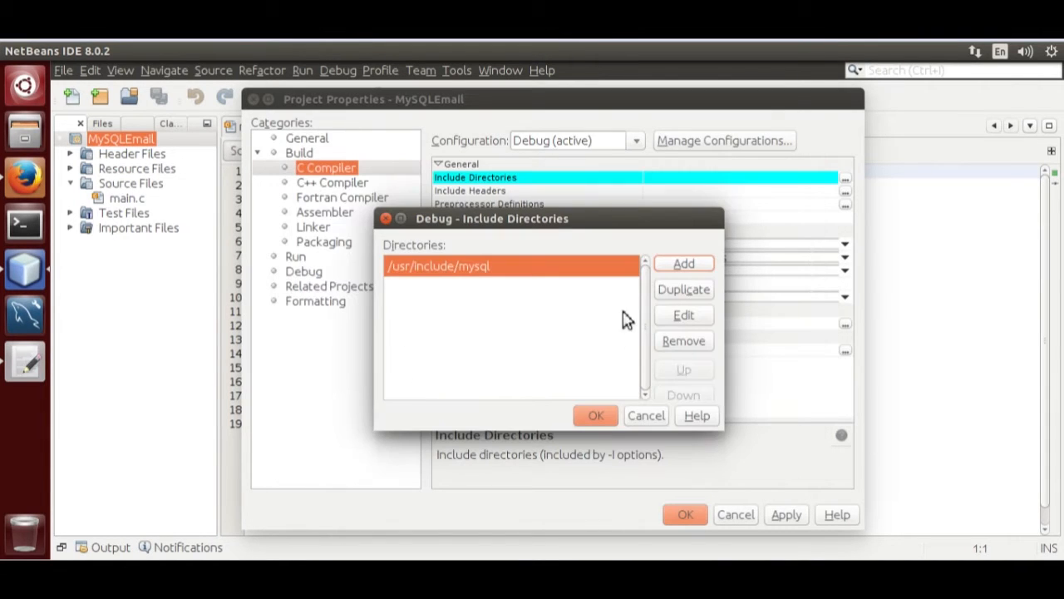
left_click(596, 416)
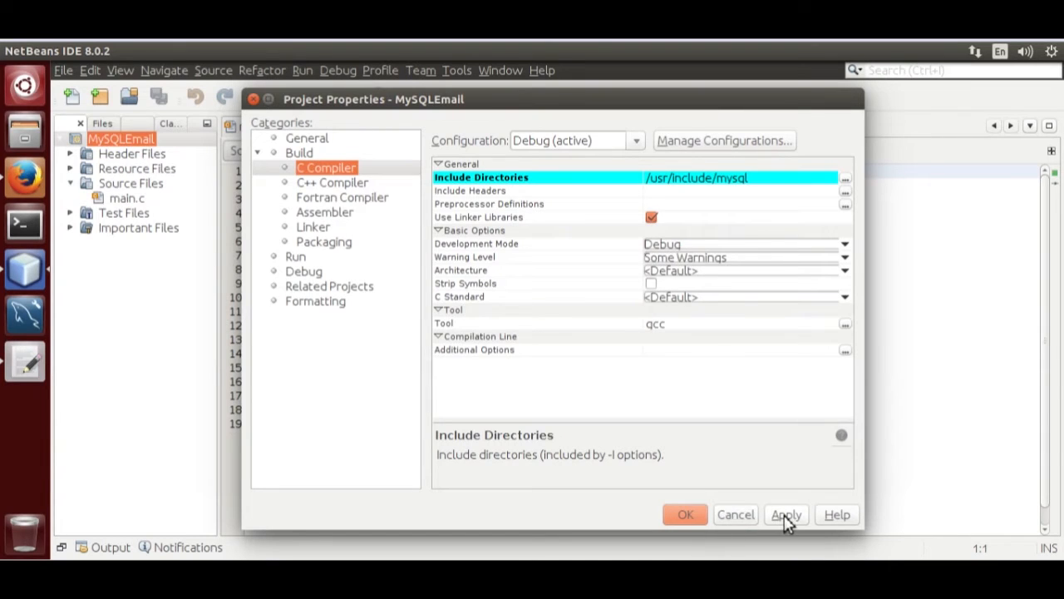
left_click(685, 514)
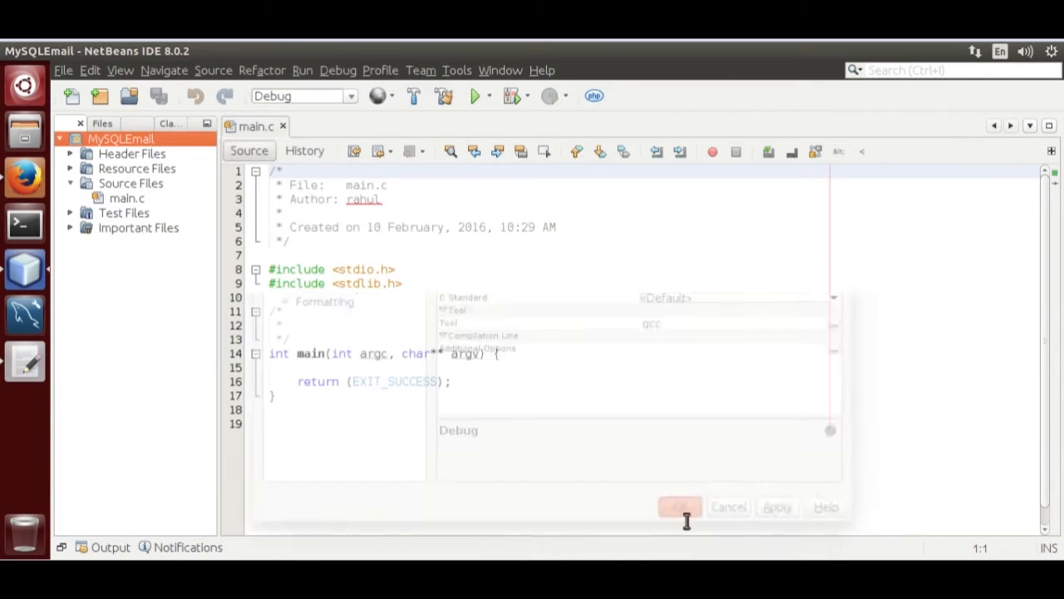
Add #include <my_global.h> and #include <mysql.h> above stdio.h and remove the empty main function
left_click(680, 505)
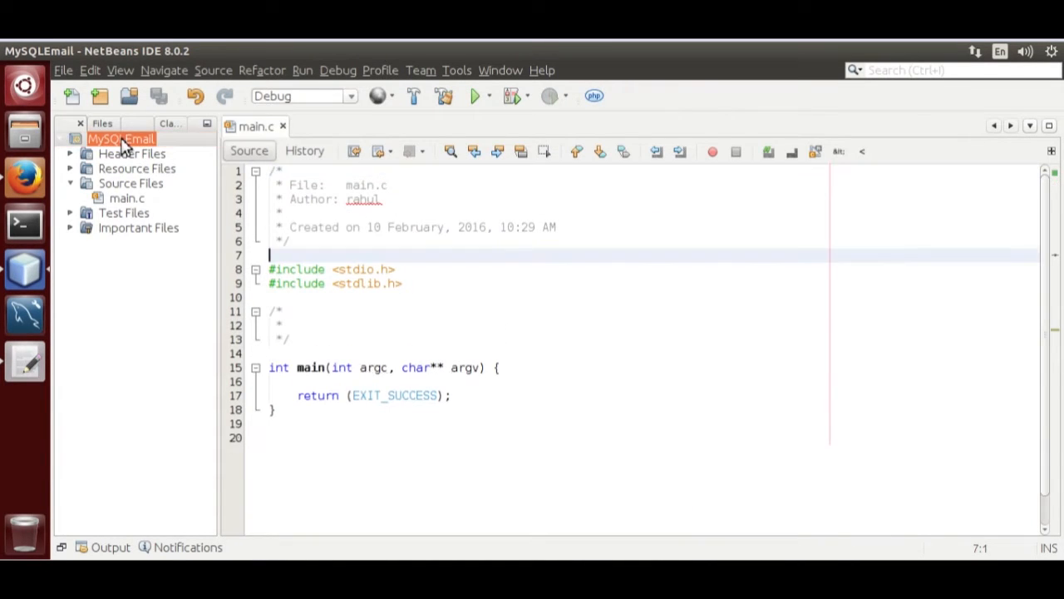
right_click(120, 138)
type("#")
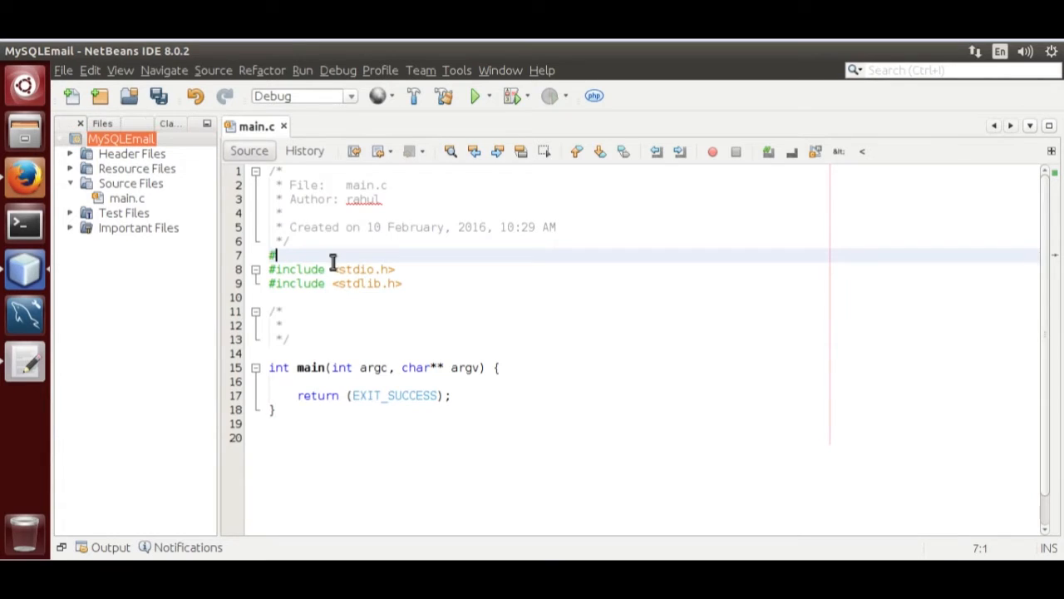
type("include <my_global.h>")
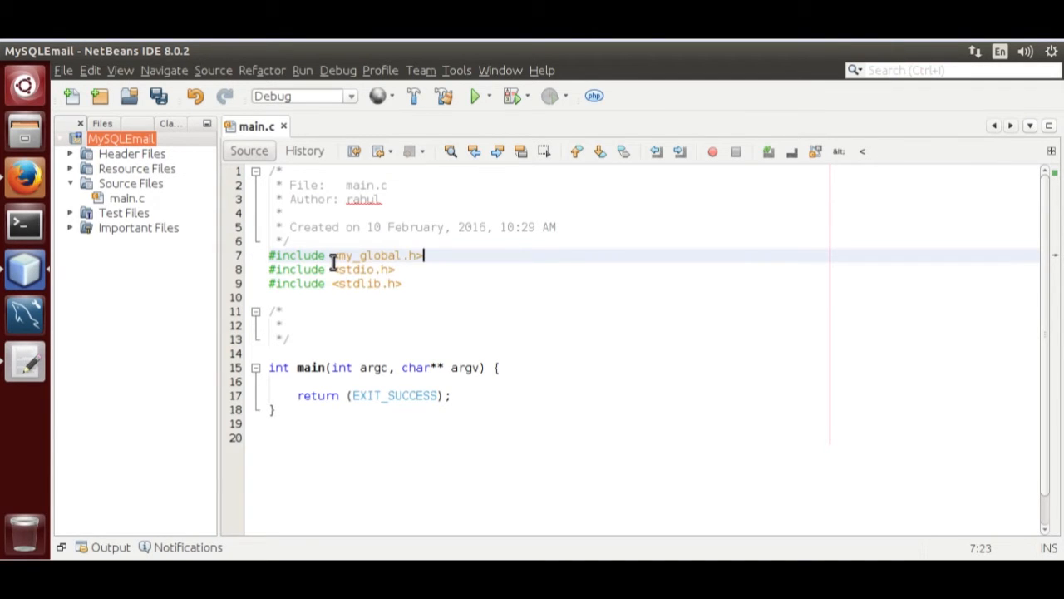
key("Return")
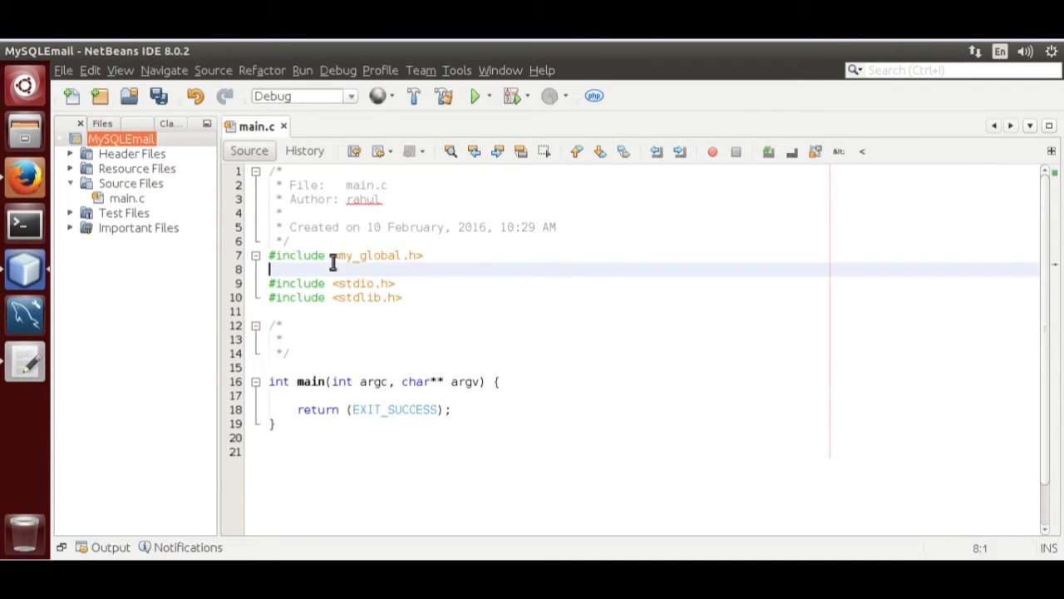
type("#include <>")
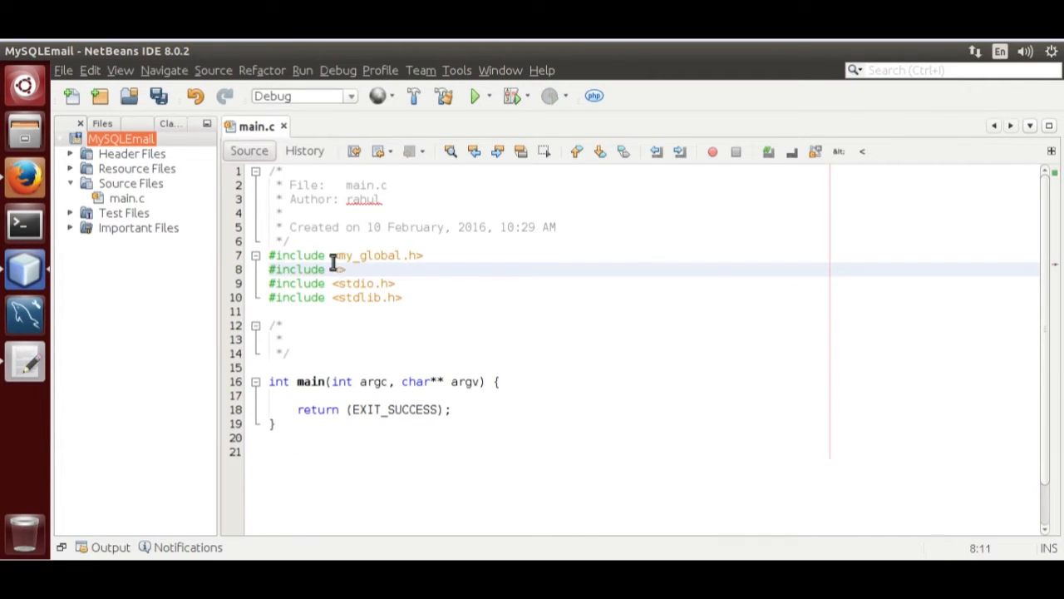
type("mysql")
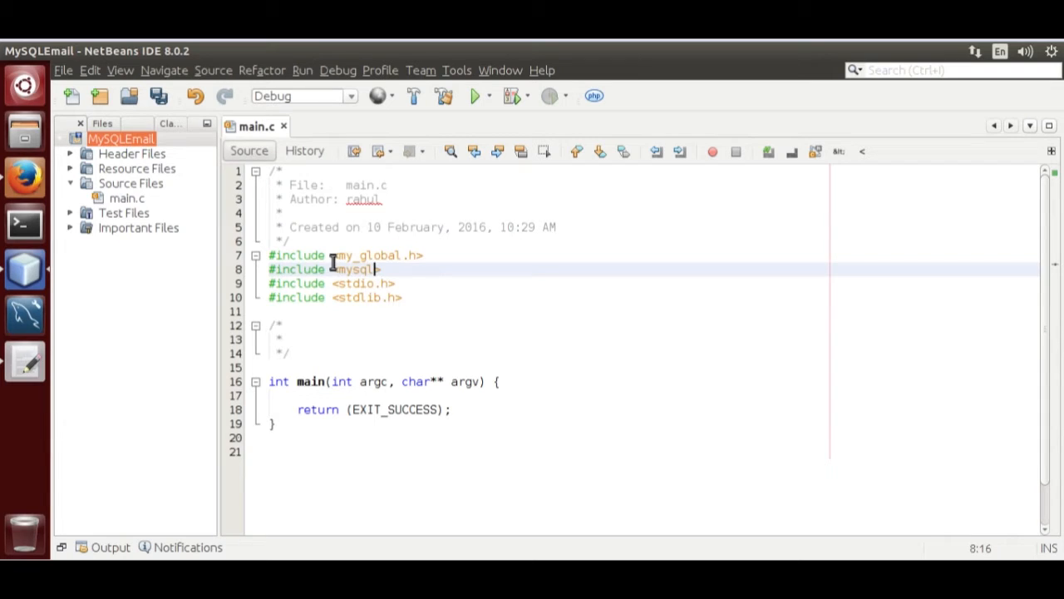
type(".h")
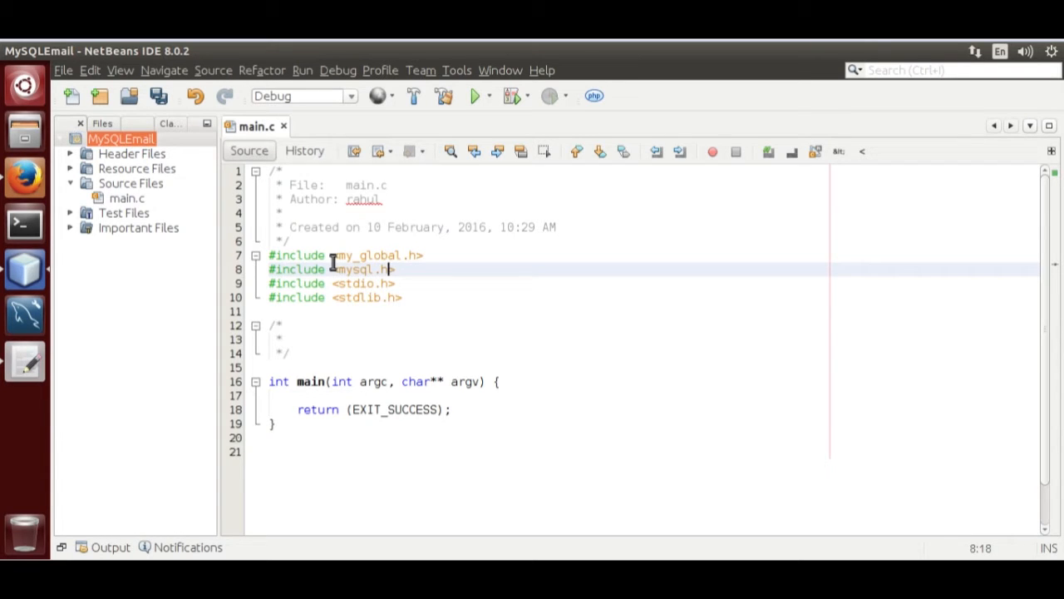
left_click(283, 324)
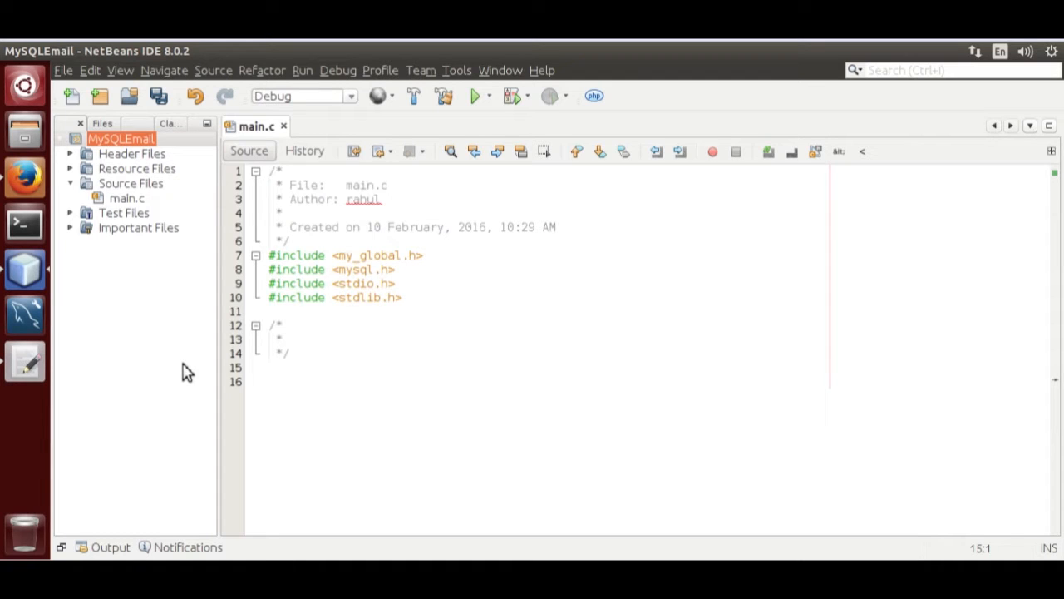
Begin the prototype my_bool SendEmail_init(UDF_INIT *initid
type("my_b")
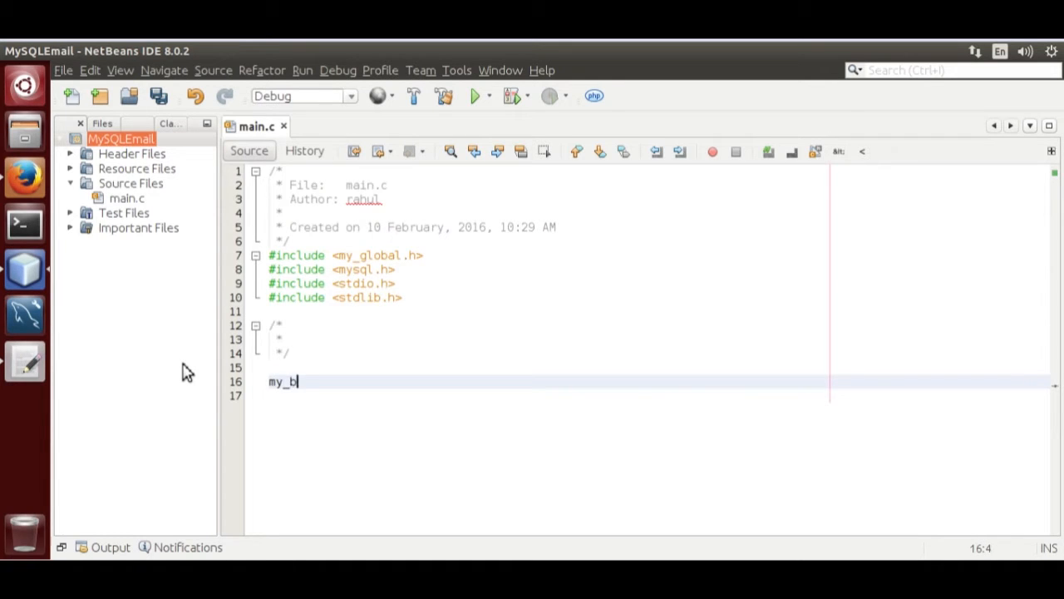
type("ool")
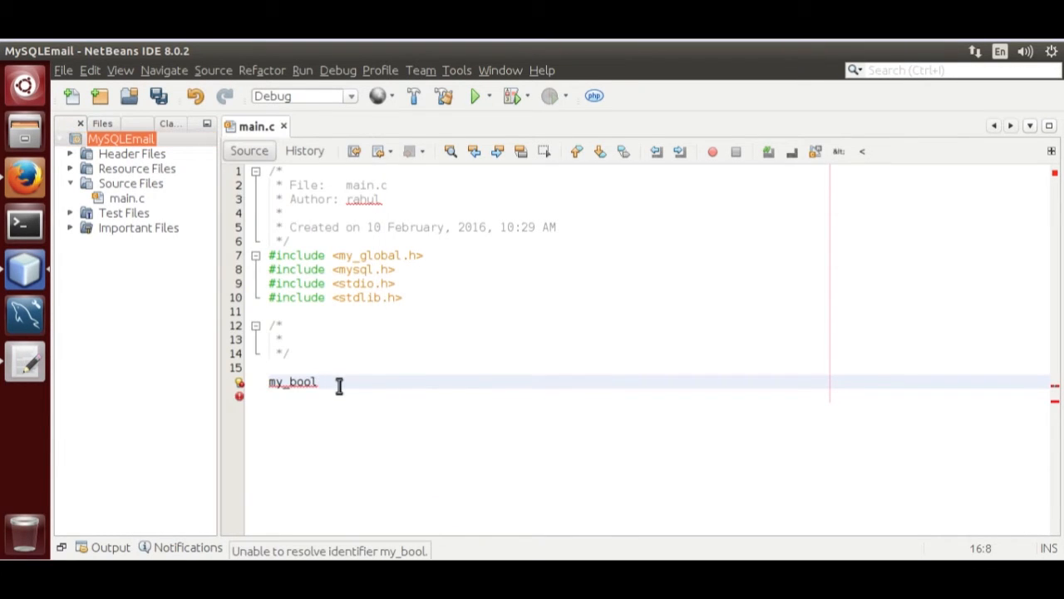
type("Se")
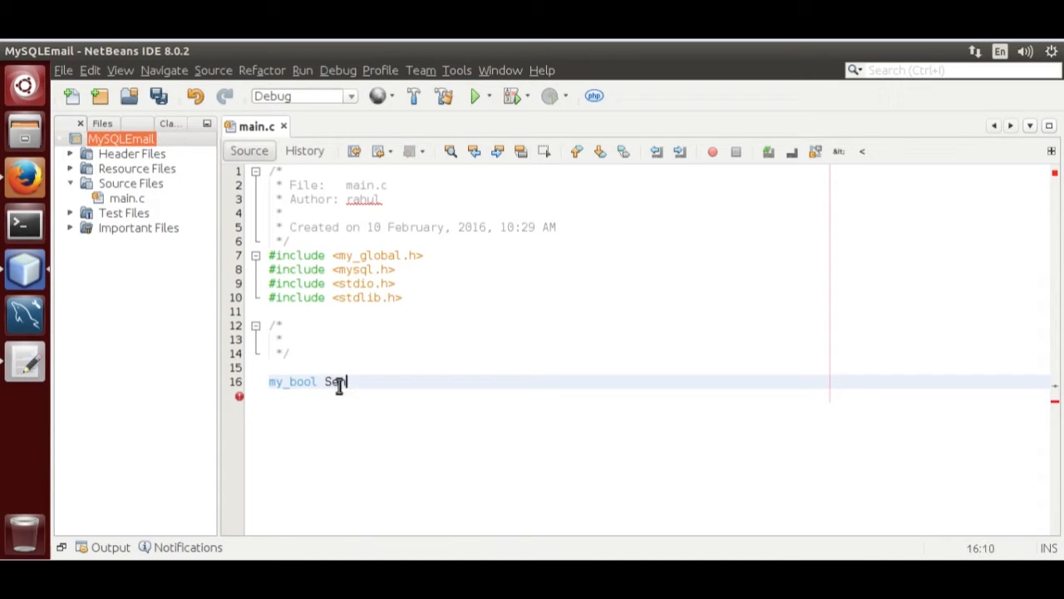
type("ndEmail")
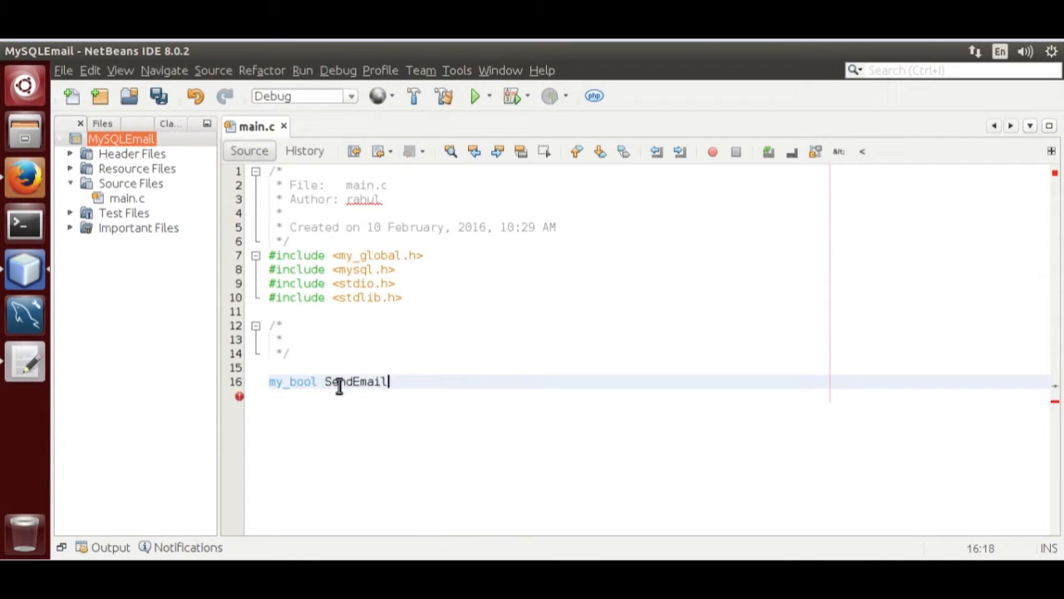
type("_in")
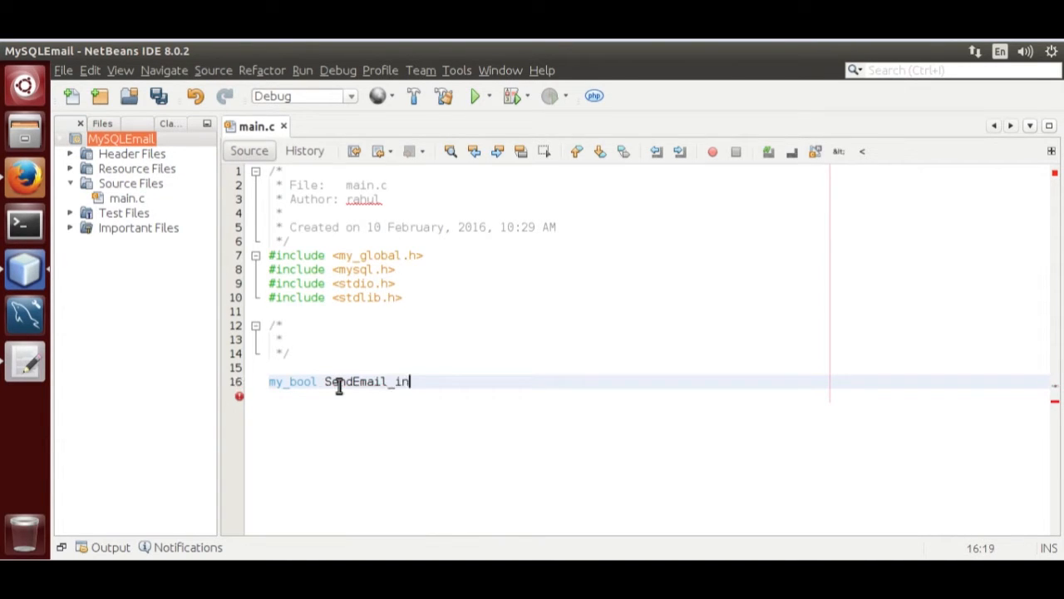
type("it")
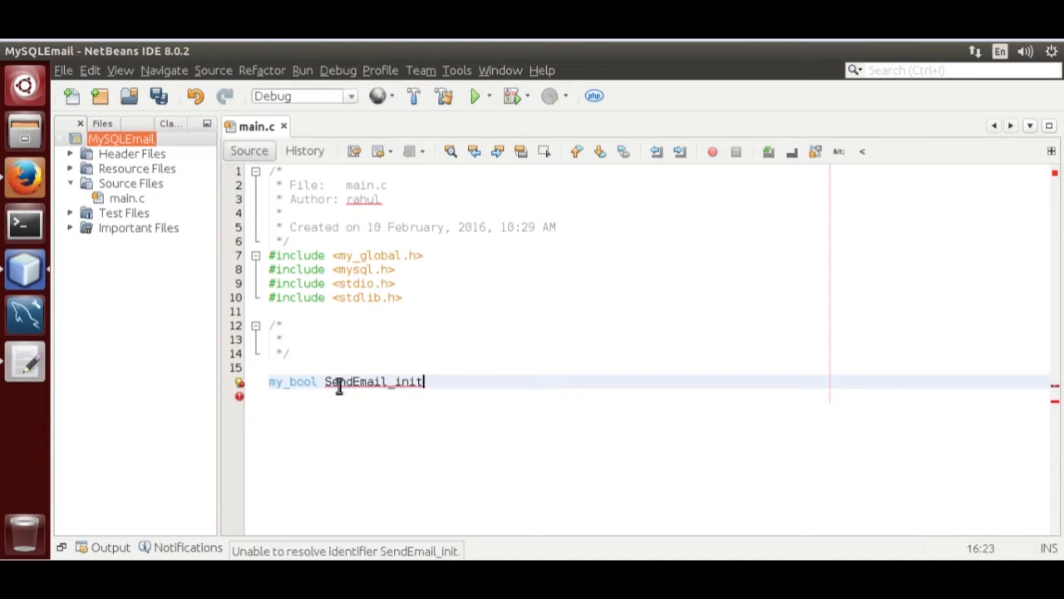
type("(U")
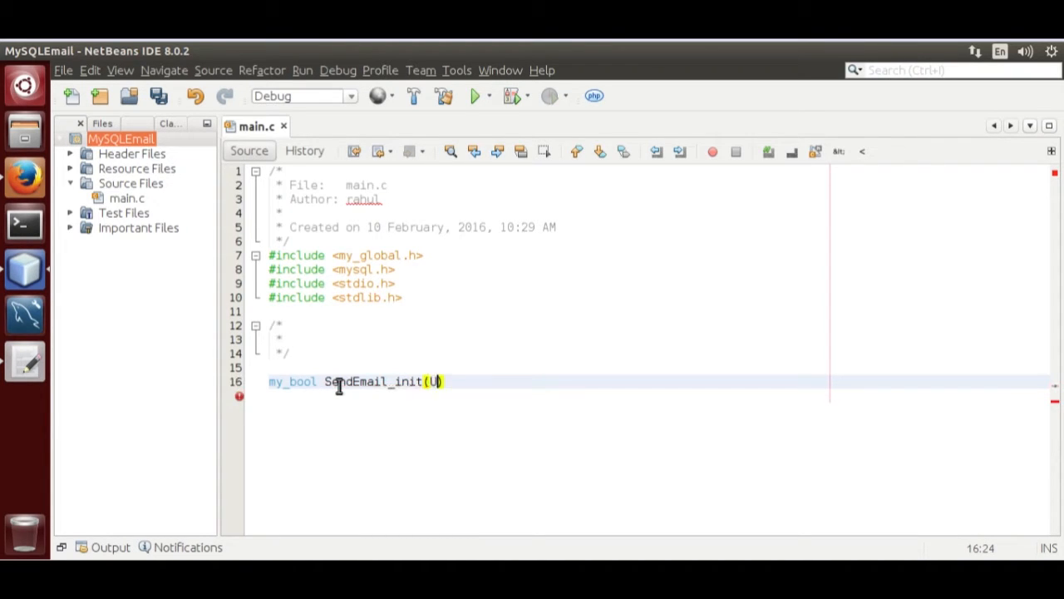
type("DF_INIT")
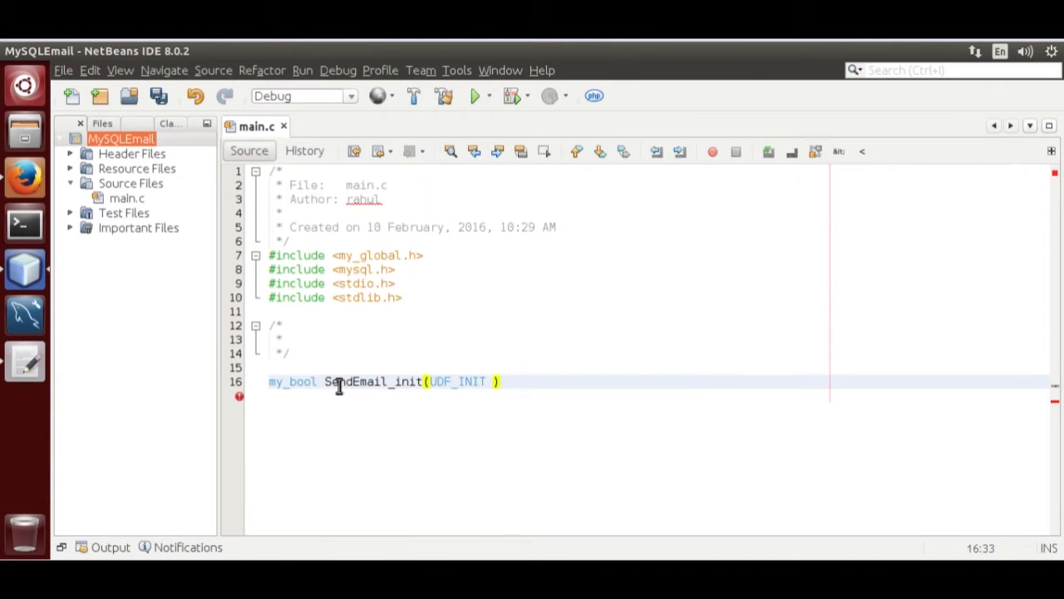
type("*initid")
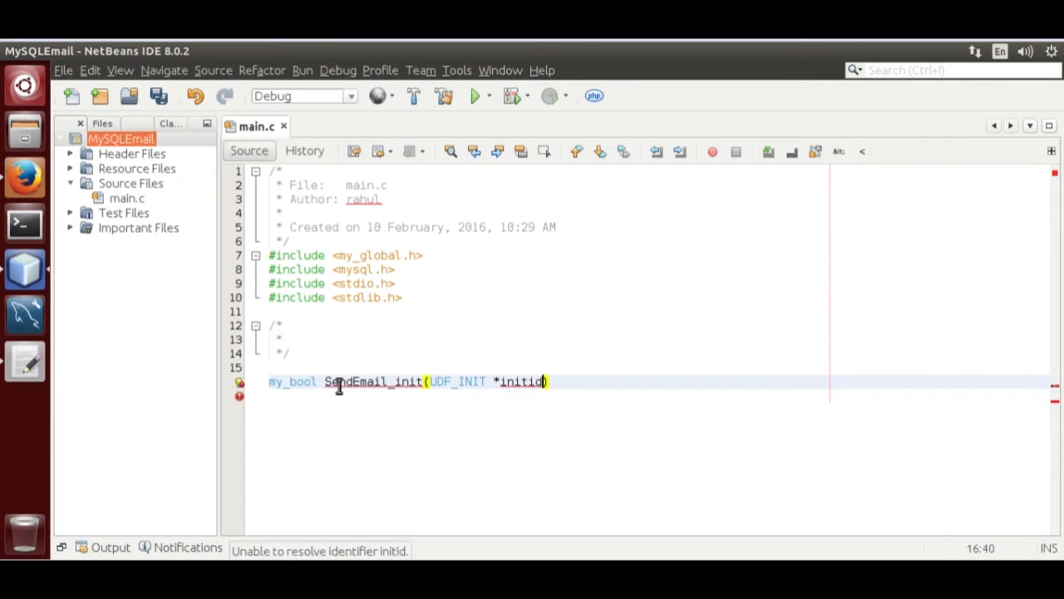
Complete it with UDF_ARGS *arg, char *message parameters and a closing semicolon
type(",")
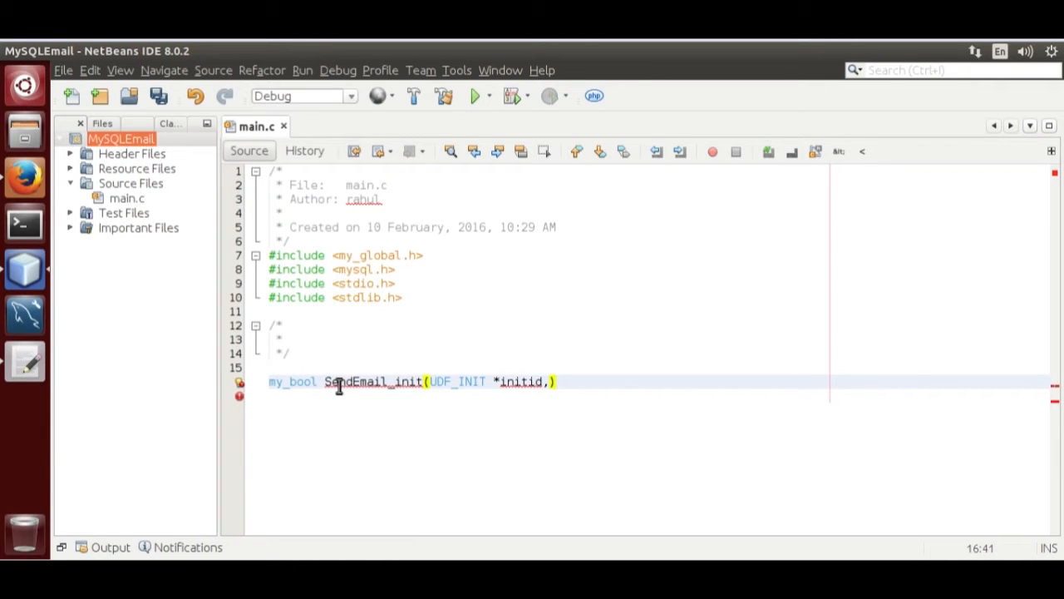
type("UDF")
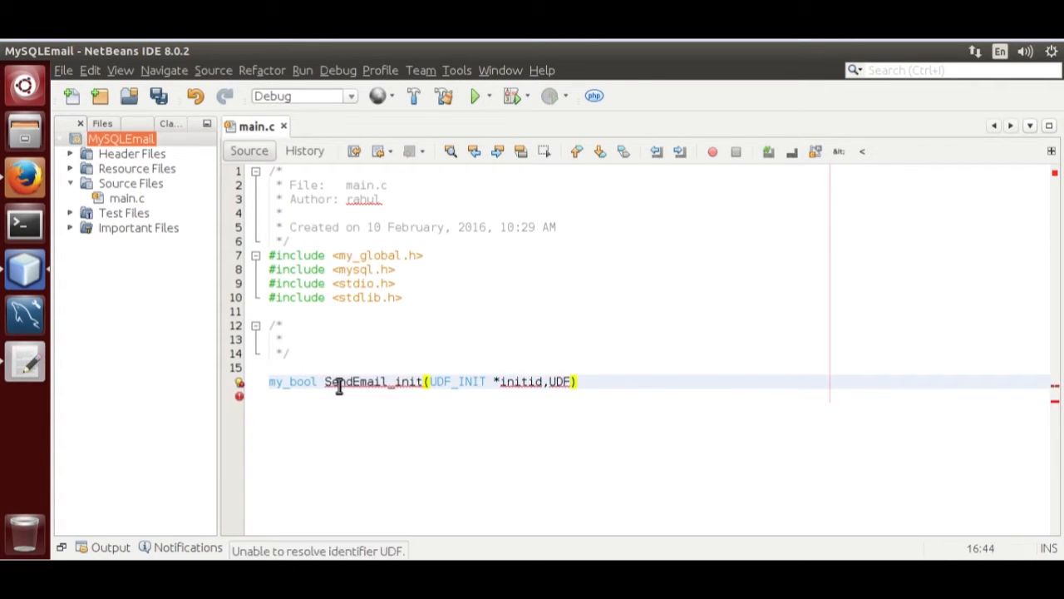
type("_ARGS")
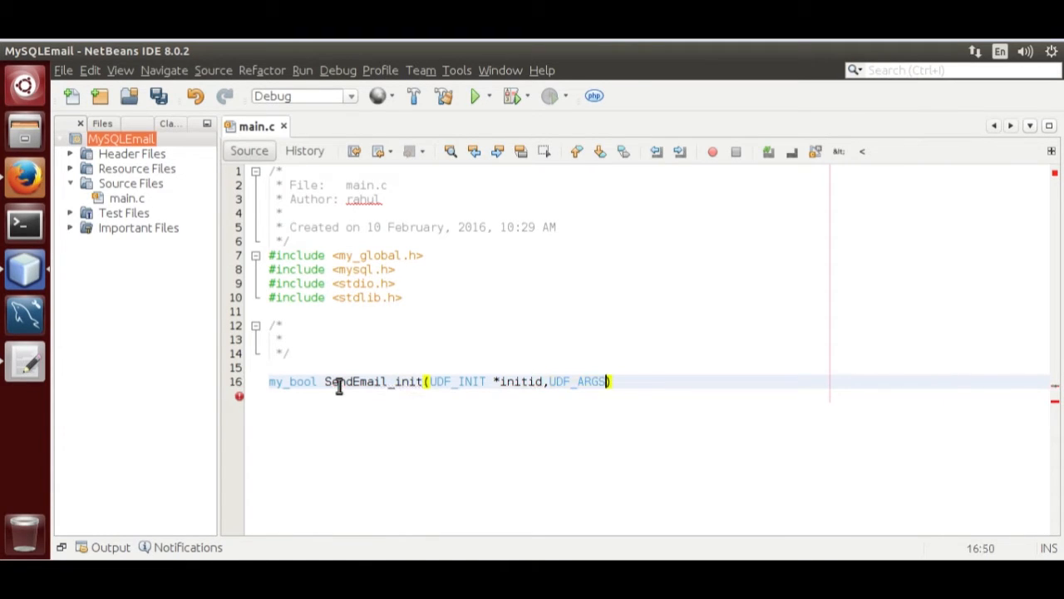
type("*")
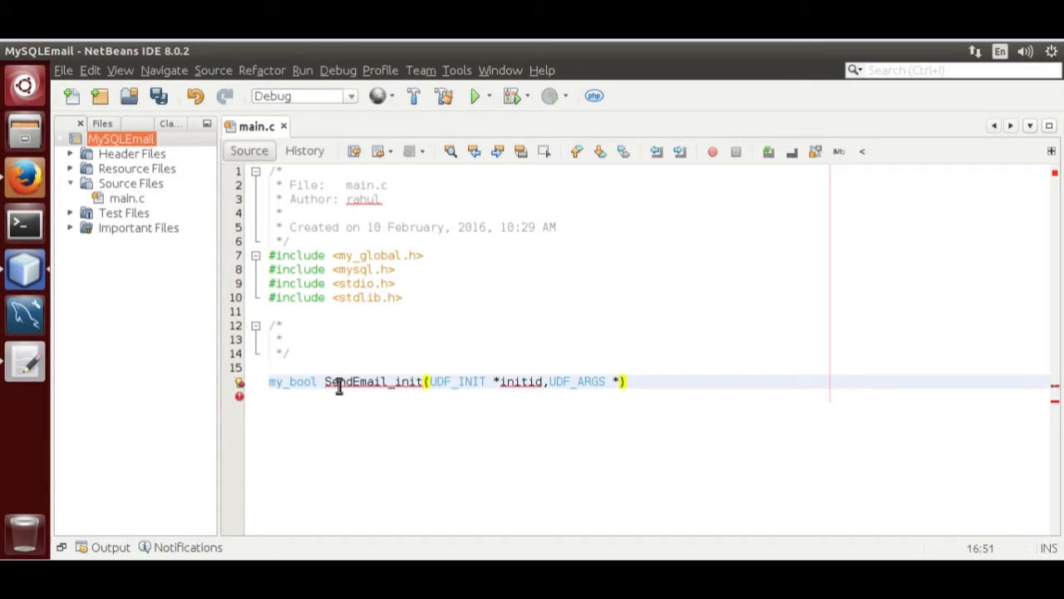
type("arg")
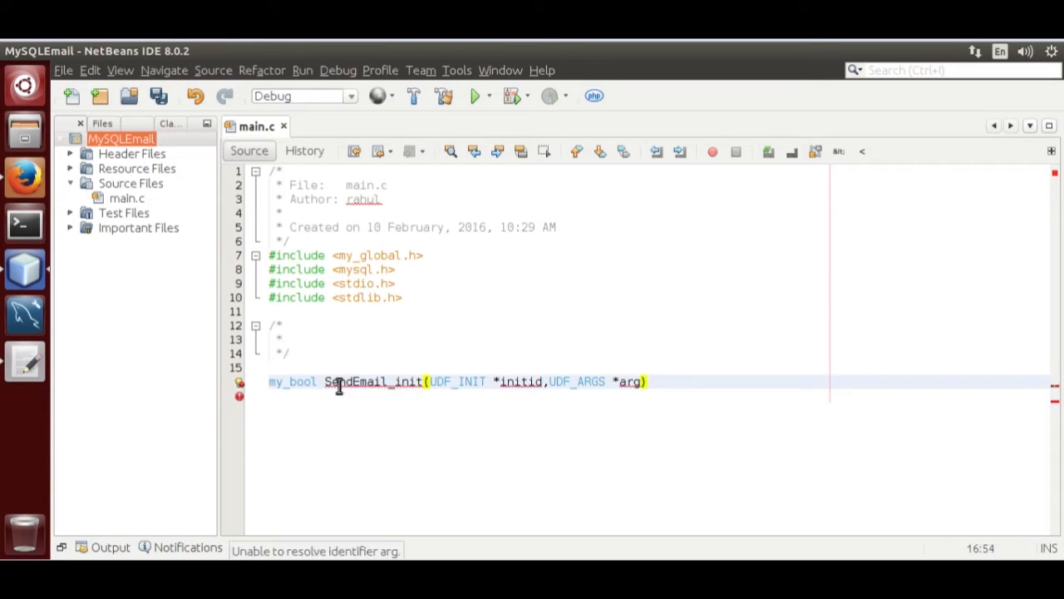
type(",")
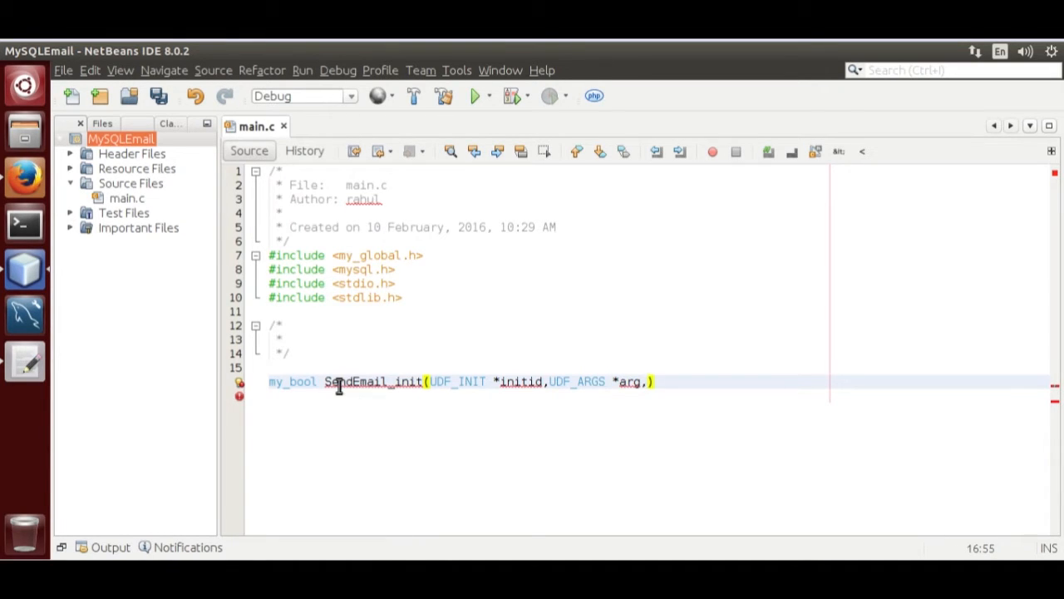
type("char")
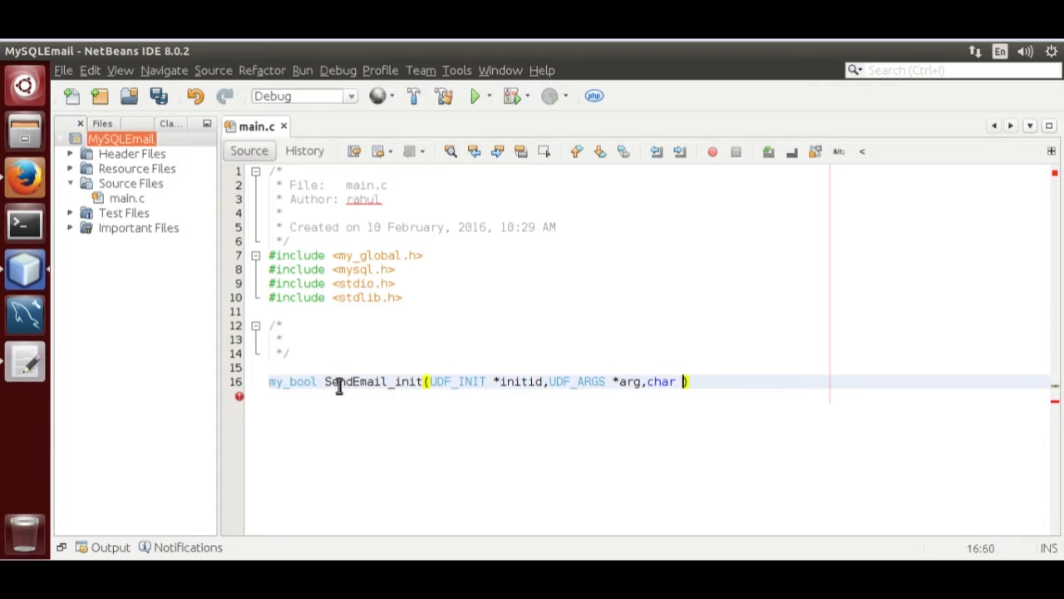
type("*message")
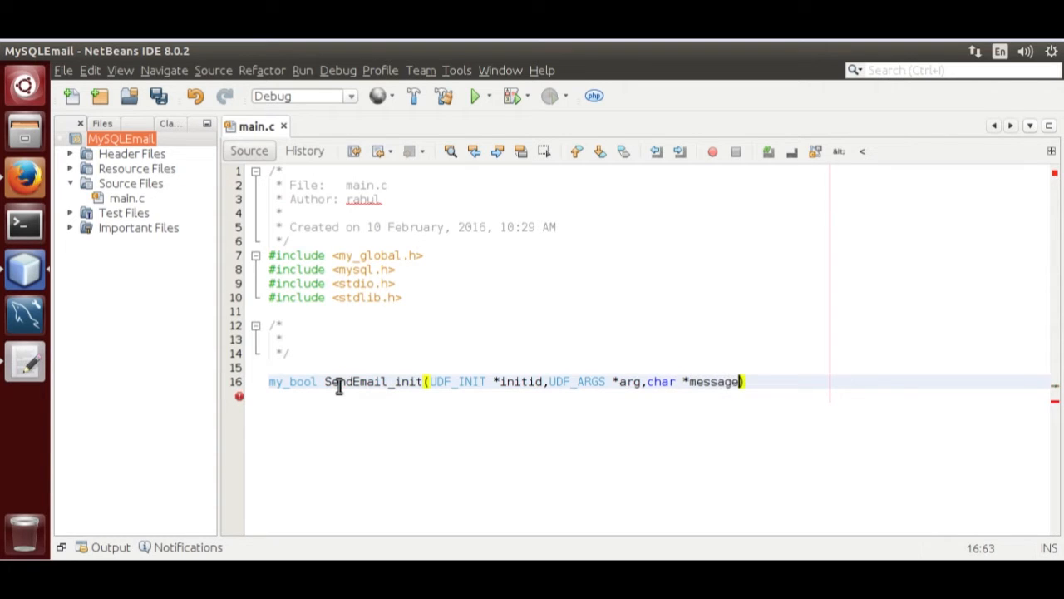
type(";")
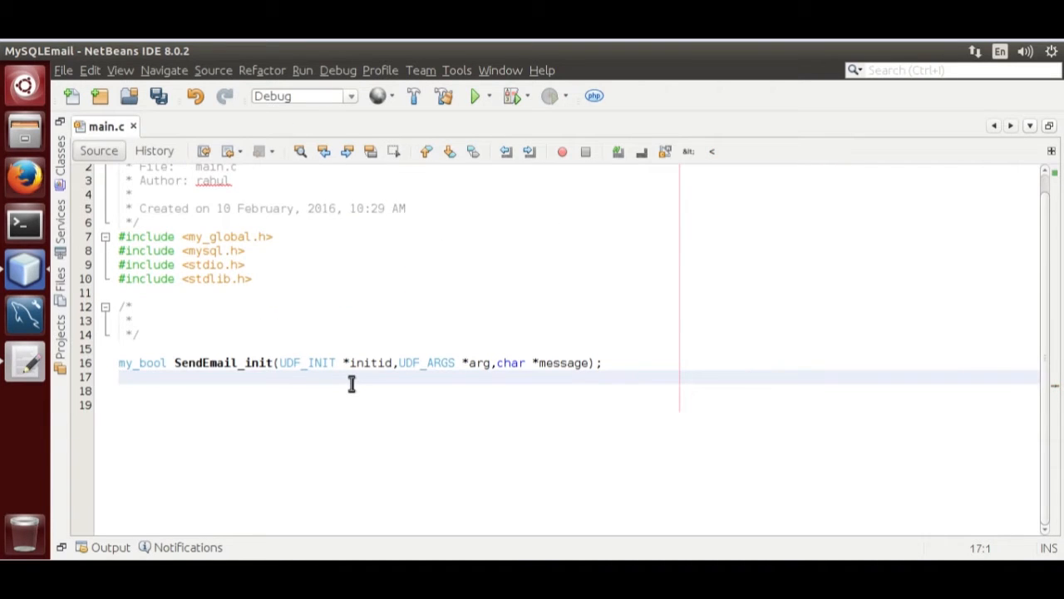
Declare void SendEmail_deinit(UDF_INIT *initid __attribute__((unused))); below SendEmail_init
left_click(120, 376)
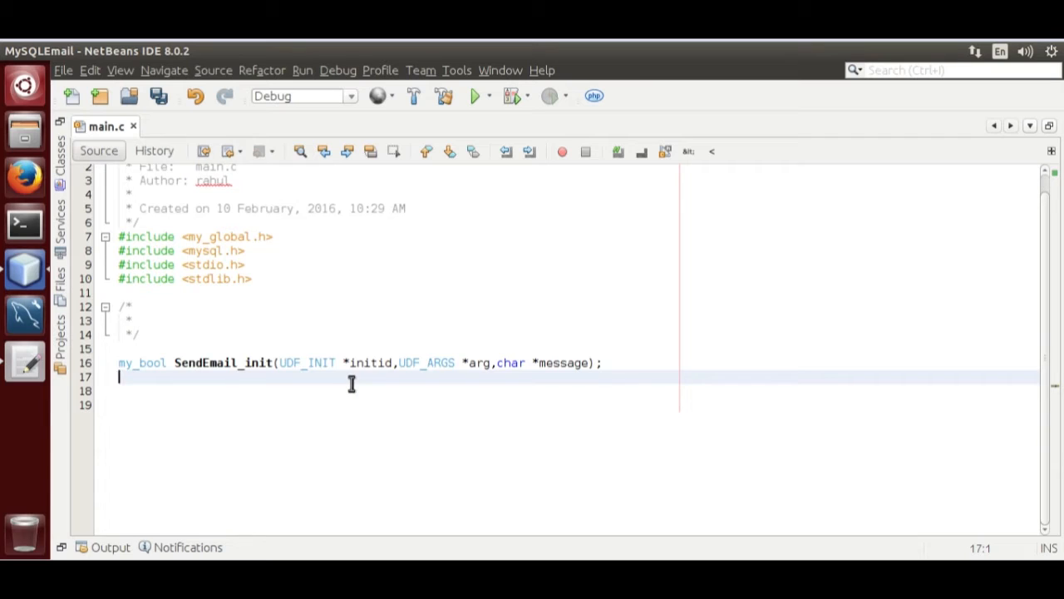
type("void")
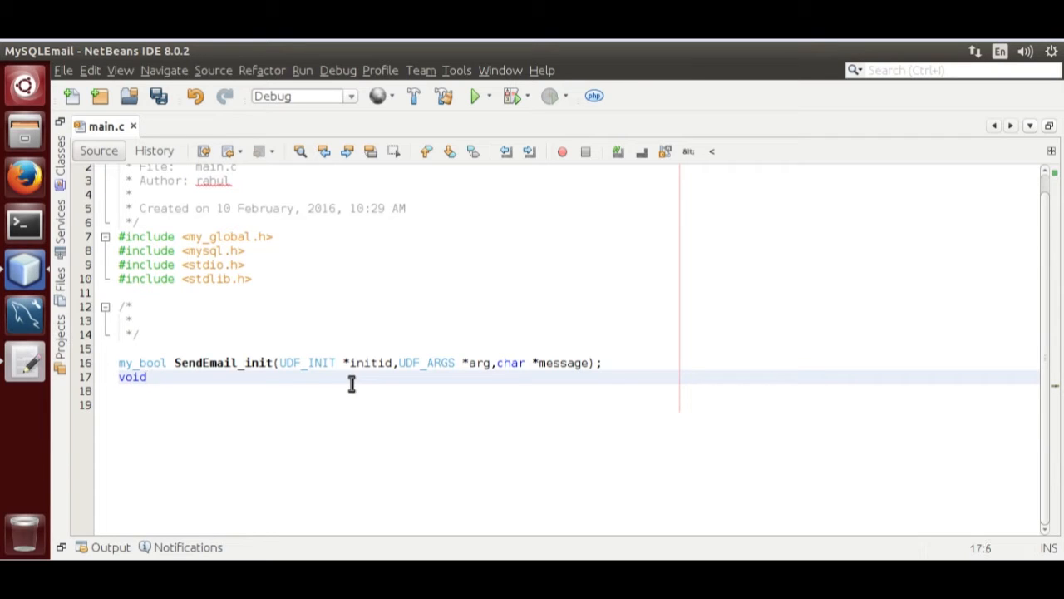
type("Send")
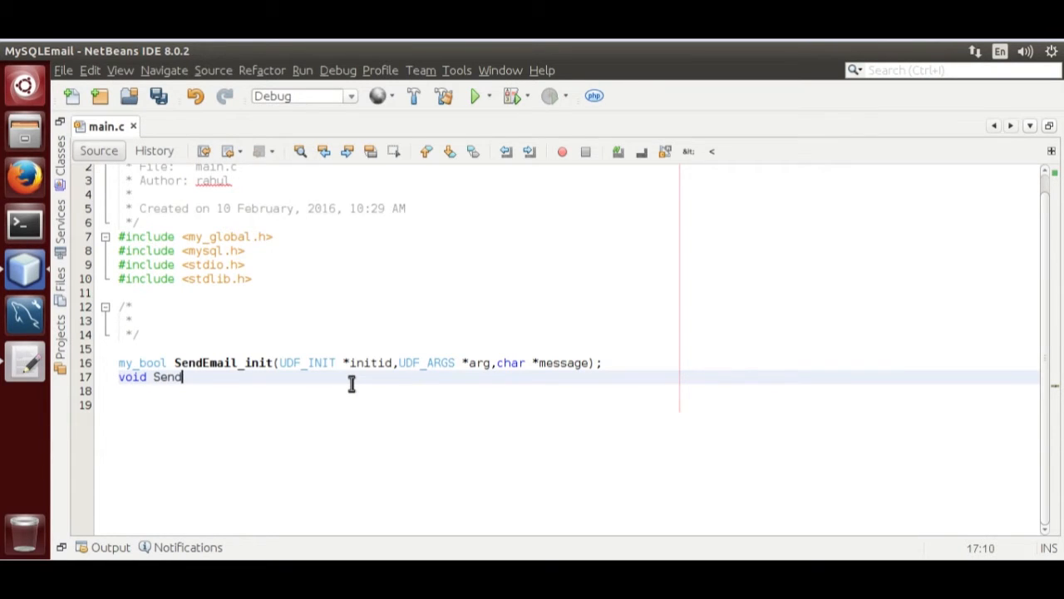
type("Email_")
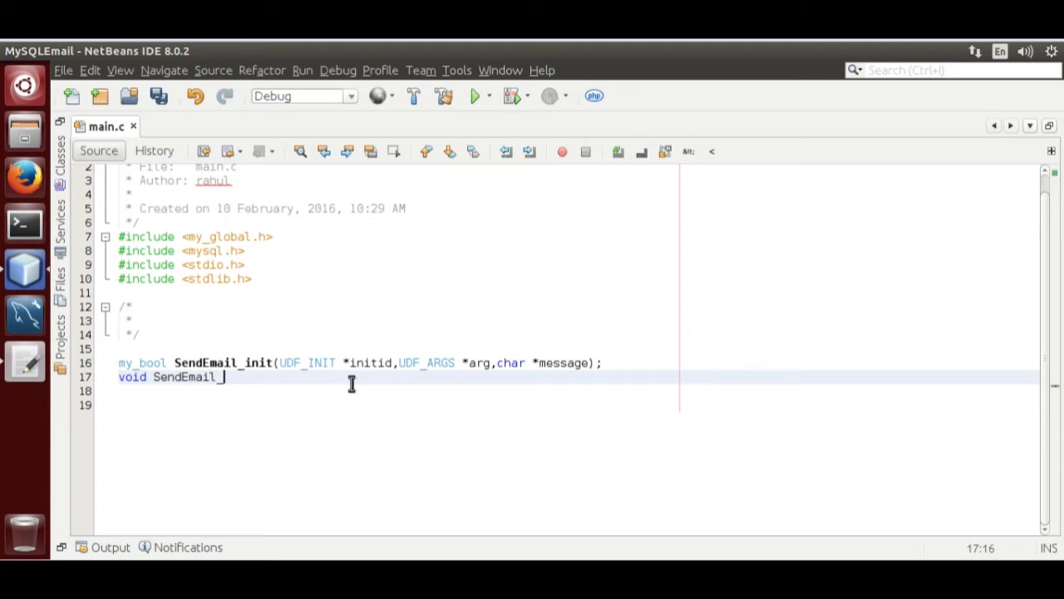
type("deinit")
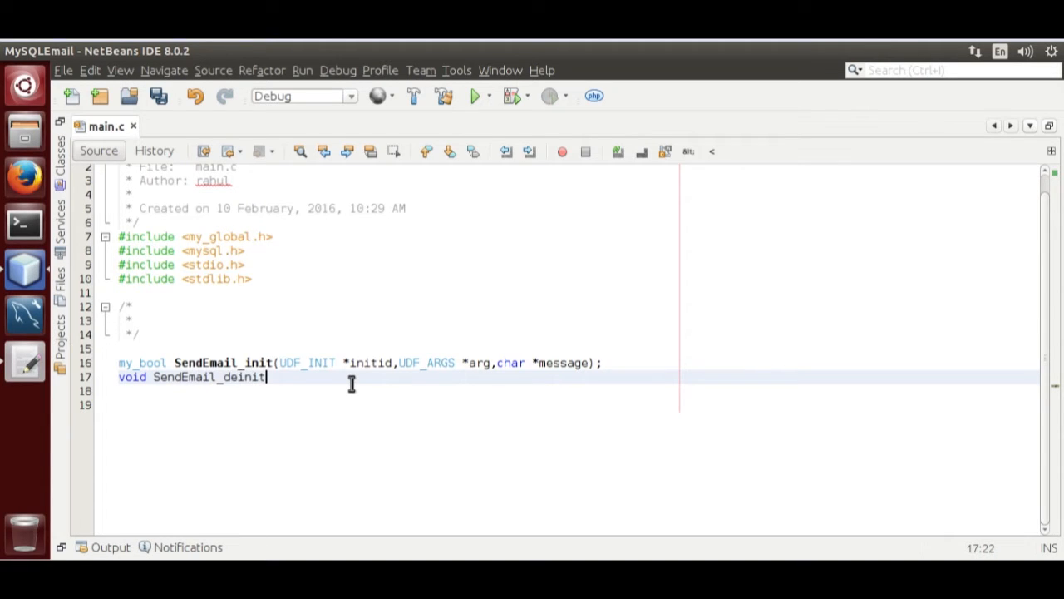
type("(ud")
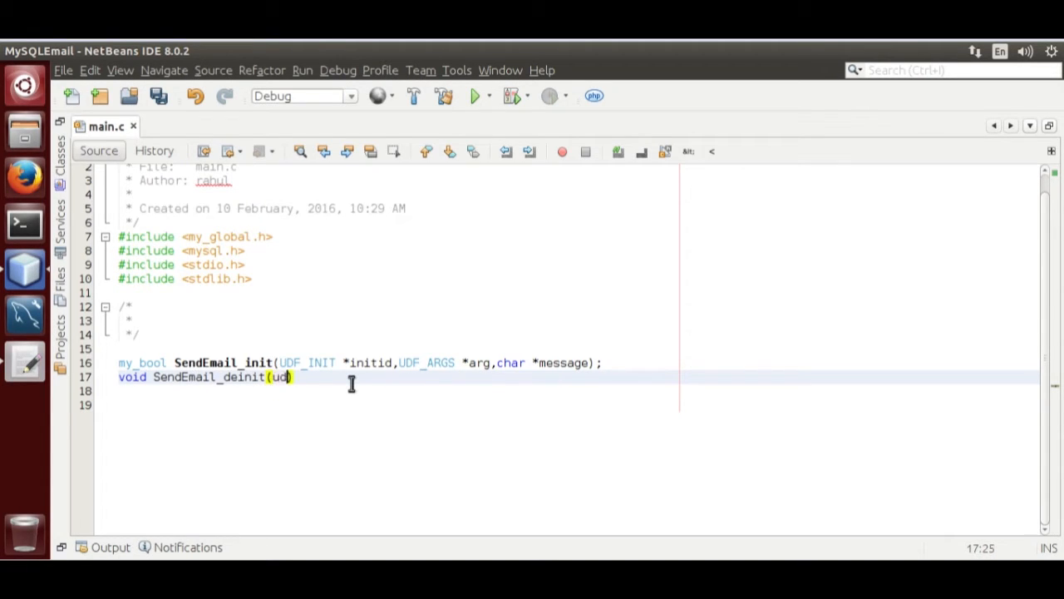
type("UDF_INIT")
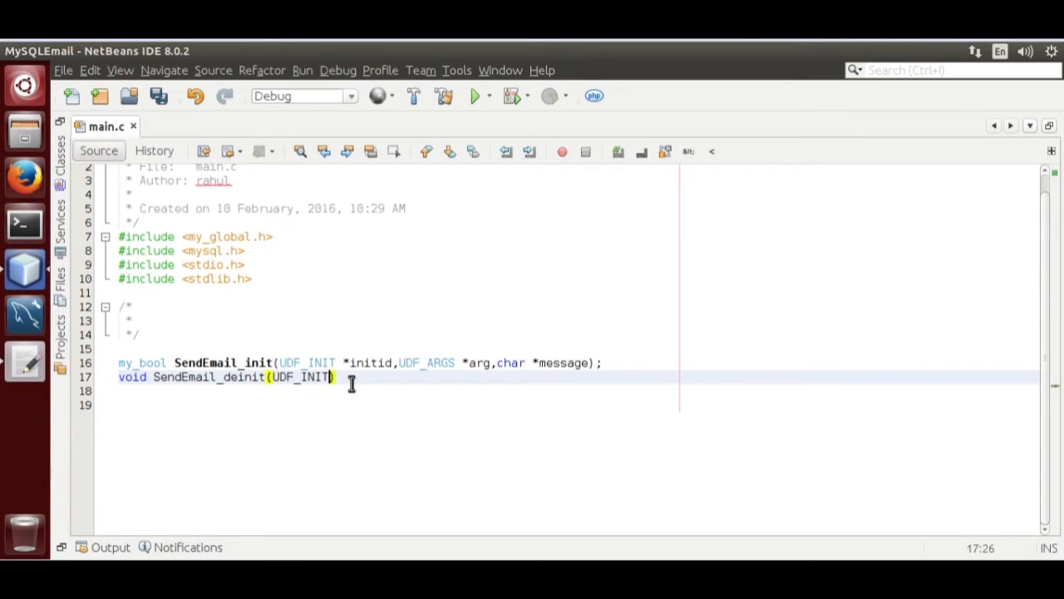
type("*init")
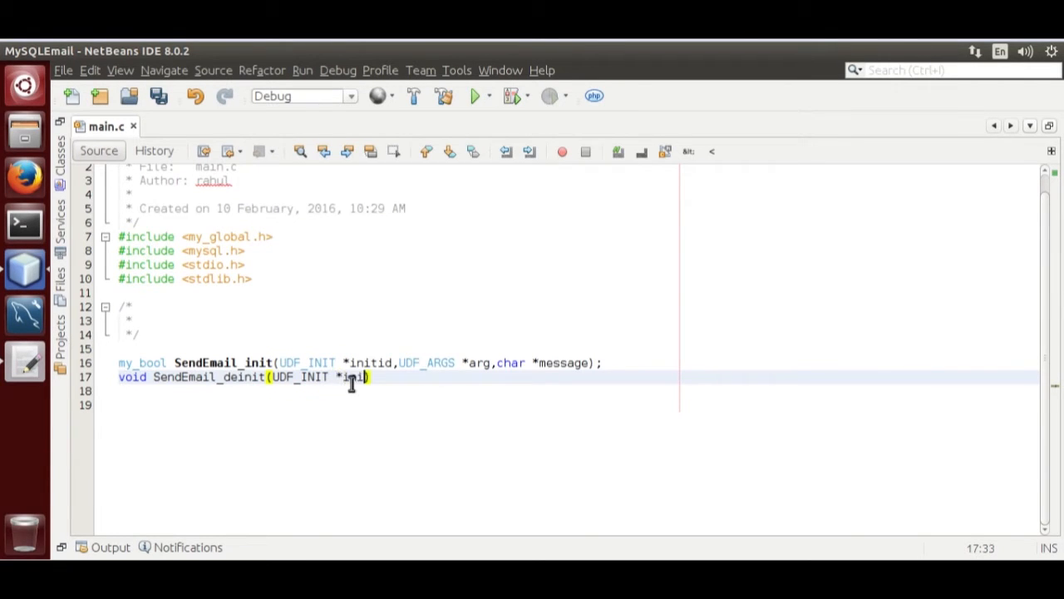
type("tid")
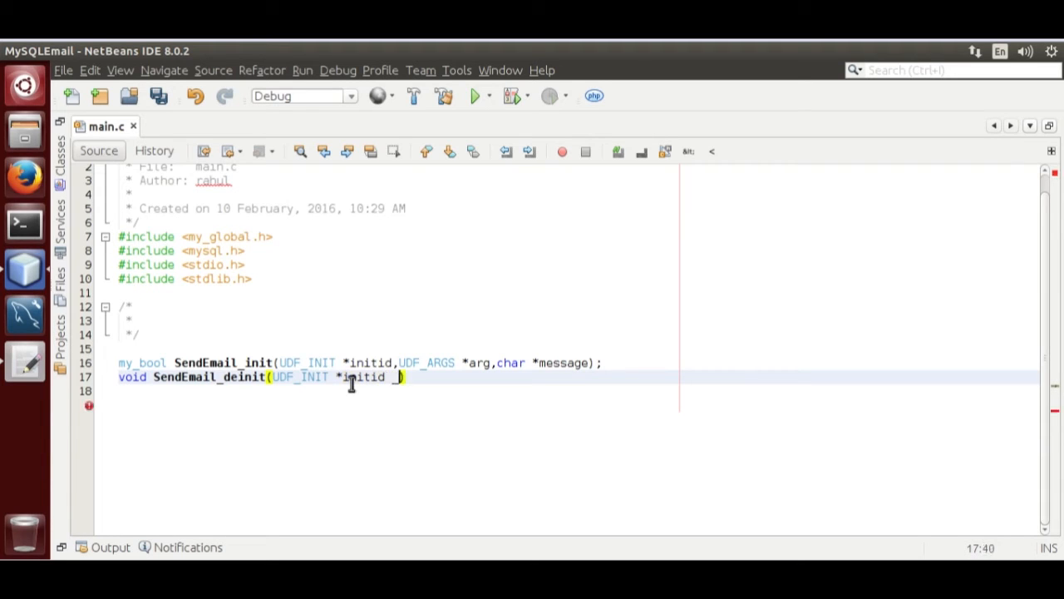
type("_attriby")
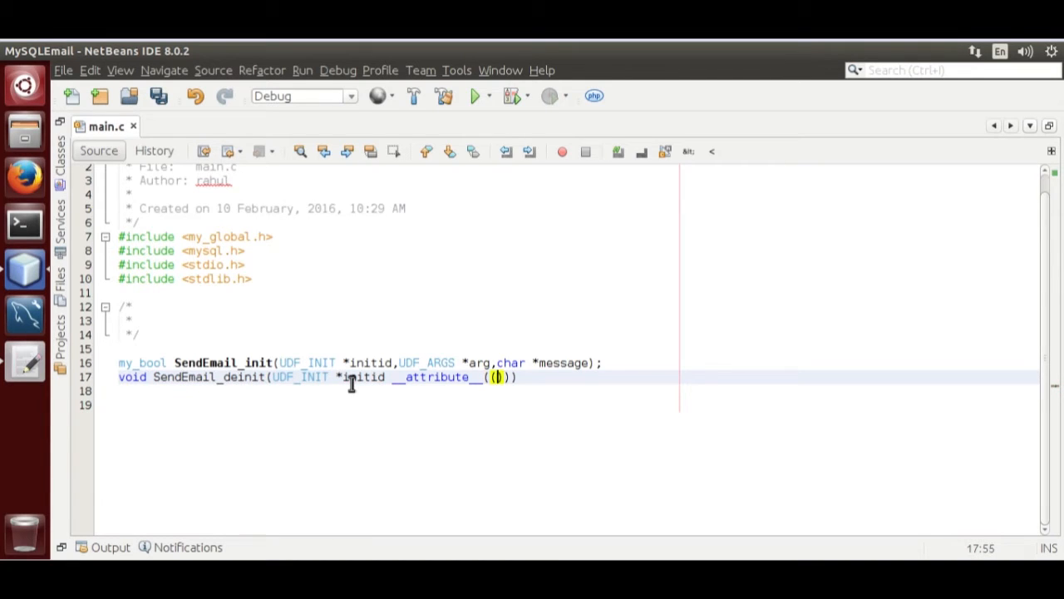
type("unused")
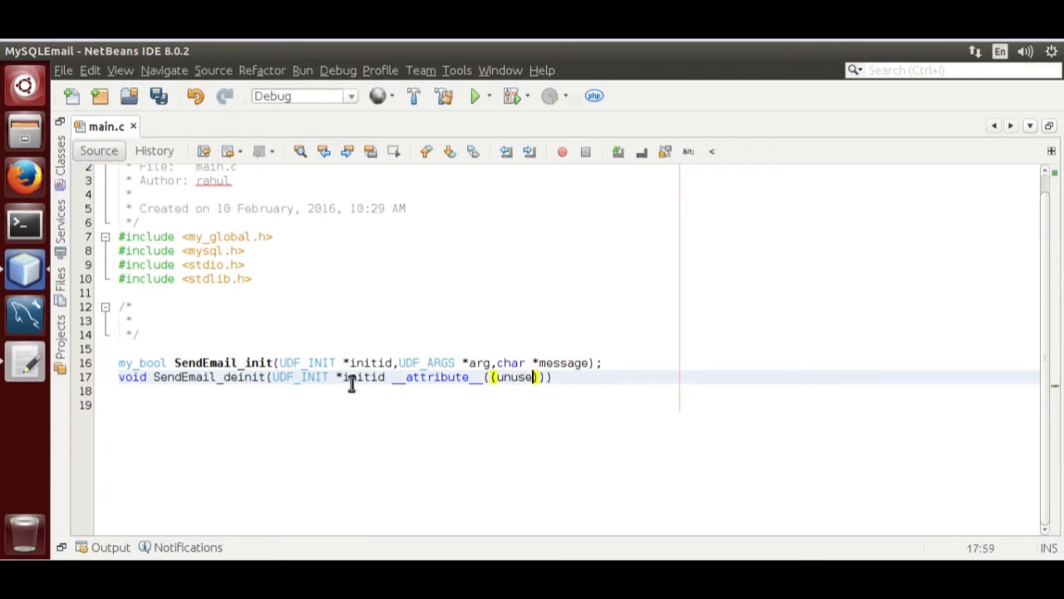
type("d));")
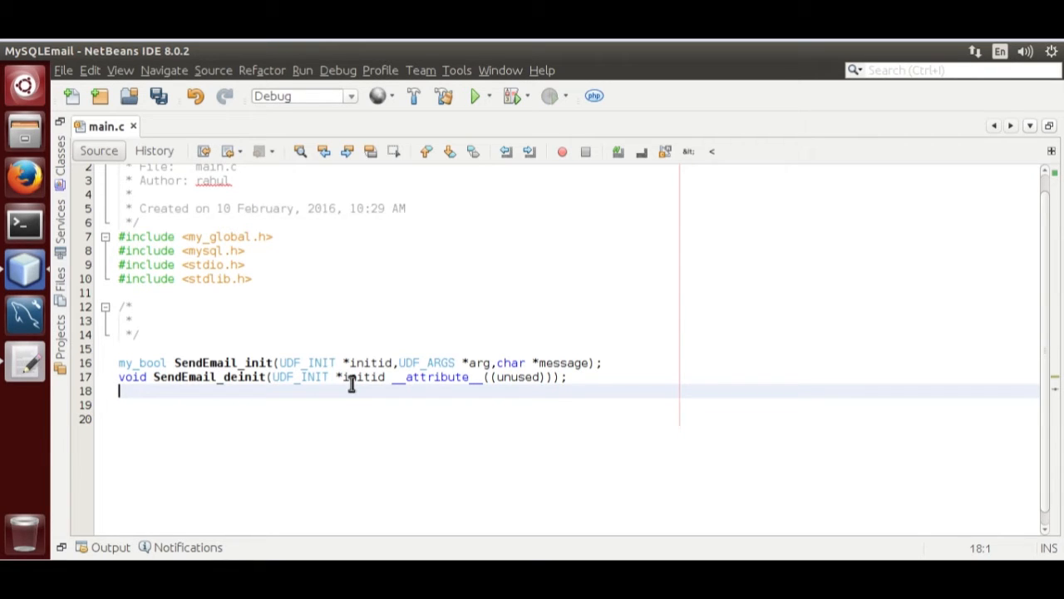
Begin char* SendEmail(UDF_INIT *initid, UDF_ARGS *arg, char *result
type("ch")
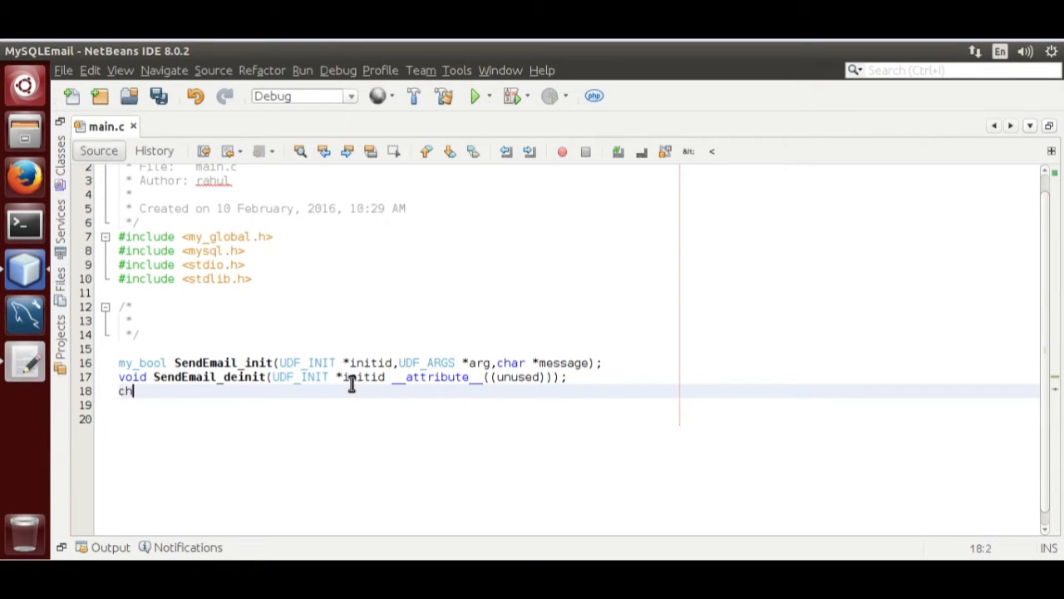
type("ar*")
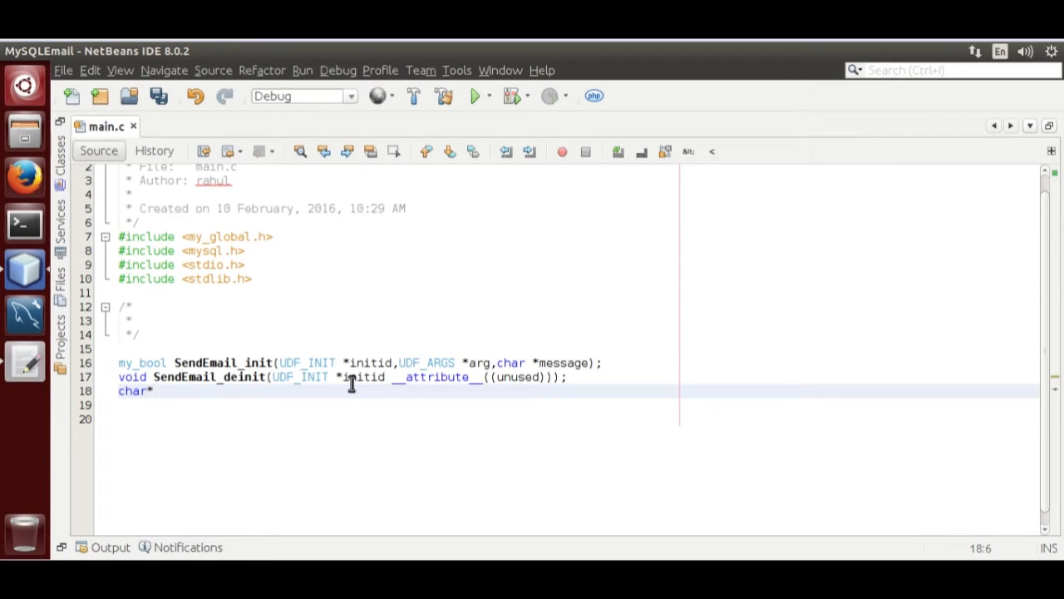
type("SendEmail")
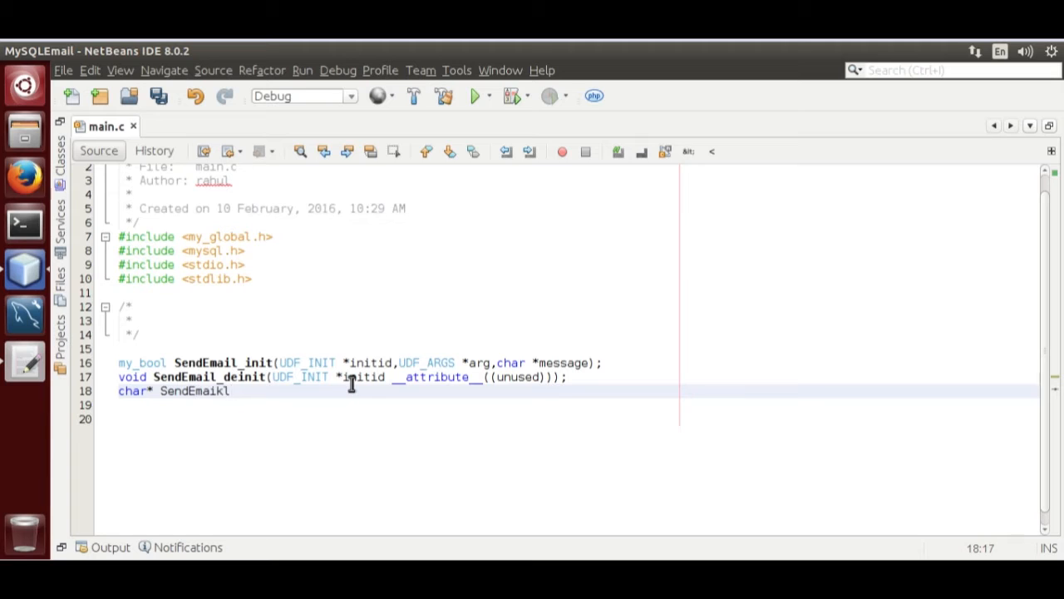
key("BackSpace")
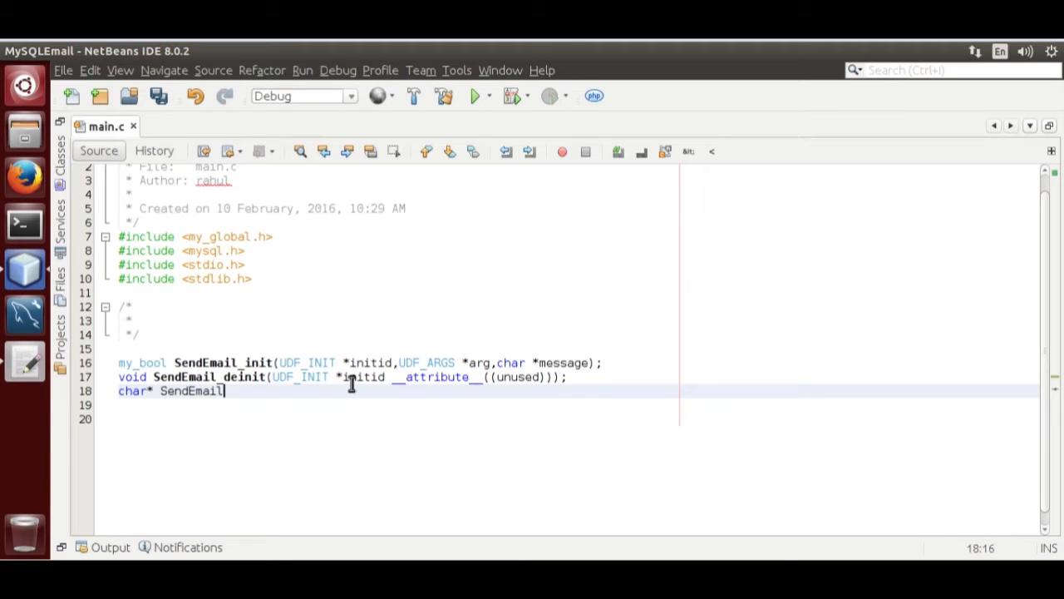
type("(UDF_INIT *i")
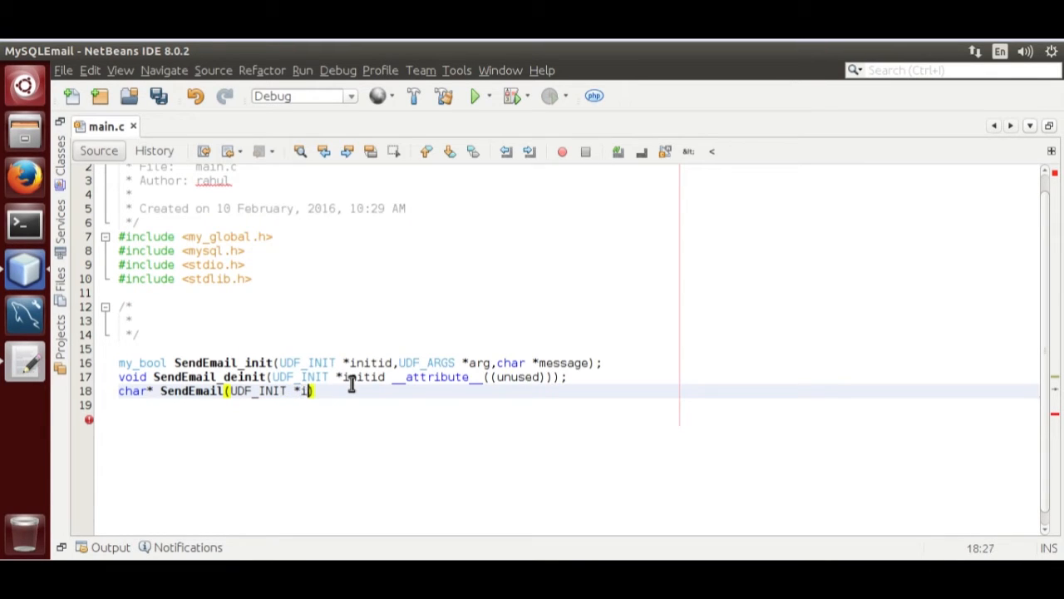
type("nitid)")
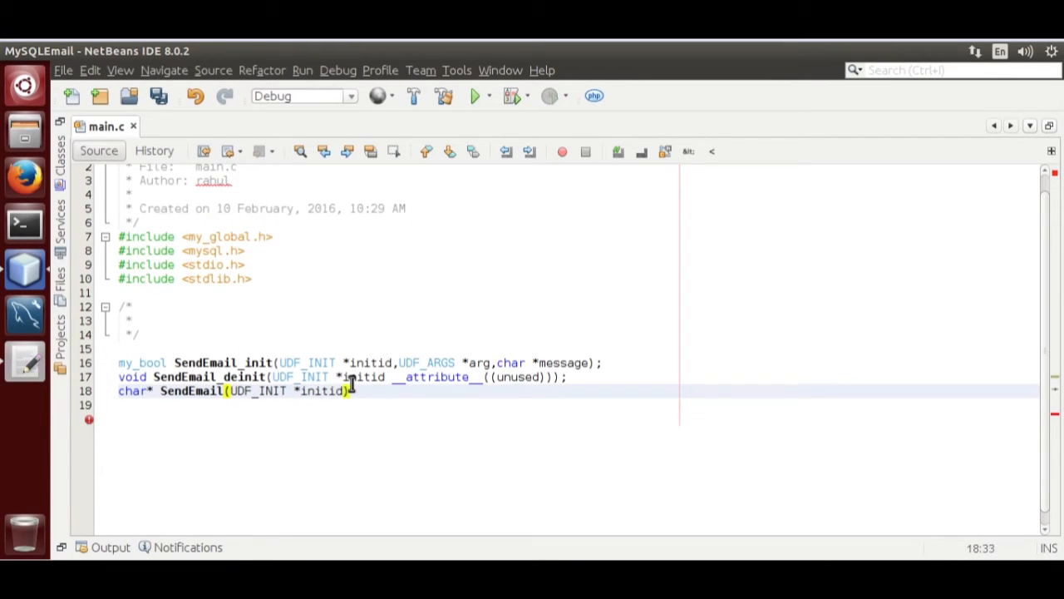
type(",")
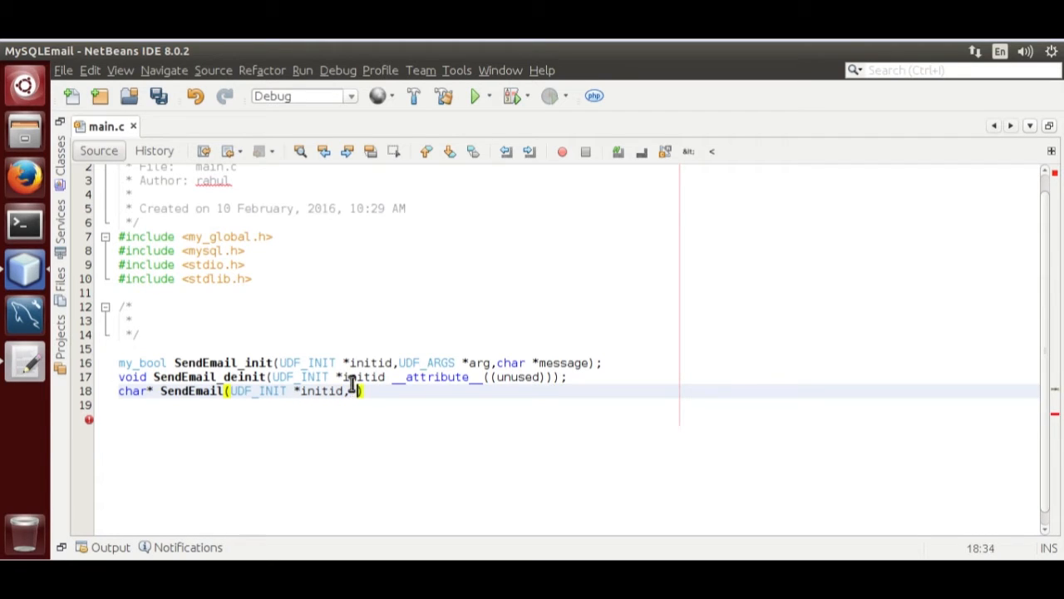
type("UDF")
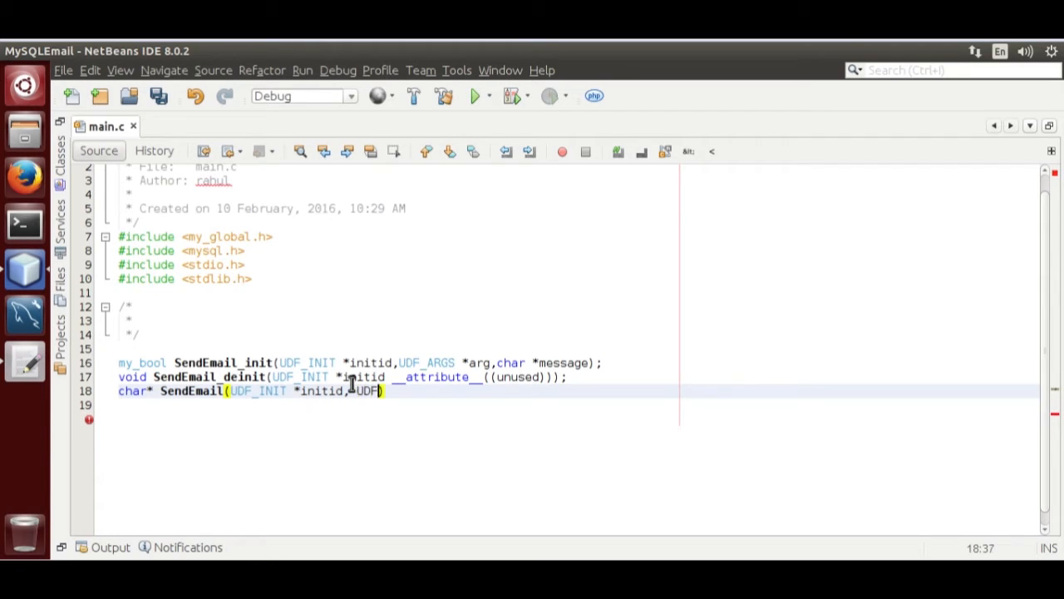
type("UDF_Ar")
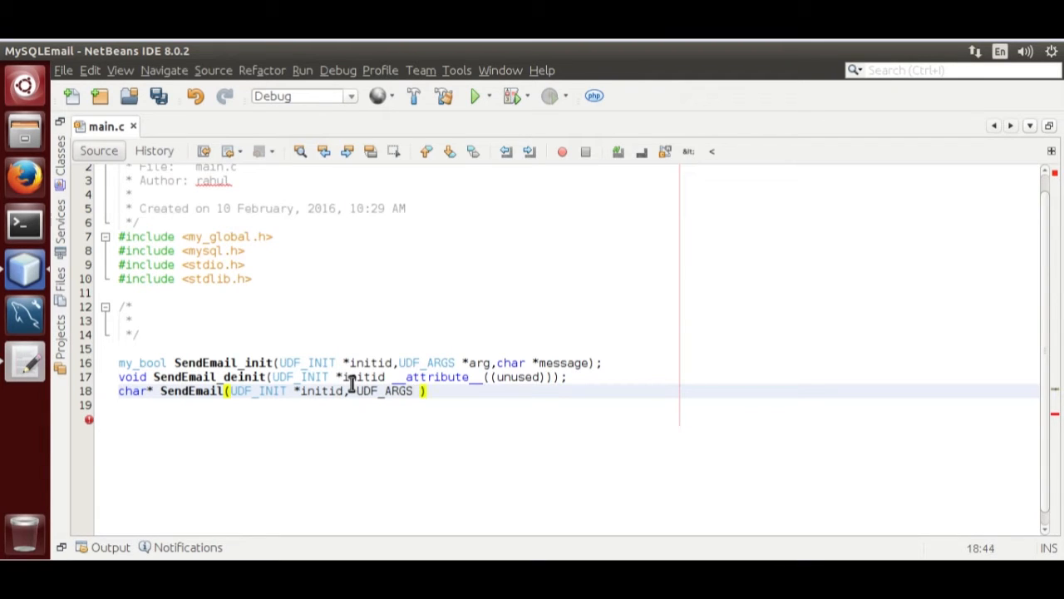
type("*arg)")
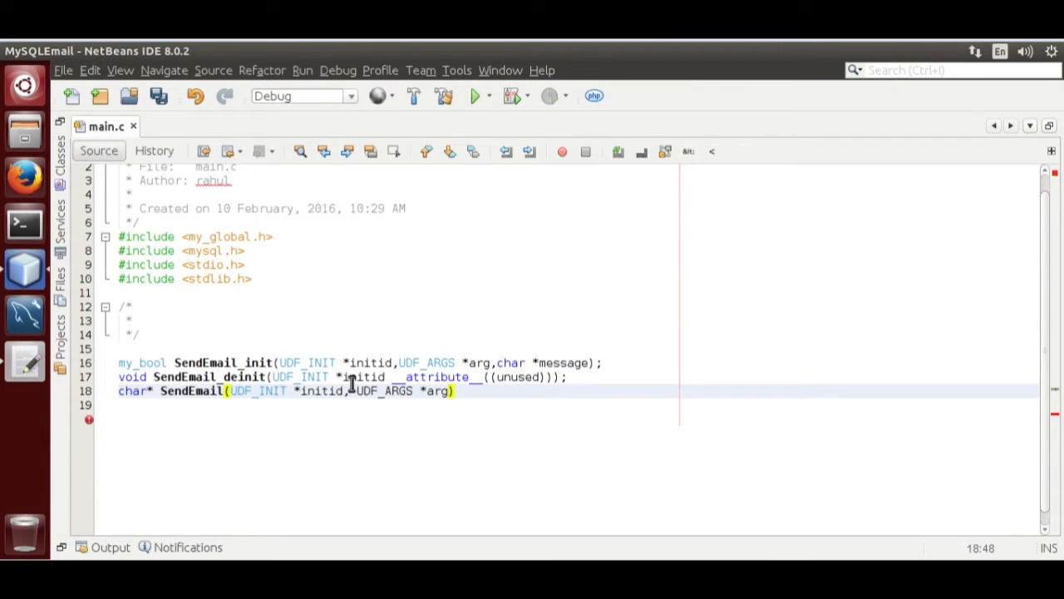
type(",")
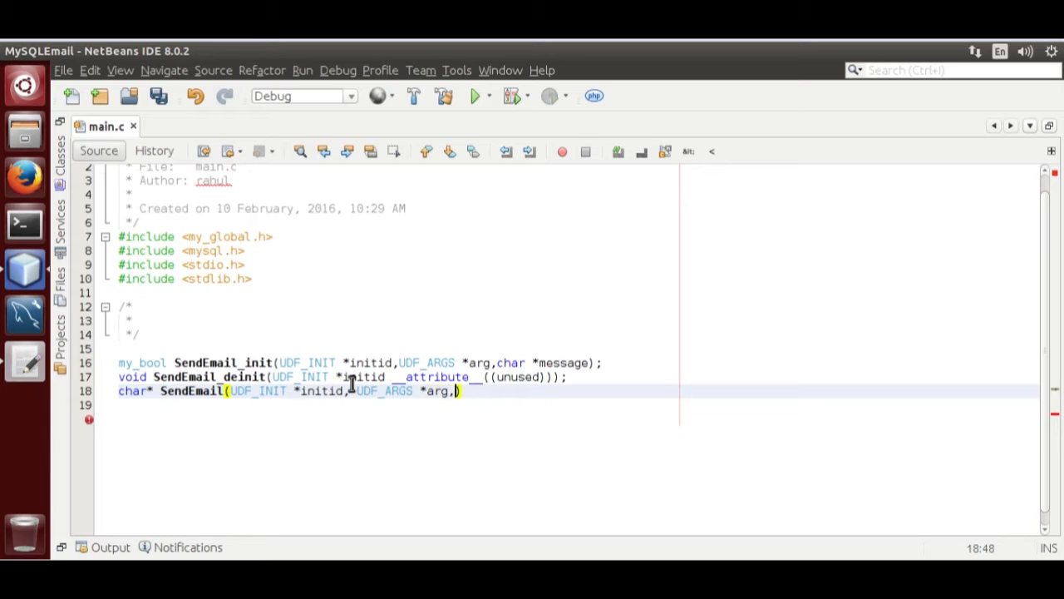
type("char")
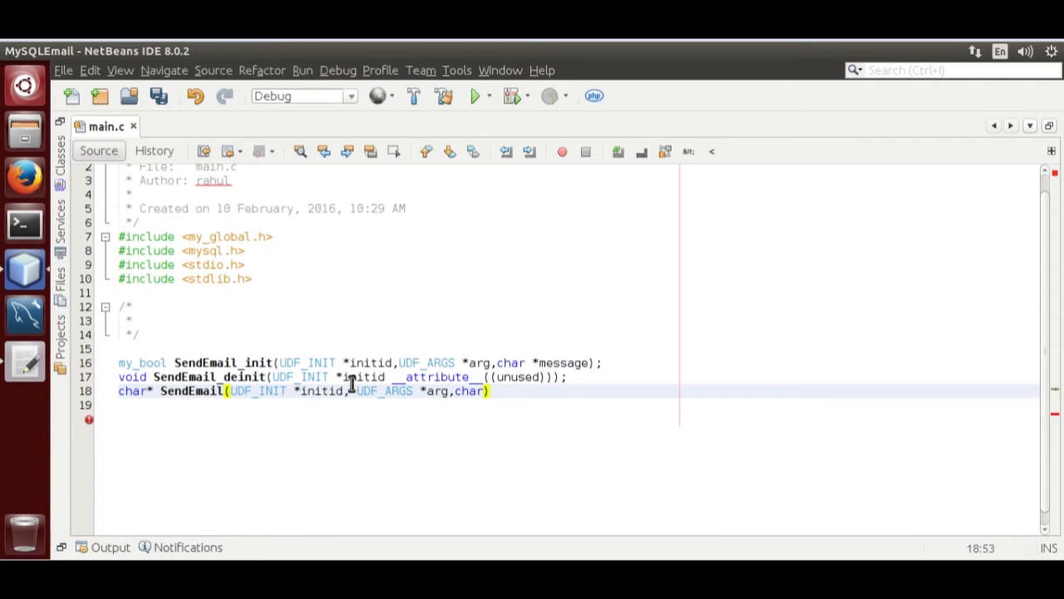
type("*")
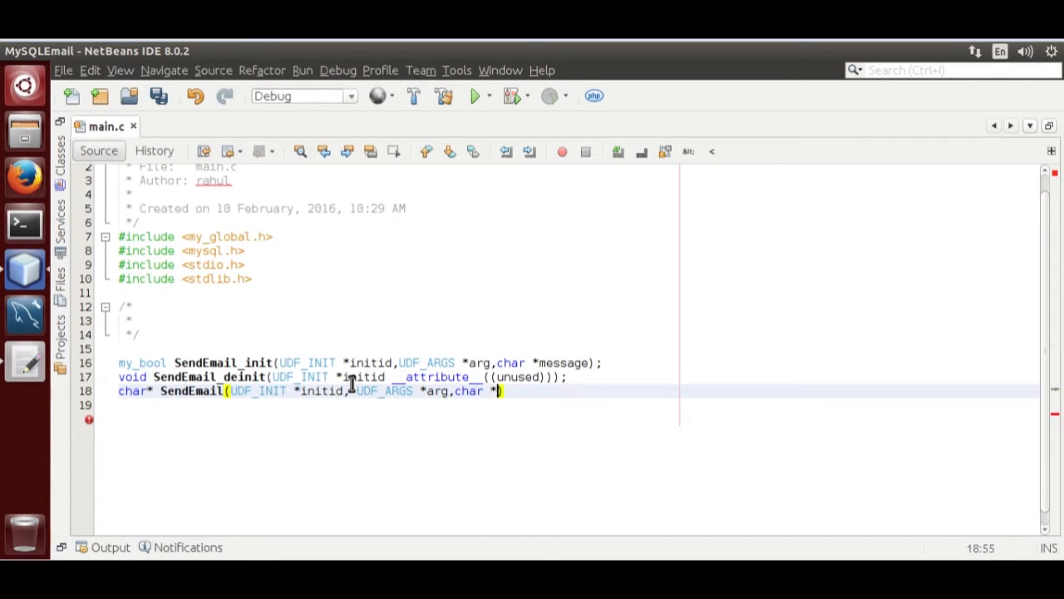
type("result")
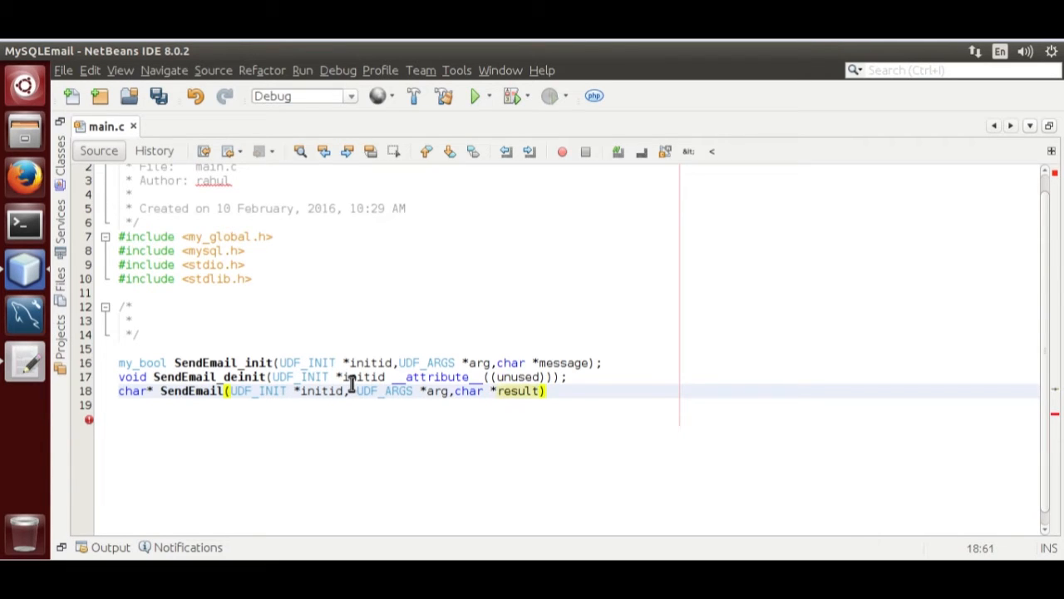
Finish it with unsigned long *length, char *is_null, char* error and a semicolon
type(",u")
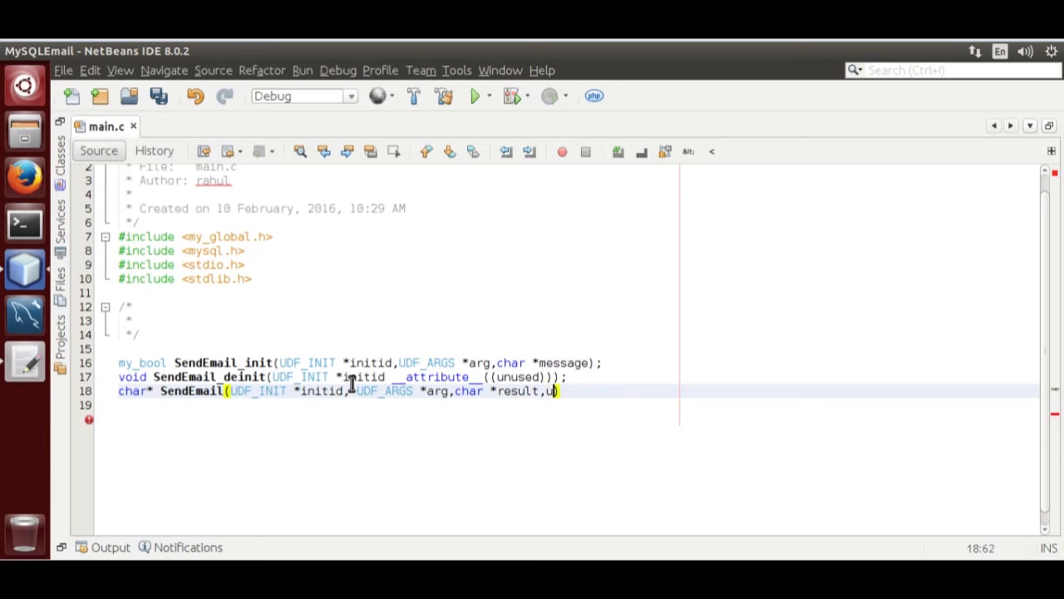
type("nsigned long")
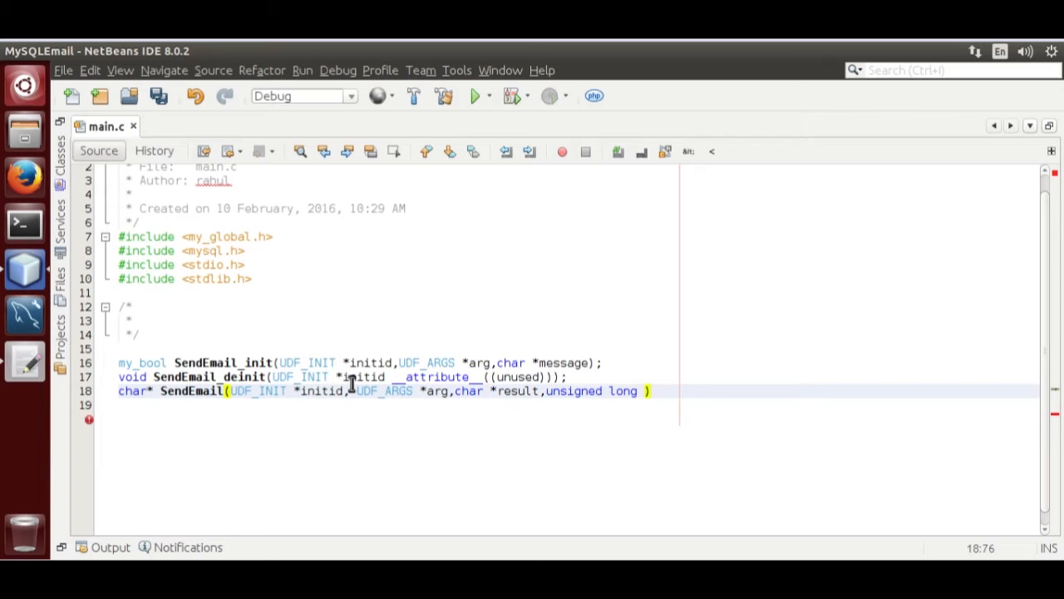
type("*")
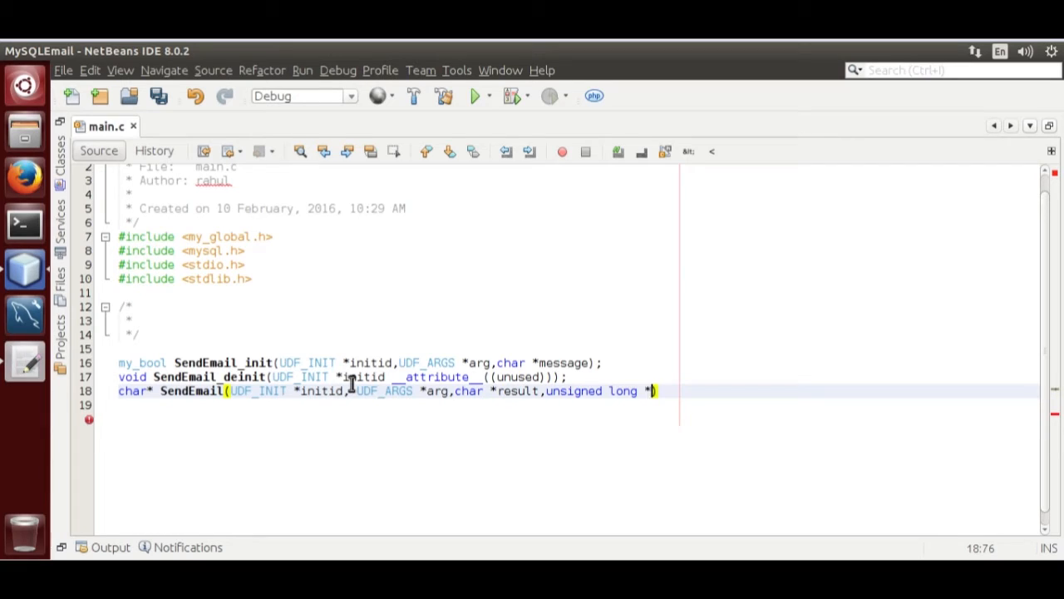
type("length")
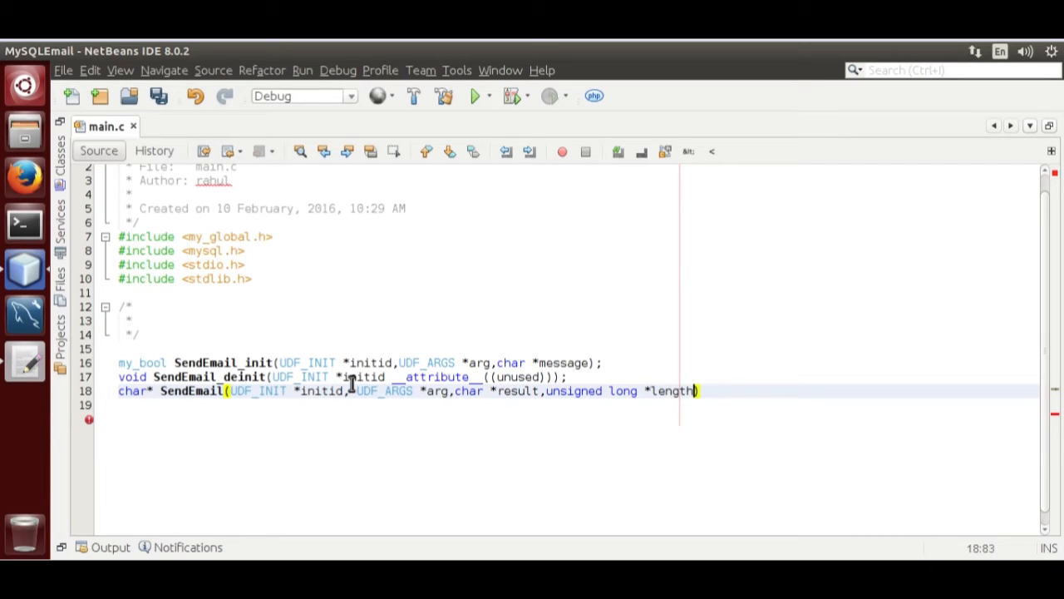
type(",")
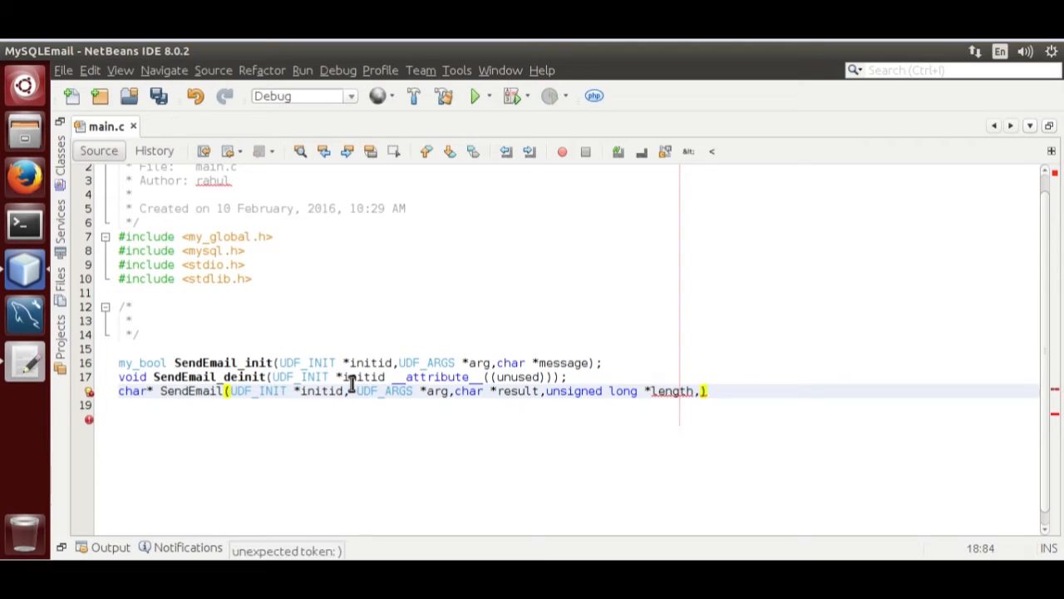
type("char)")
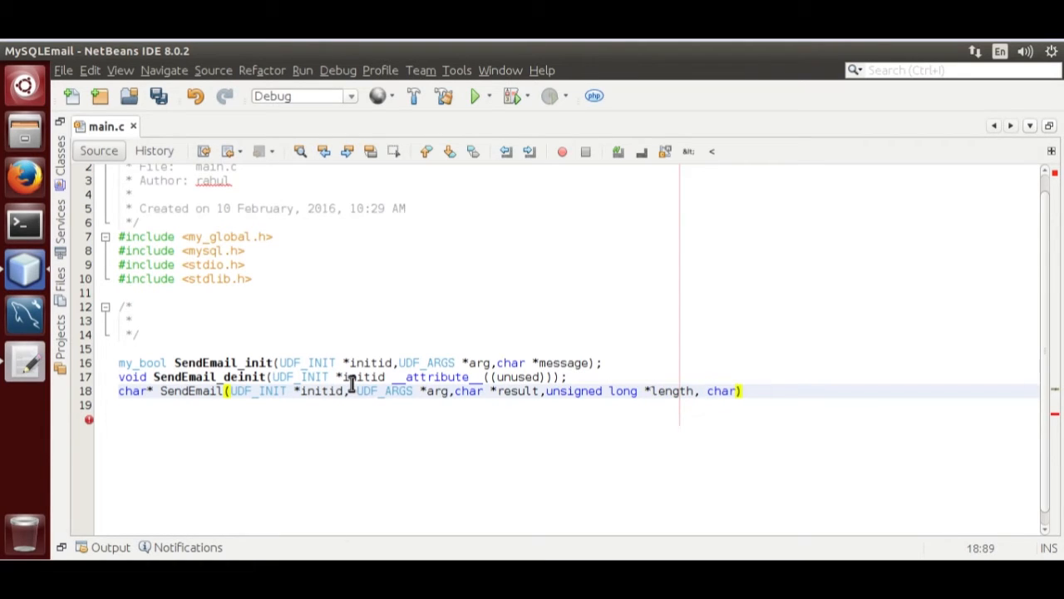
type("is_nul")
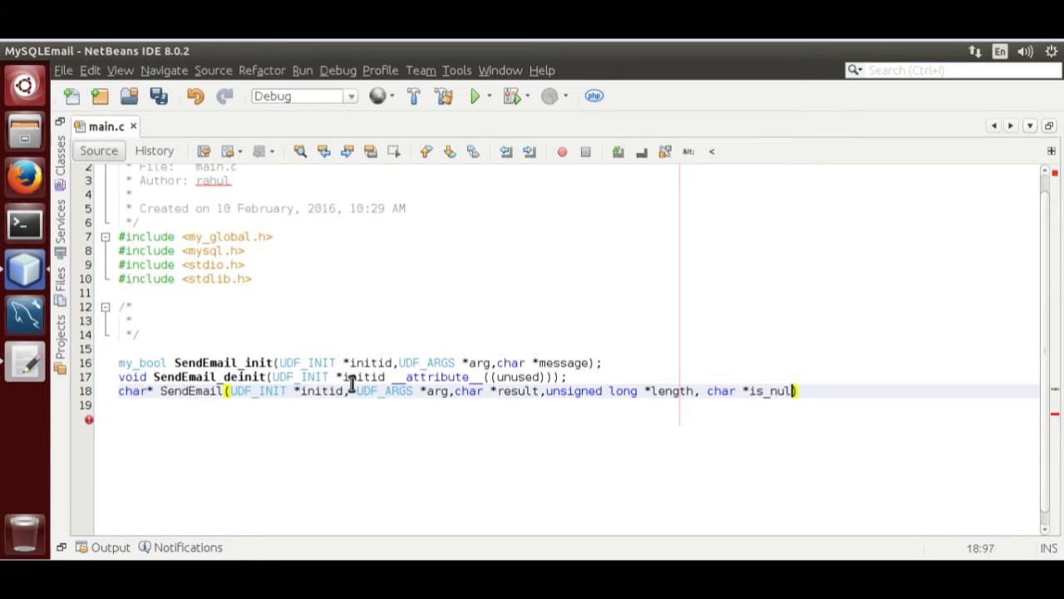
type(",c")
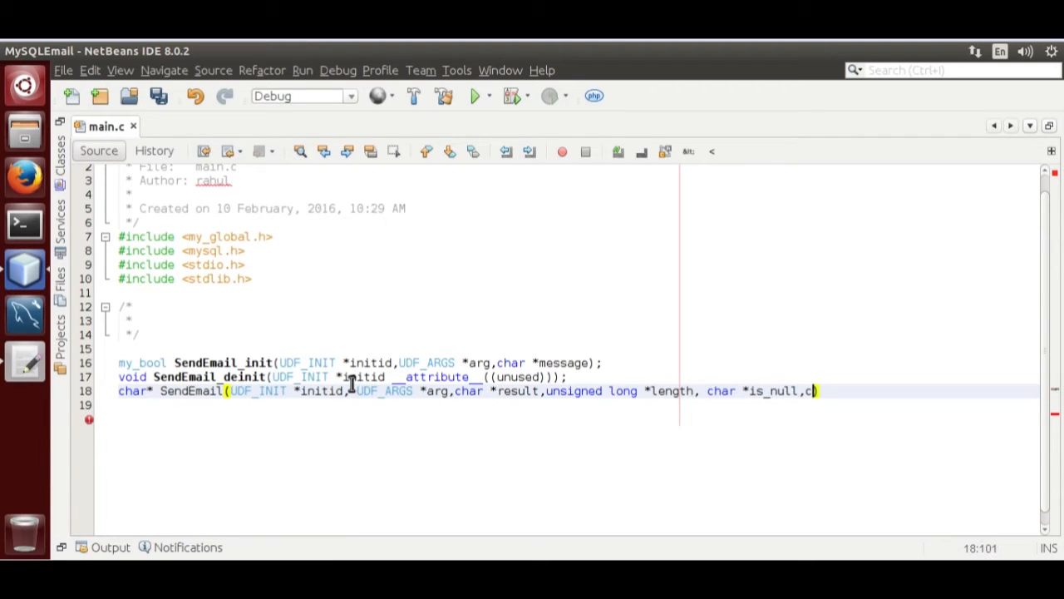
type("har")
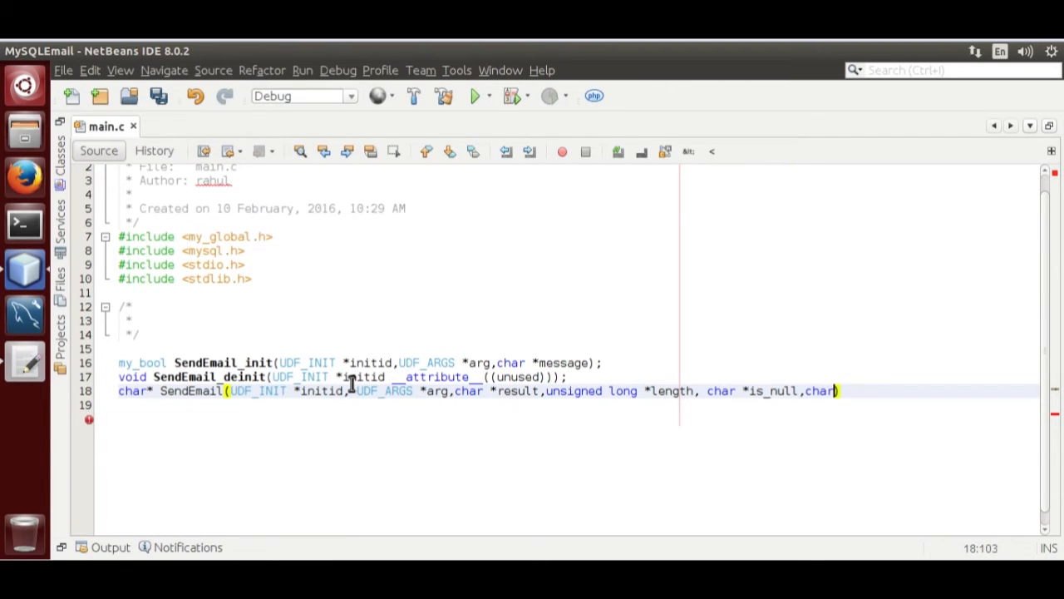
type("error")
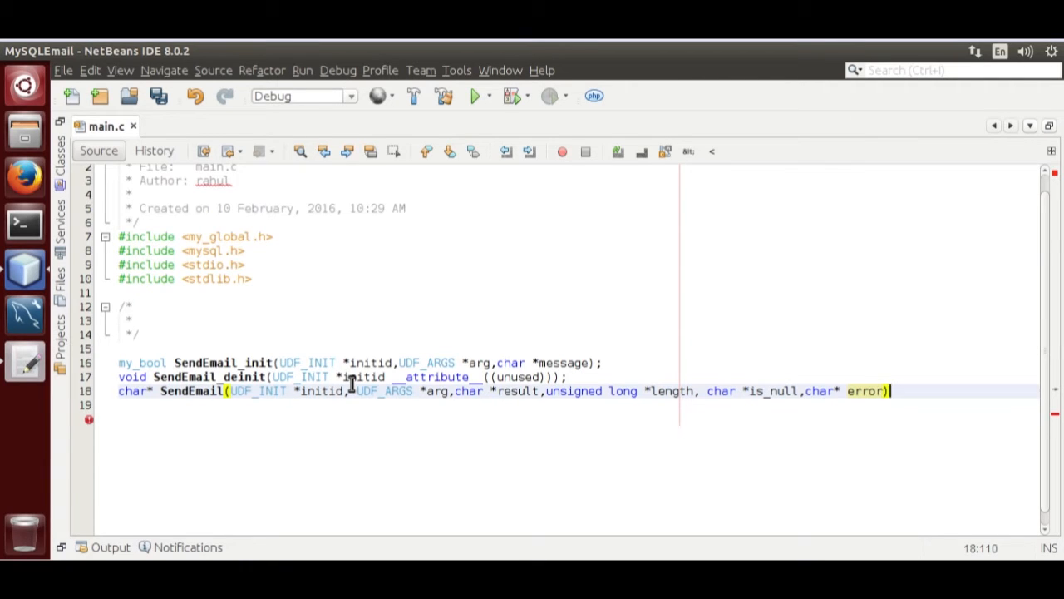
type(";")
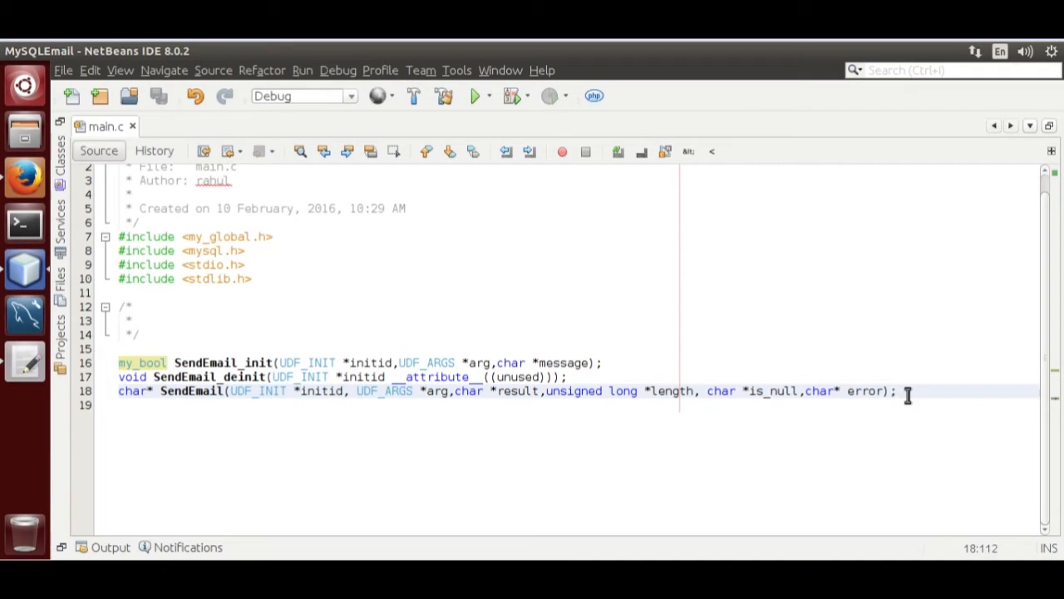
Add stub bodies for the three UDF functions with SendEmail_init returning 0
key("Enter")
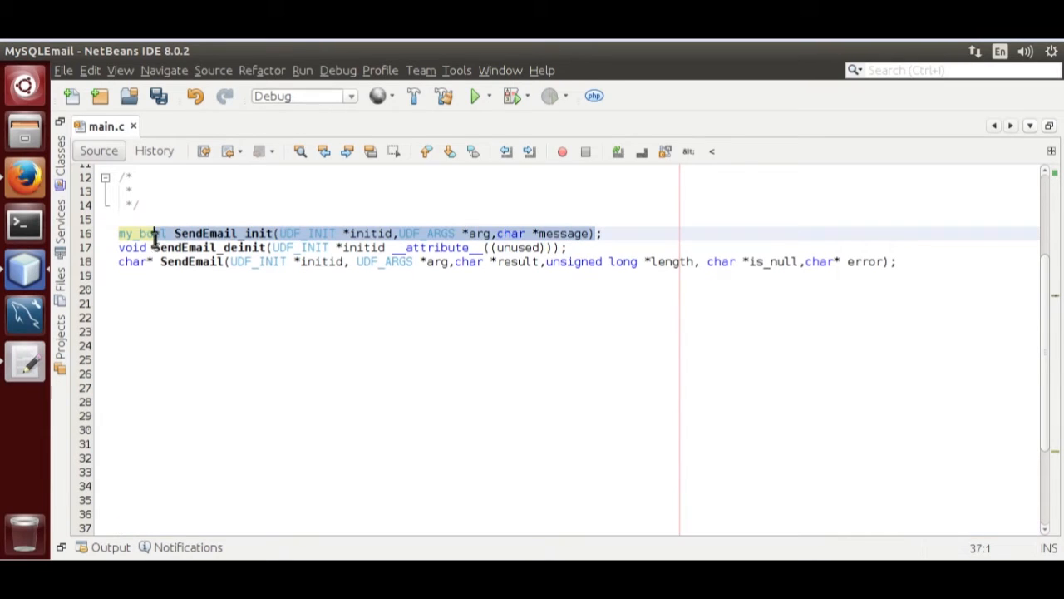
left_click(150, 317)
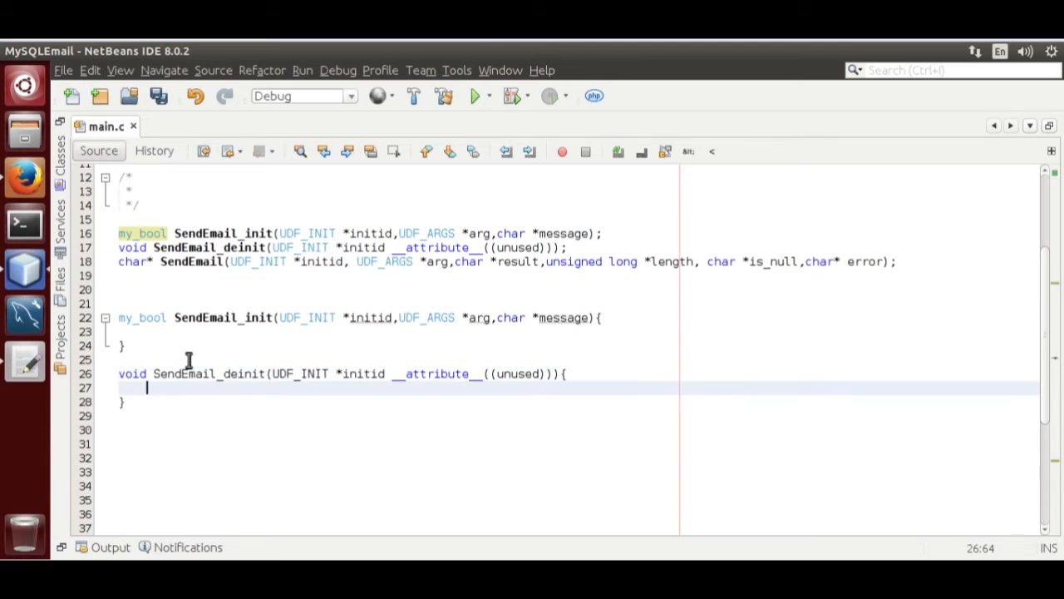
left_click(889, 261)
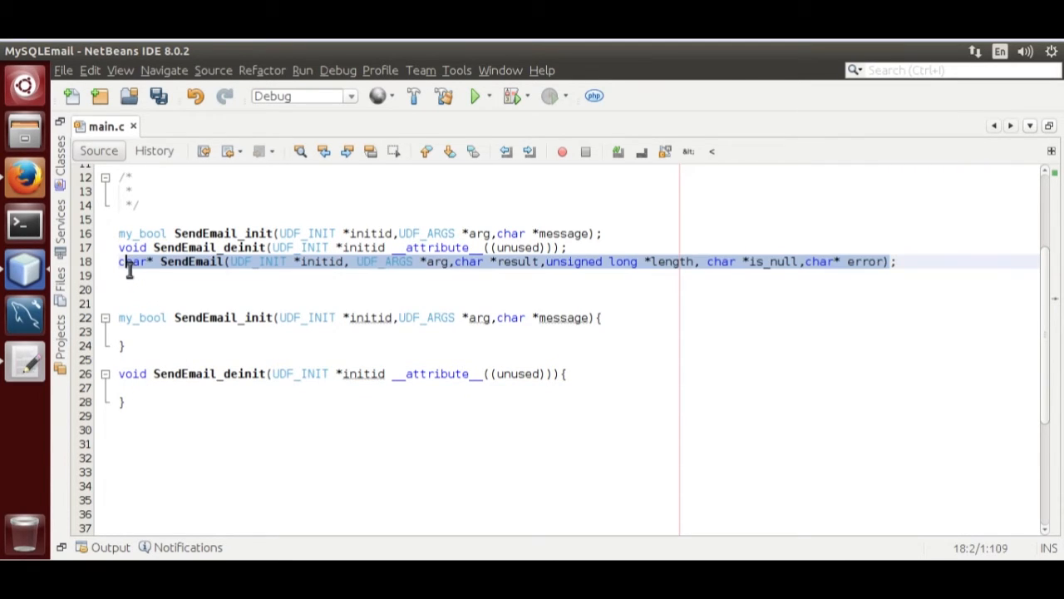
left_click(123, 401)
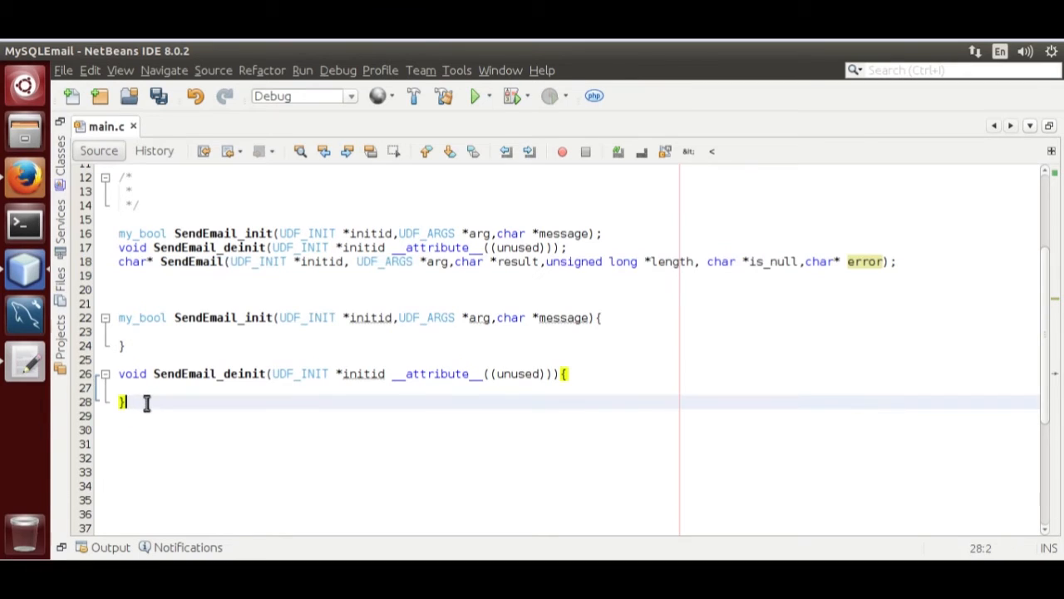
type("char* SendEmail(UDF_INIT *initid, UDF_ARGS *arg,char *result,unsigned long *length, char *is_null,char* error)")
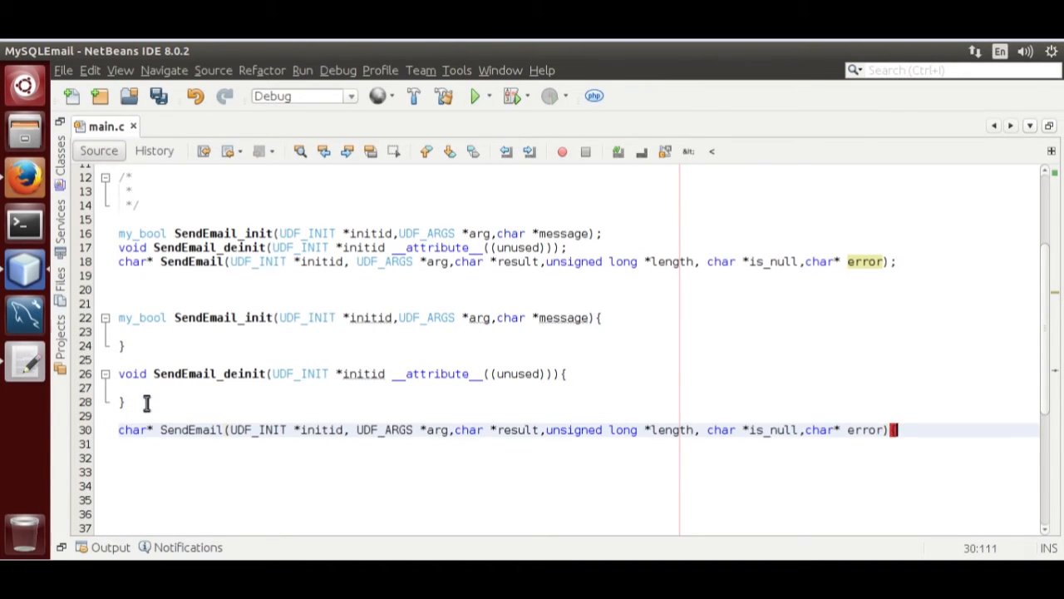
left_click(170, 332)
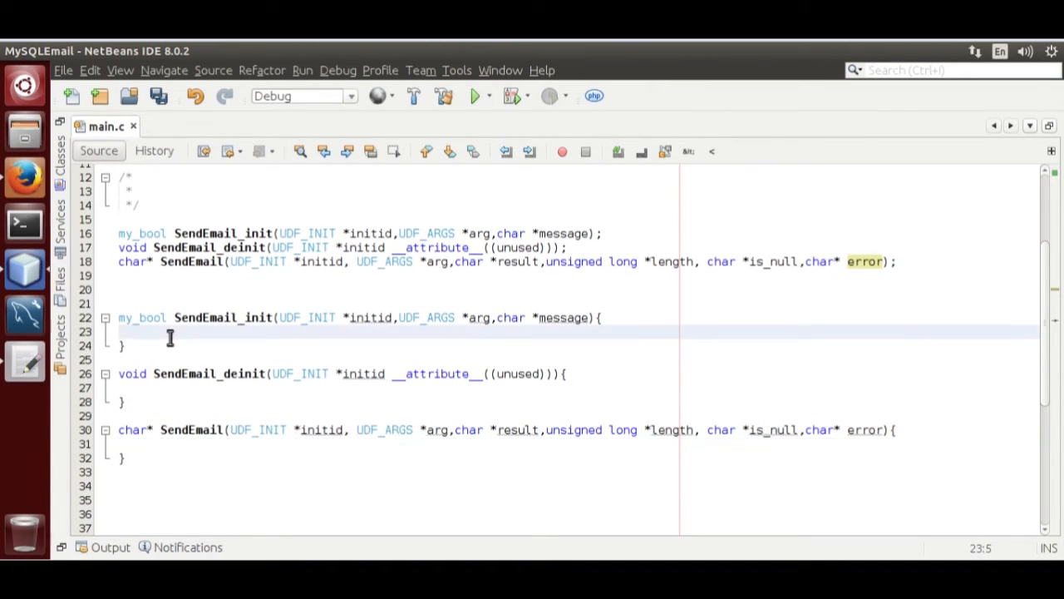
type("return")
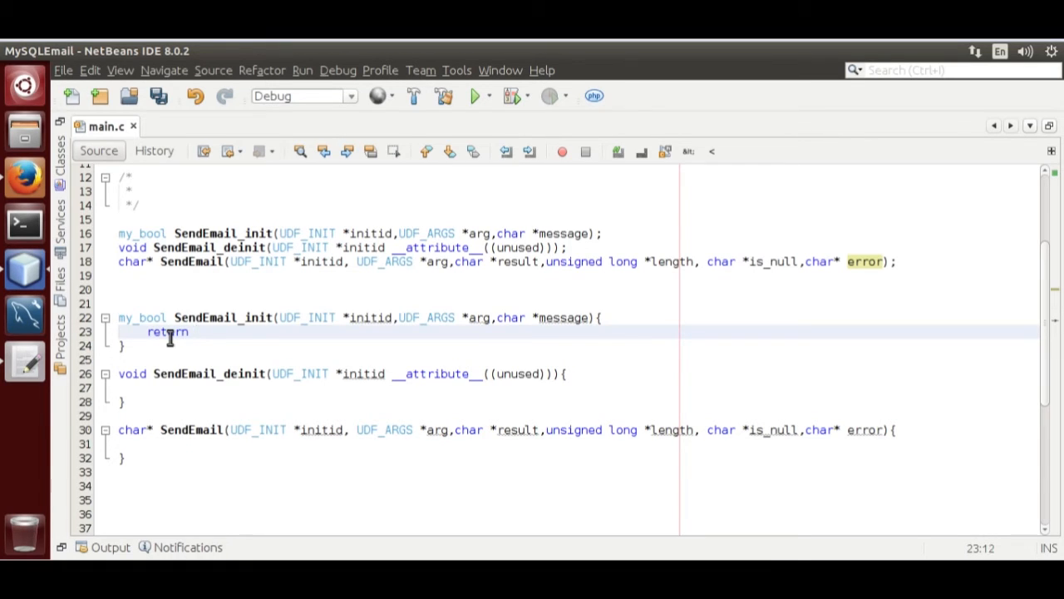
type("0;")
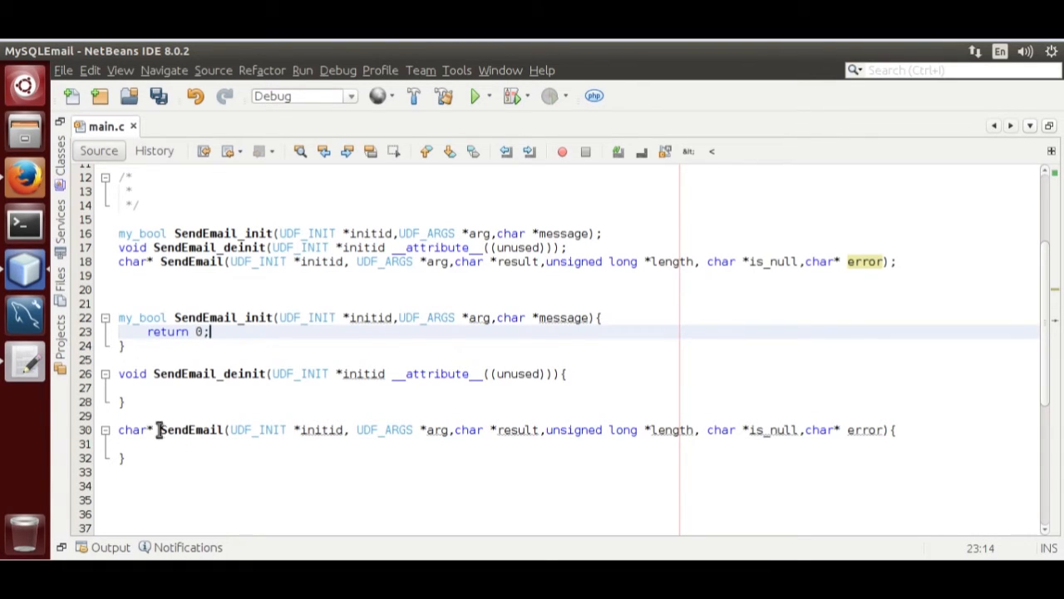
Make SendEmail return a char* data pointer set to NULL and save main.c
type("c")
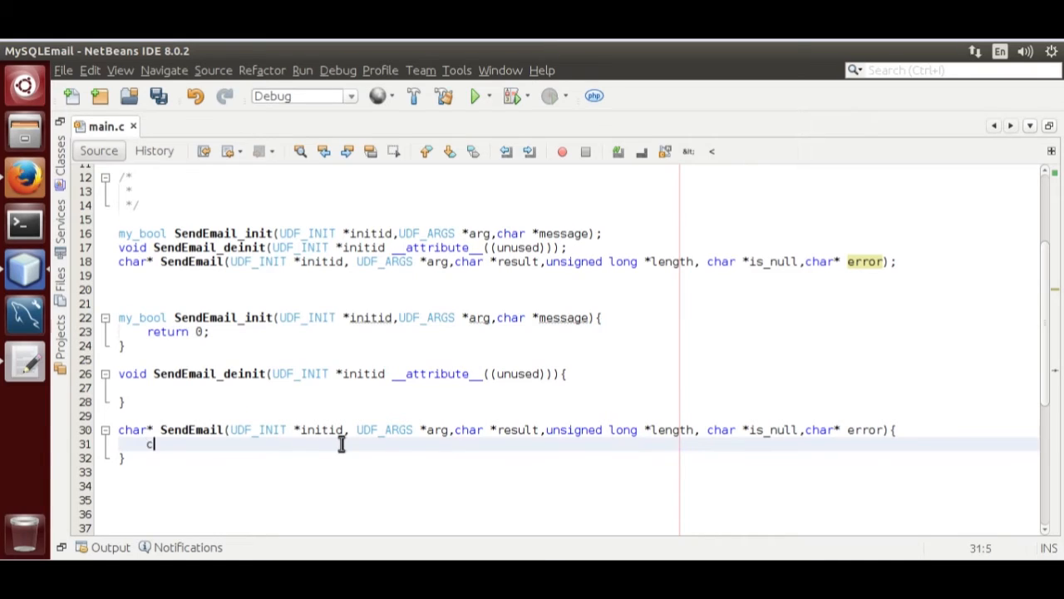
type("har*")
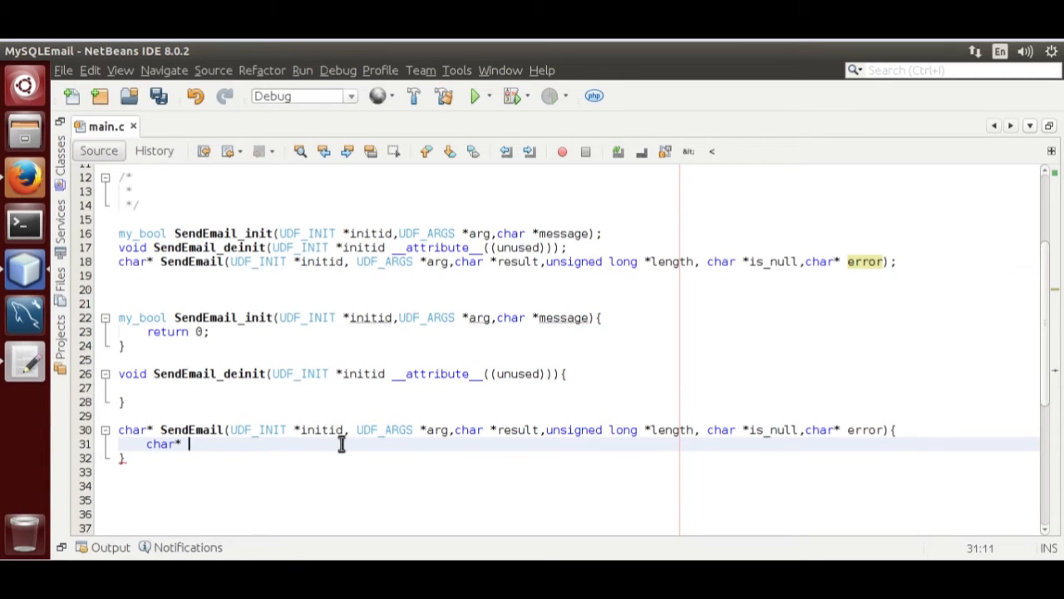
type("d")
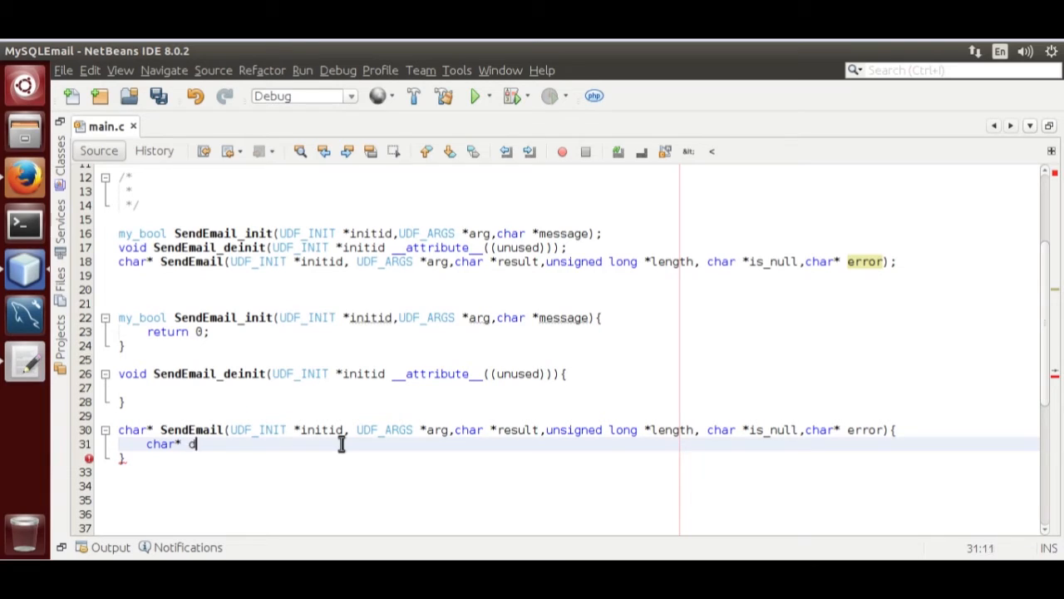
type("ata=")
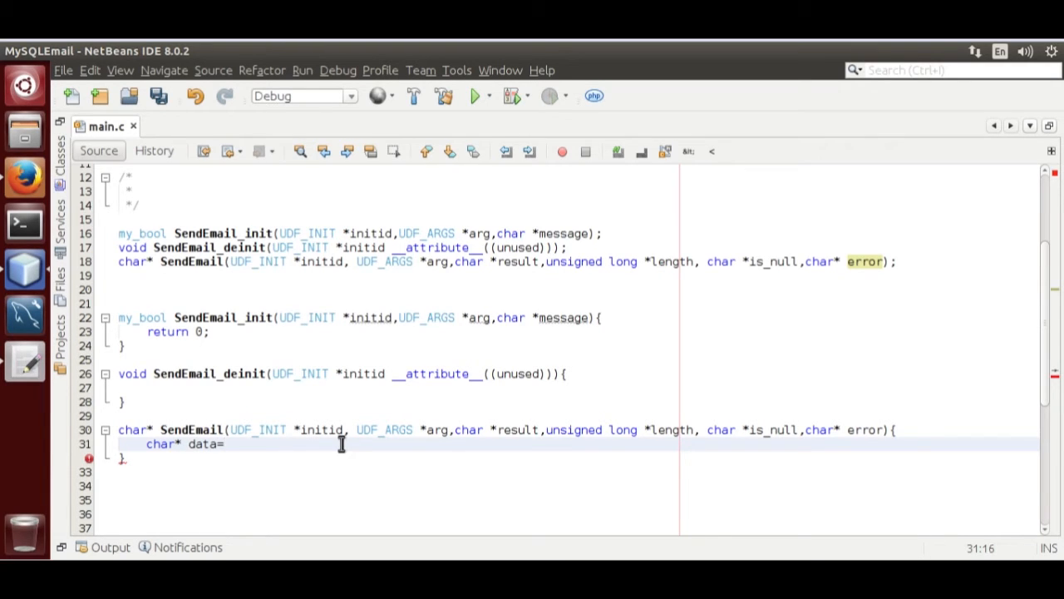
type("null;")
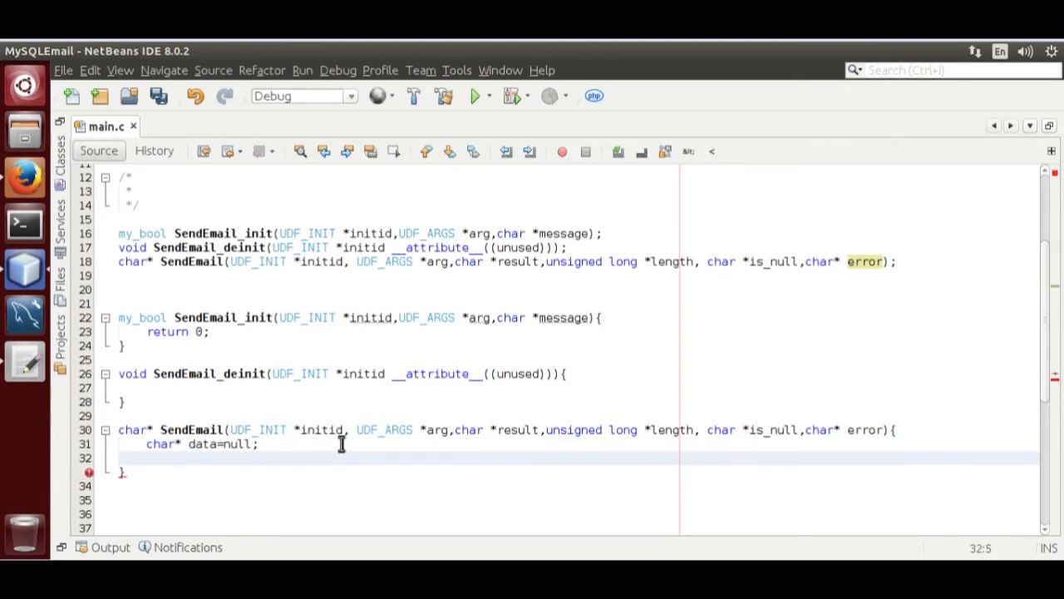
type("return data")
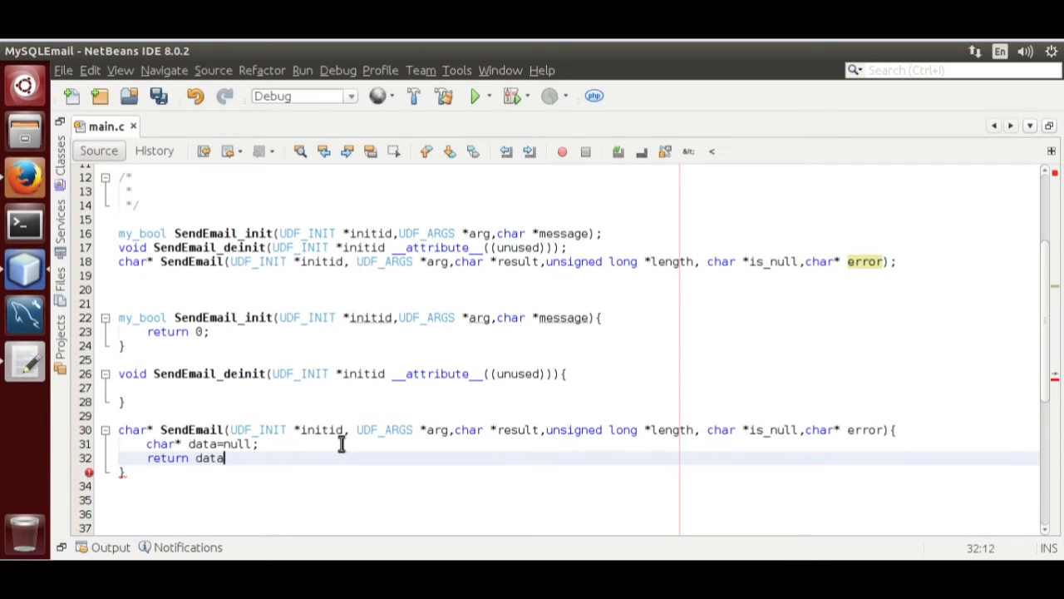
type(";")
left_click(577, 444)
type("NULL")
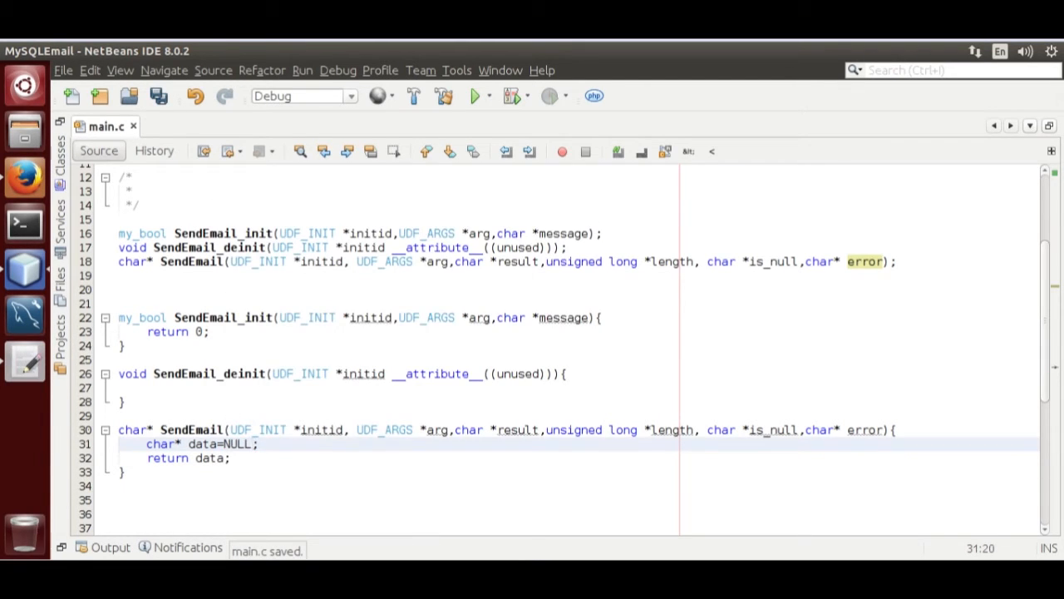
Replace main.c with the full SendEmail implementation including networking headers and para.h
left_click(173, 127)
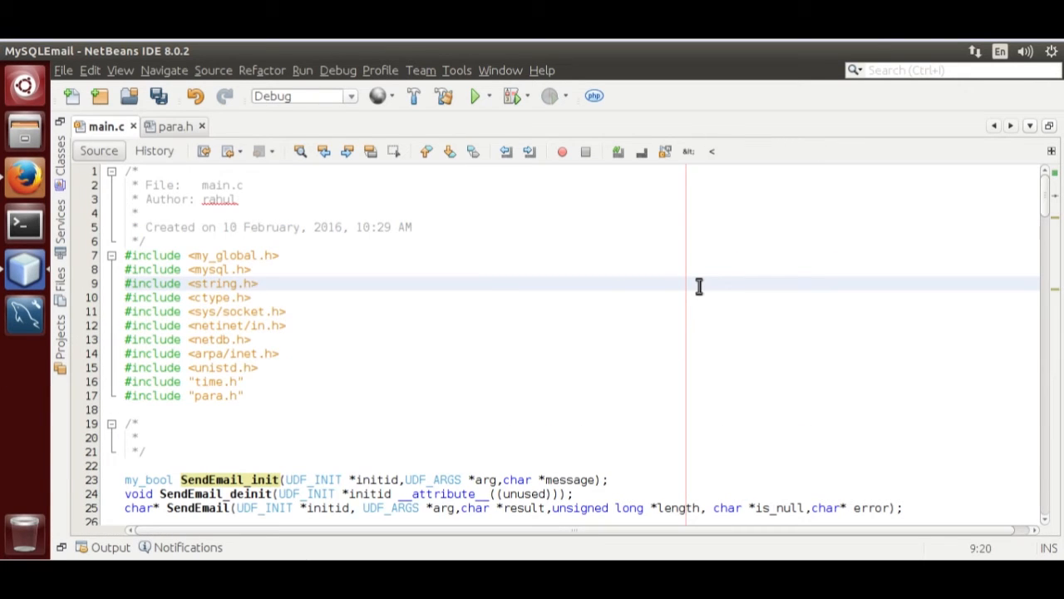
mouse_move(25, 176)
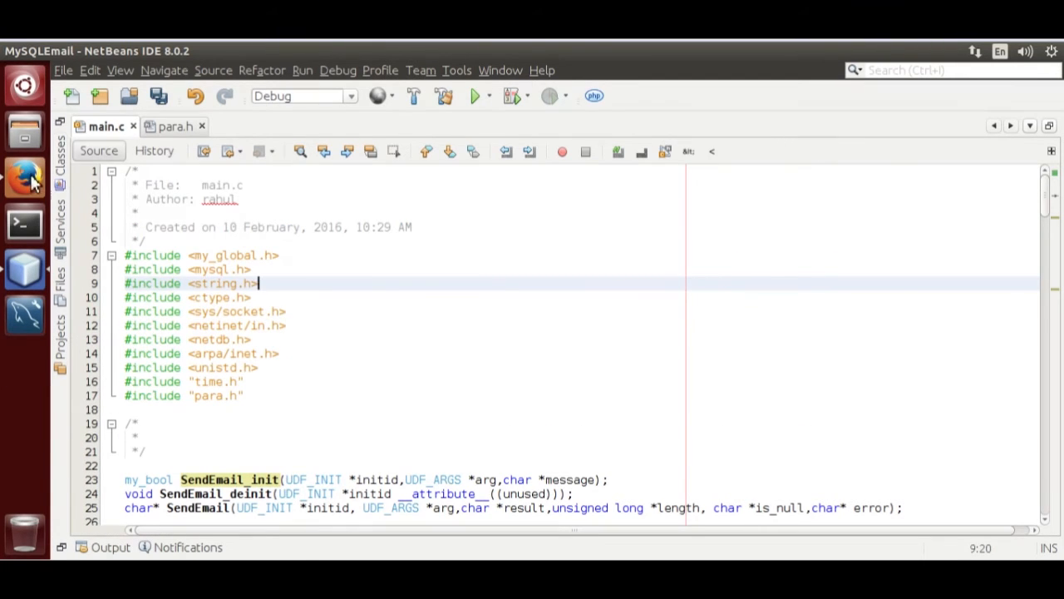
left_click(23, 176)
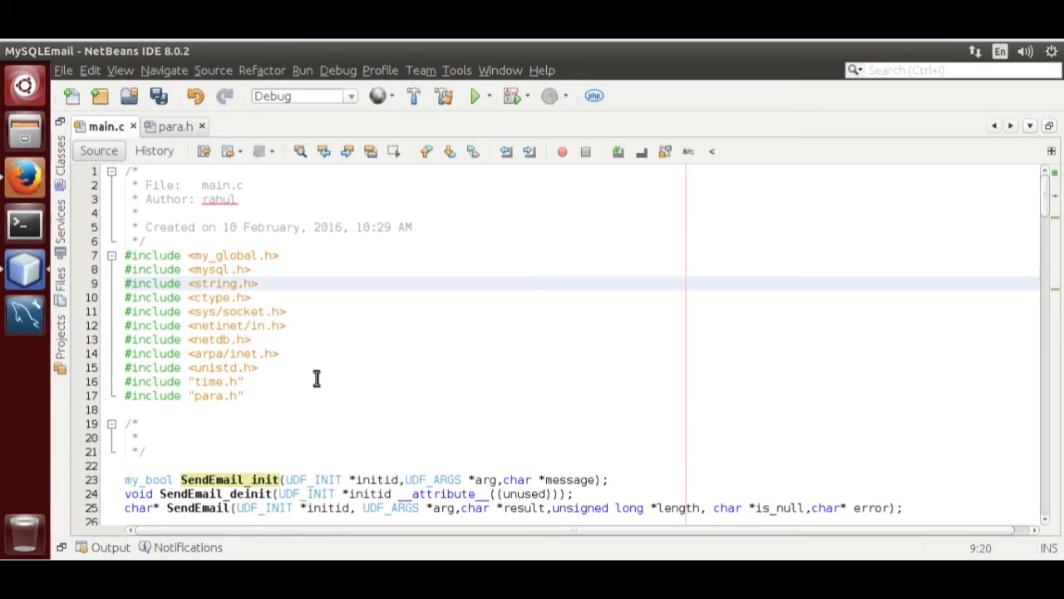
left_click(258, 282)
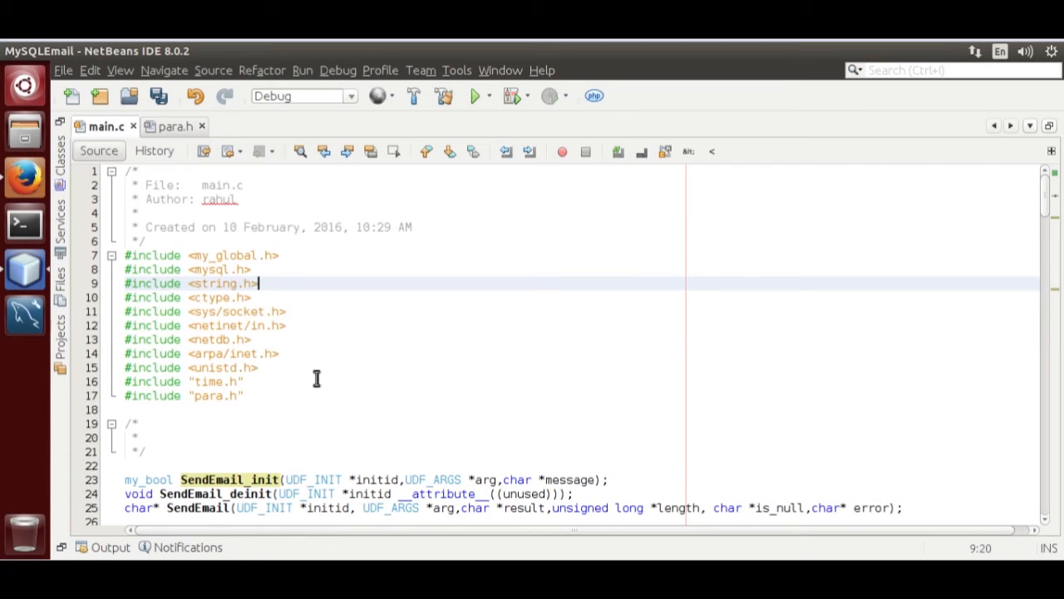
scroll("down", 3)
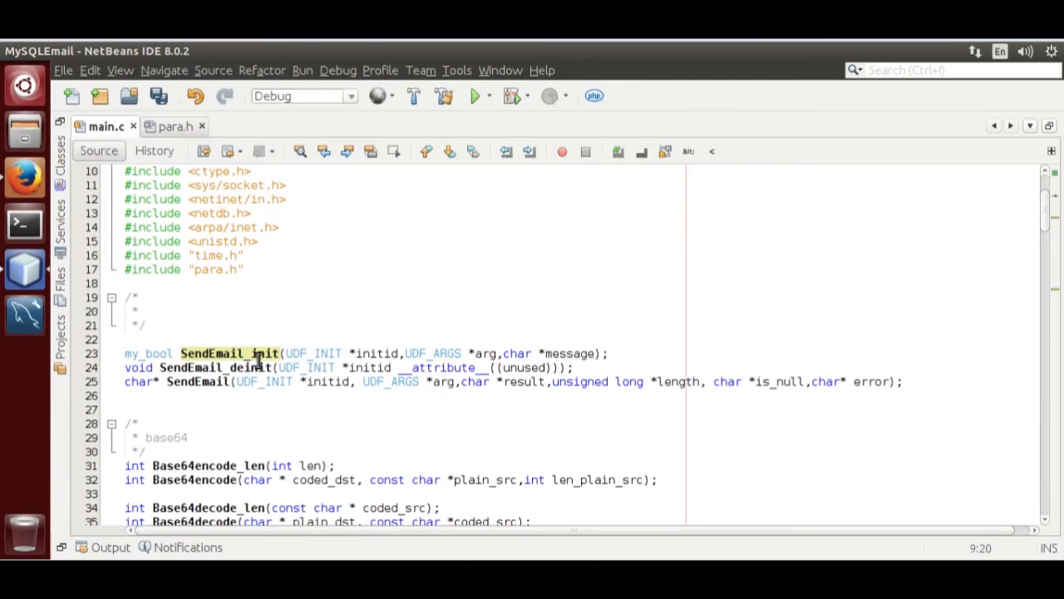
mouse_move(210, 391)
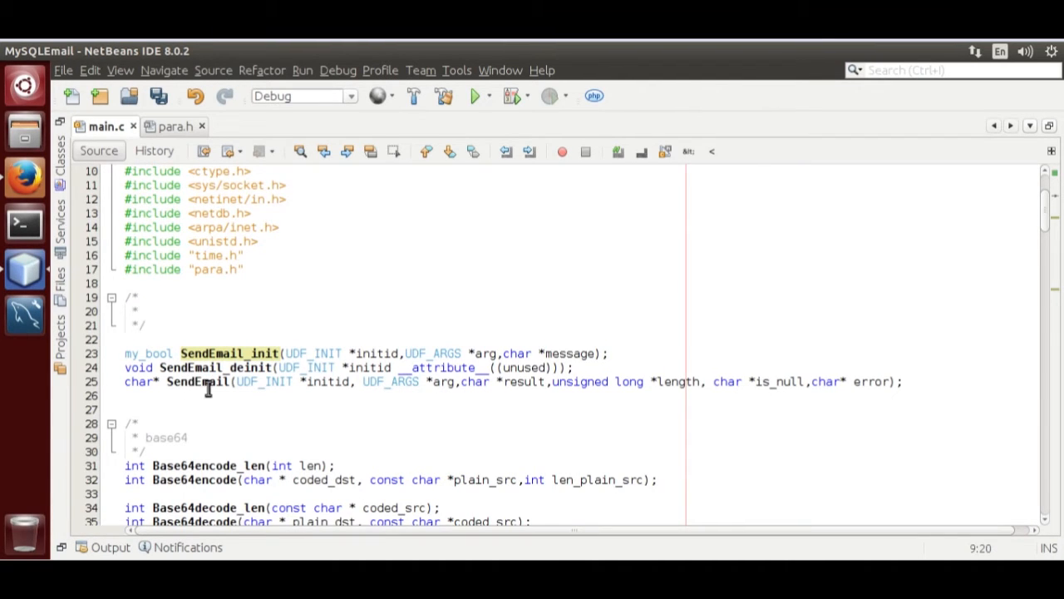
Scroll to SendEmail_init to review its argument checks and 2050-char buffer allocation
scroll("down", 3)
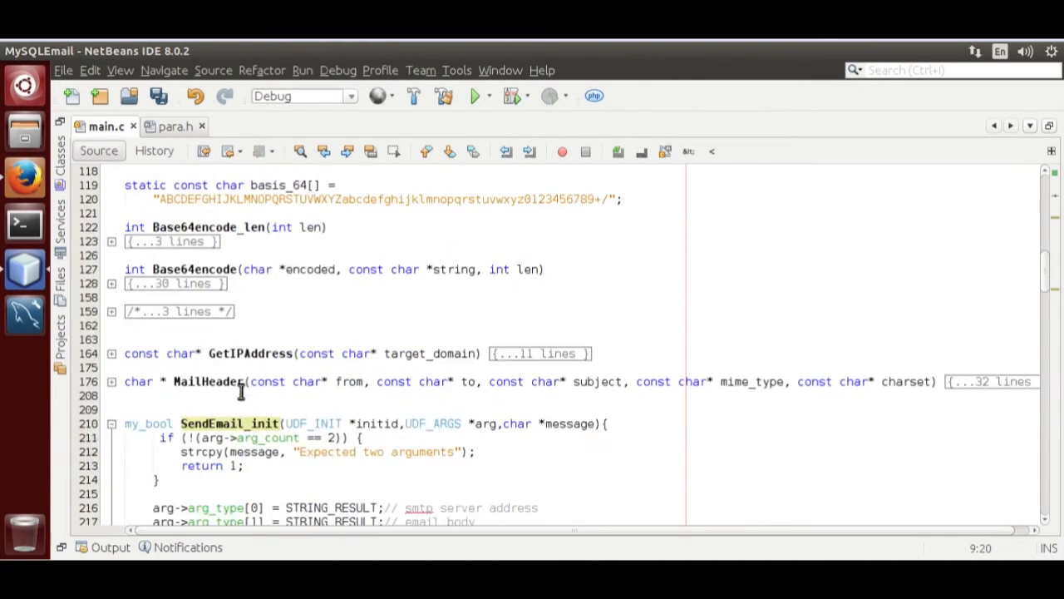
scroll("down", 3)
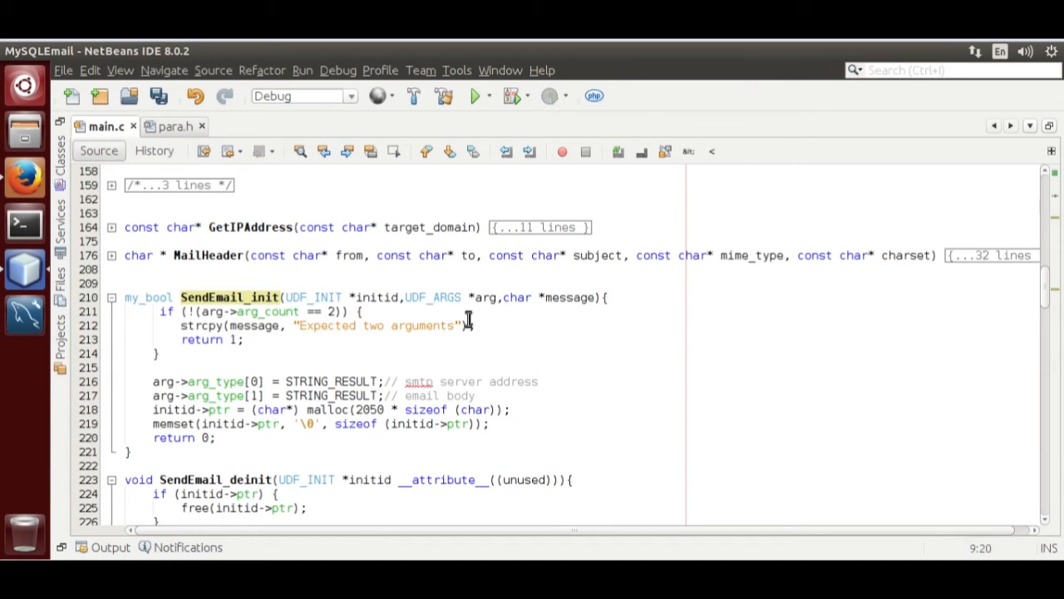
left_click(283, 381)
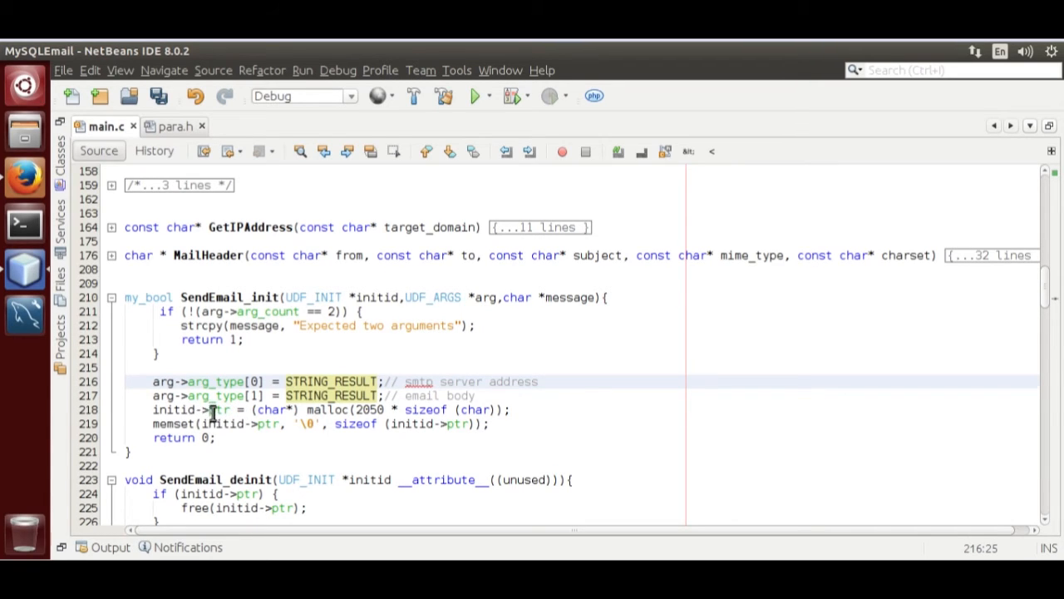
left_click(210, 409)
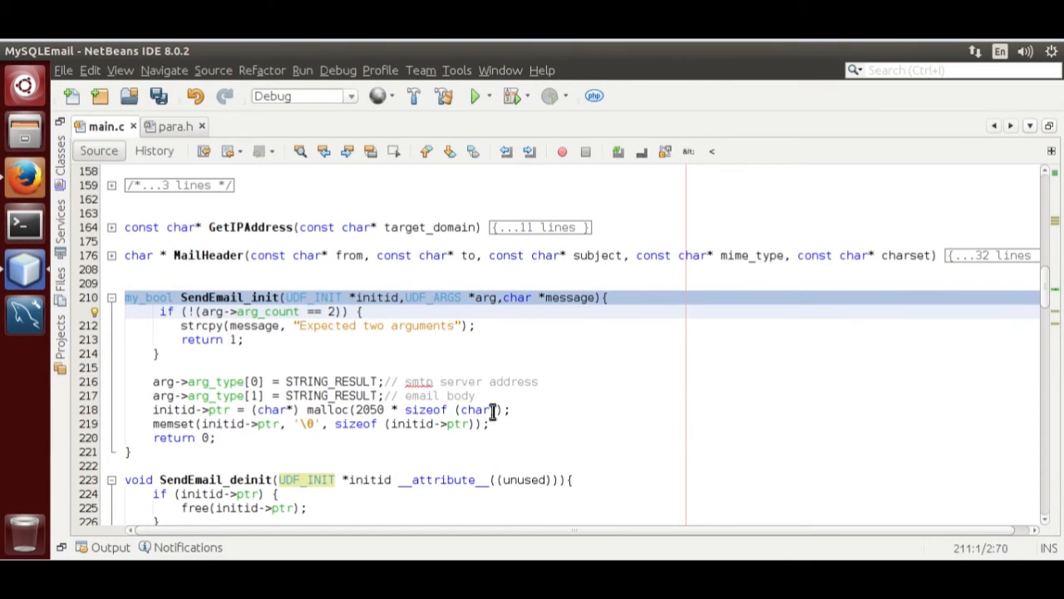
scroll("down", 3)
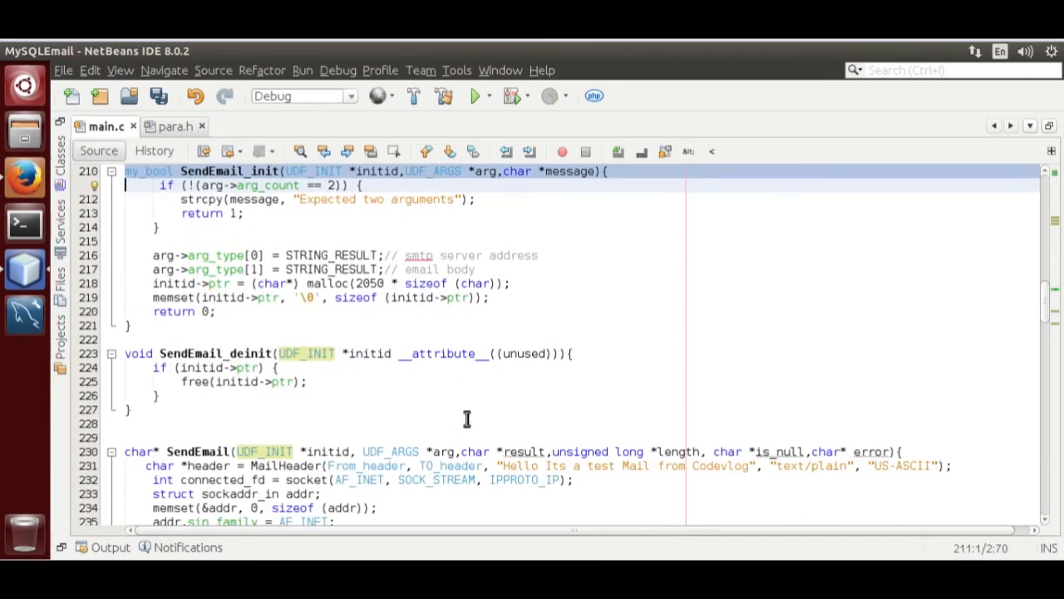
scroll("down", 3)
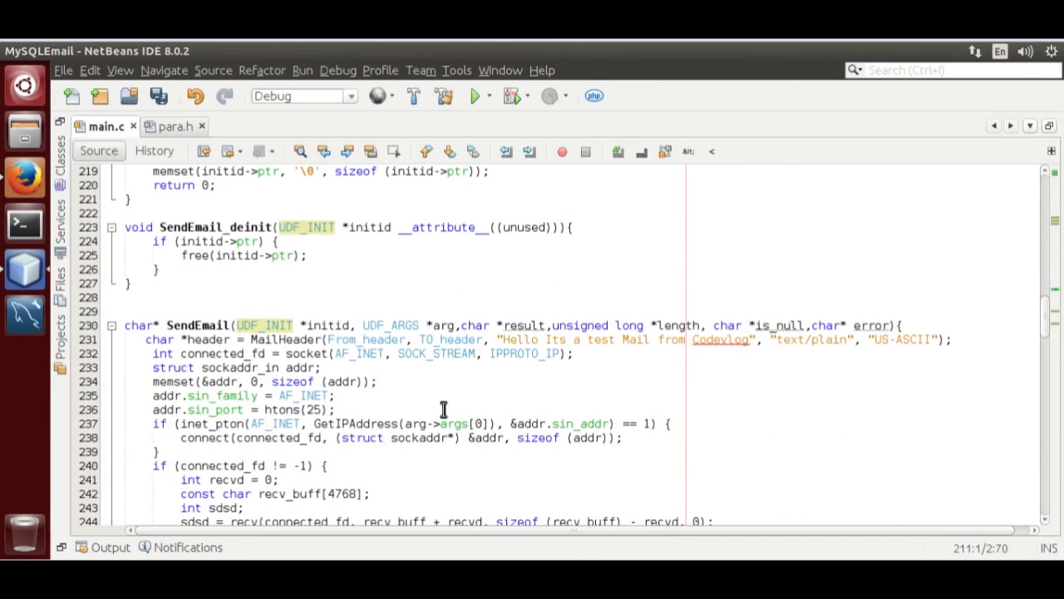
scroll("up", 3)
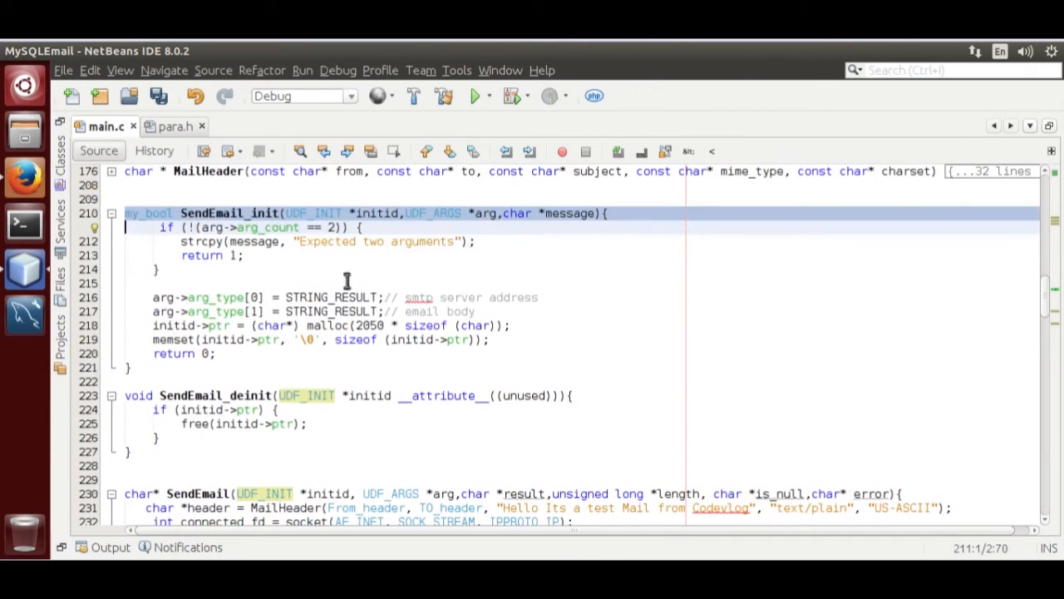
scroll("down", 3)
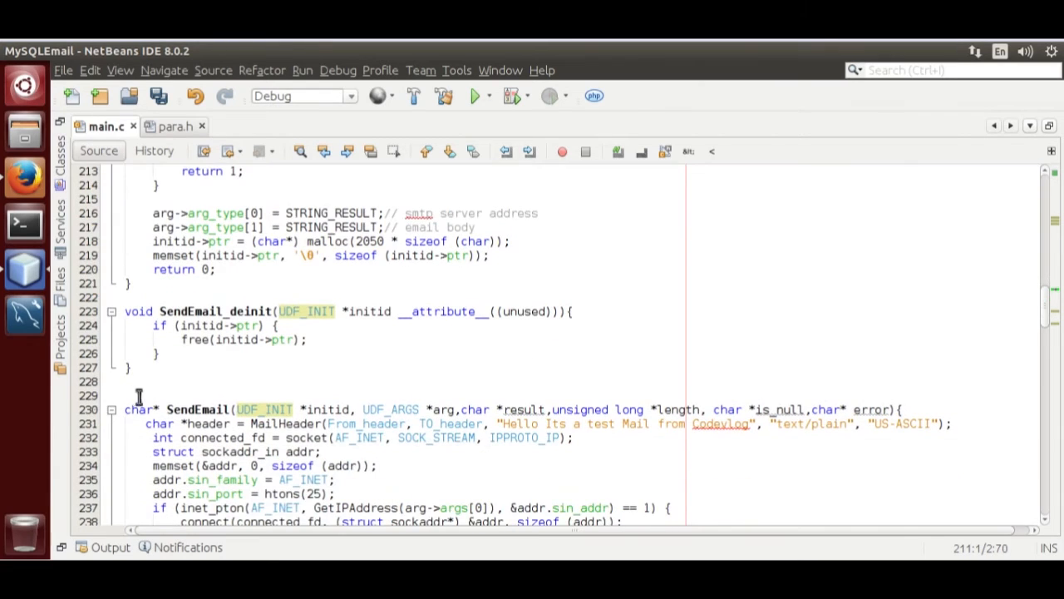
mouse_move(313, 423)
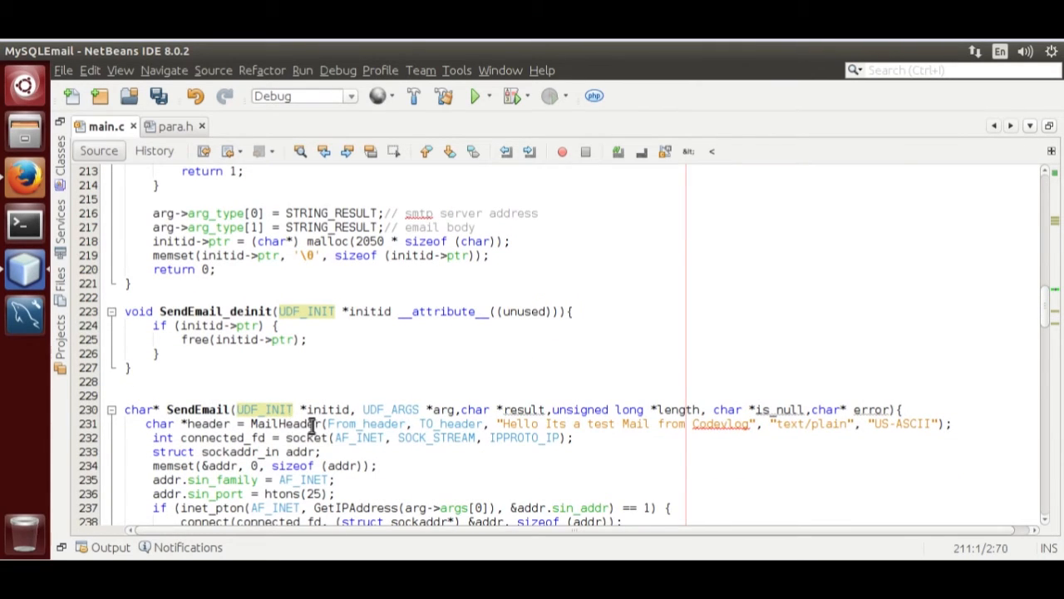
scroll("down", 3)
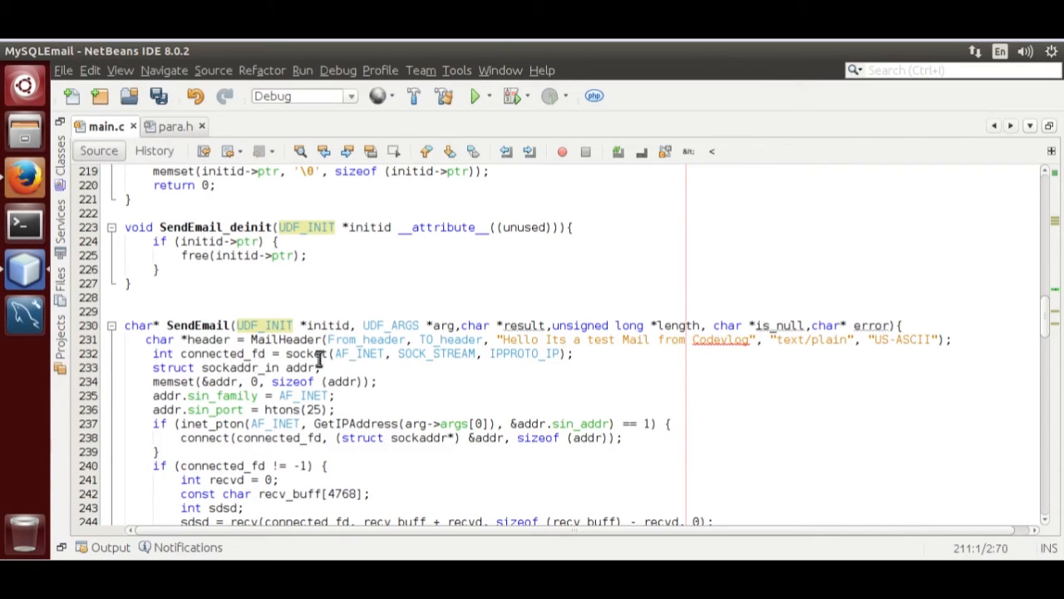
mouse_move(301, 357)
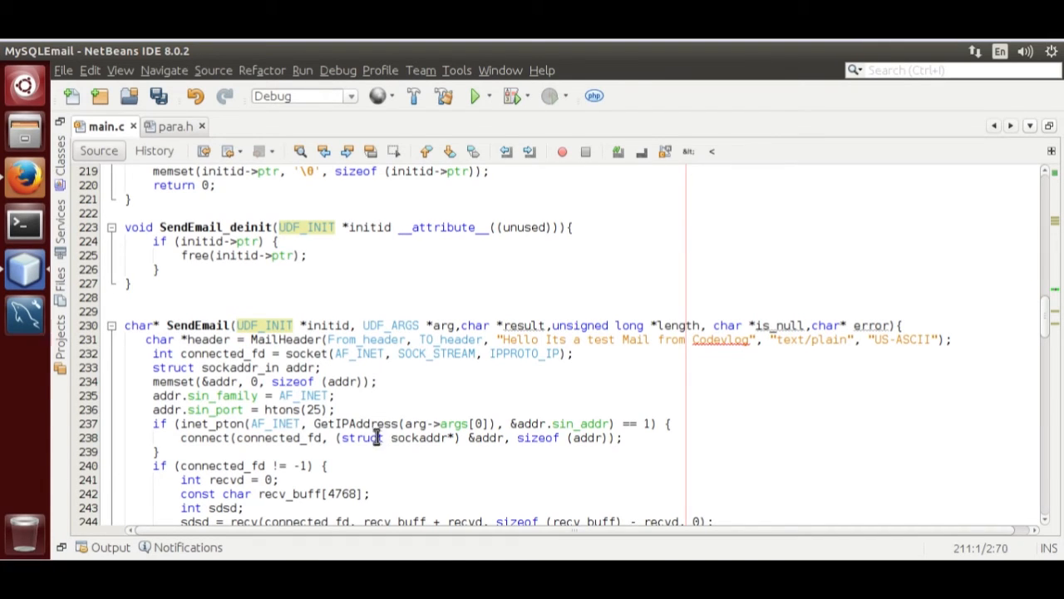
scroll("down", 3)
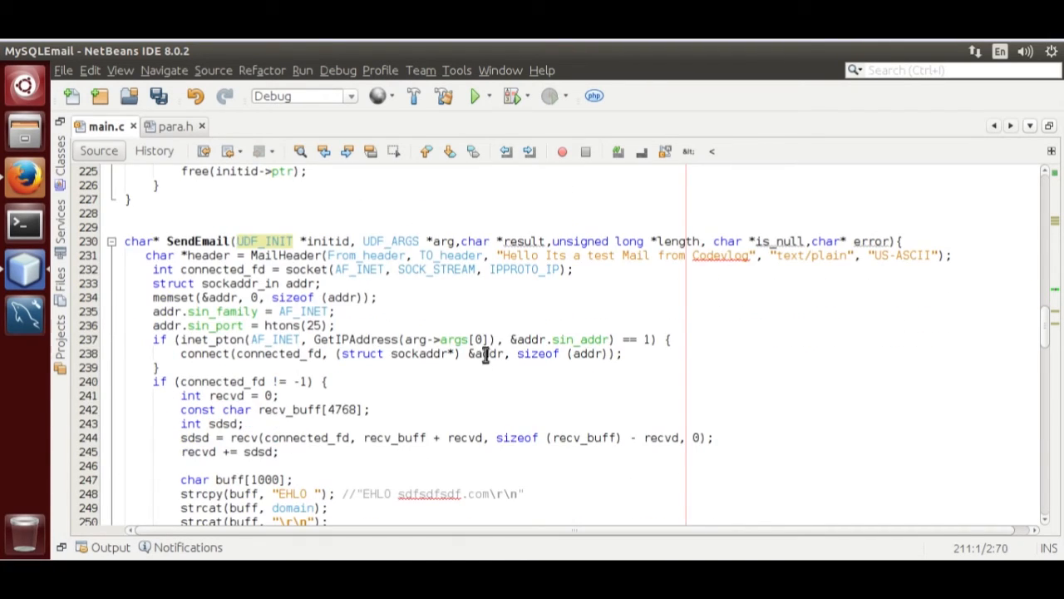
left_click(455, 339)
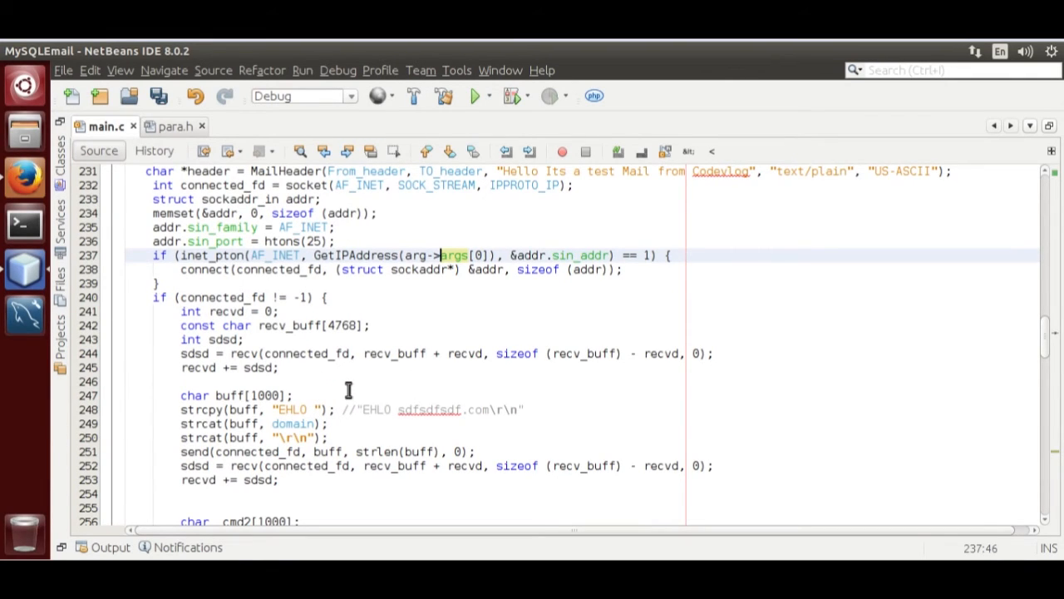
Scroll to the end of main.c where SendEmail sends QUIT and closes the socket
scroll("down", 3)
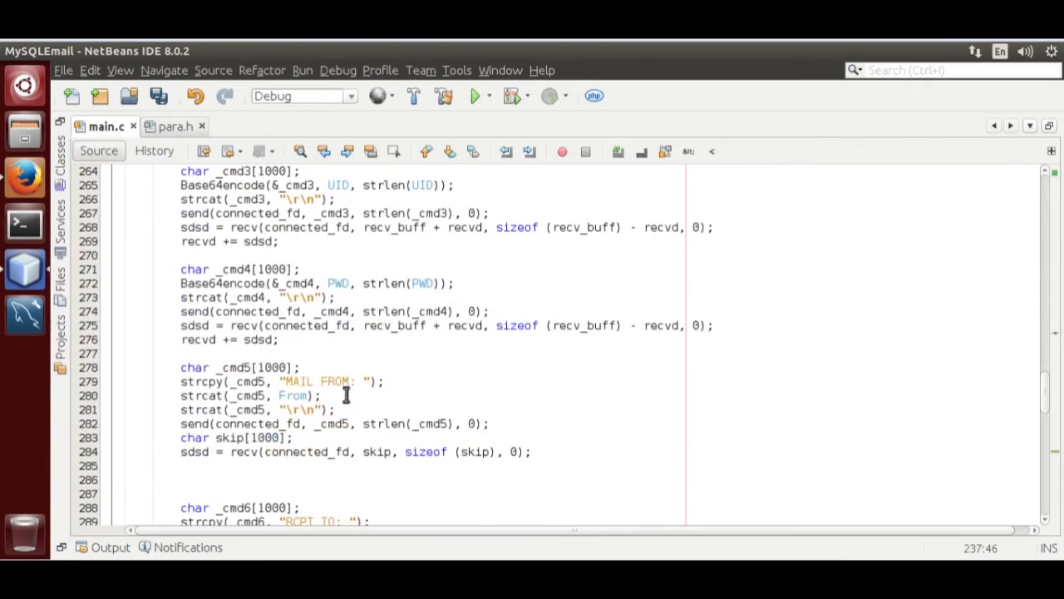
scroll("down", 3)
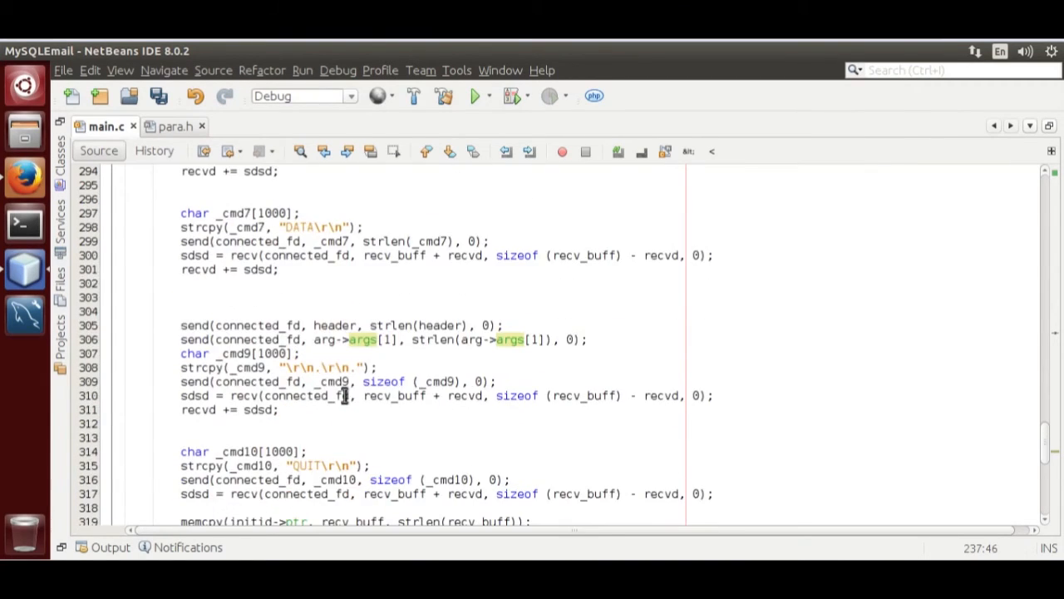
scroll("down", 3)
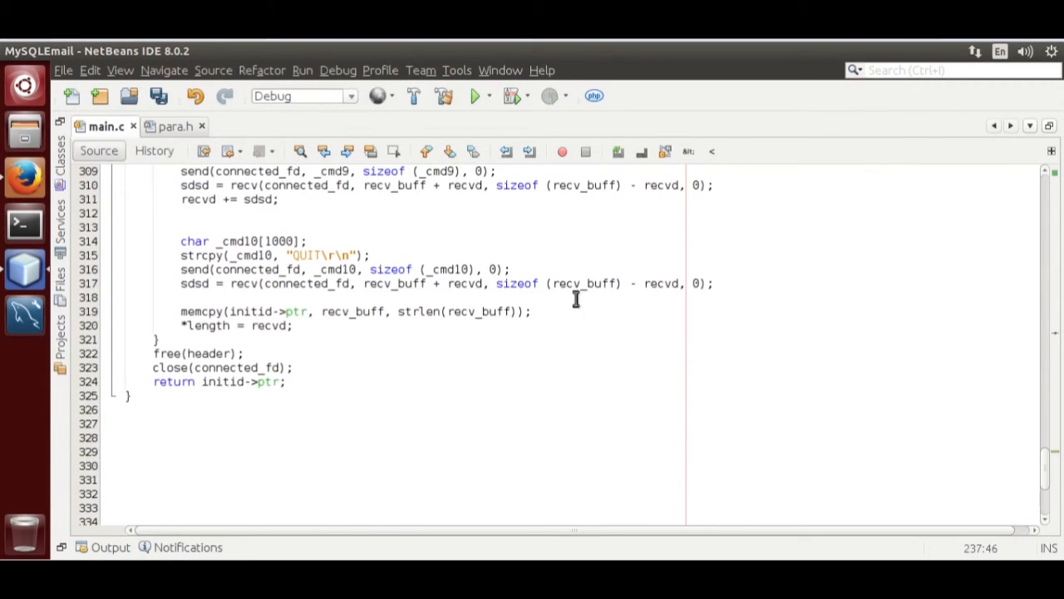
mouse_move(622, 298)
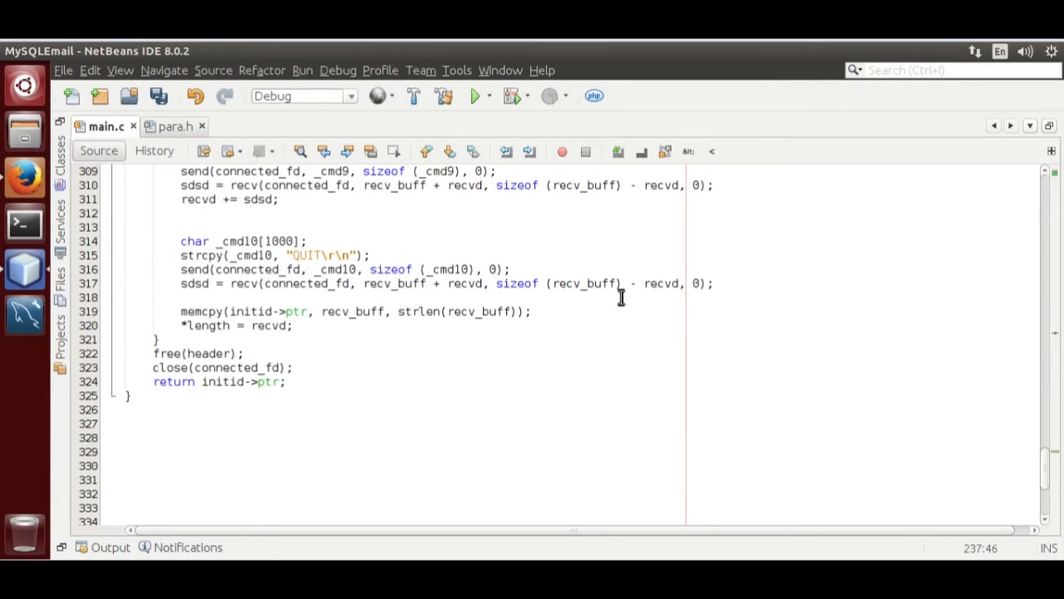
mouse_move(194, 269)
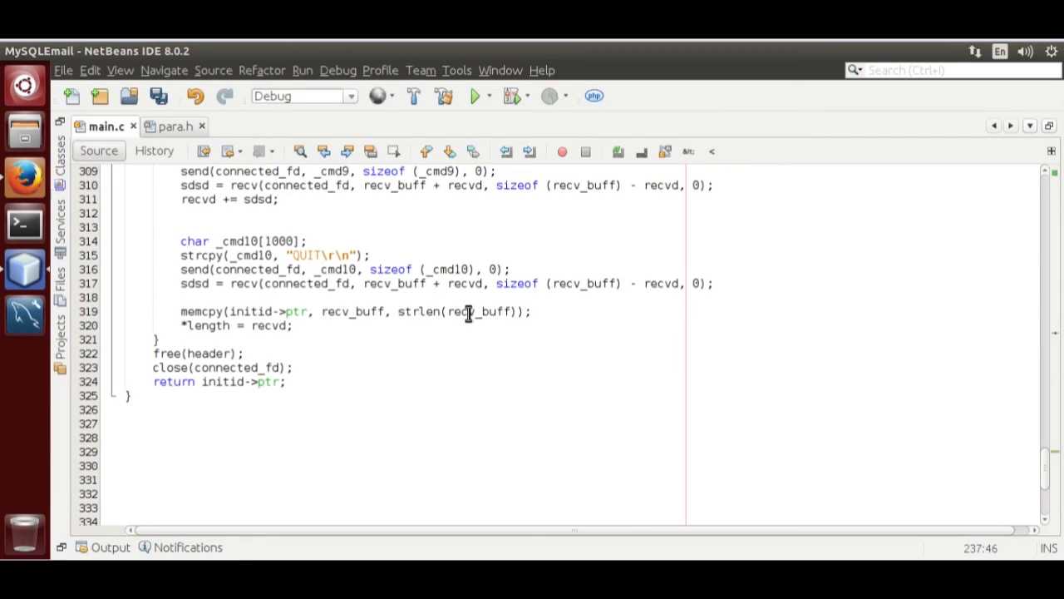
mouse_move(321, 334)
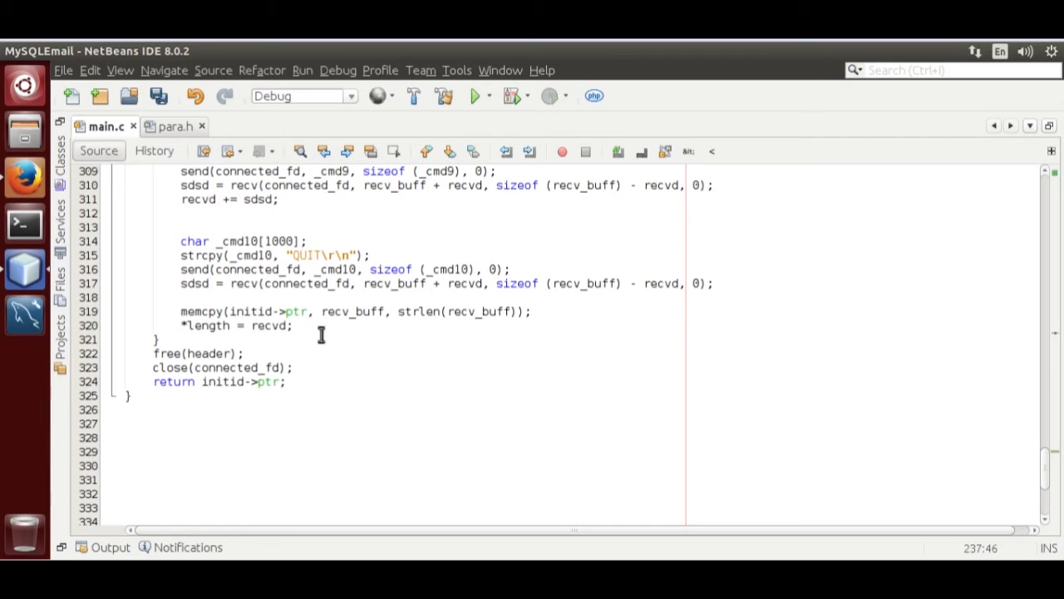
mouse_move(326, 311)
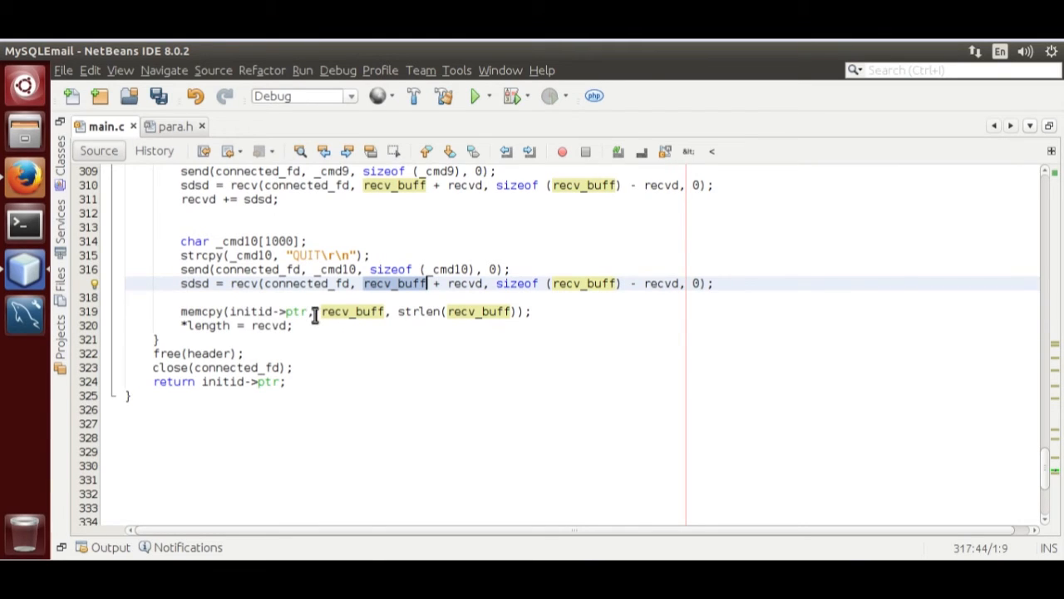
Highlight every use of recv_buff and recvd around the line that sets length
left_click(241, 311)
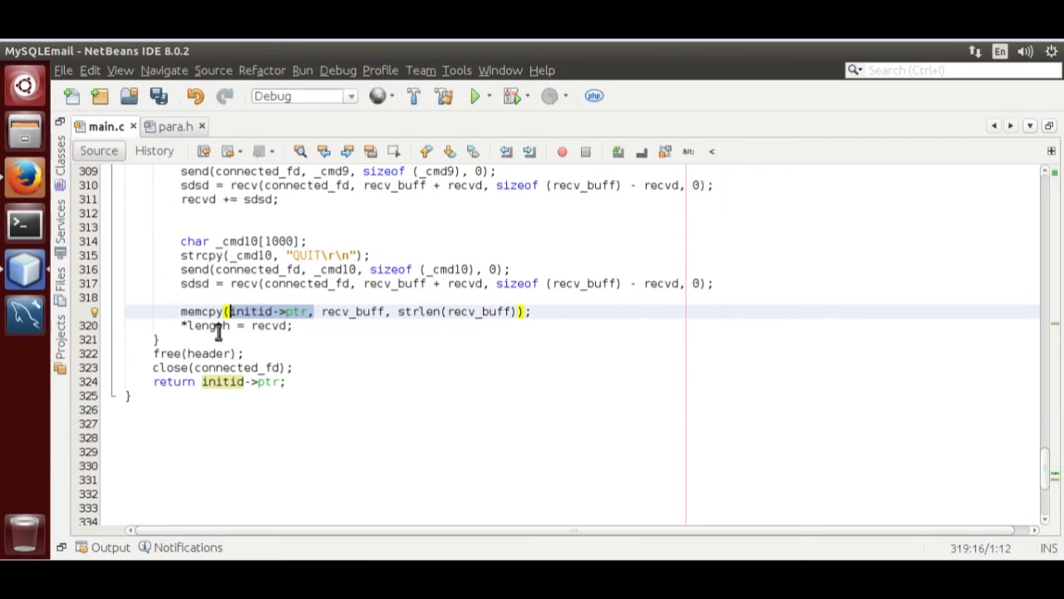
left_click(241, 325)
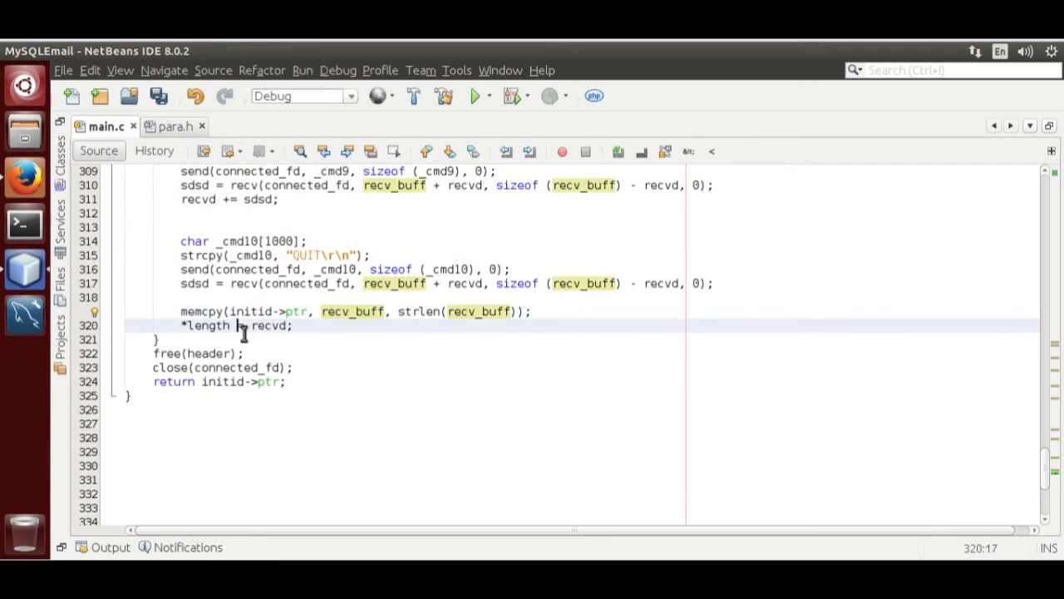
double_click(270, 324)
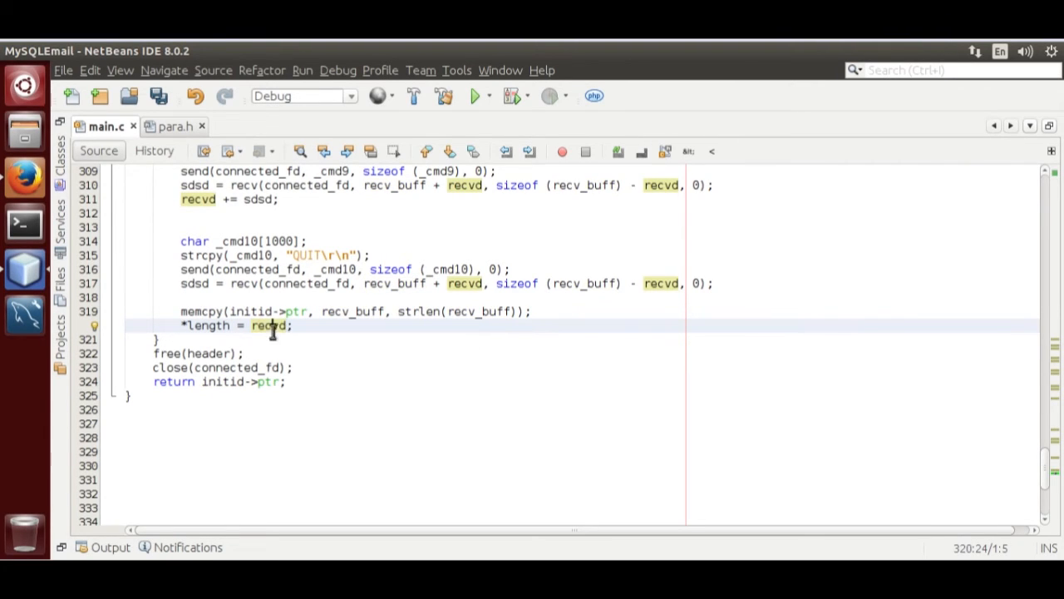
left_click(210, 385)
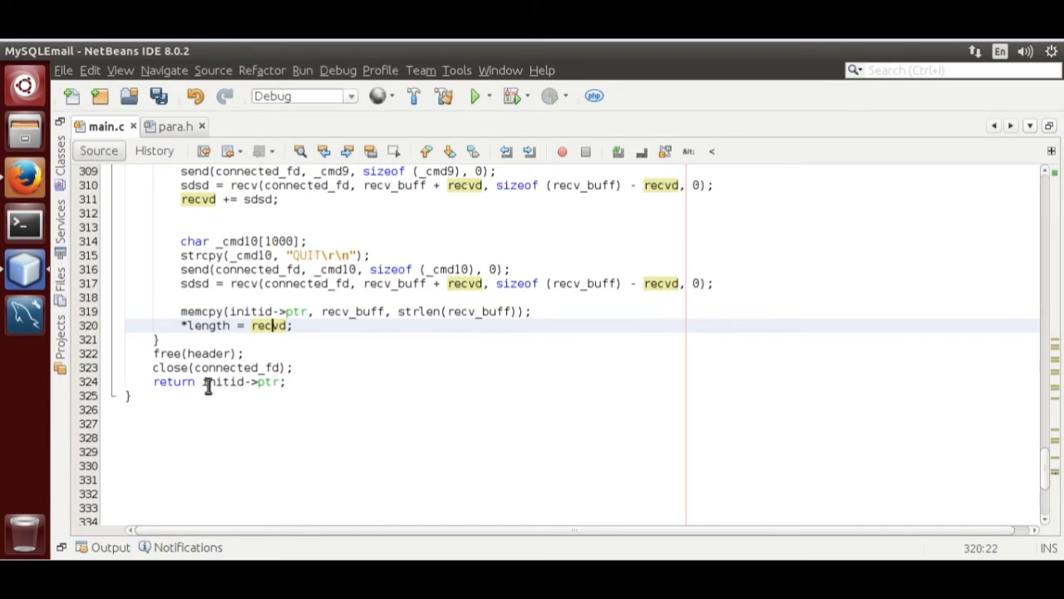
mouse_move(206, 396)
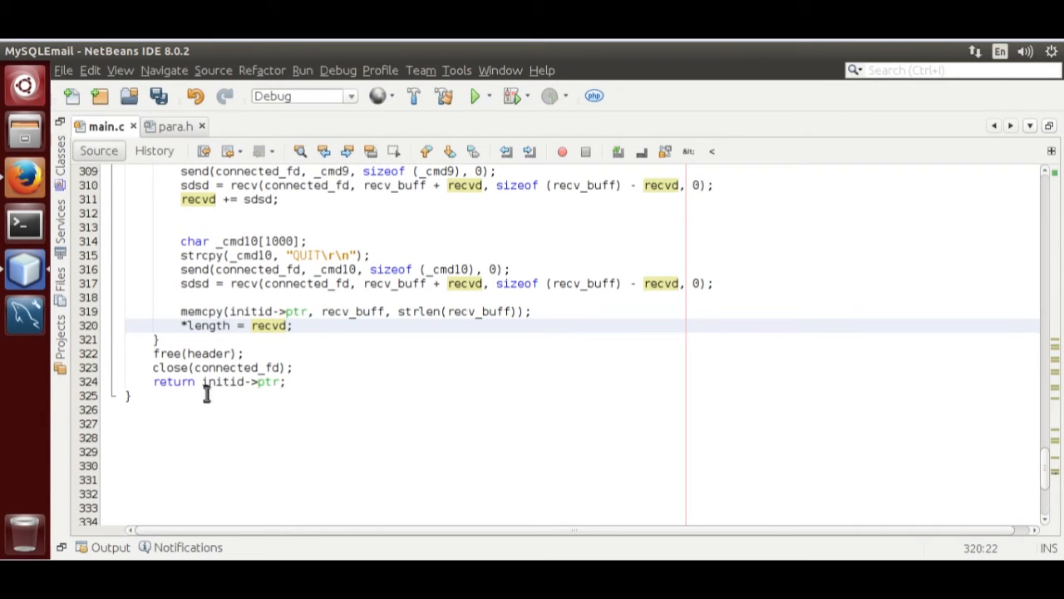
mouse_move(261, 396)
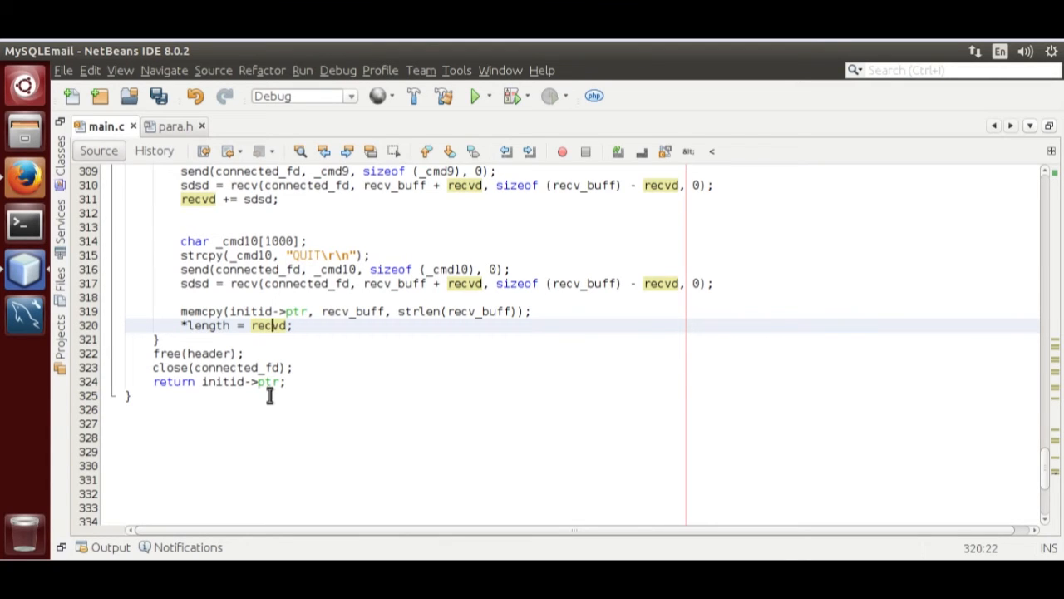
scroll("up", 3)
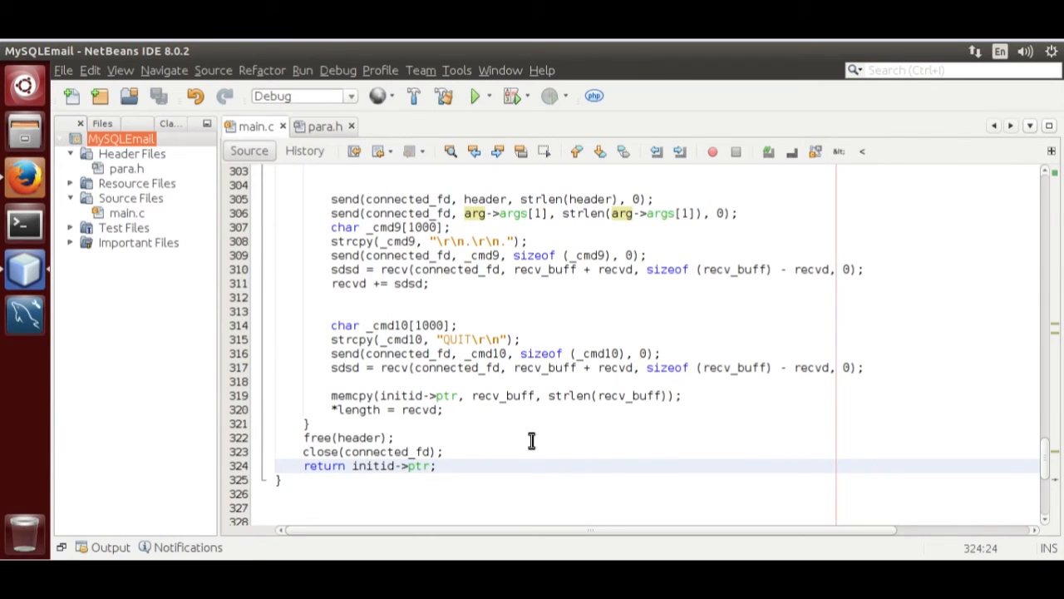
Reach the MySQLEmail project's Linker settings and its additional library directories list
right_click(122, 138)
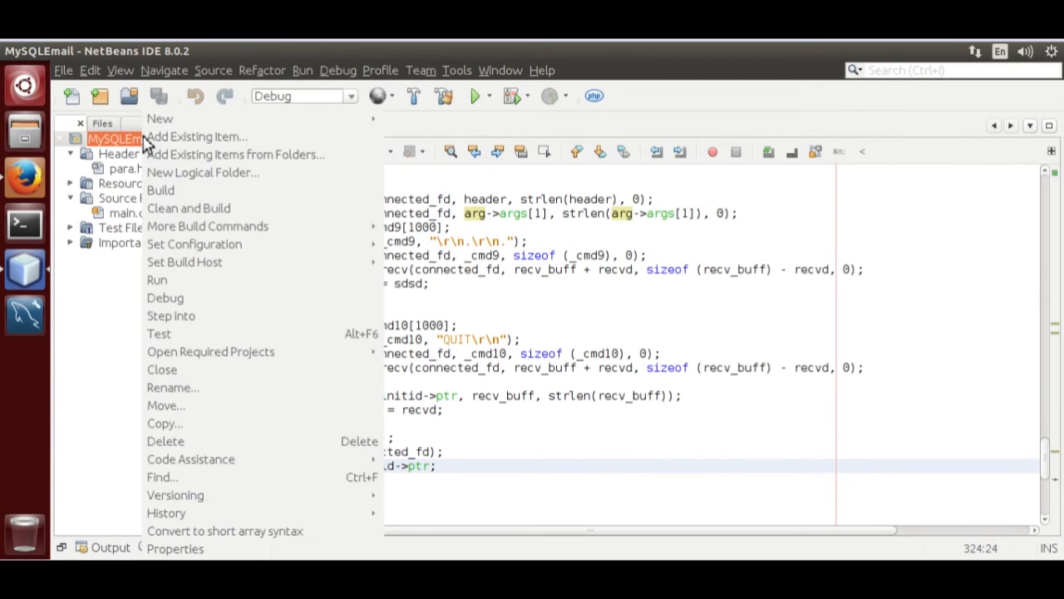
left_click(174, 548)
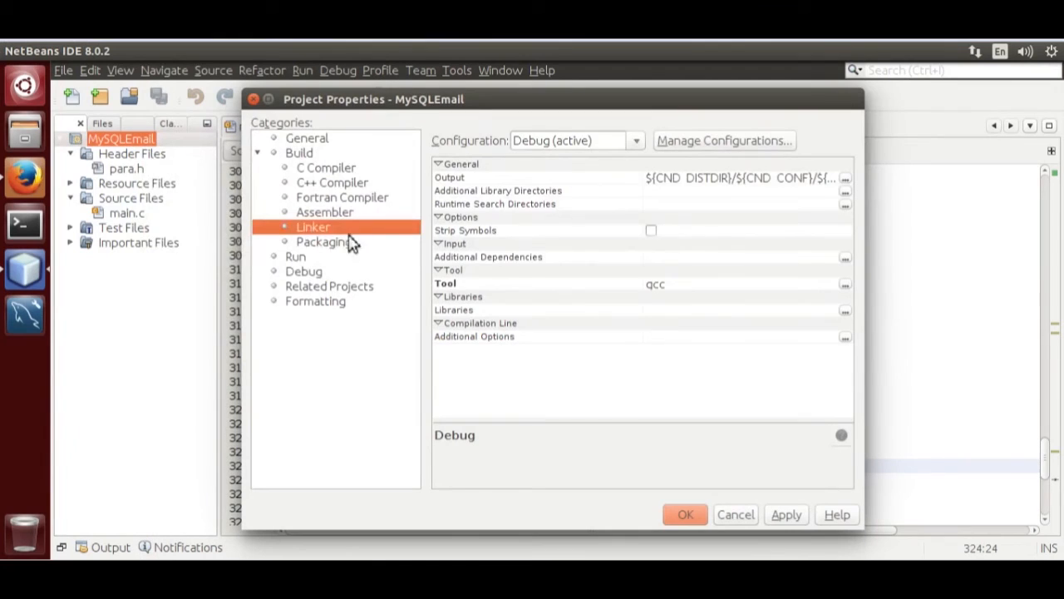
left_click(497, 190)
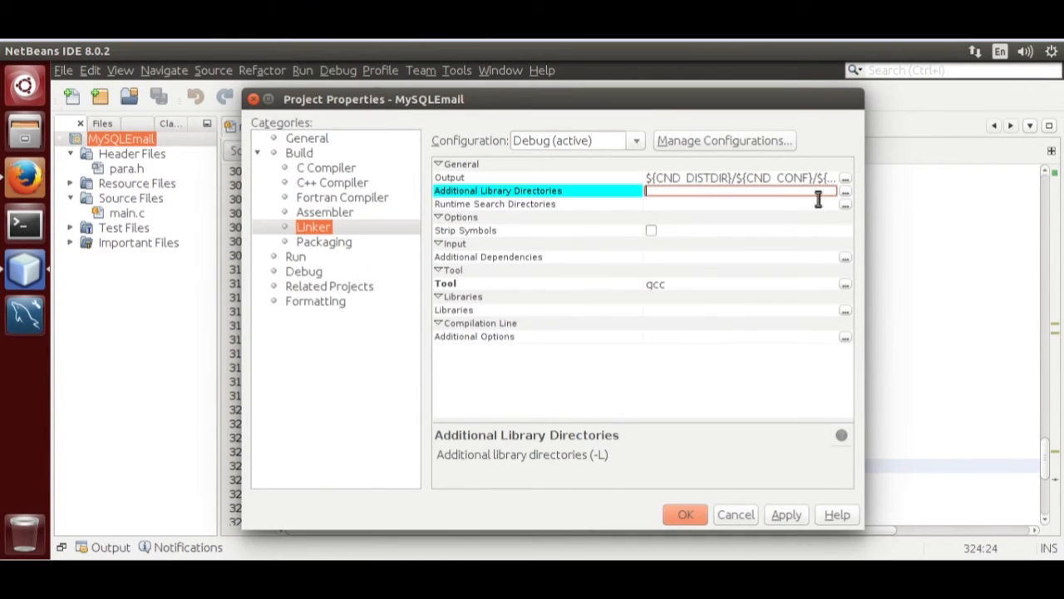
left_click(844, 191)
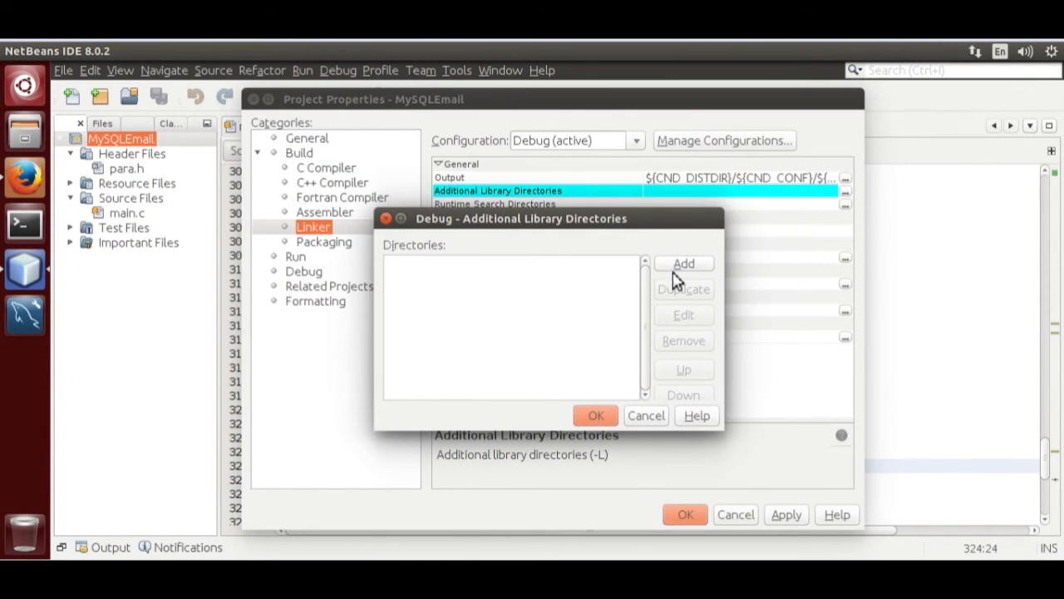
Add /usr/lib/x86_64-linux-gnu as an additional library directory and accept the list
left_click(684, 262)
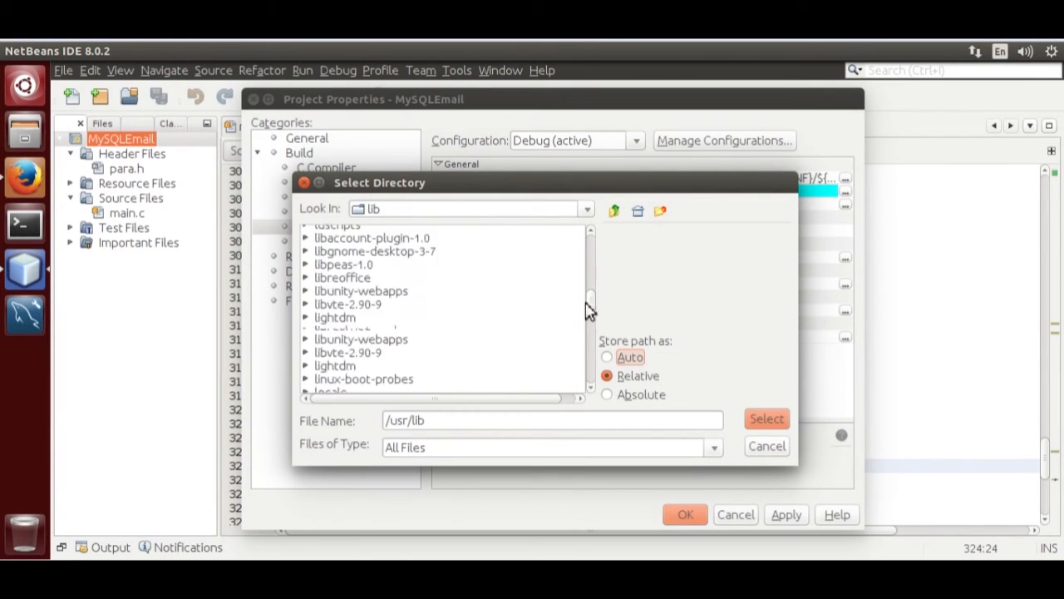
scroll("down", 3)
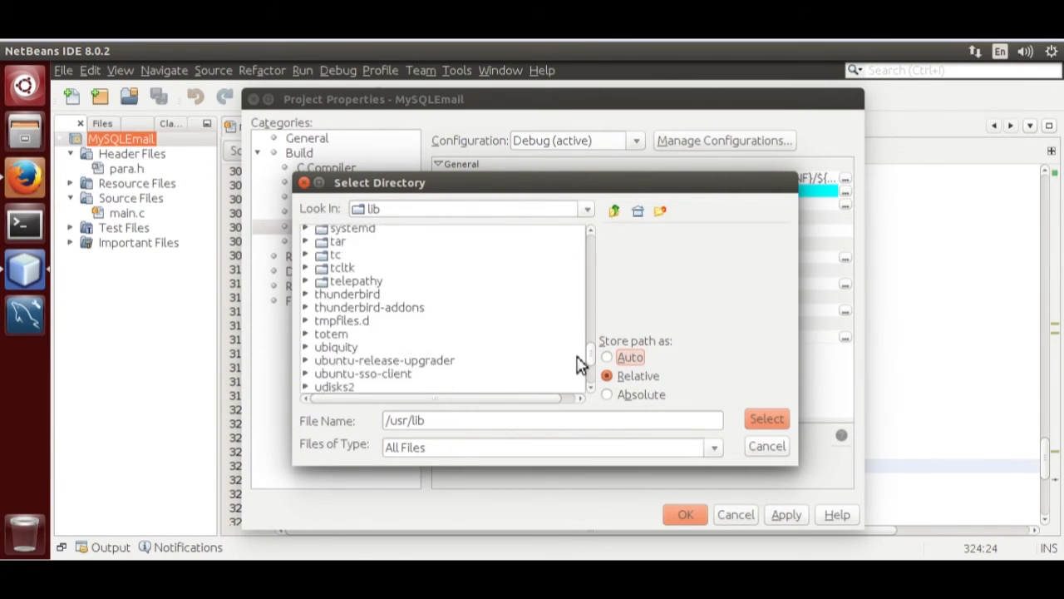
left_click(374, 356)
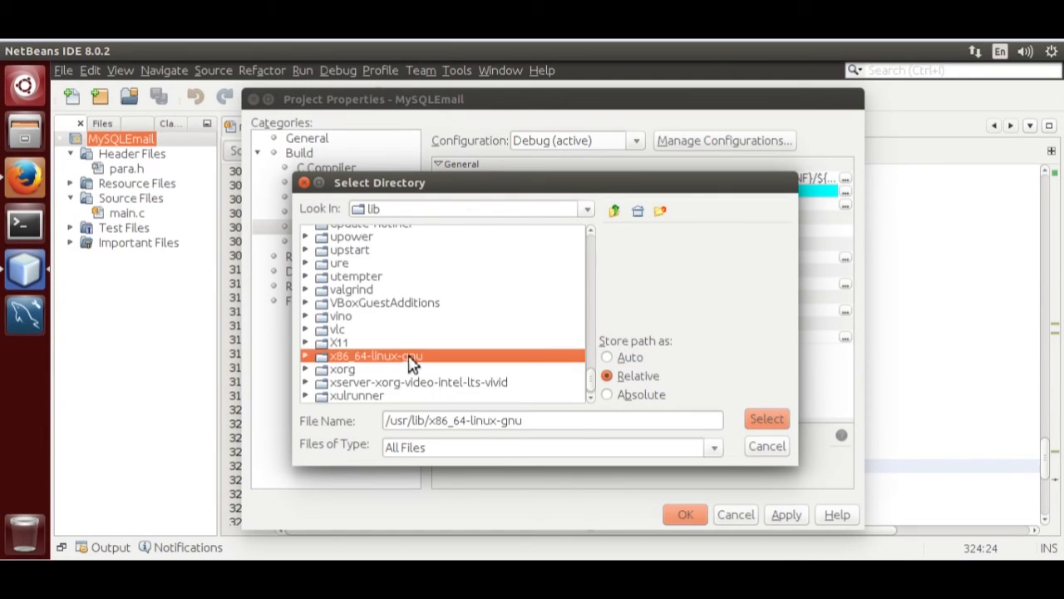
left_click(765, 419)
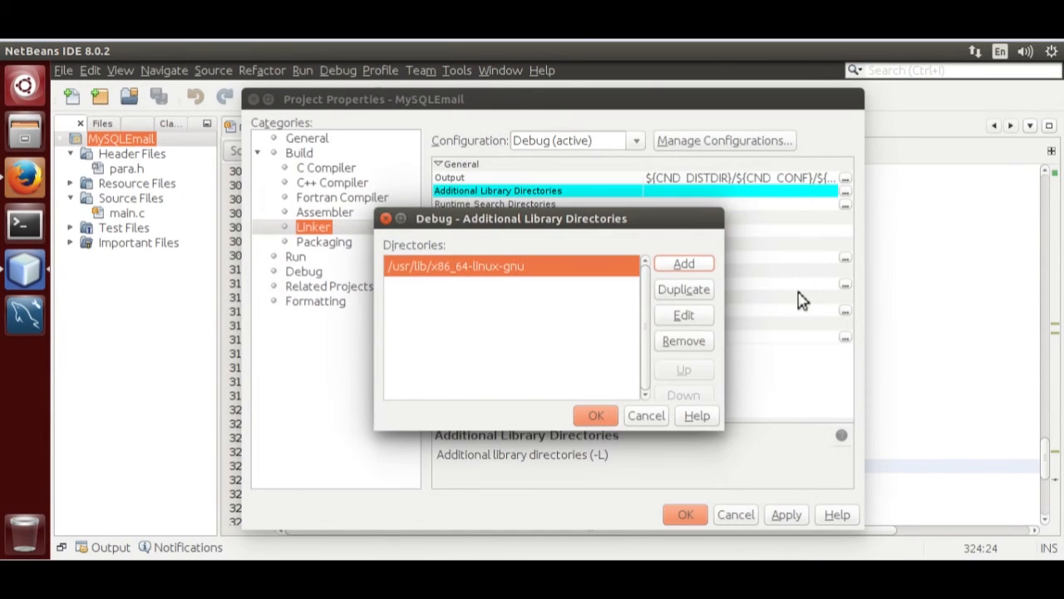
left_click(595, 416)
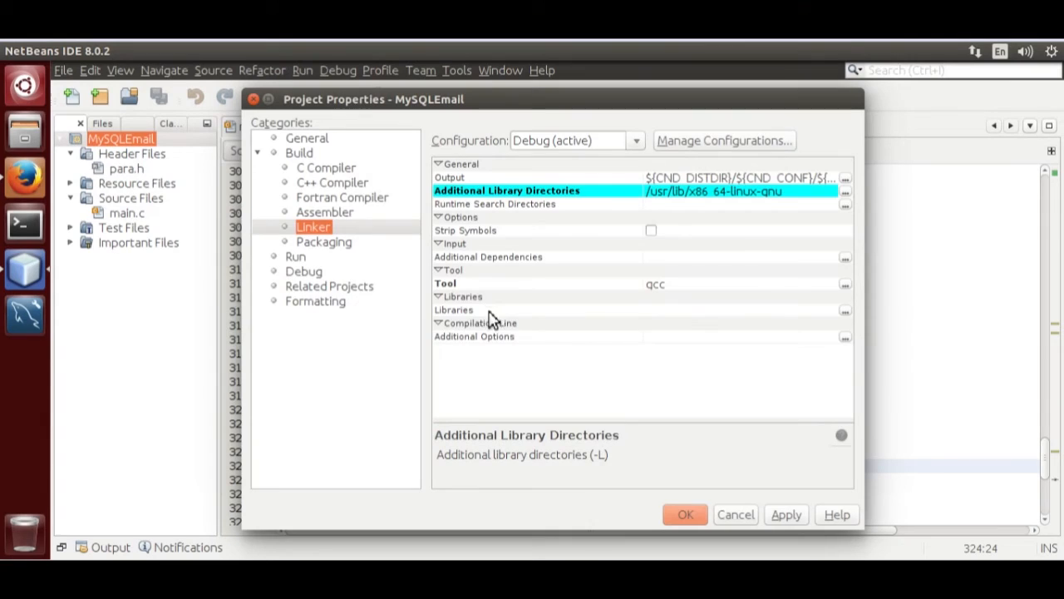
Add libmysqlclient to the project's linked libraries
left_click(845, 311)
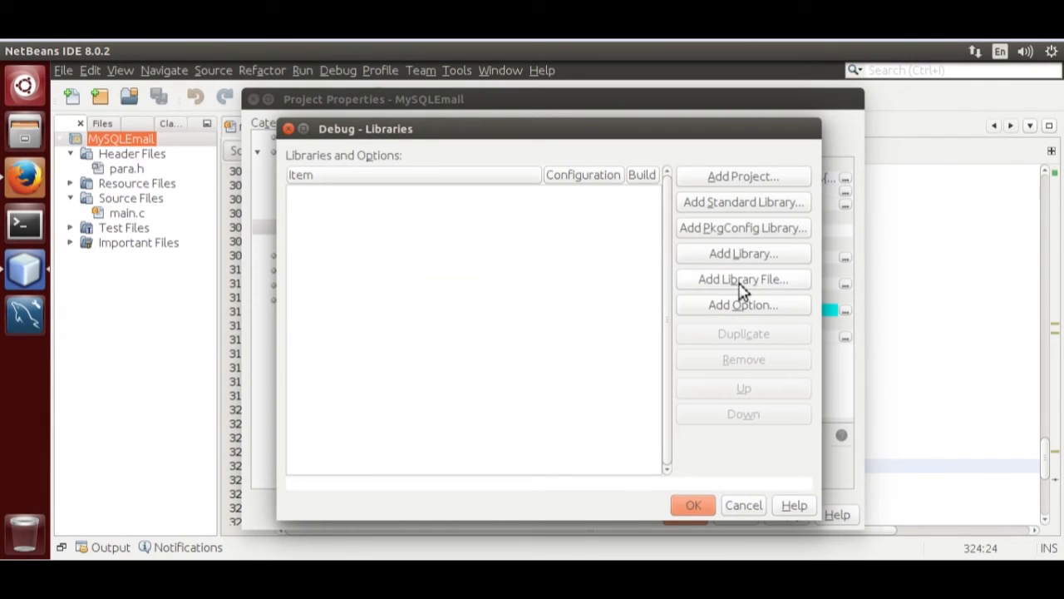
left_click(741, 280)
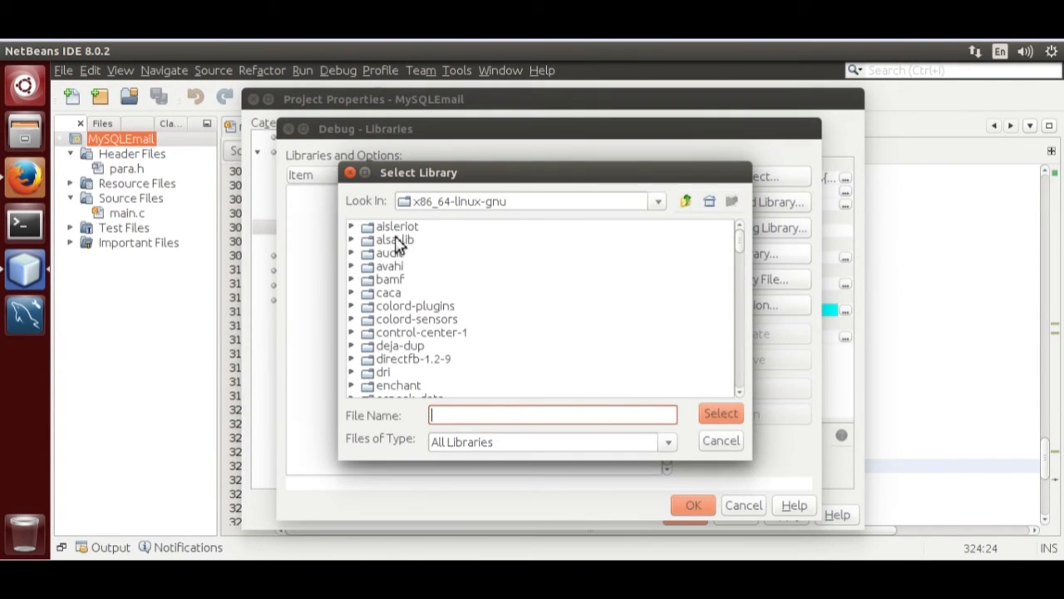
mouse_move(530, 367)
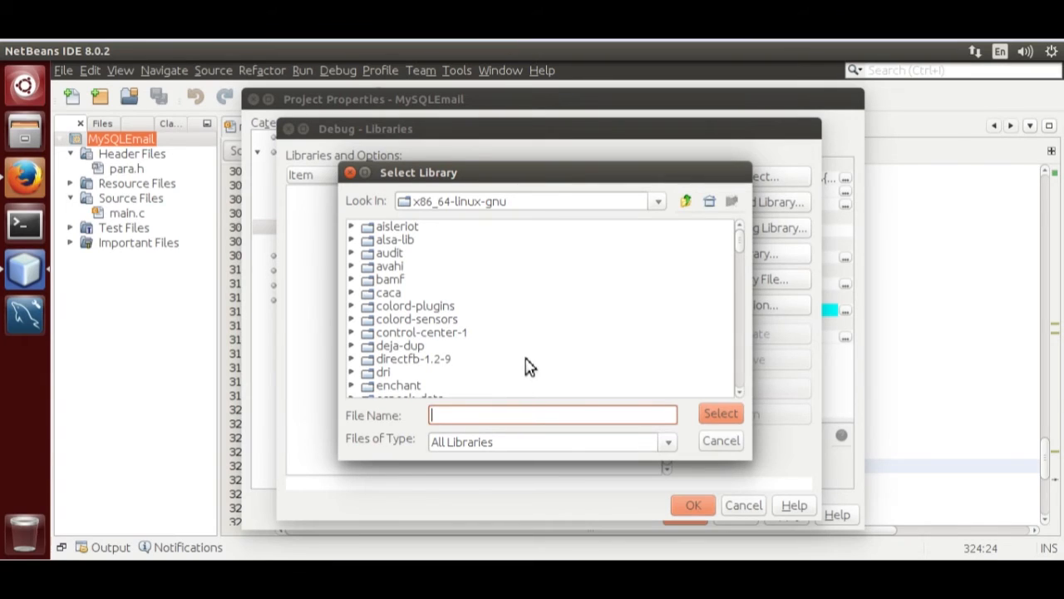
type("libm")
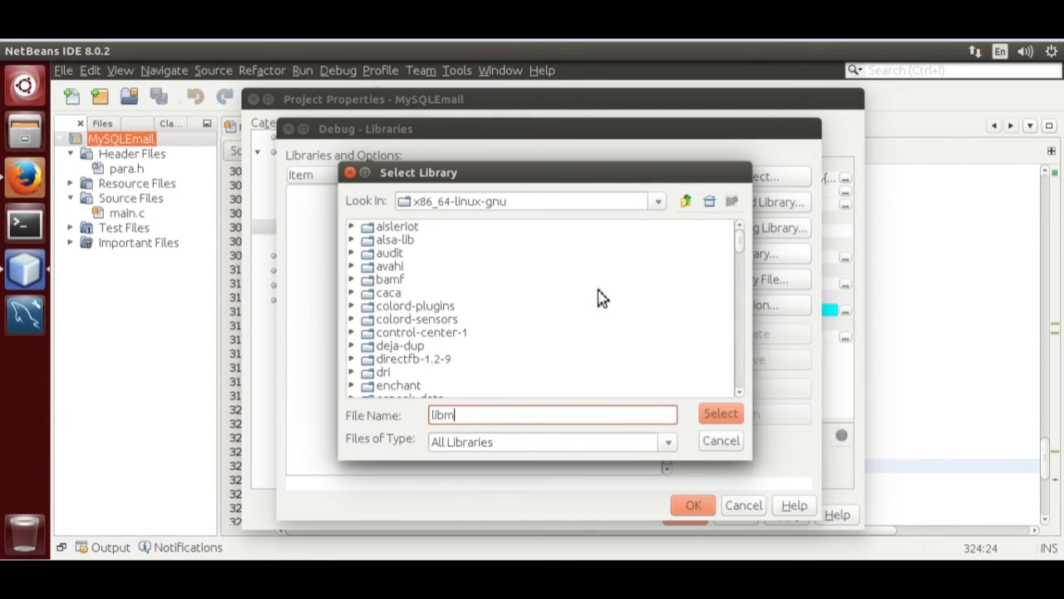
type("ysql")
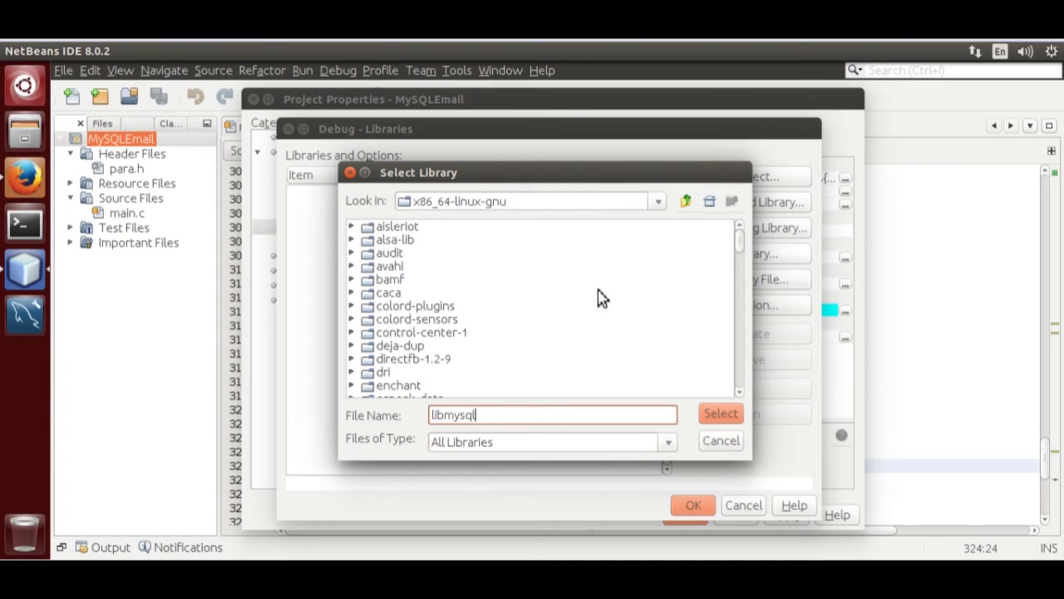
type("cli")
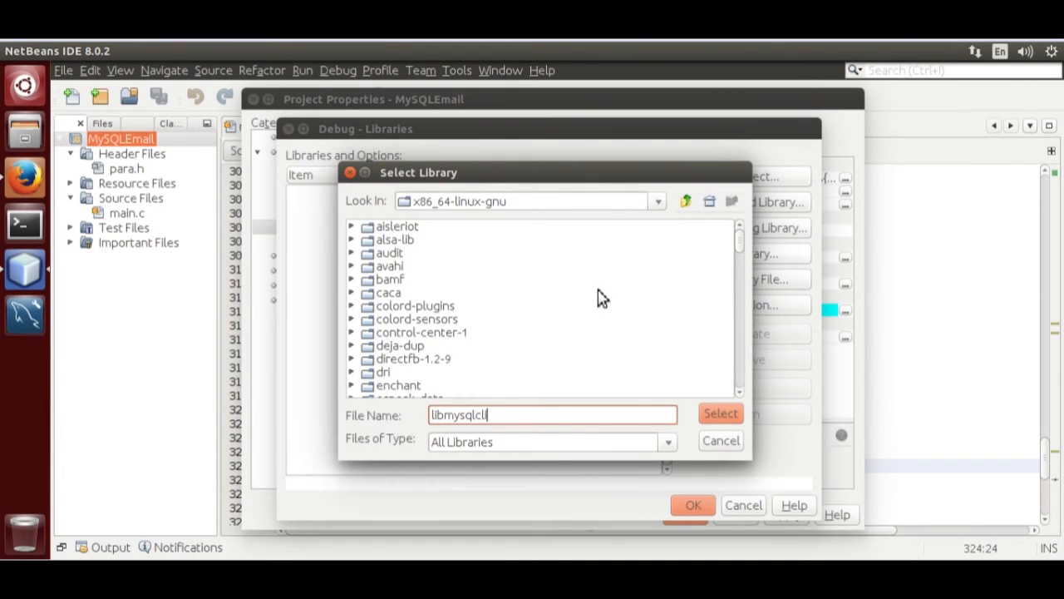
type("ent")
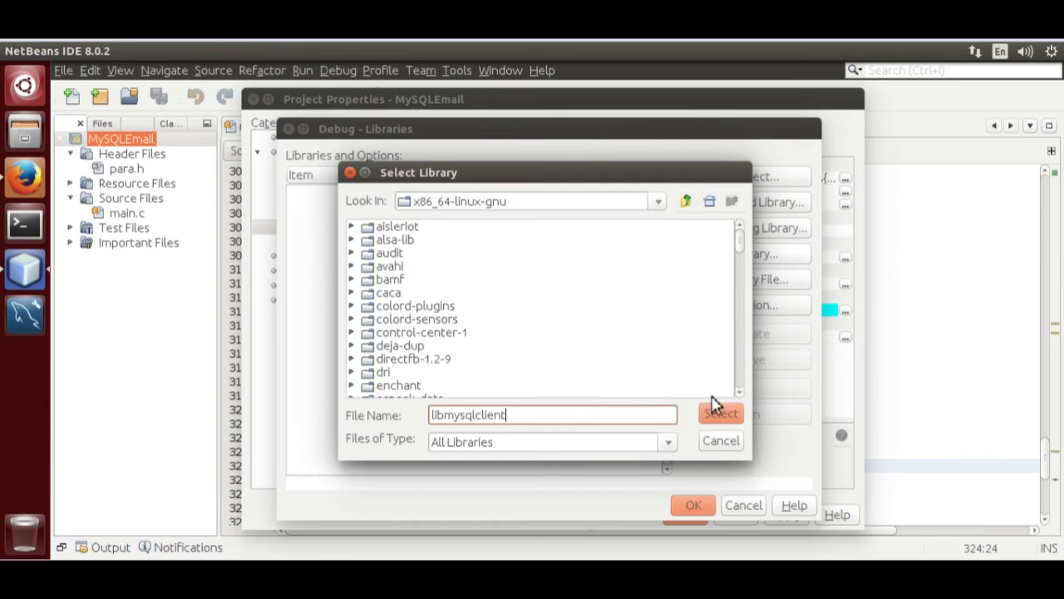
left_click(720, 413)
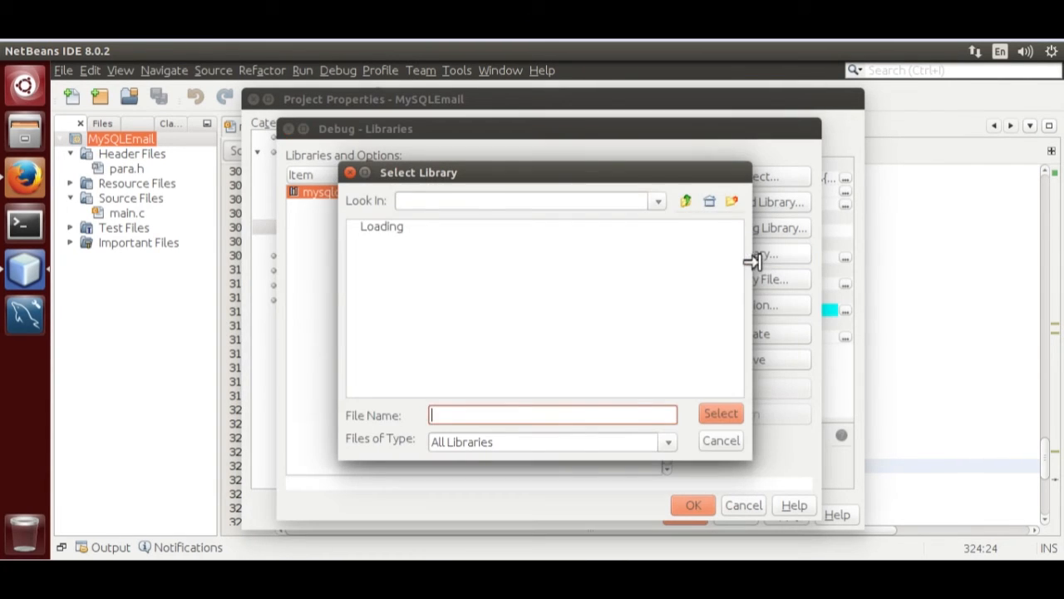
Add the z library as well and confirm the linked libraries list
type("z")
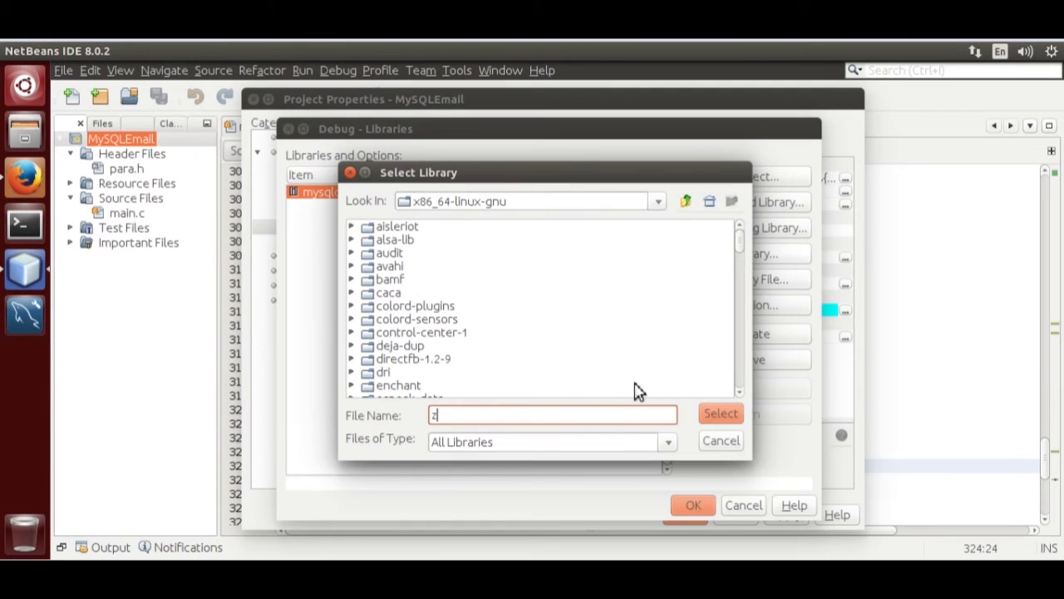
left_click(720, 412)
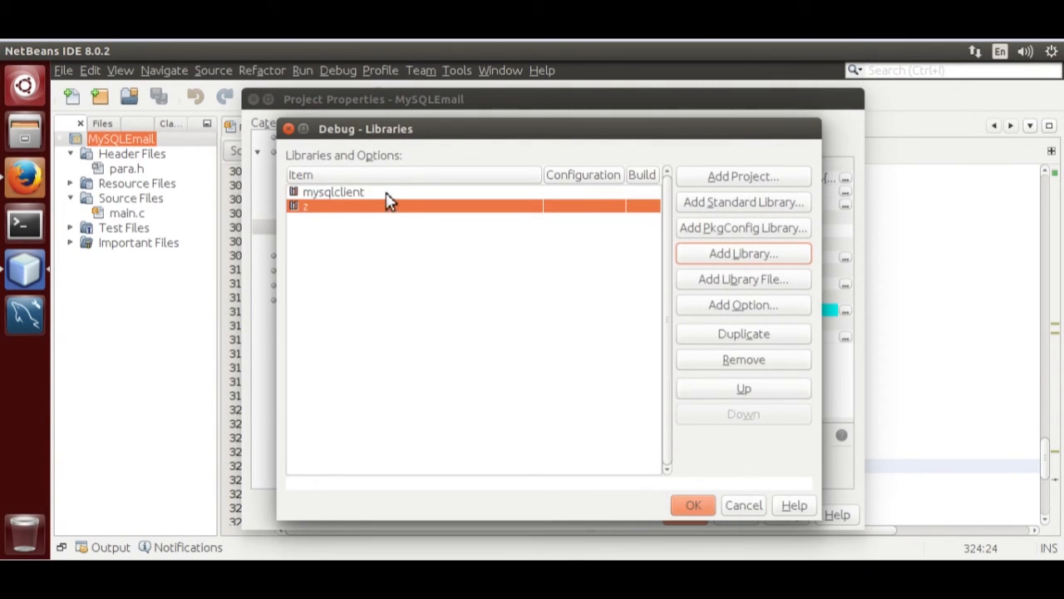
left_click(691, 506)
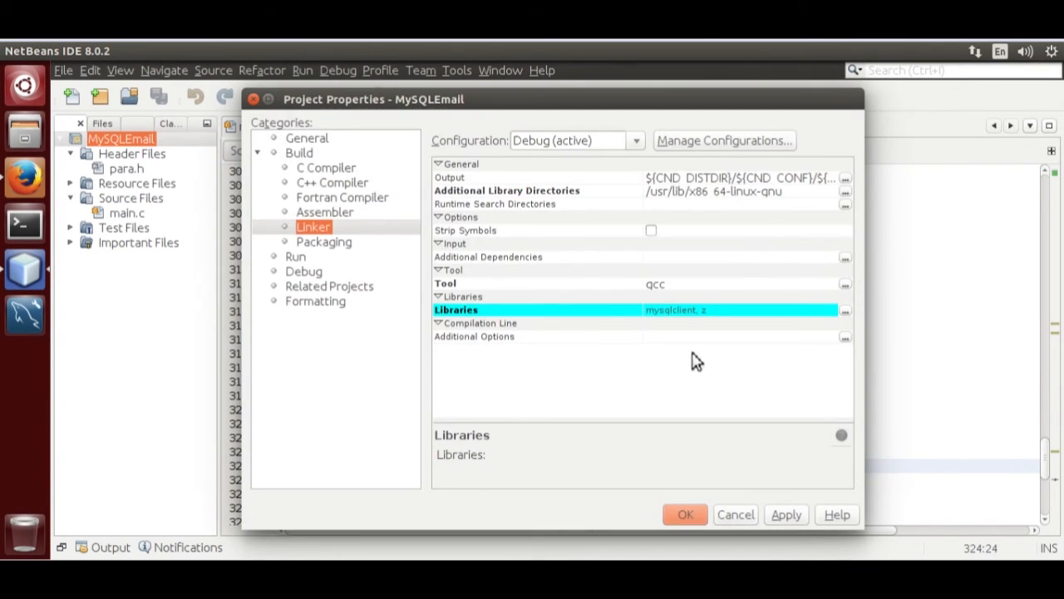
mouse_move(424, 229)
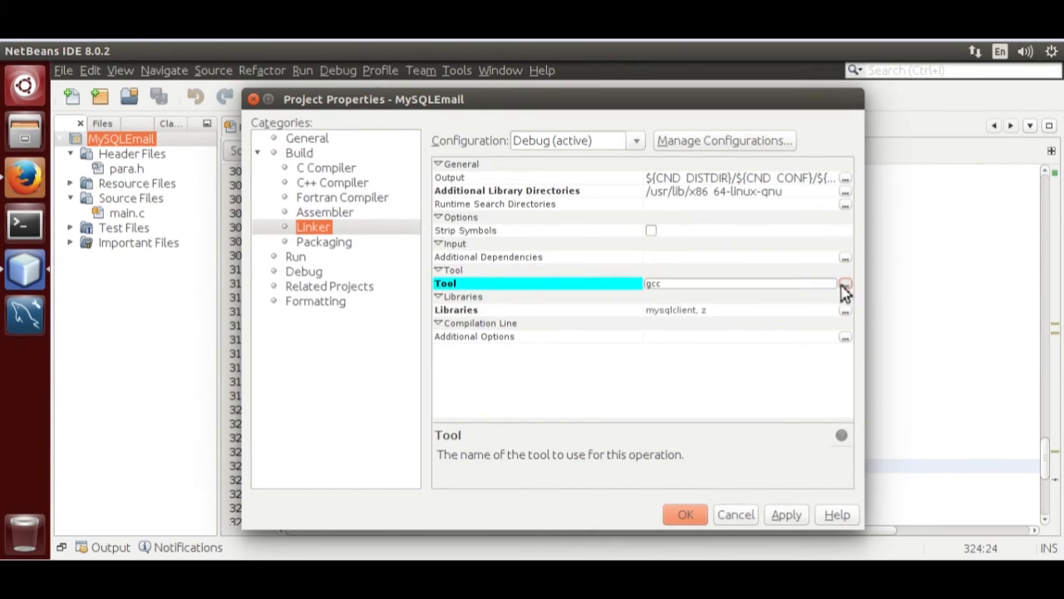
Enter gcc $(mysql_config --cflags) -c as the start of the linker tool command
left_click(844, 282)
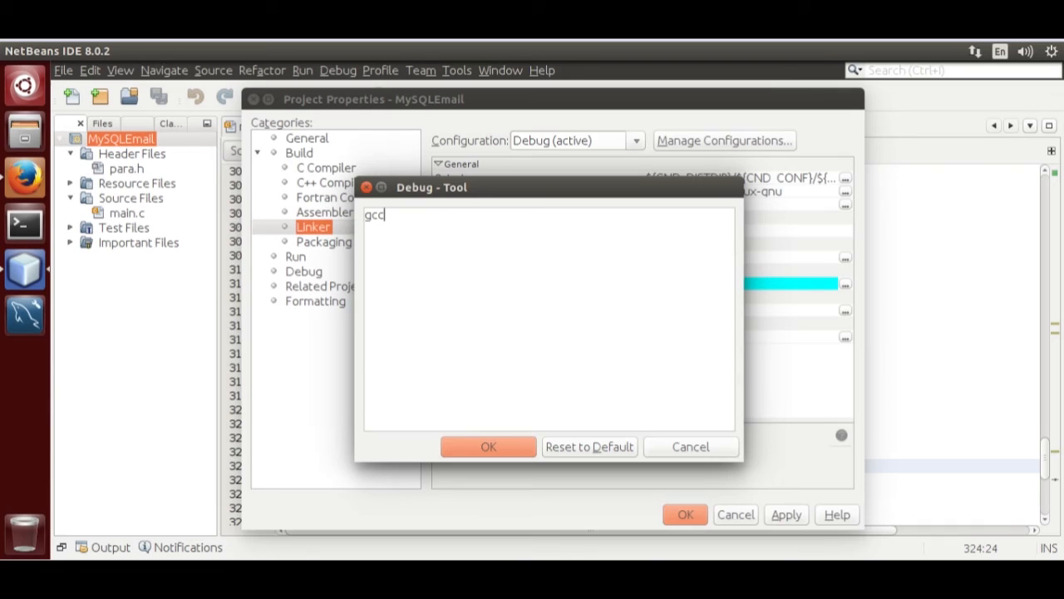
mouse_move(585, 216)
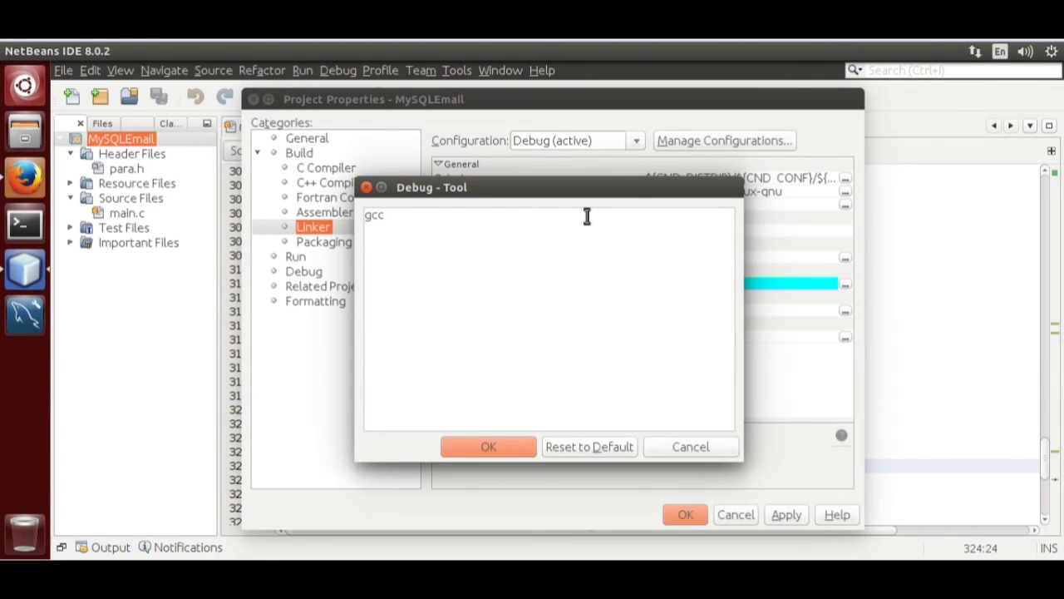
type("$()")
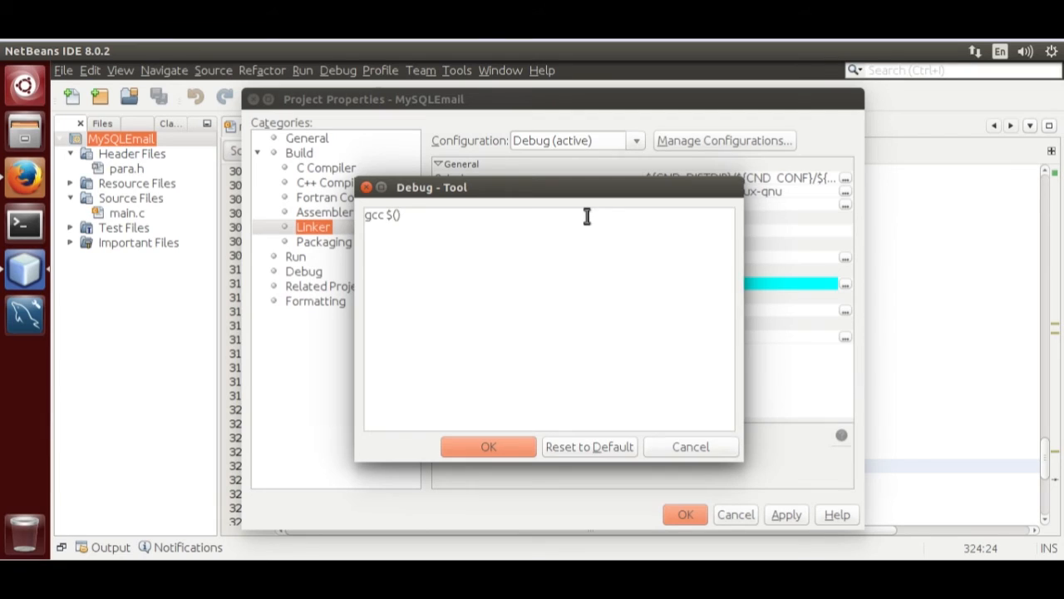
type("mysql")
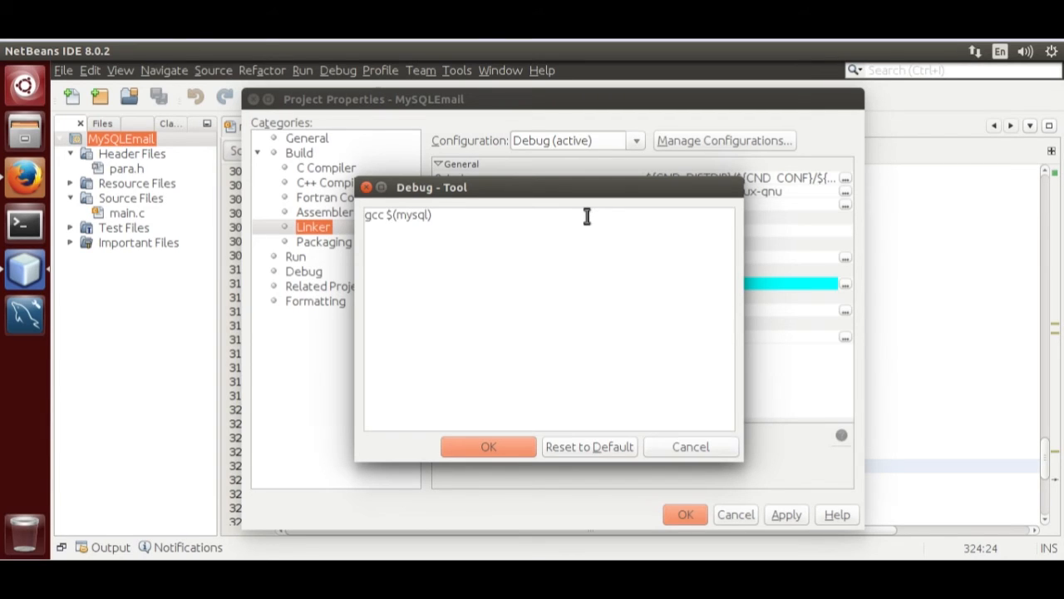
type("_con")
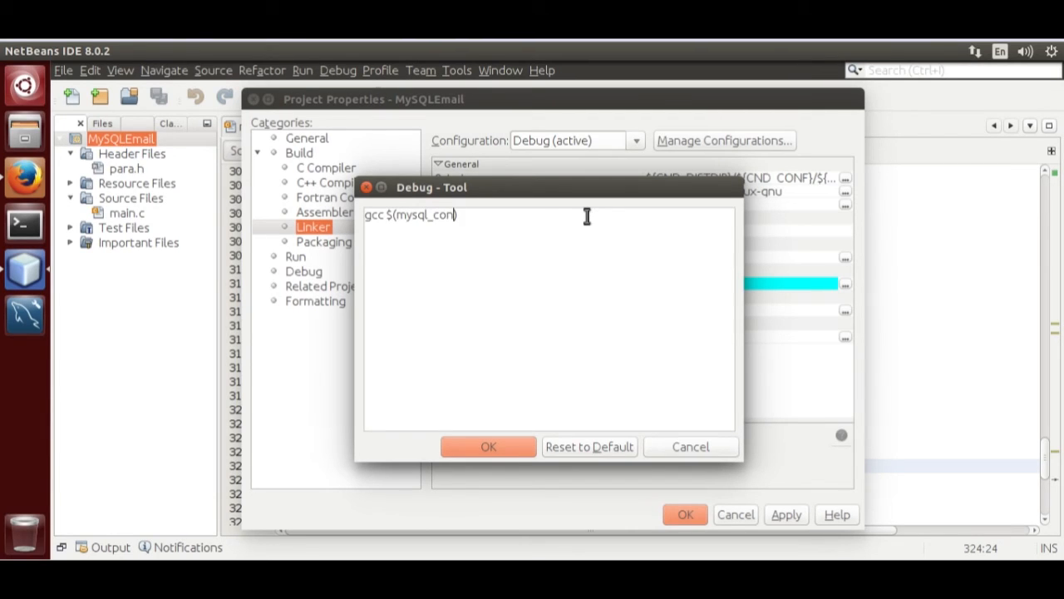
type("fig")
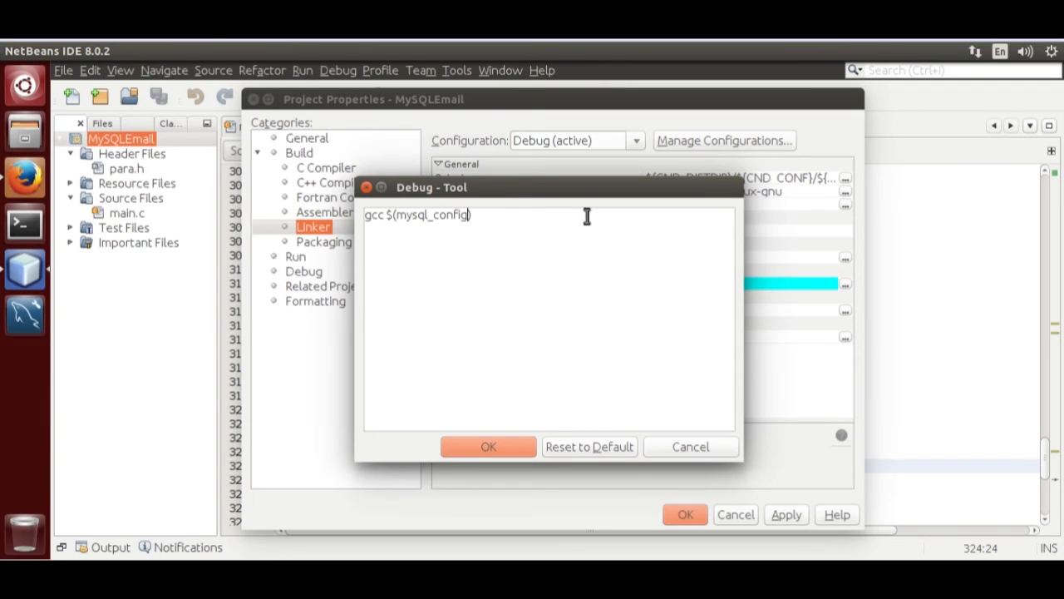
type("--cflag")
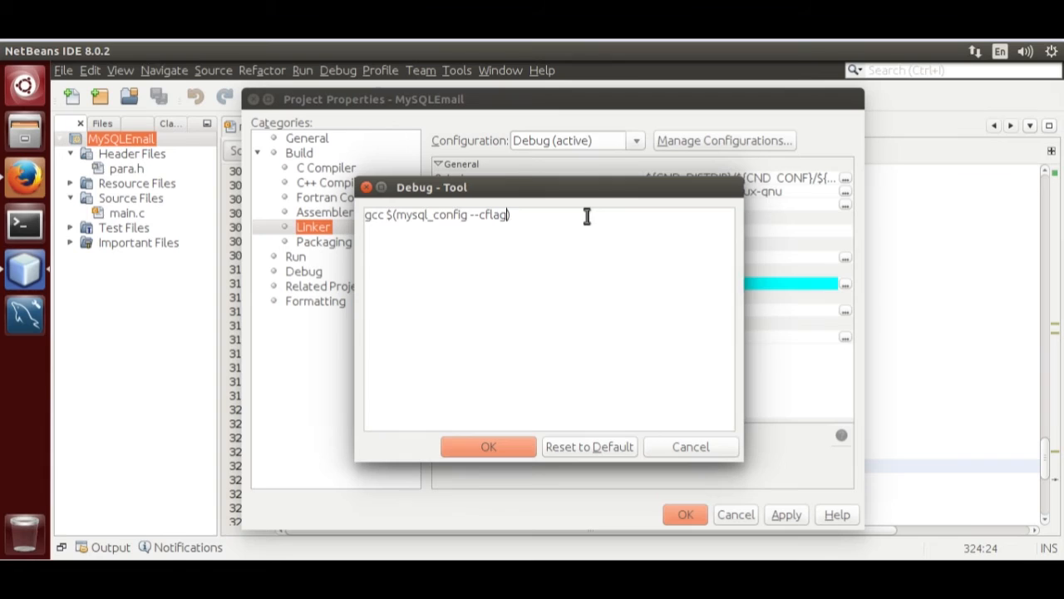
type("s")
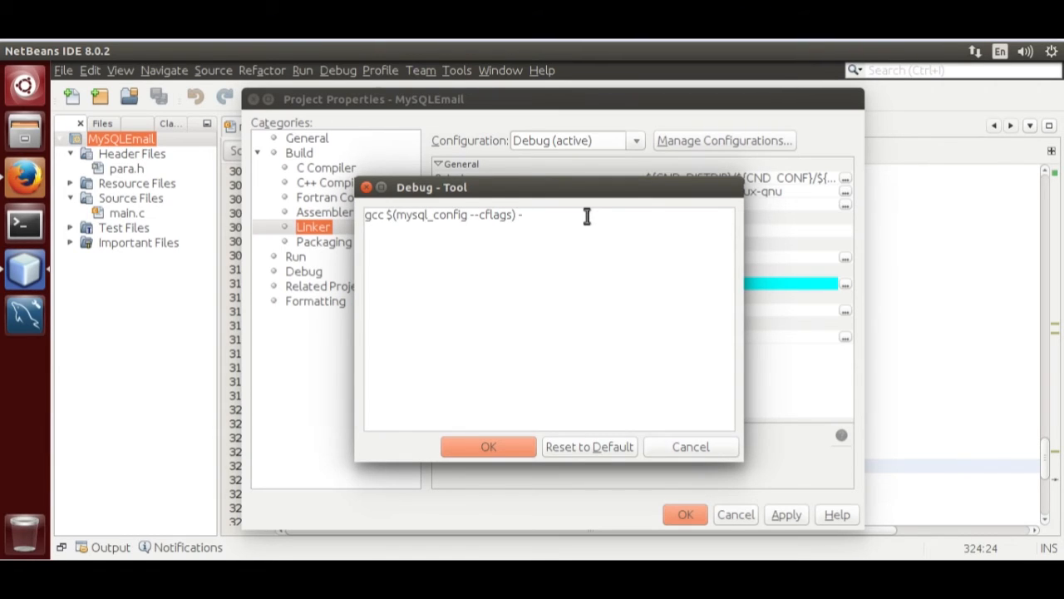
type("c")
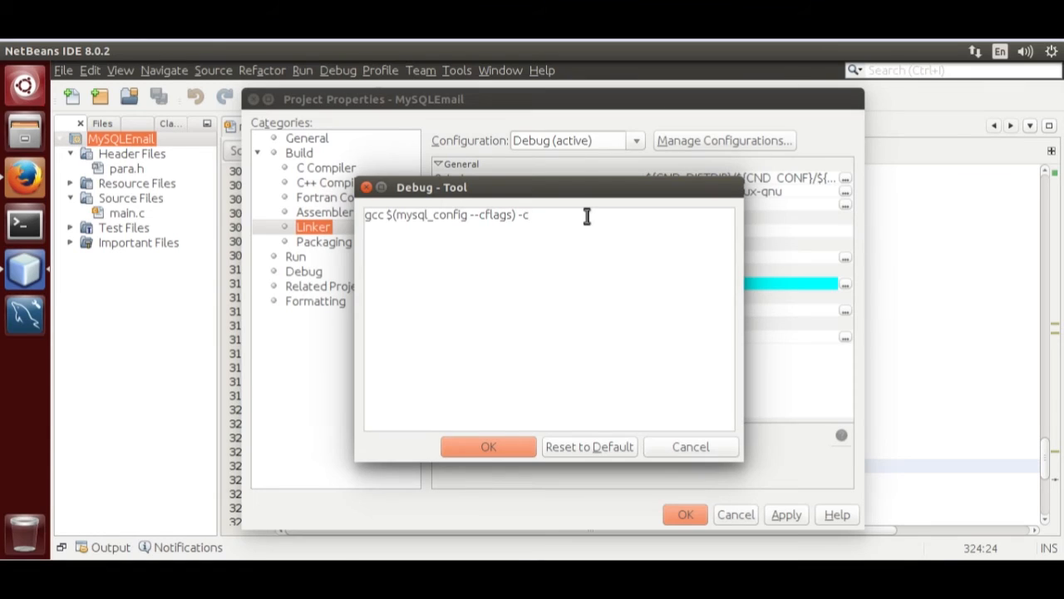
type("-")
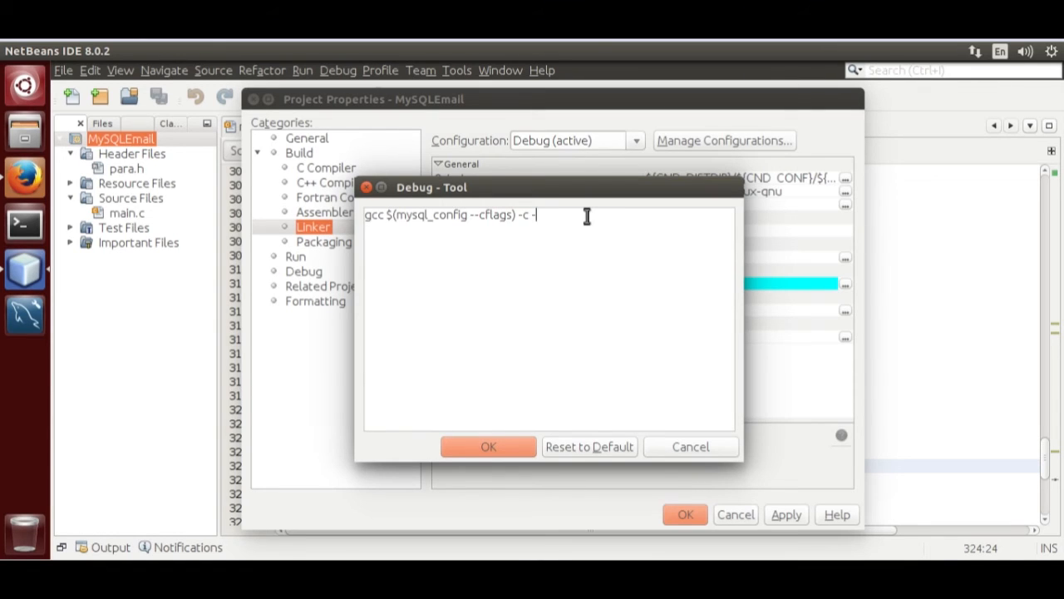
Append -Wall -Werror with correct casing and confirm the linker tool command
type("wall")
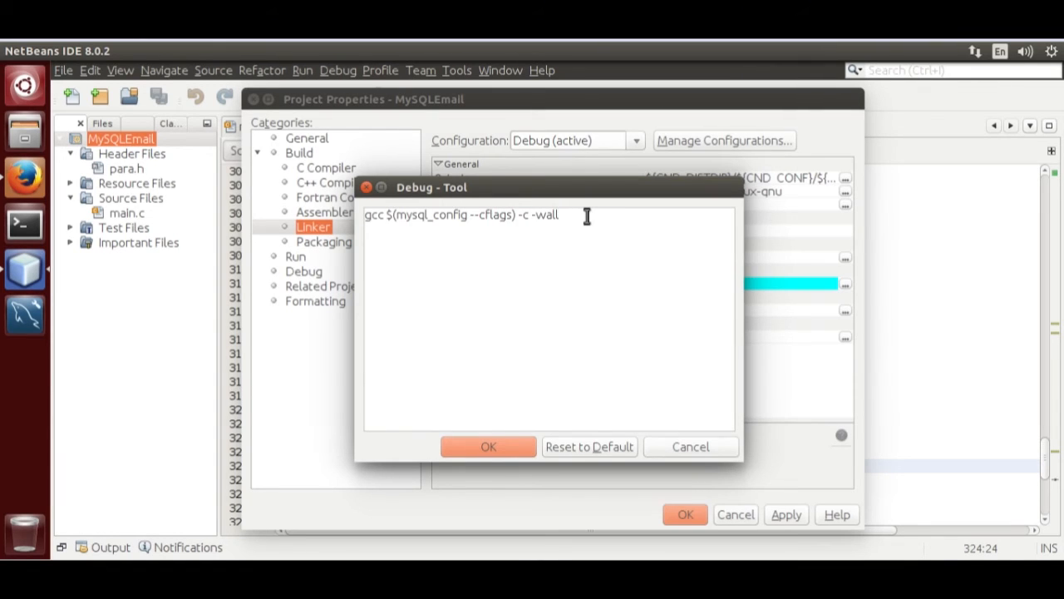
key("BackSpace")
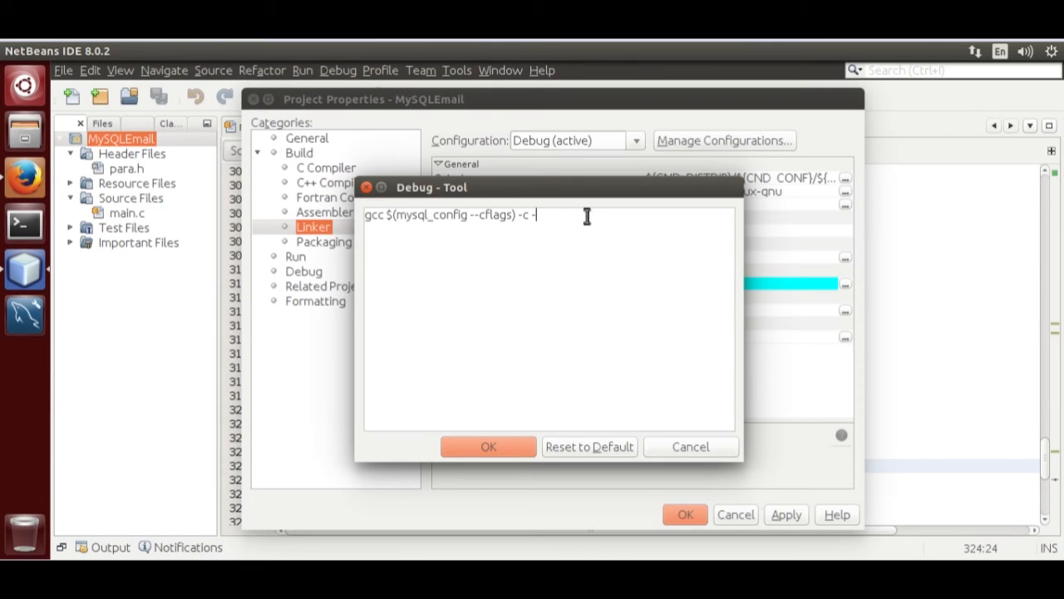
type("WA")
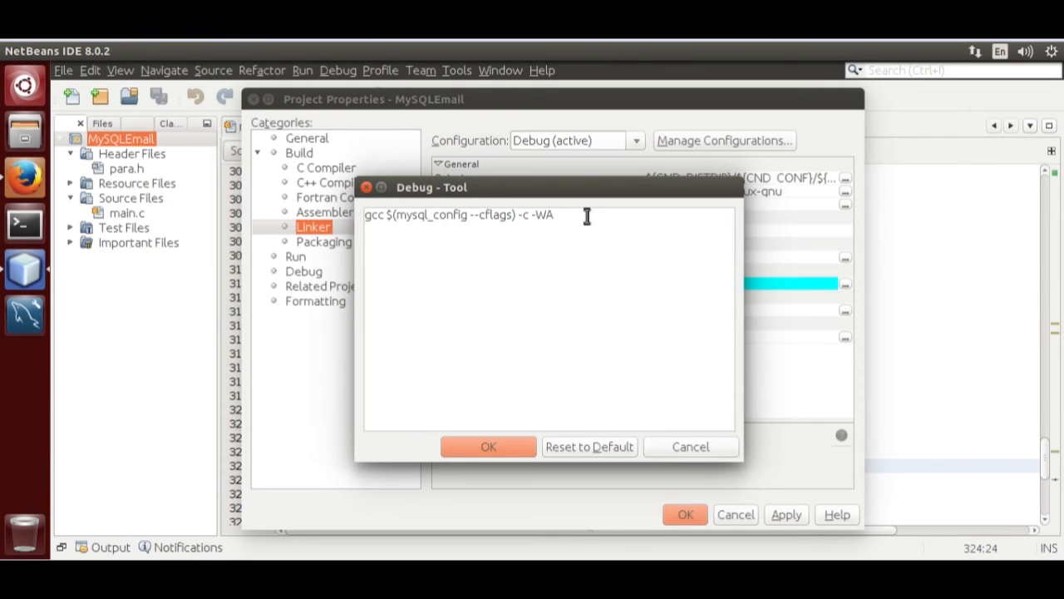
type("ll")
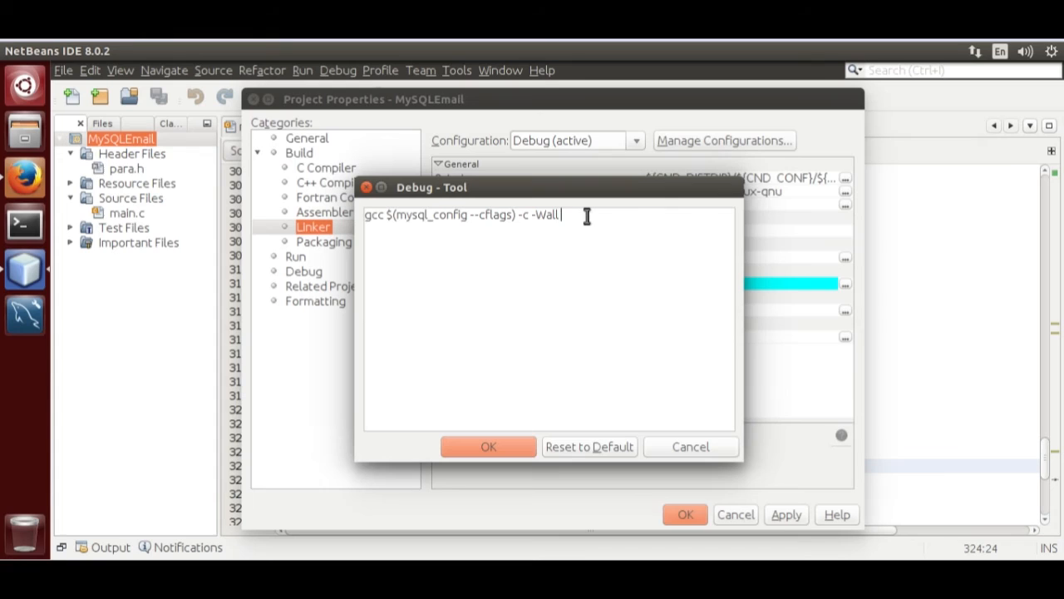
type("-Werror")
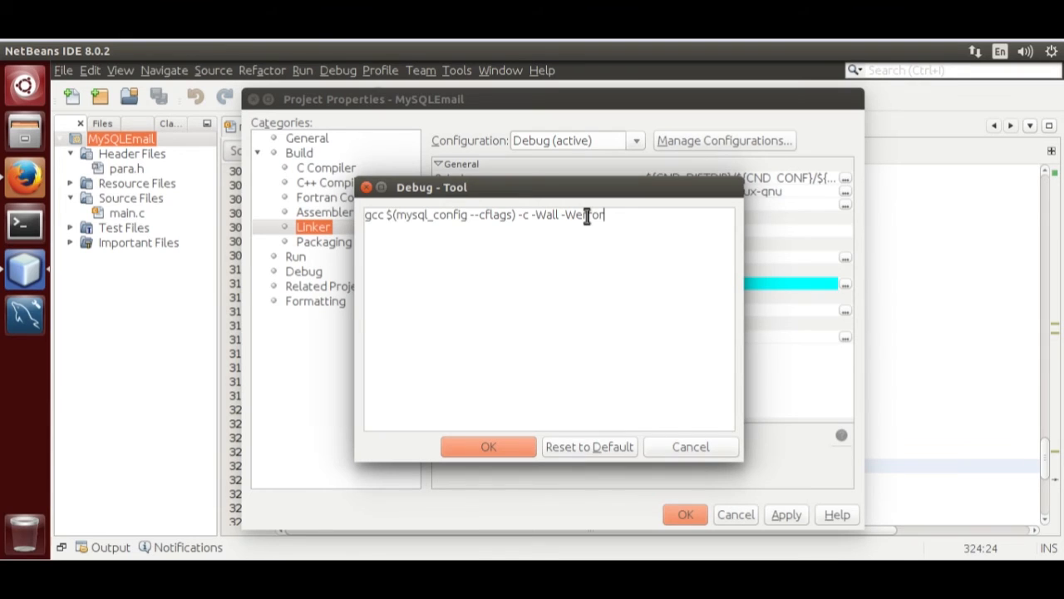
left_click(489, 445)
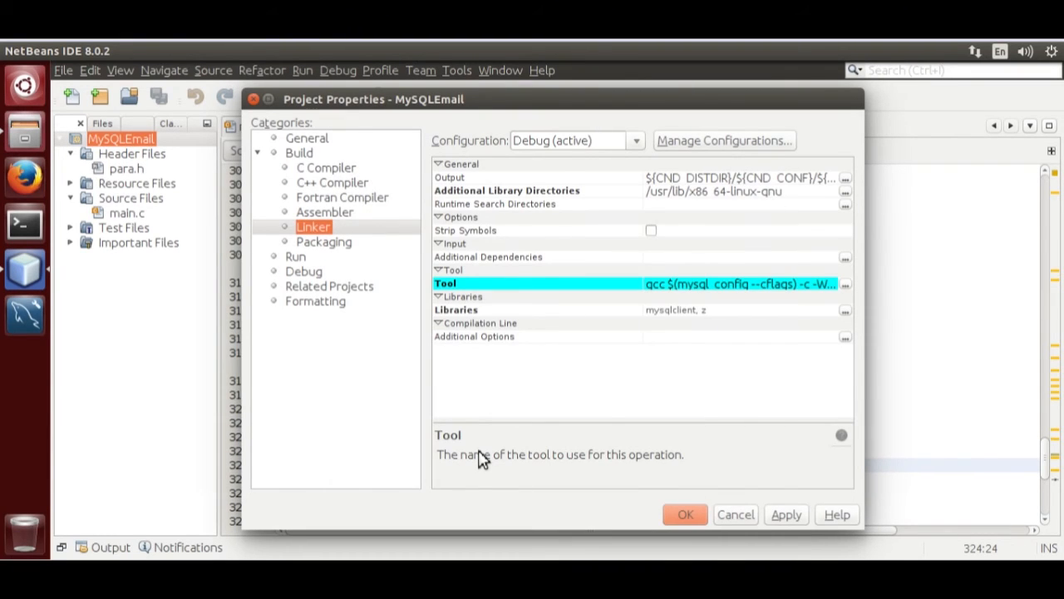
Set the C compiler's additional options to -fPIC and close the project properties
left_click(326, 166)
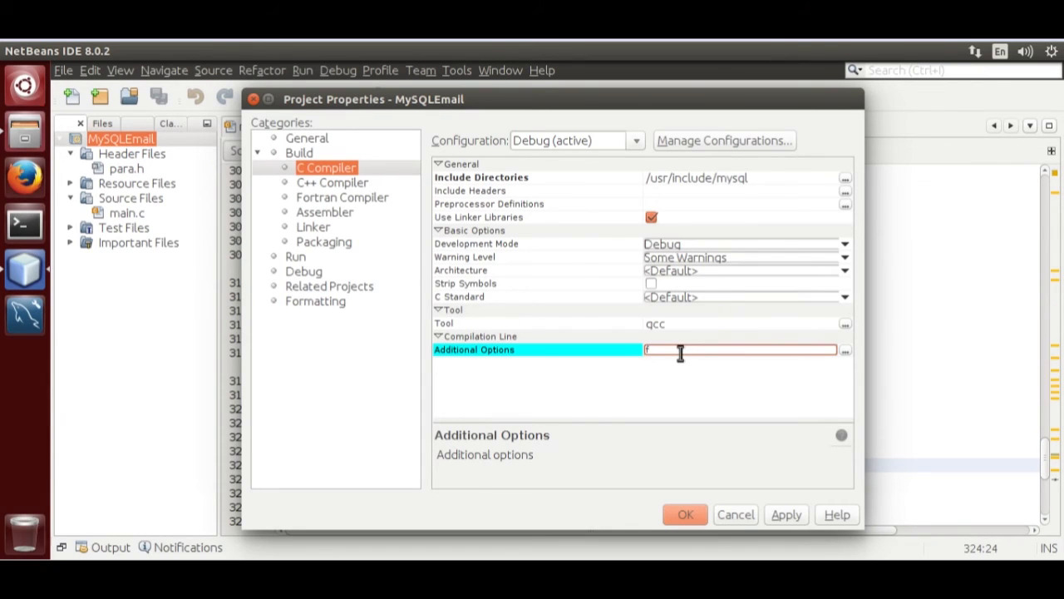
type("Pic")
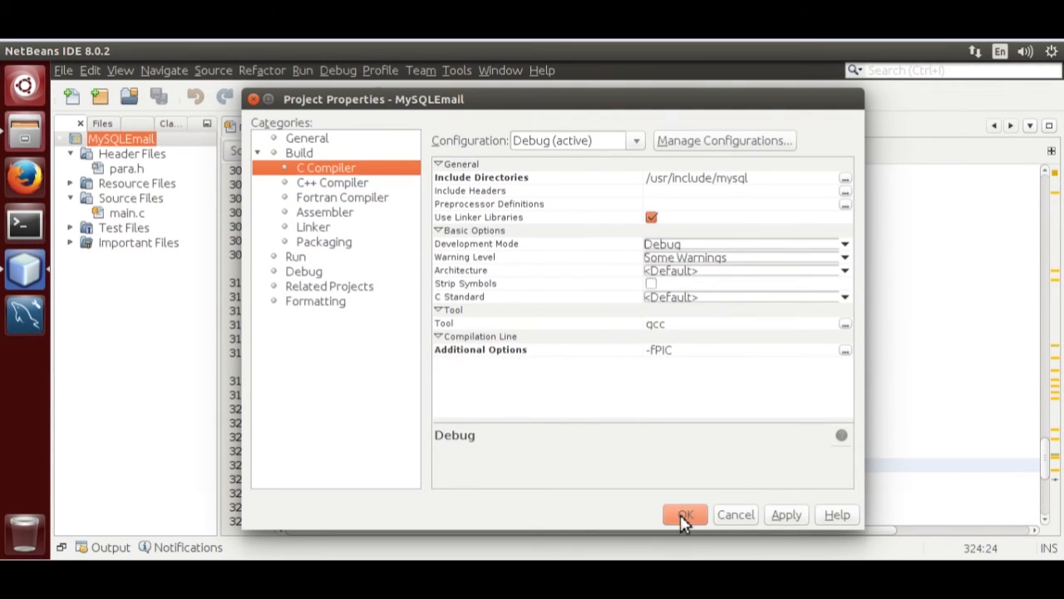
left_click(685, 514)
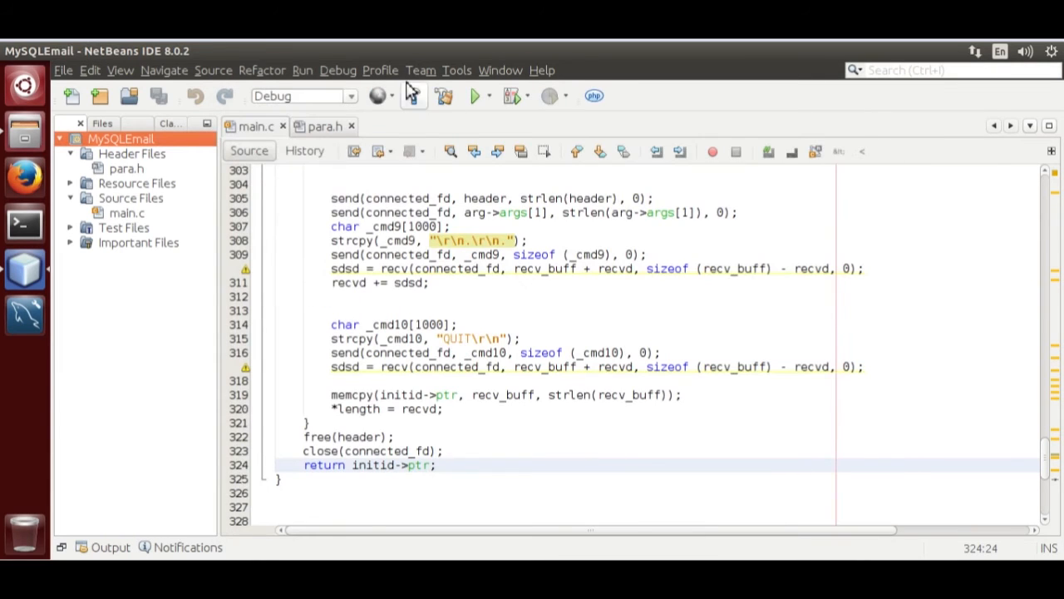
Build the MySQLEmail project until the output reports BUILD SUCCESSFUL
right_click(120, 138)
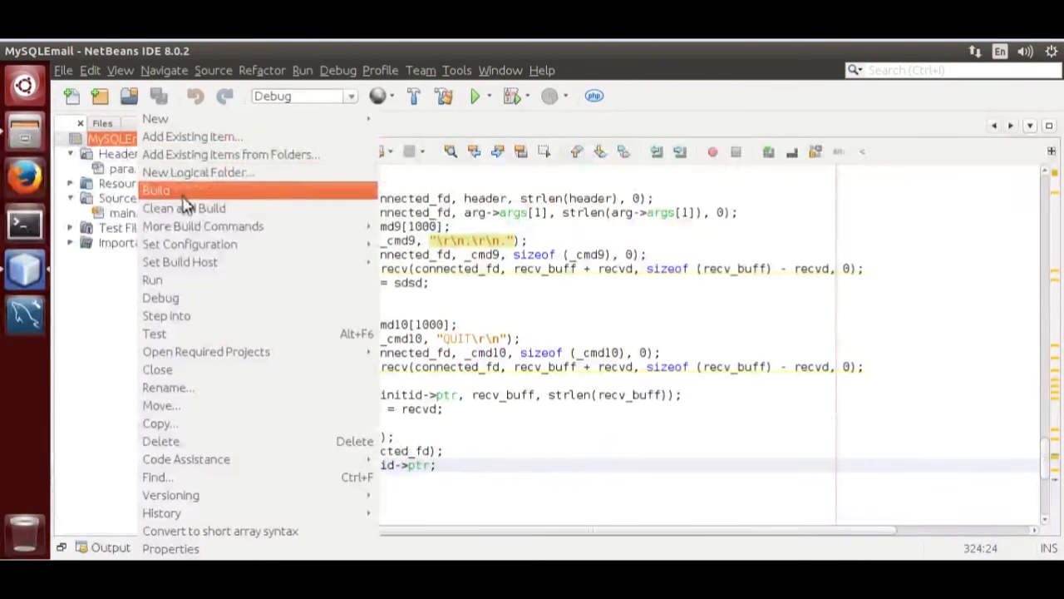
left_click(183, 208)
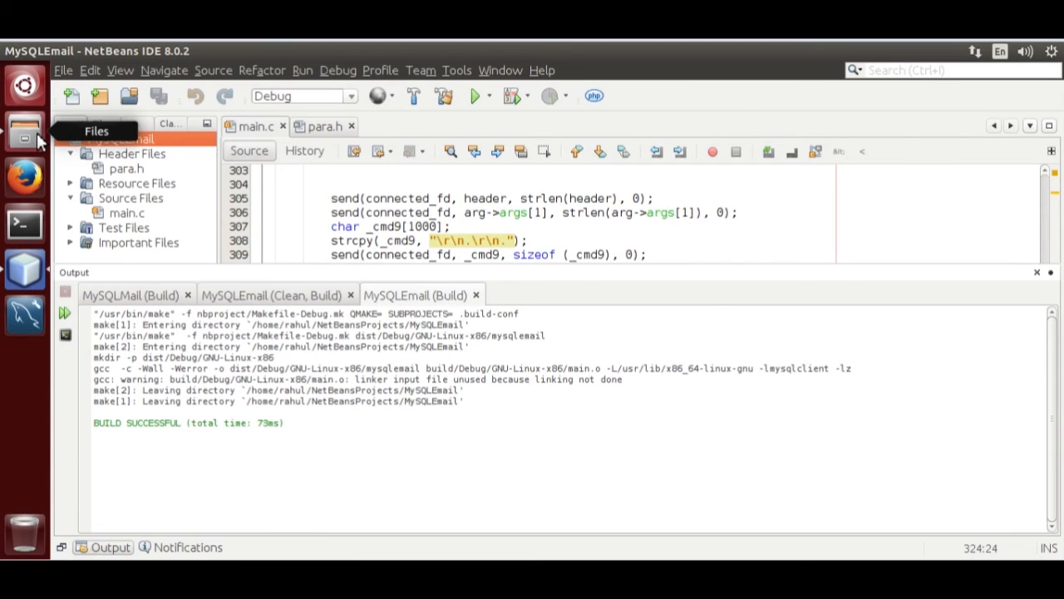
Browse Nautilus to MySQLEmail/build/Debug/GNU-Linux-x86 showing main.o and main.o.d
left_click(25, 133)
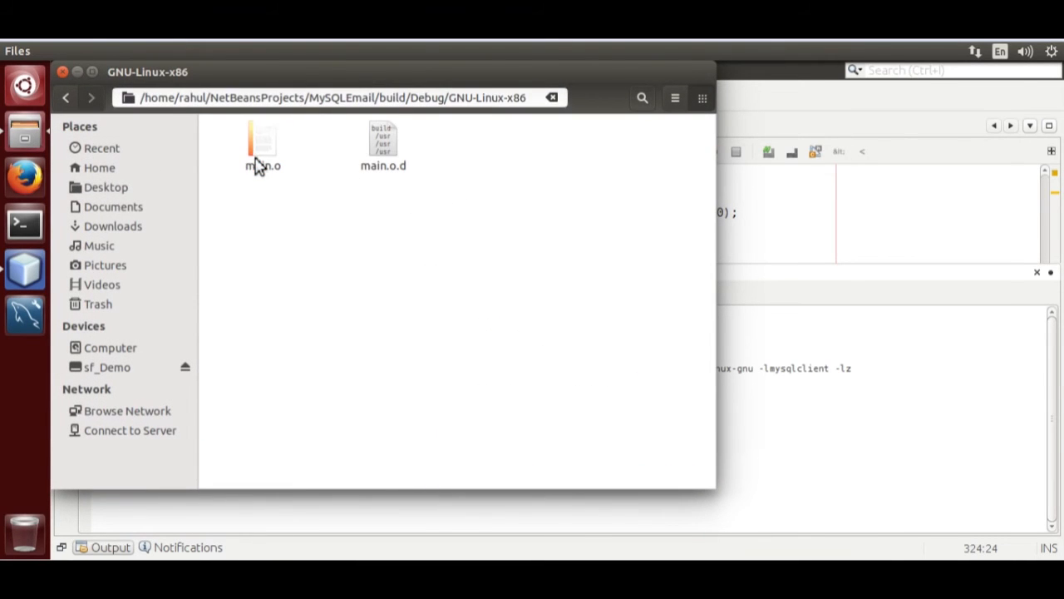
left_click(262, 146)
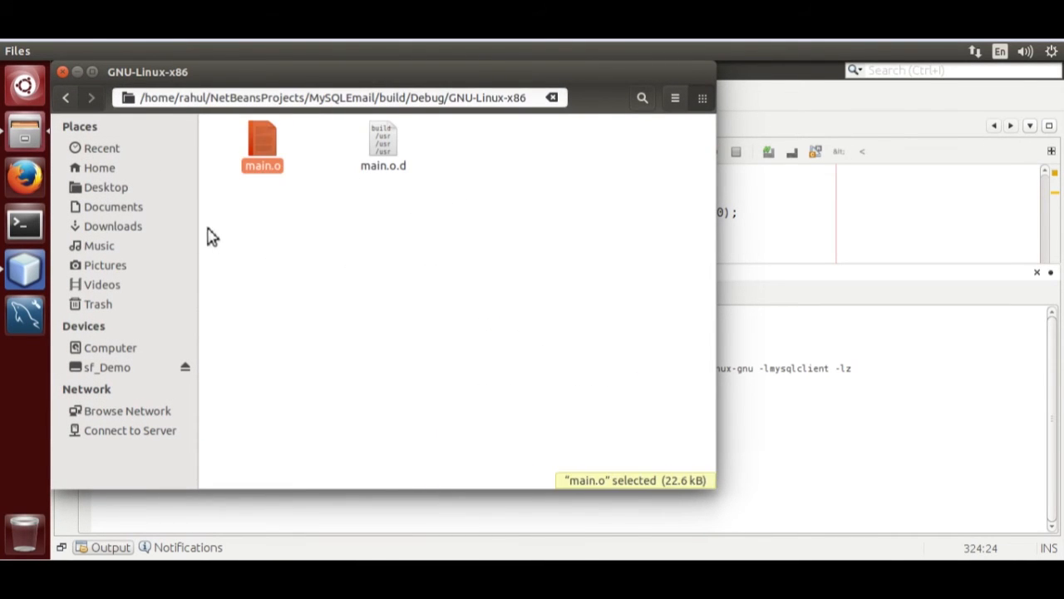
left_click(379, 296)
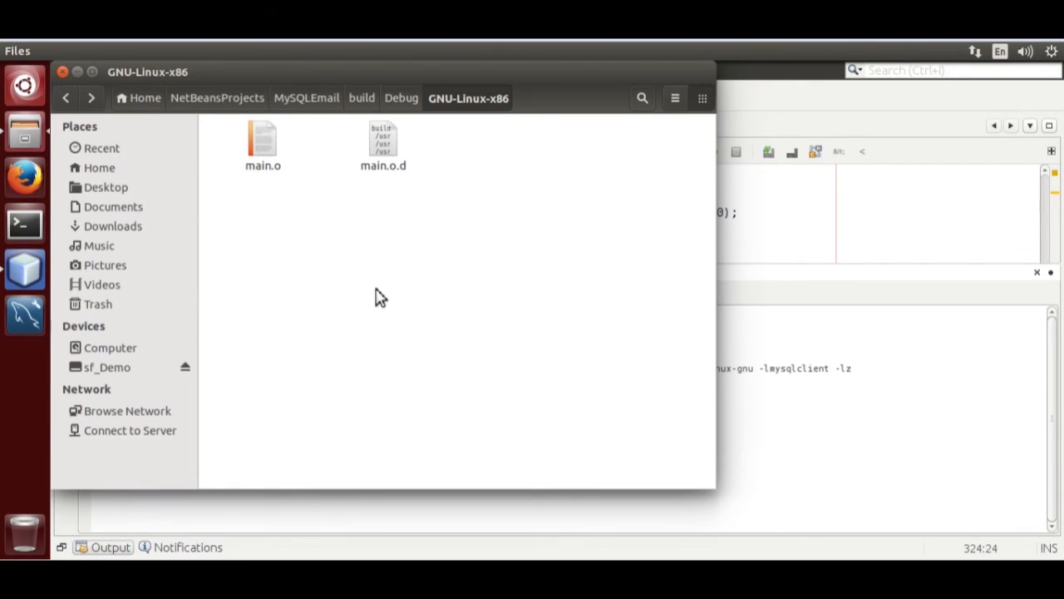
mouse_move(23, 224)
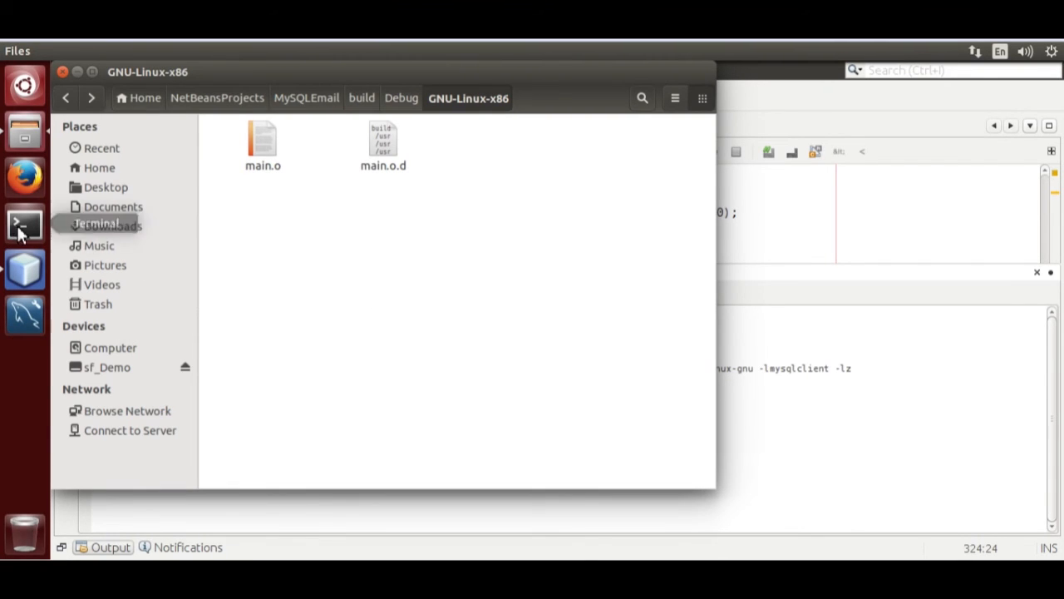
Start a terminal in /home/rahul/NetBeansProjects/MySQLEmail/build/Debug/GNU-Linux-x86/
left_click(23, 224)
type("cd")
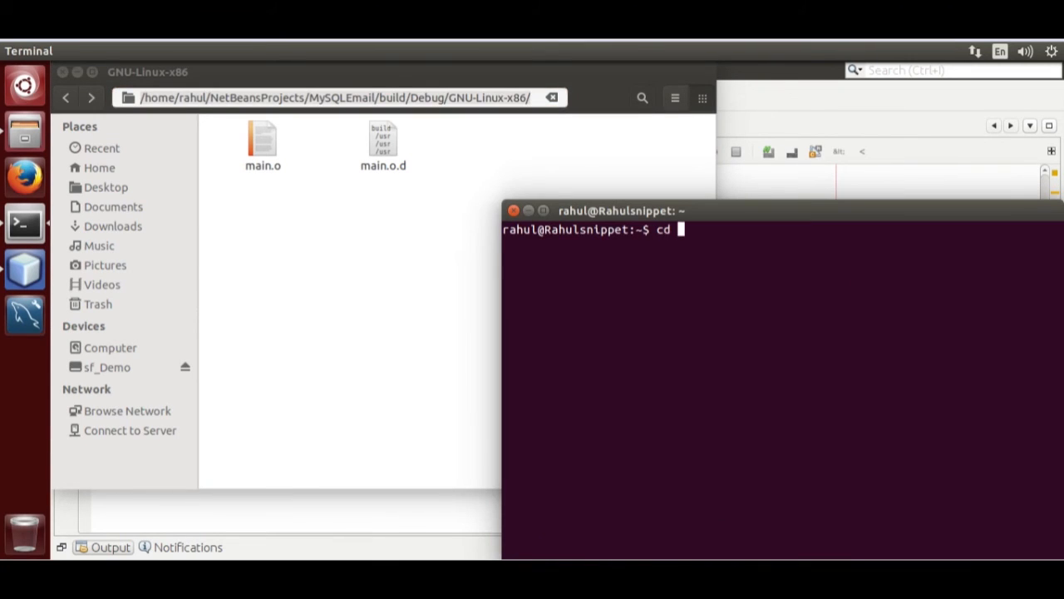
type("/home/rahul/NetBeansProjects/MySQLEmail/build/Debug/GNU-Linux-x86/")
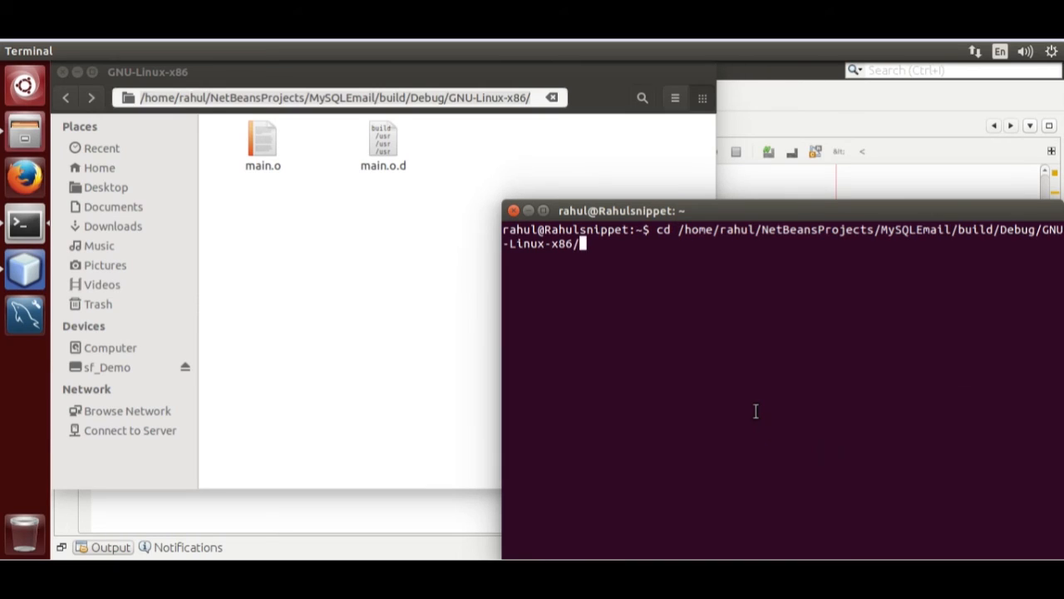
key("Return")
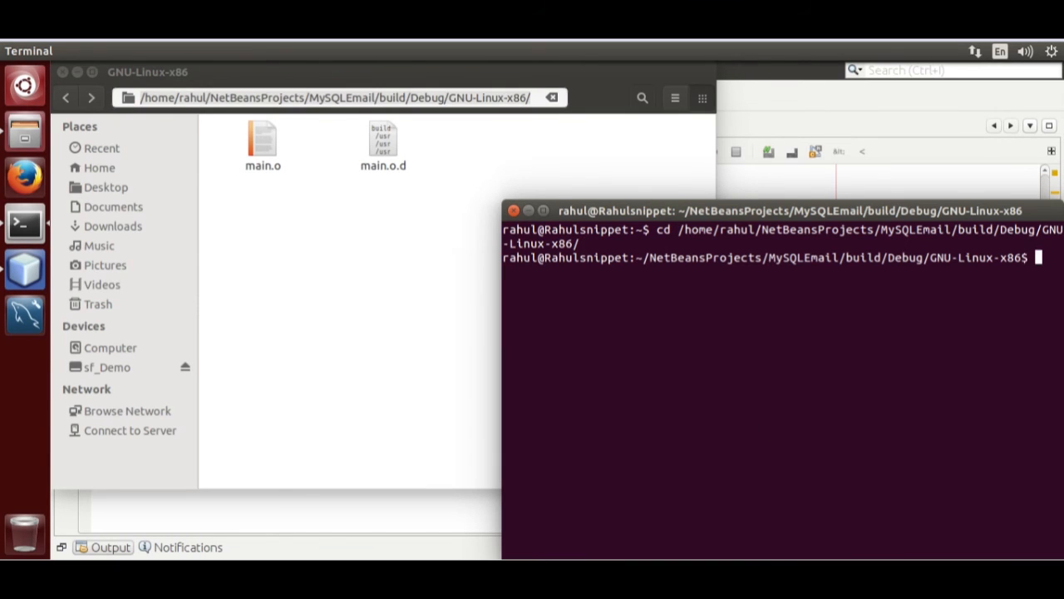
mouse_move(735, 306)
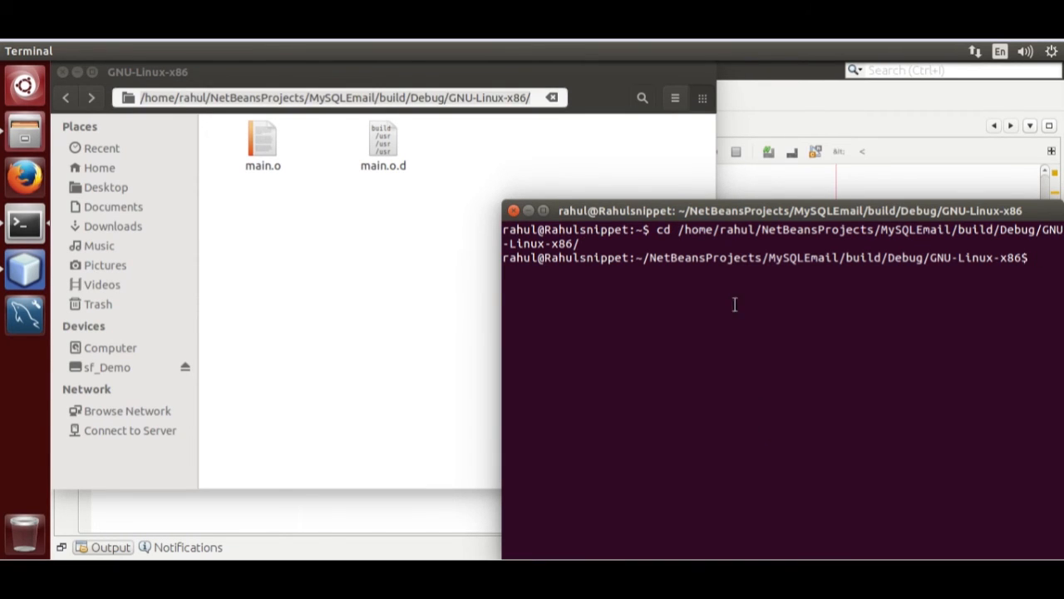
left_click_drag(764, 209, 462, 209)
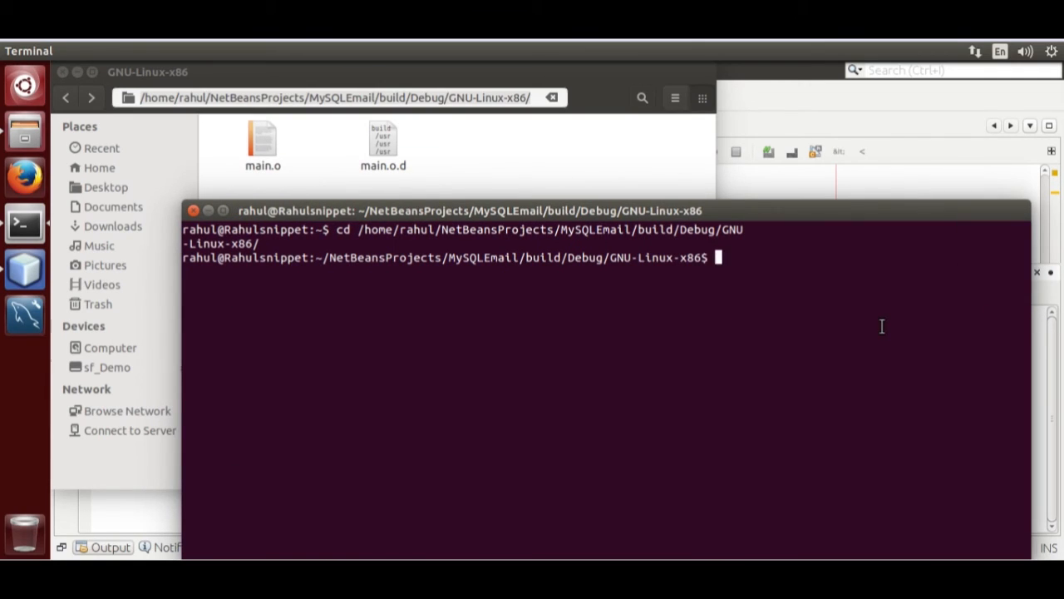
Run gcc -shared -o main.so main.o to produce the main.so shared library
type("gcc")
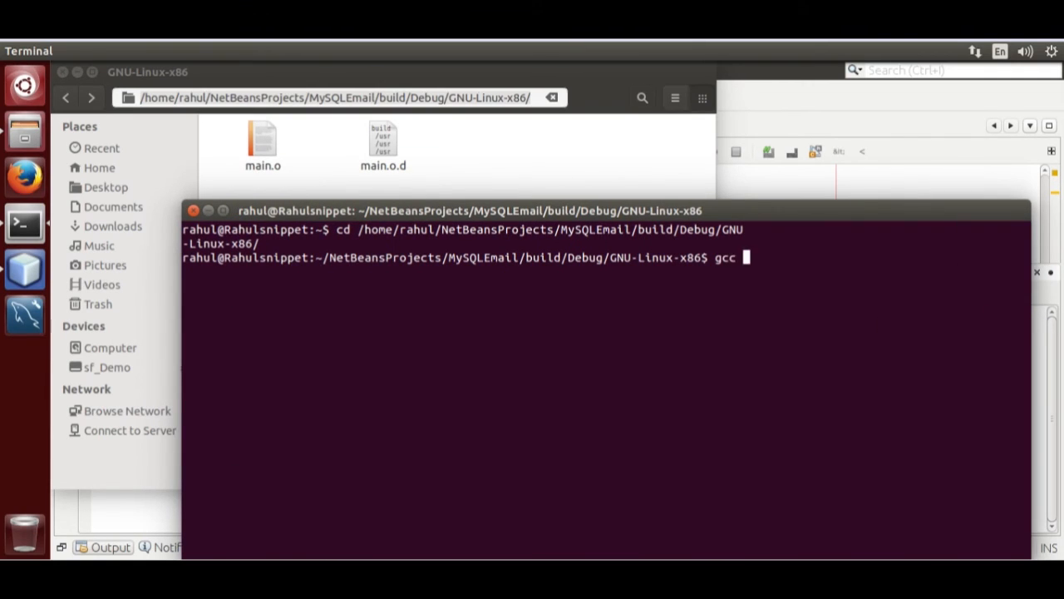
type("-shar")
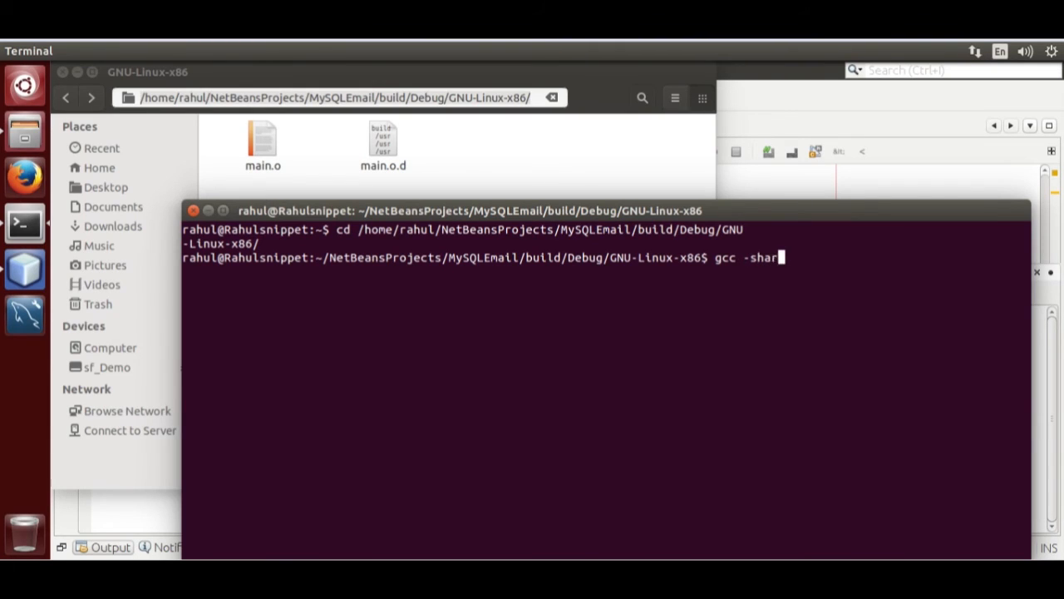
type("ed -o")
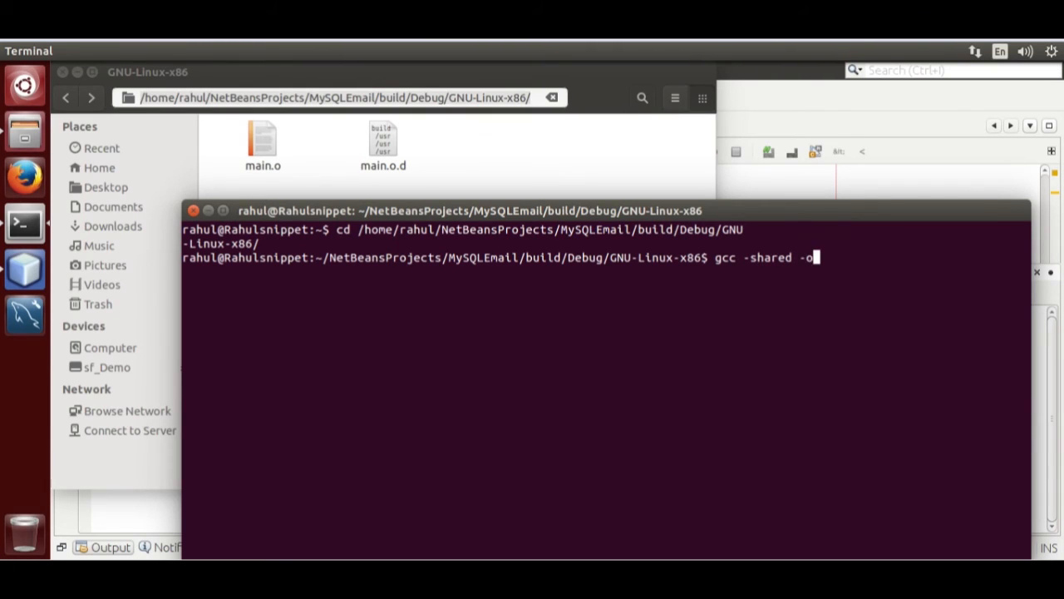
type("main")
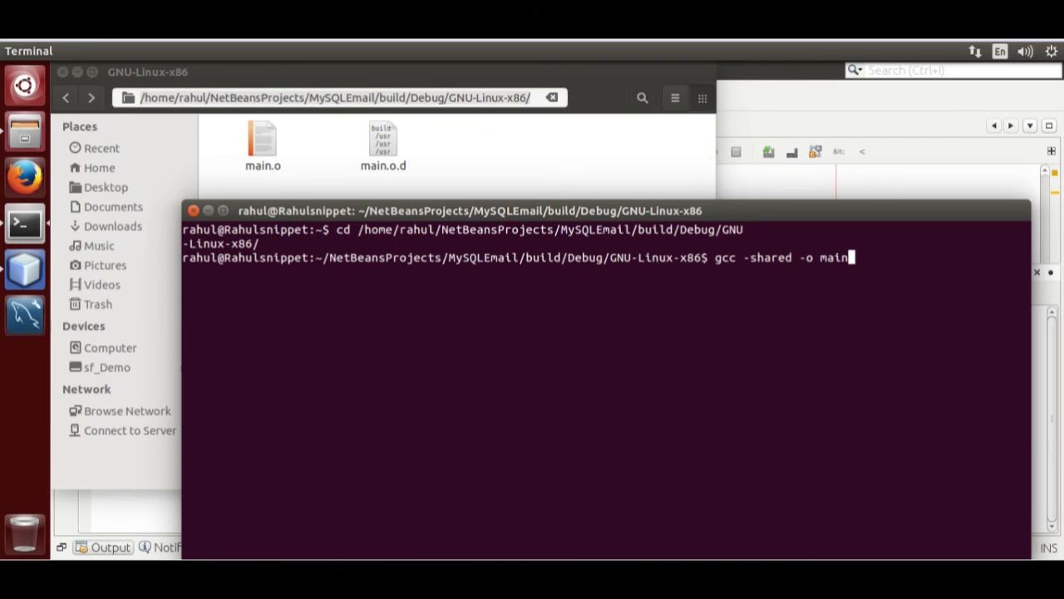
type(".so main.")
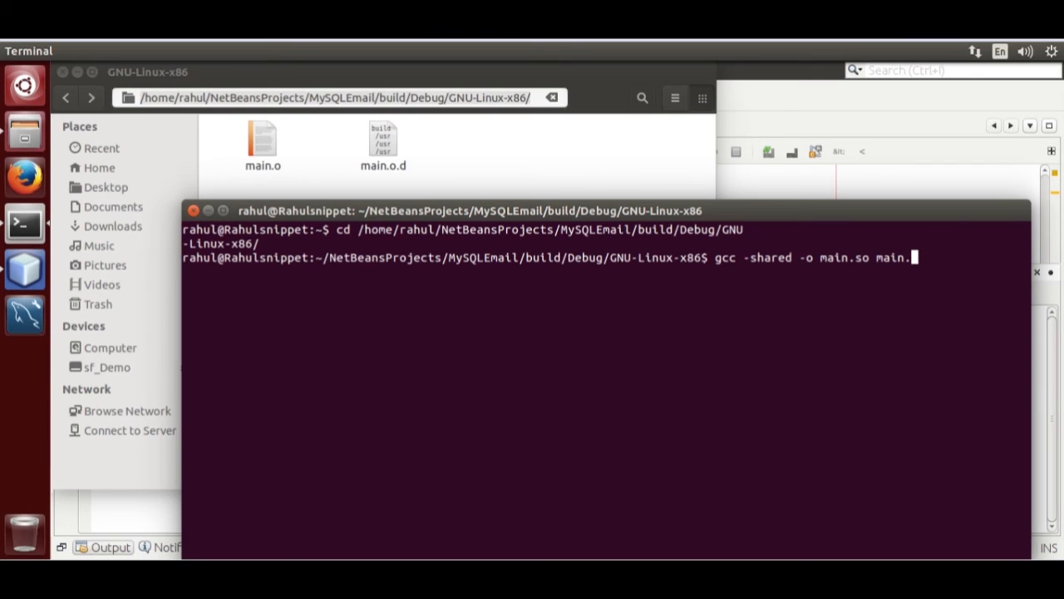
key("Return")
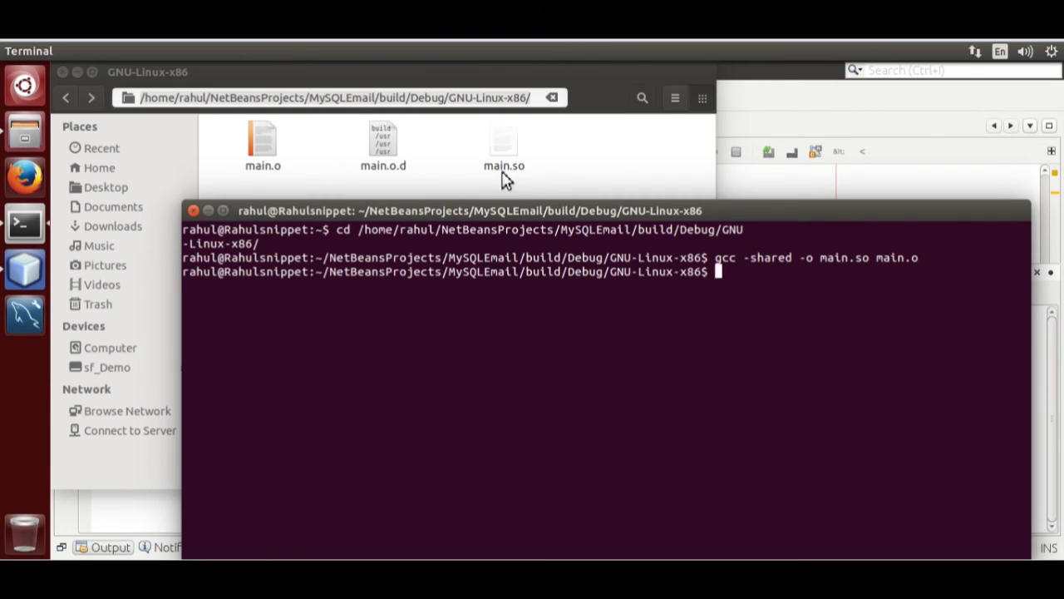
left_click(504, 146)
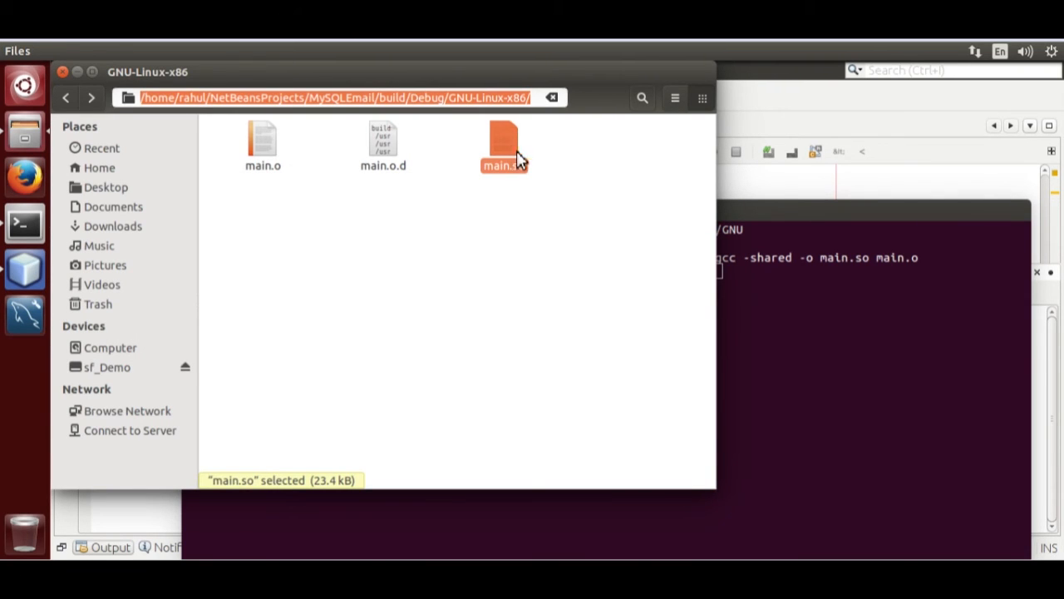
mouse_move(509, 243)
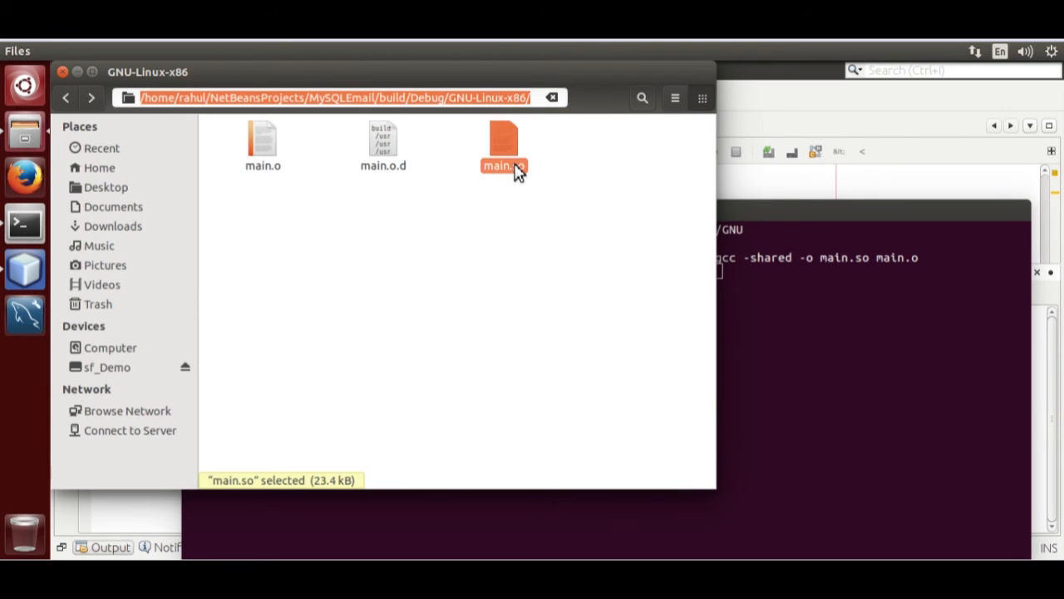
left_click(25, 223)
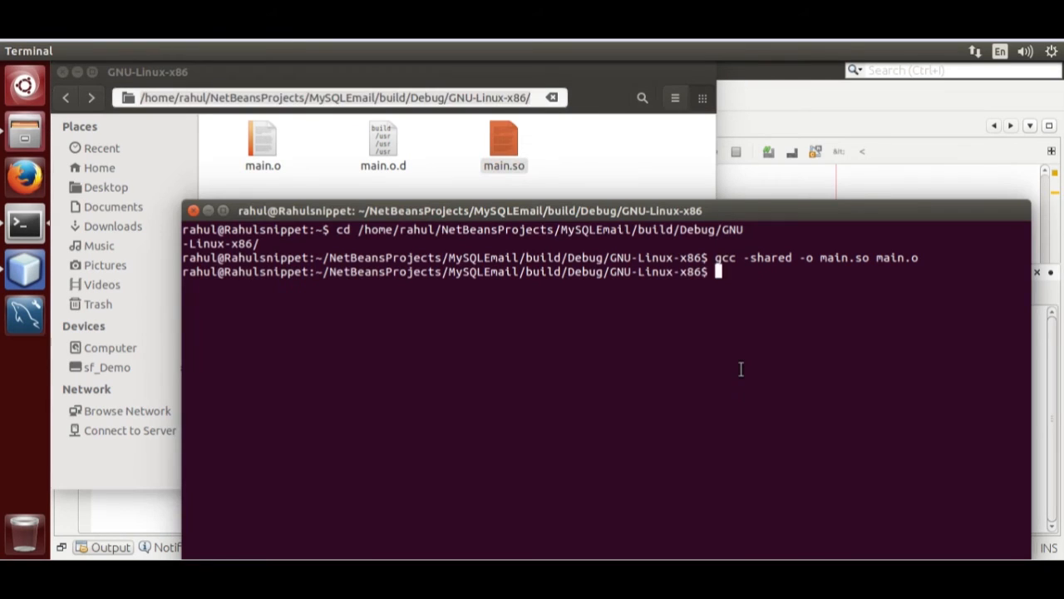
Log in with mysql -uroot -p and run SHOW VARIABLES LIKE 'plugin_dir'; revealing /usr/lib/mysql/plugin/
type("mysql")
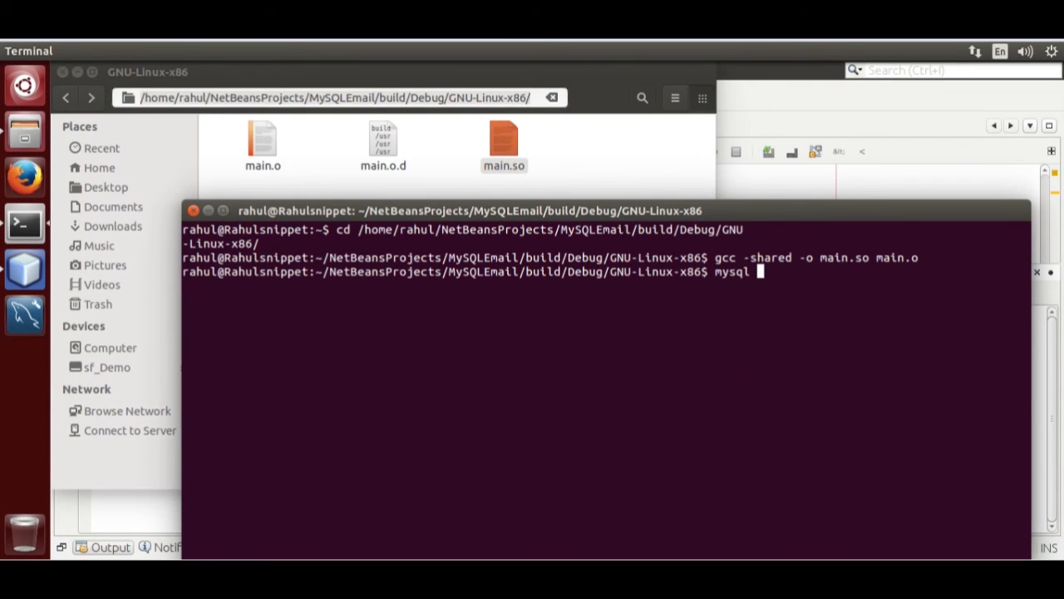
type("-u")
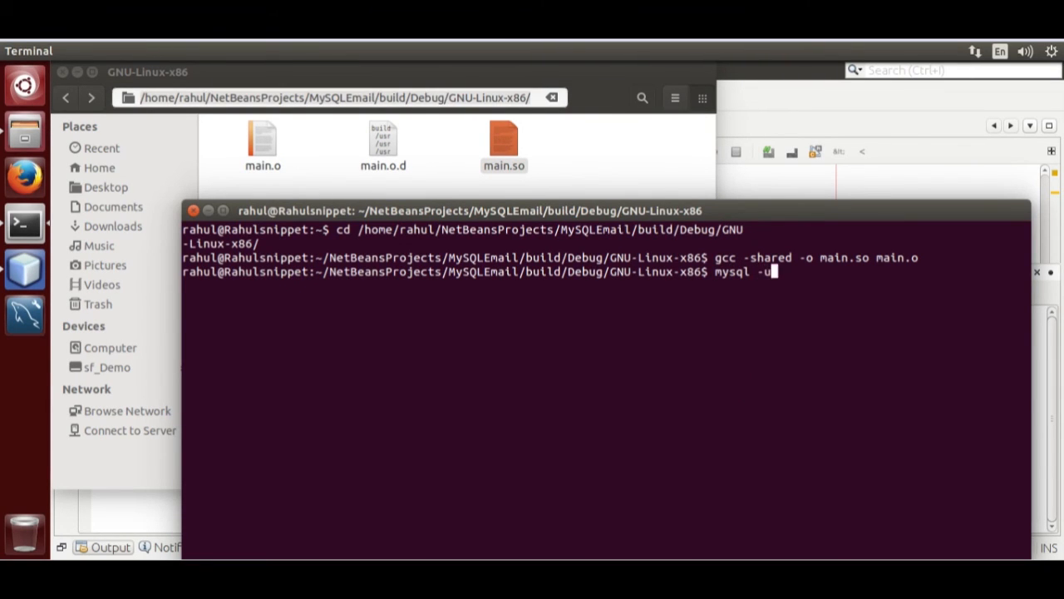
type("root -p")
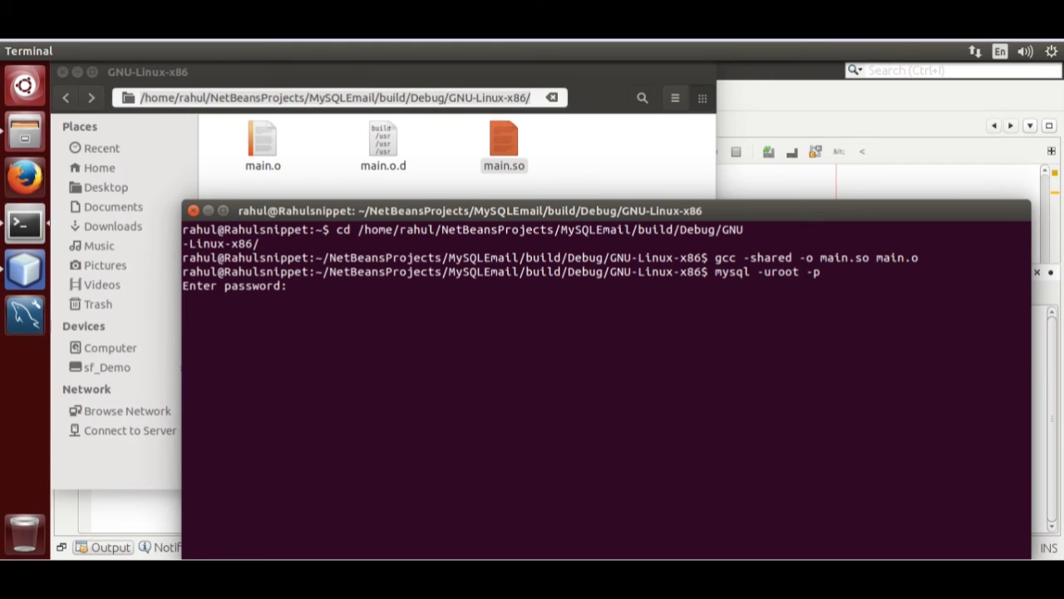
key("Return")
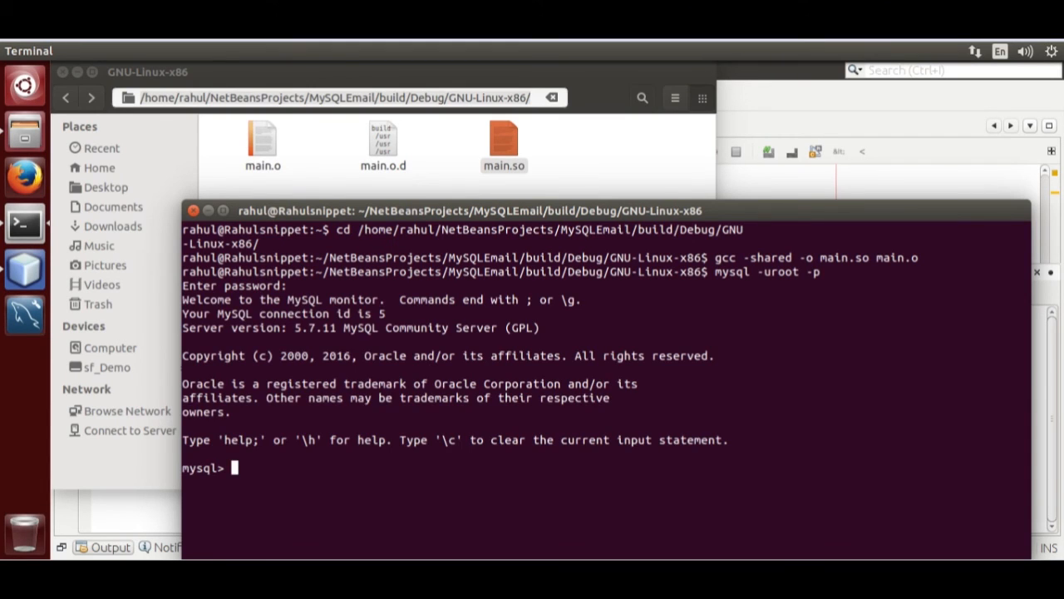
type("SHOW VARIABLES LIKE 'plugin_dir';")
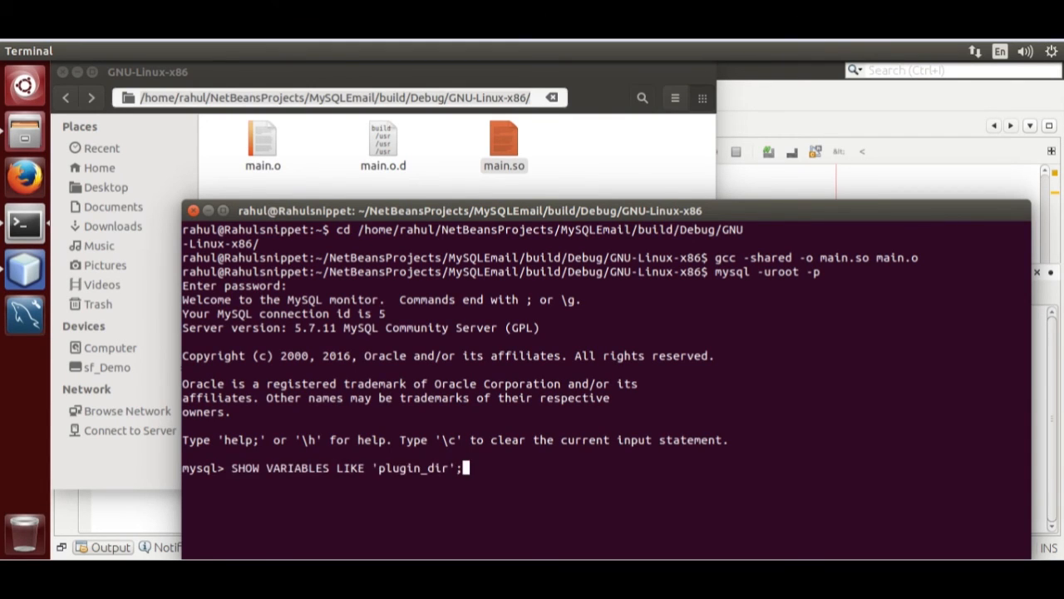
key("Return")
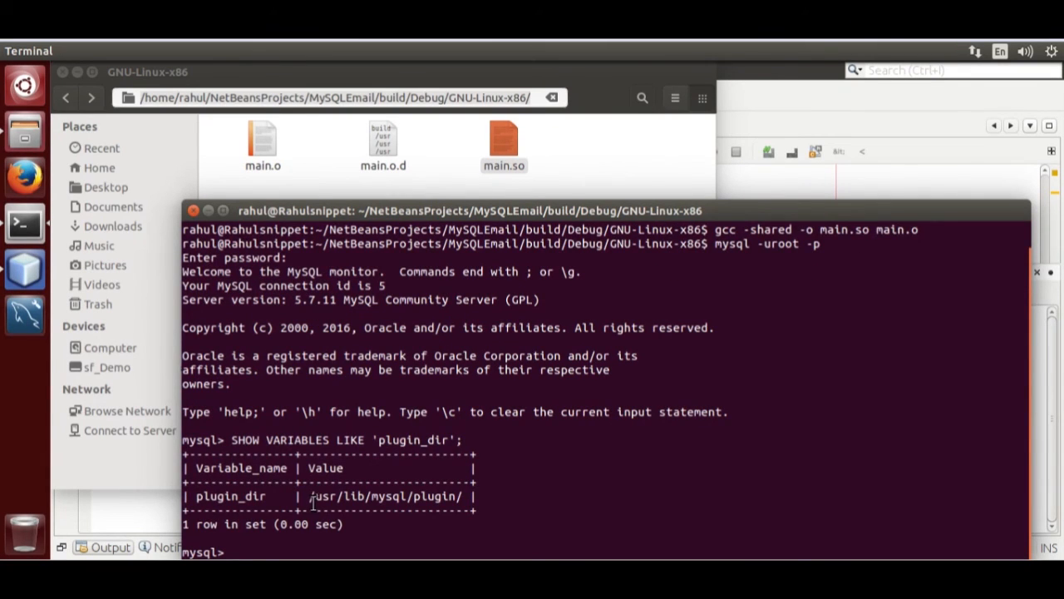
Copy the plugin directory path and start a second terminal tab
right_click(448, 496)
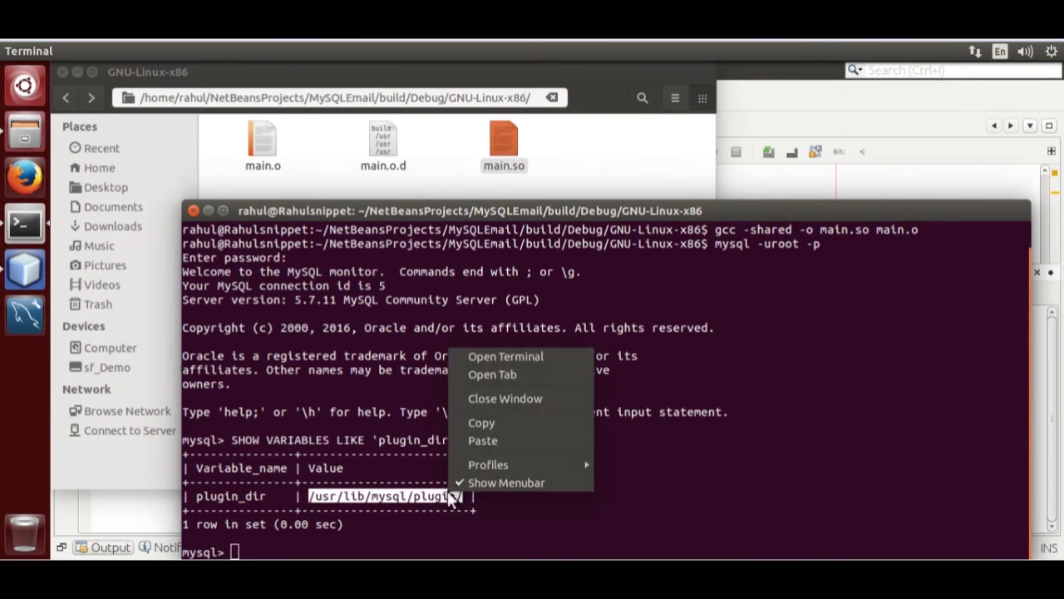
left_click(424, 294)
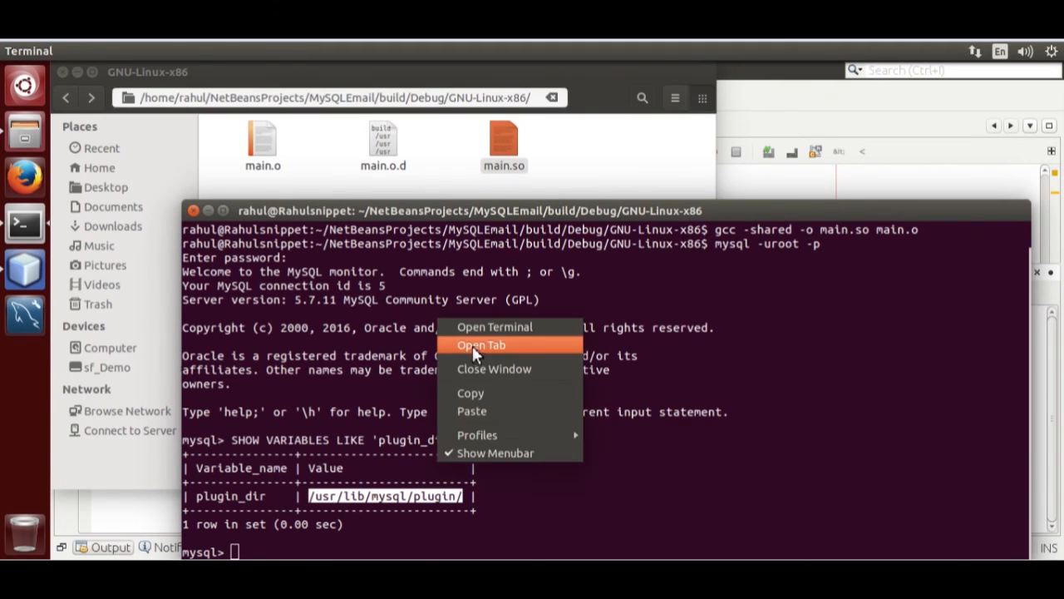
left_click(480, 344)
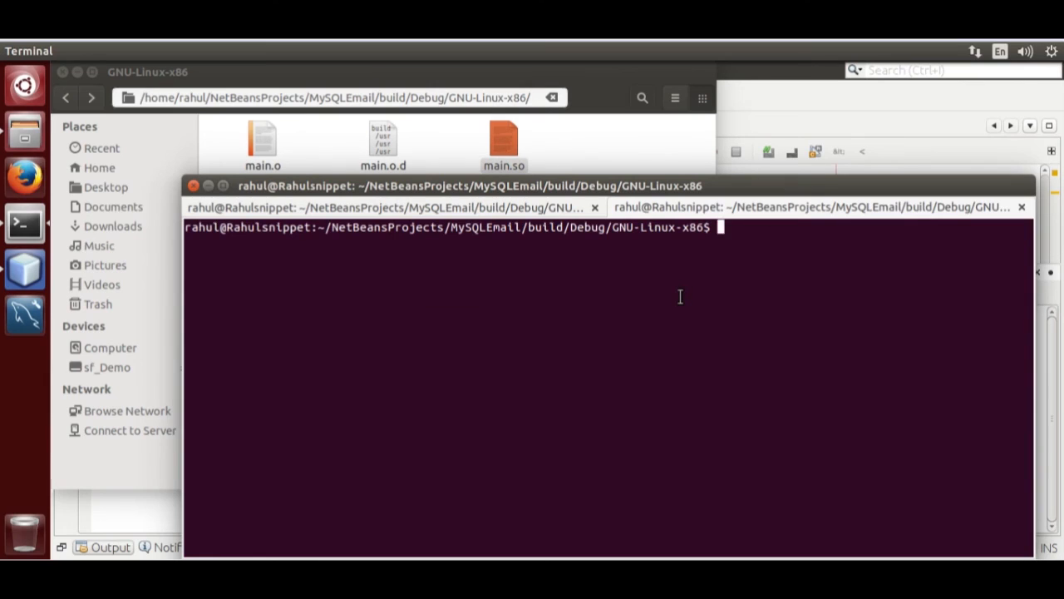
Become root with sudo su, move to / and launch nautilus with root rights
type("sudo su")
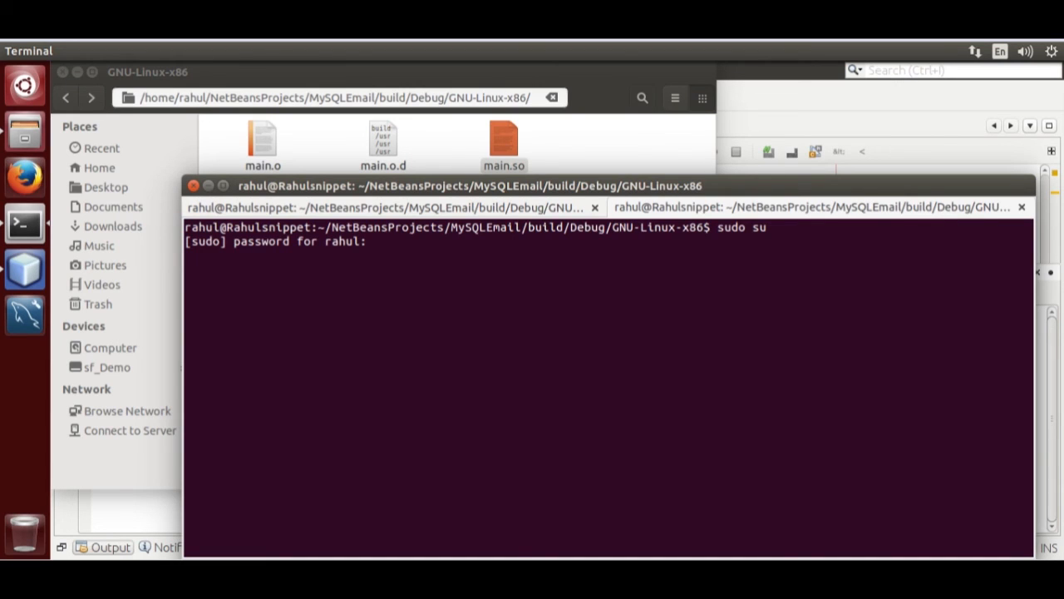
key("Return")
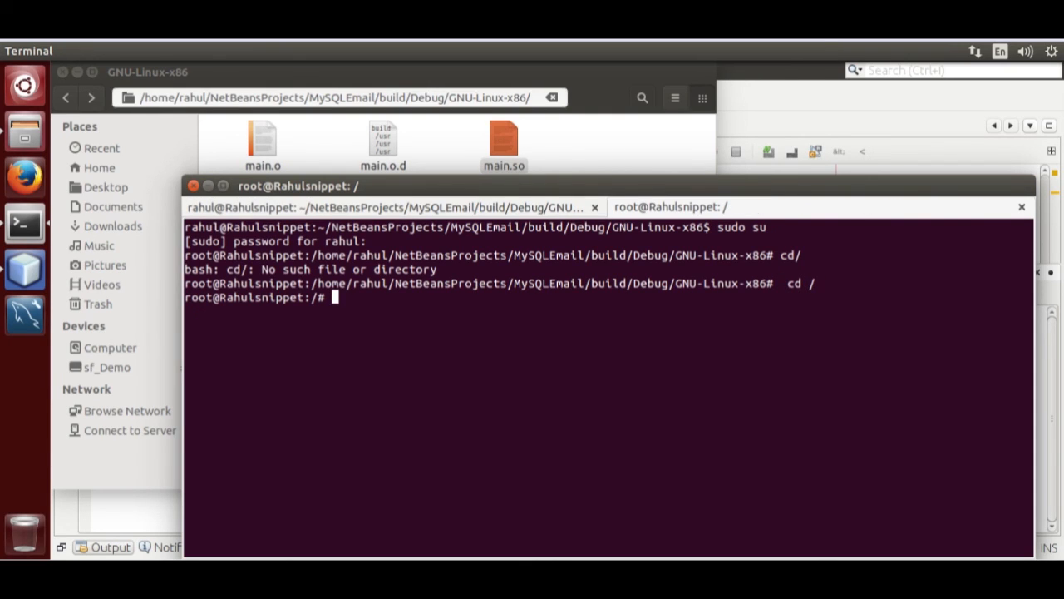
type("nautilus")
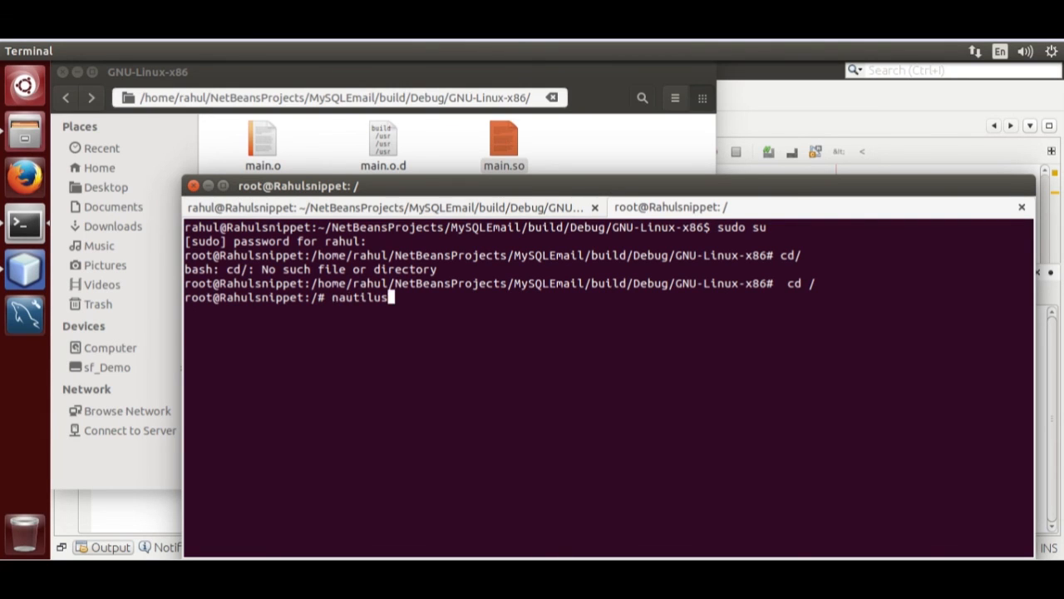
key("Return")
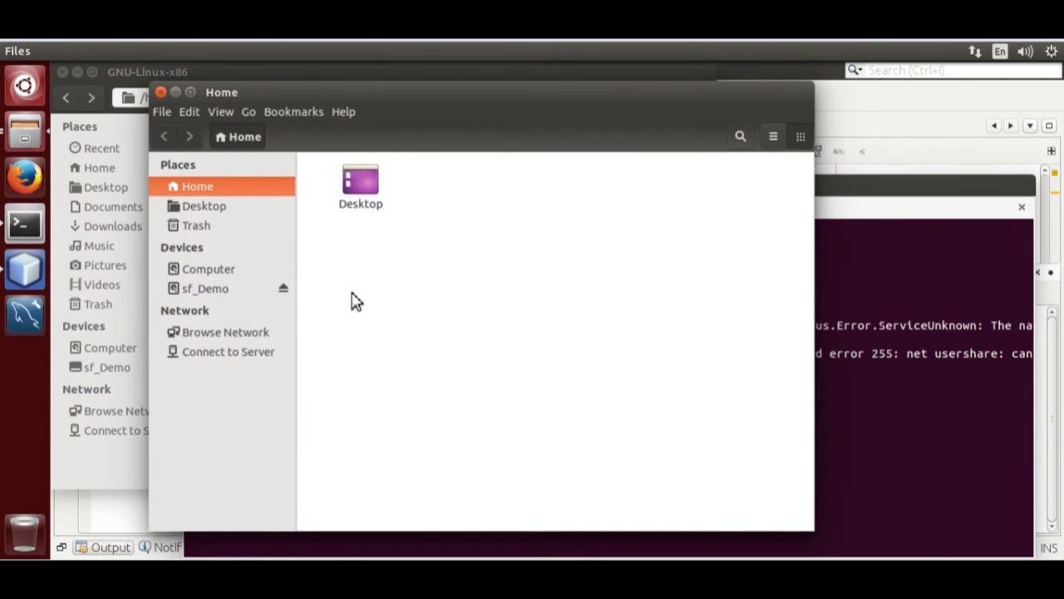
Browse the root Files window to /usr/lib/mysql/plugin where the plugin libraries live
left_click(209, 269)
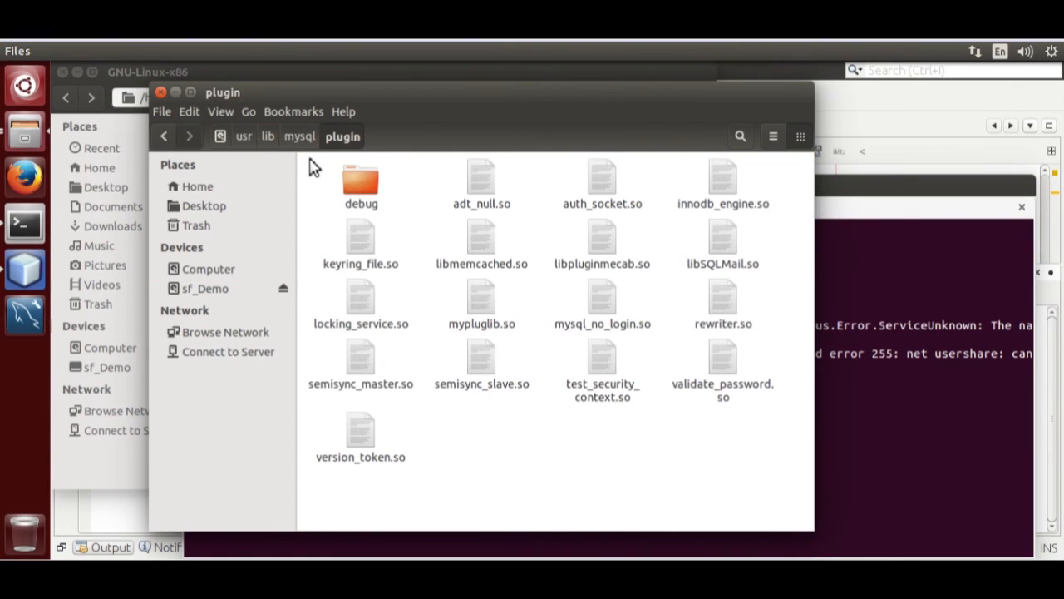
mouse_move(544, 449)
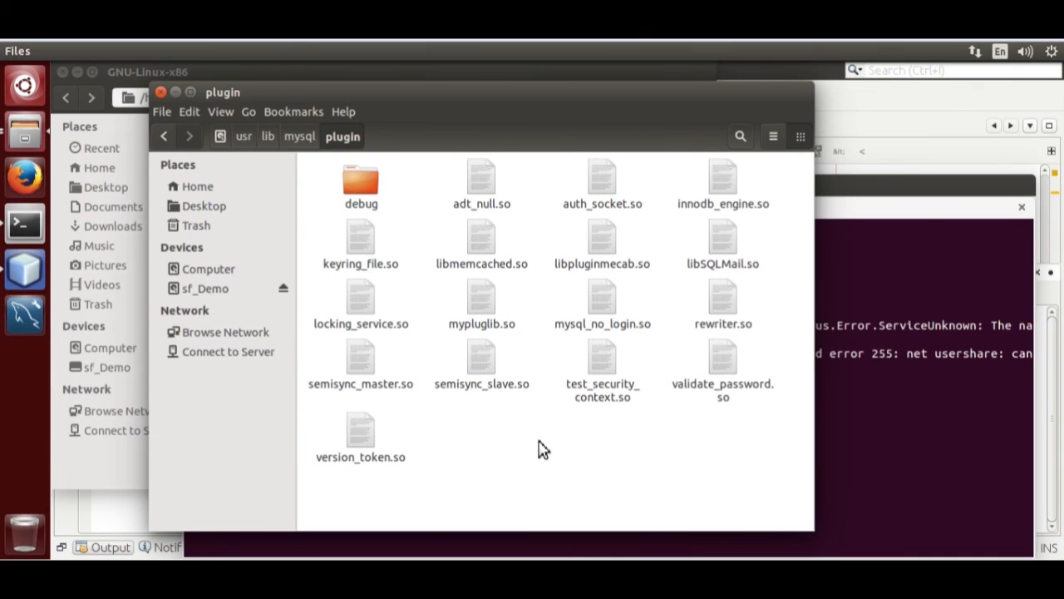
mouse_move(539, 449)
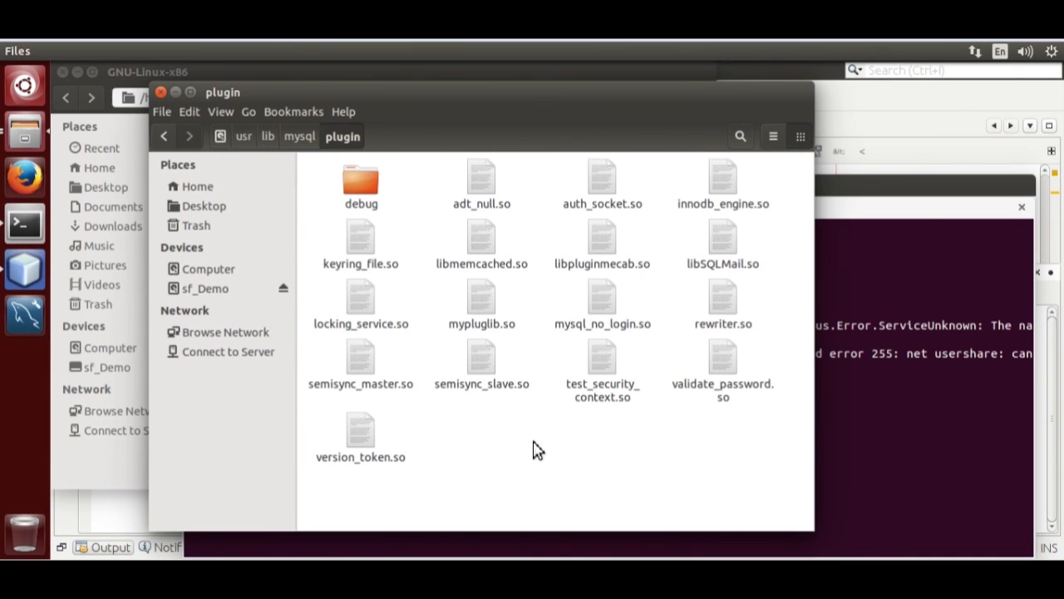
mouse_move(472, 452)
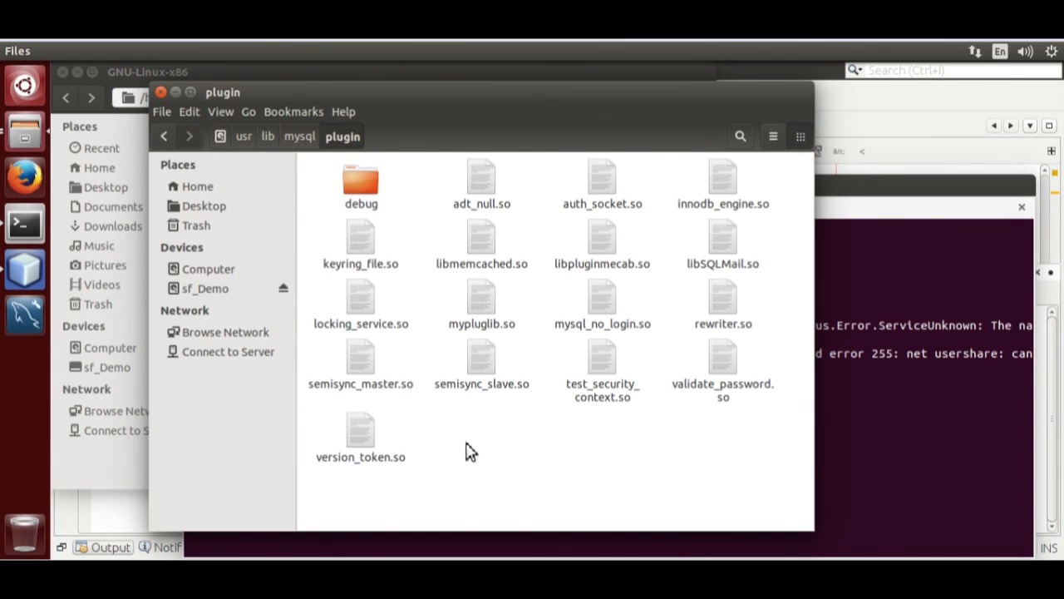
mouse_move(100, 279)
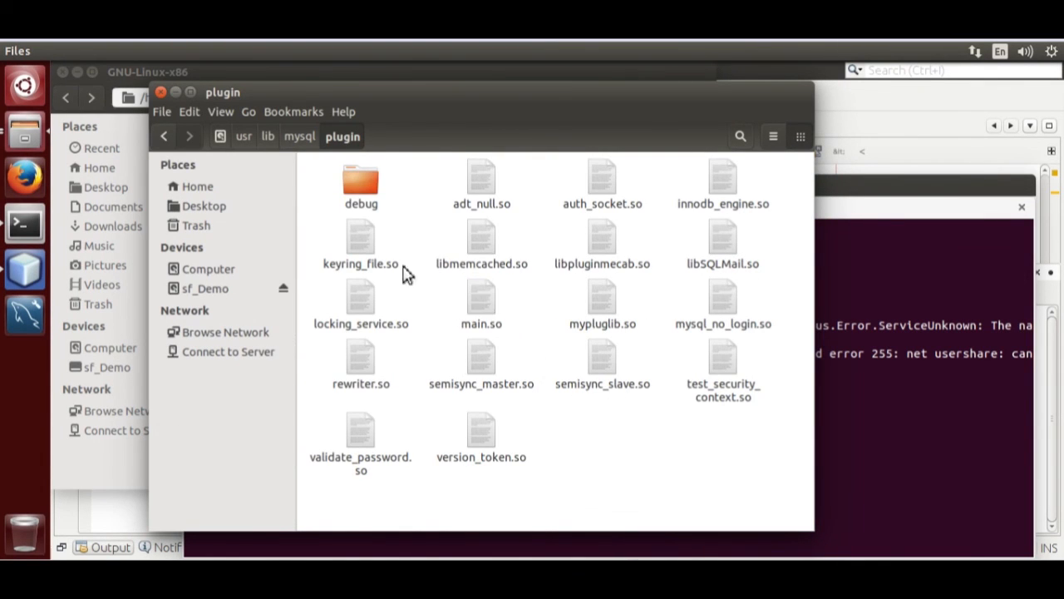
mouse_move(170, 171)
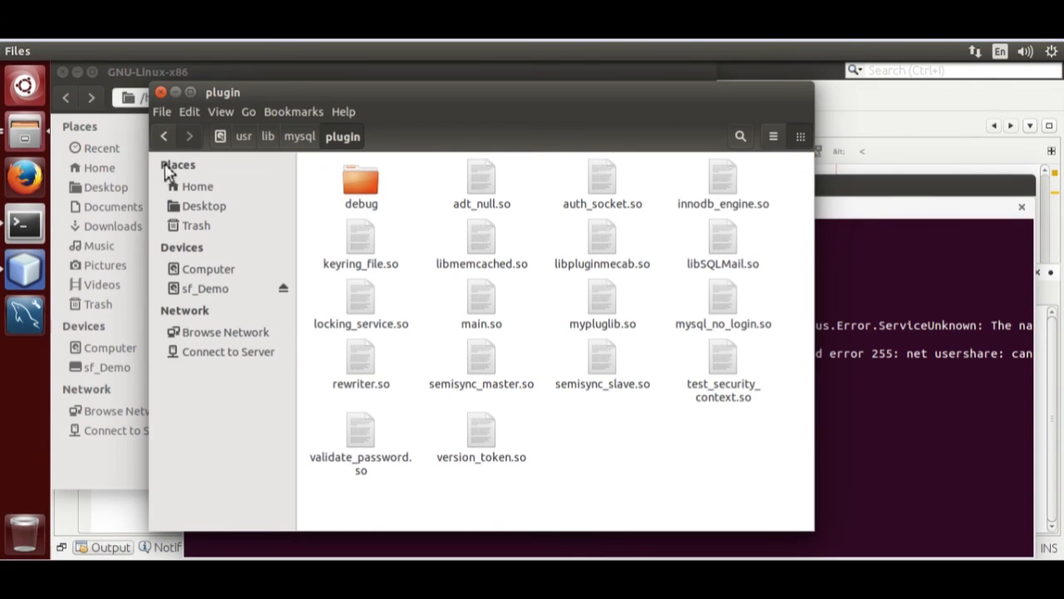
mouse_move(25, 320)
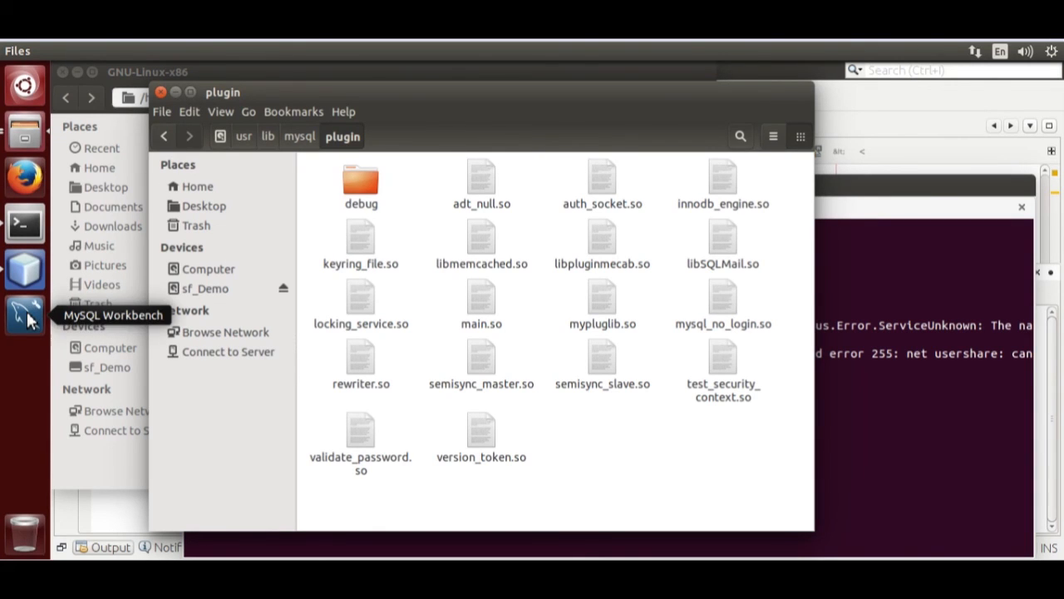
mouse_move(25, 316)
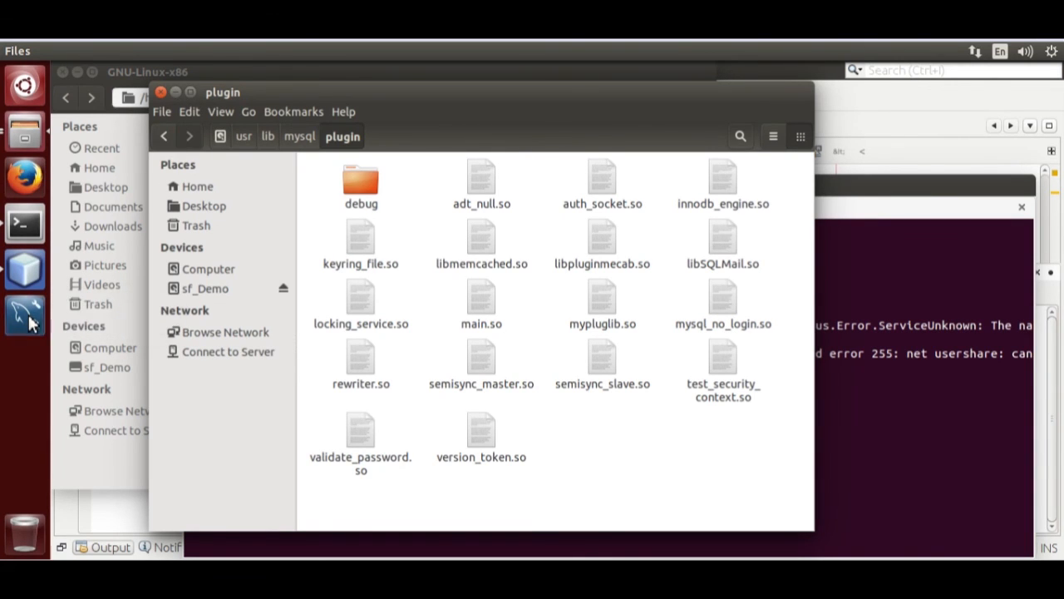
mouse_move(141, 341)
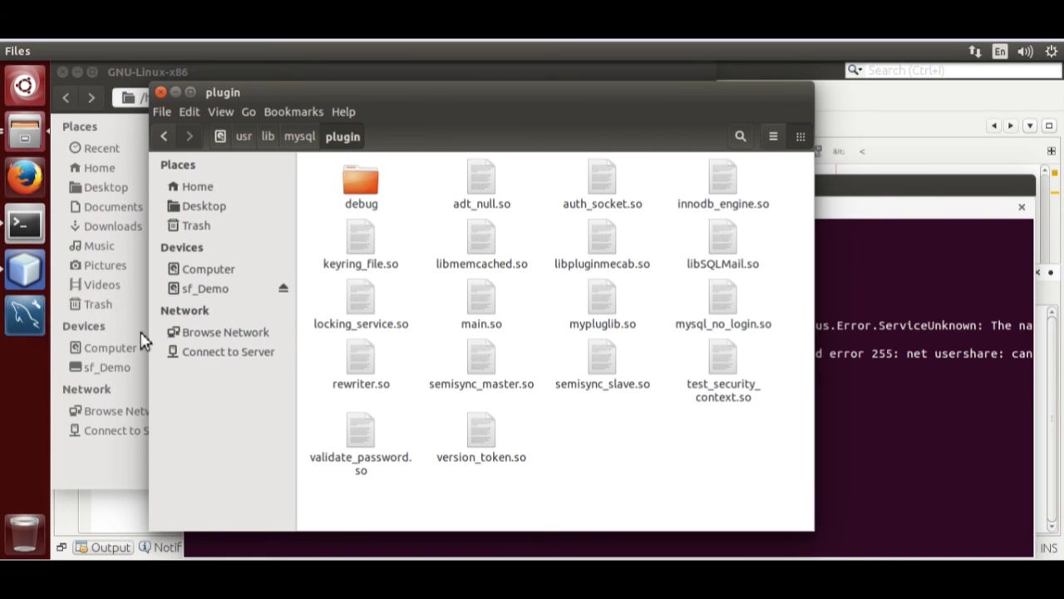
mouse_move(120, 347)
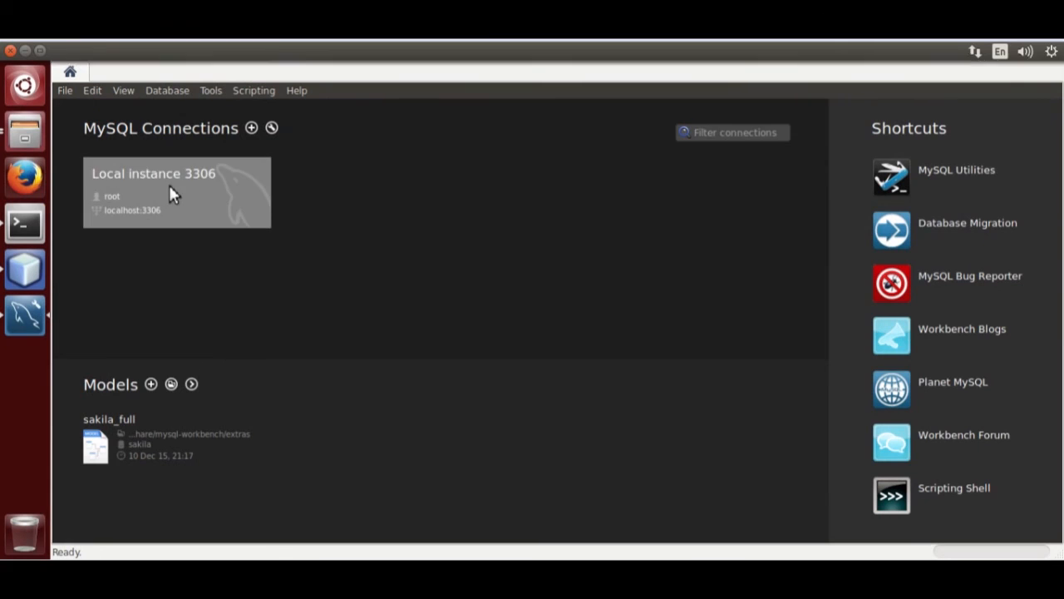
Connect to Local instance 3306 and discard the unsaved SQL File 5 script, then review the SendEmail code
double_click(176, 192)
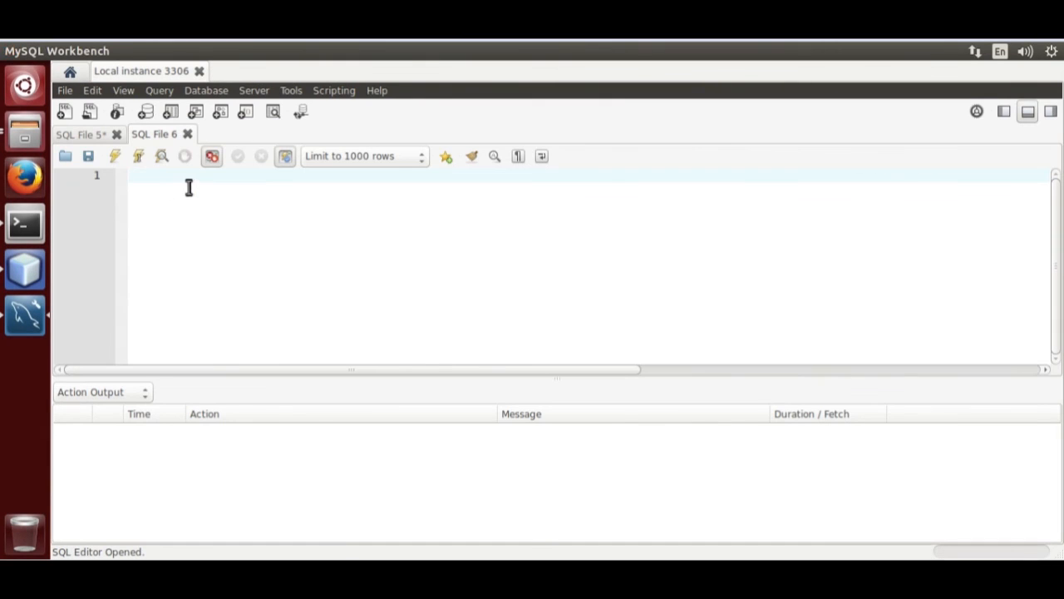
left_click(116, 133)
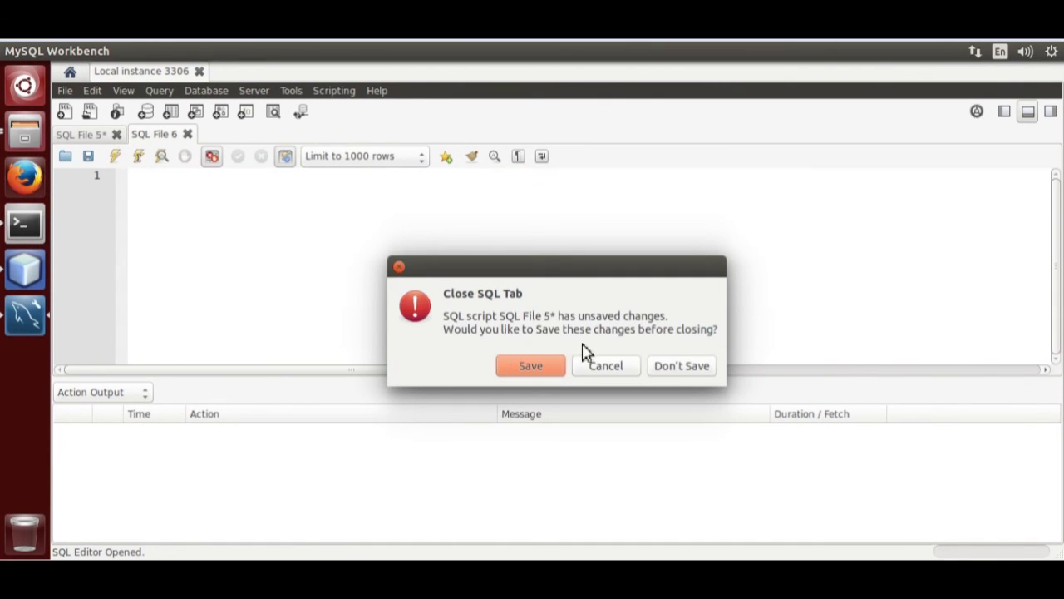
left_click(682, 366)
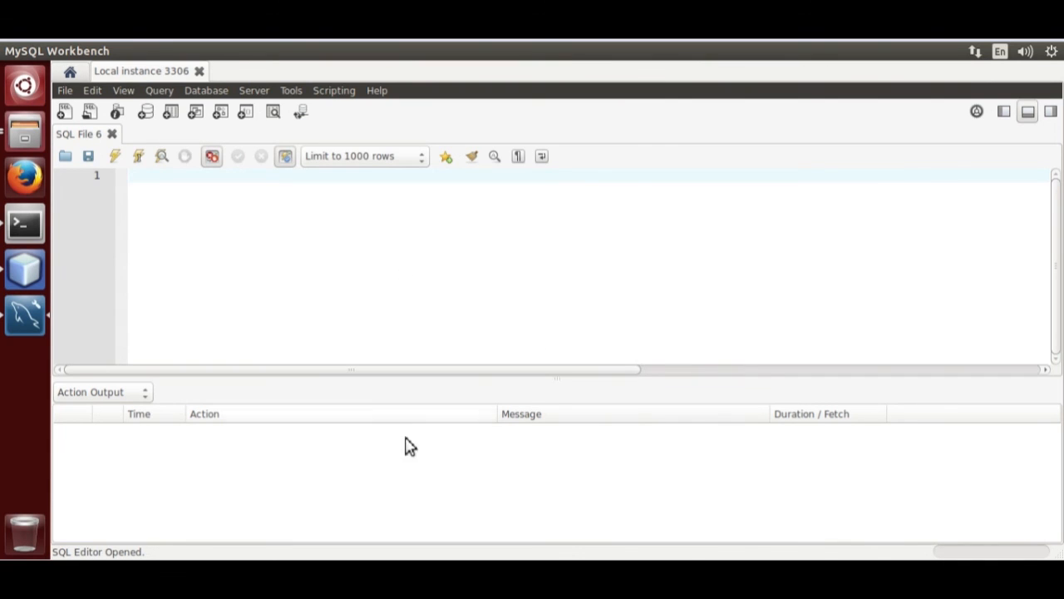
mouse_move(25, 131)
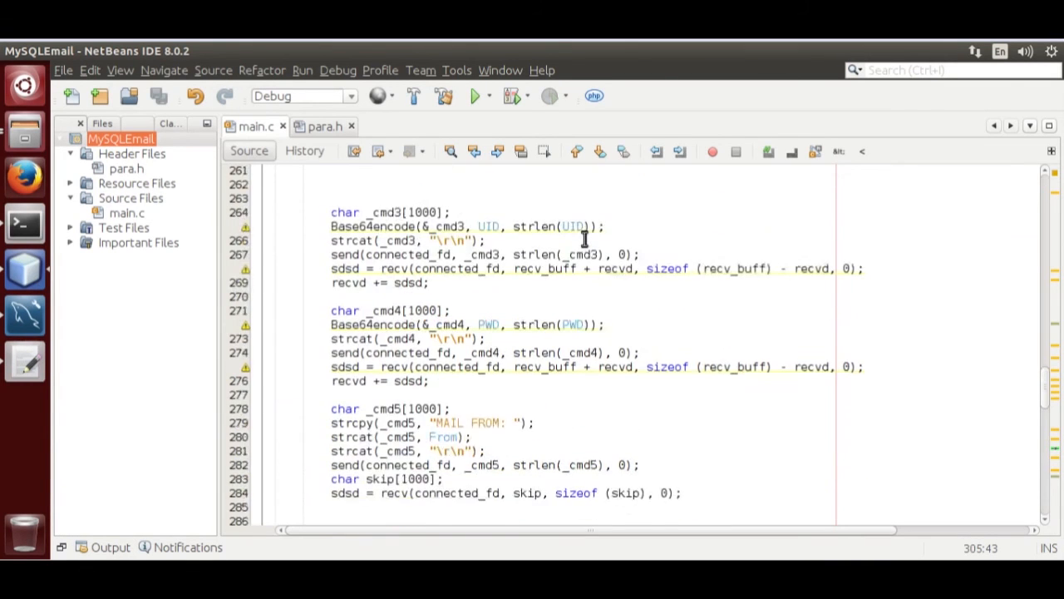
scroll("up", 3)
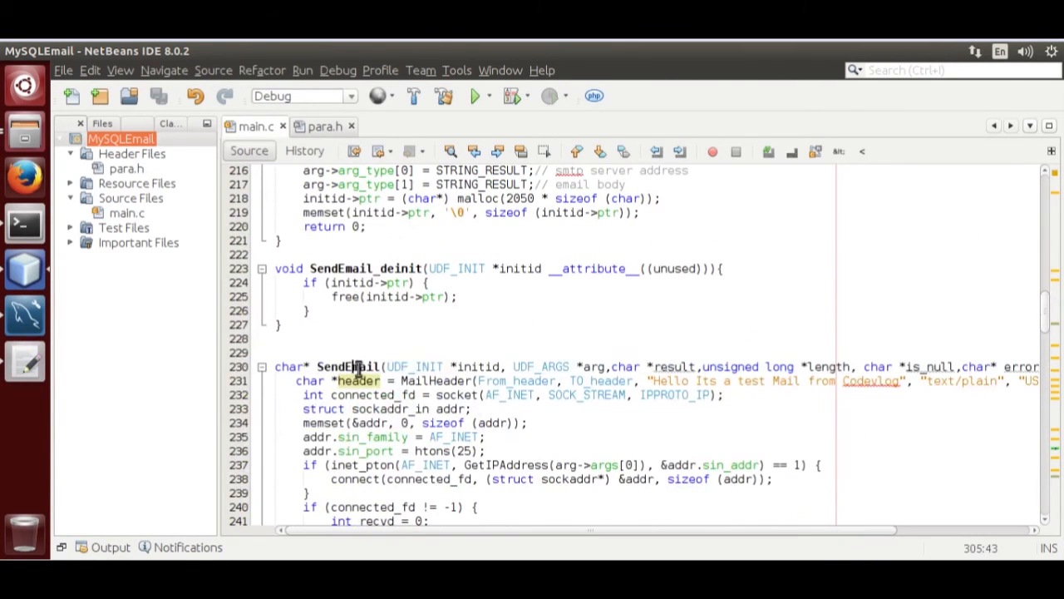
scroll("up", 3)
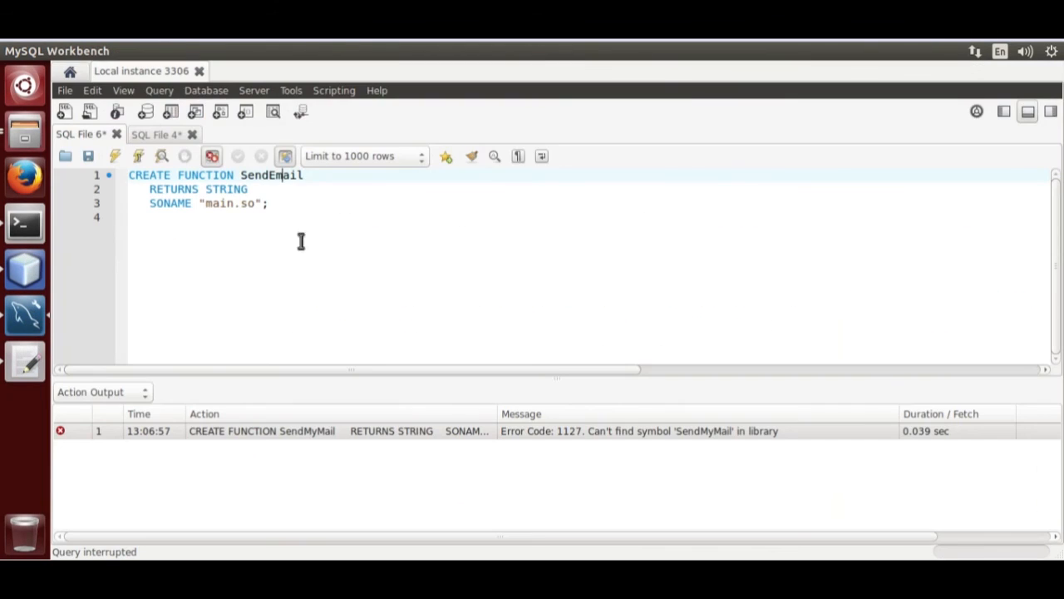
mouse_move(234, 173)
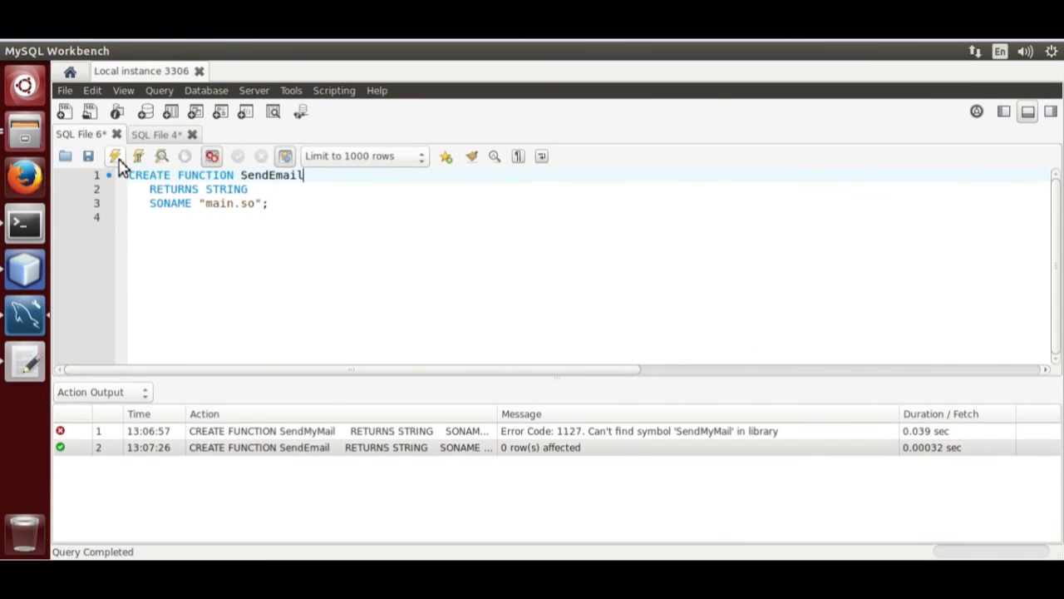
Run CREATE FUNCTION SendEmail SONAME "main.so" and select SendEmail(...,'Hello Its working'), then check Gmail
left_click(541, 447)
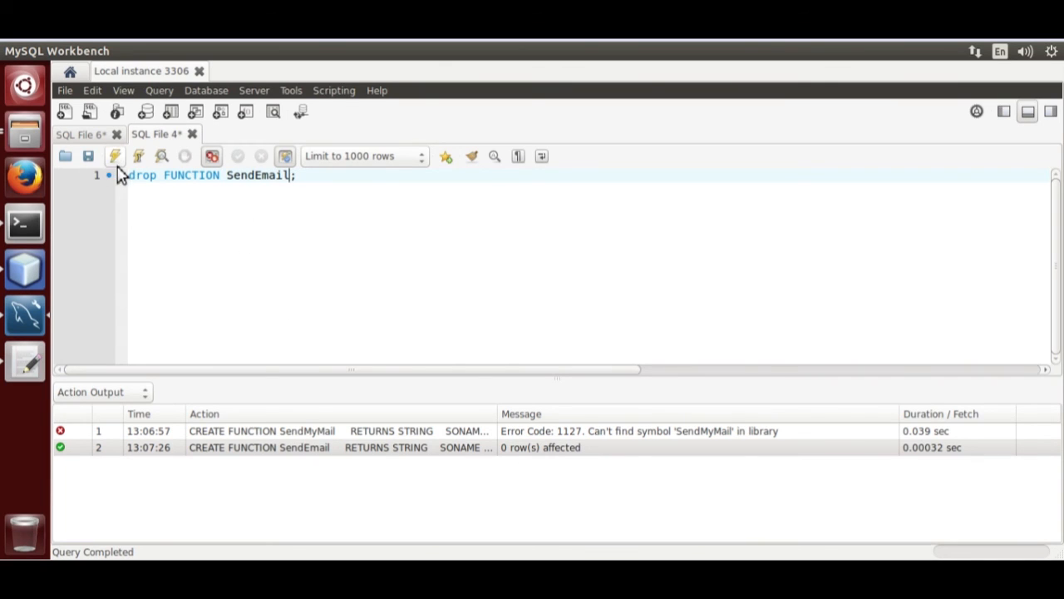
left_click(114, 156)
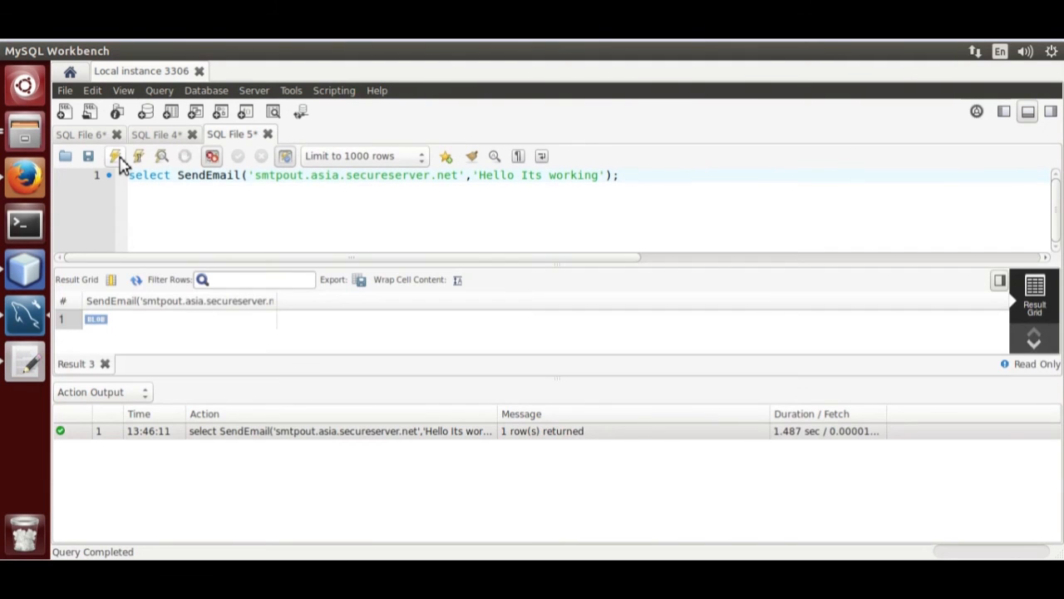
mouse_move(42, 196)
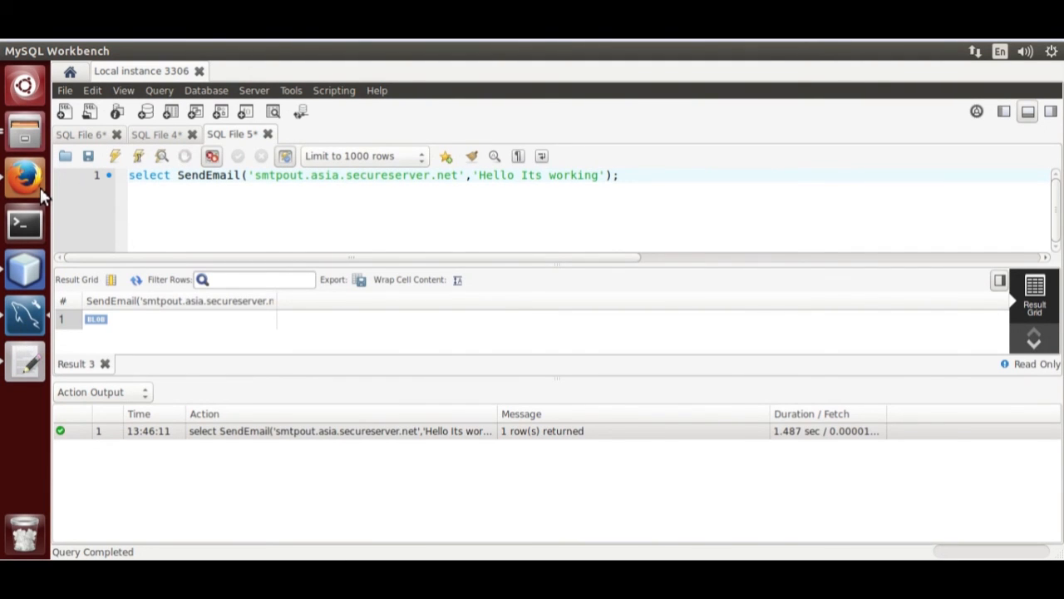
left_click(23, 176)
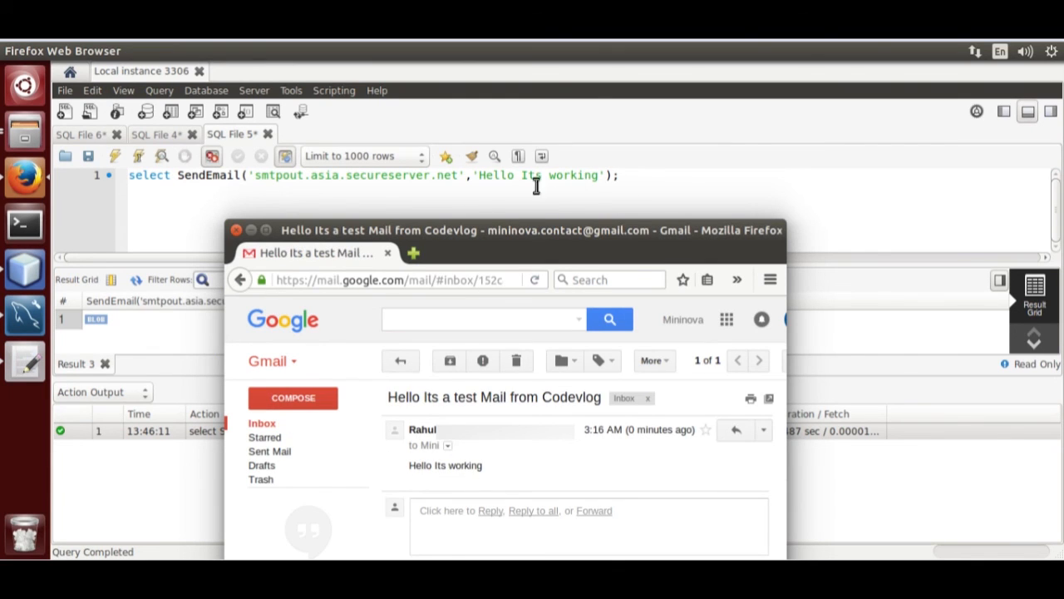
mouse_move(605, 176)
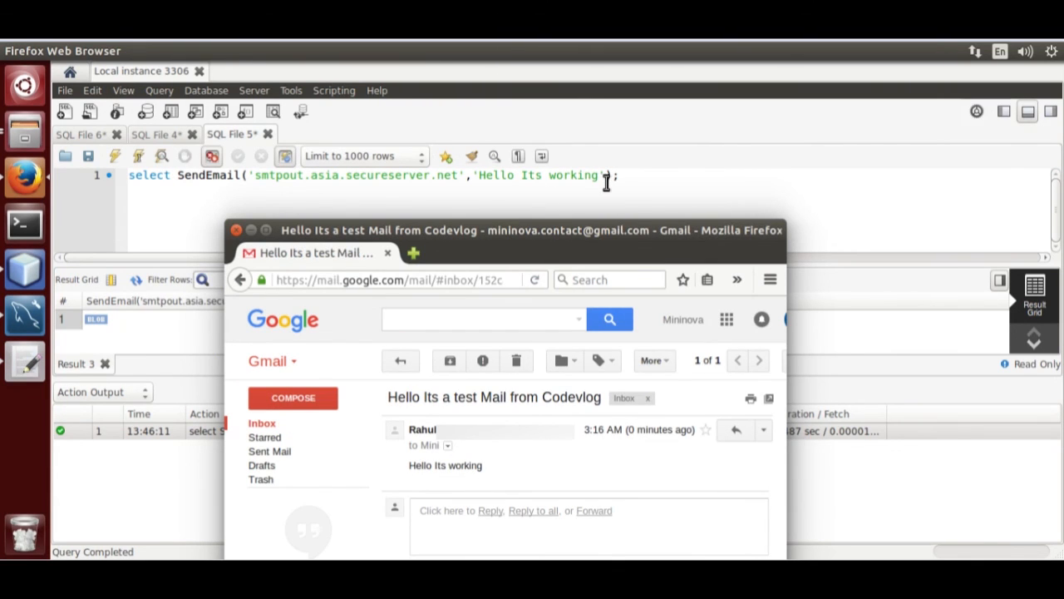
mouse_move(605, 398)
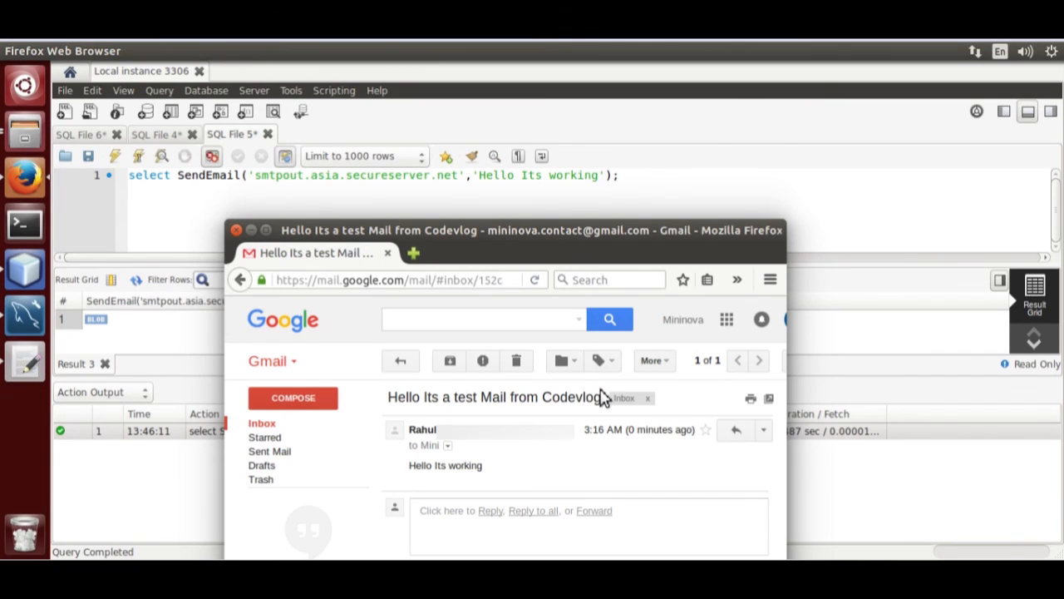